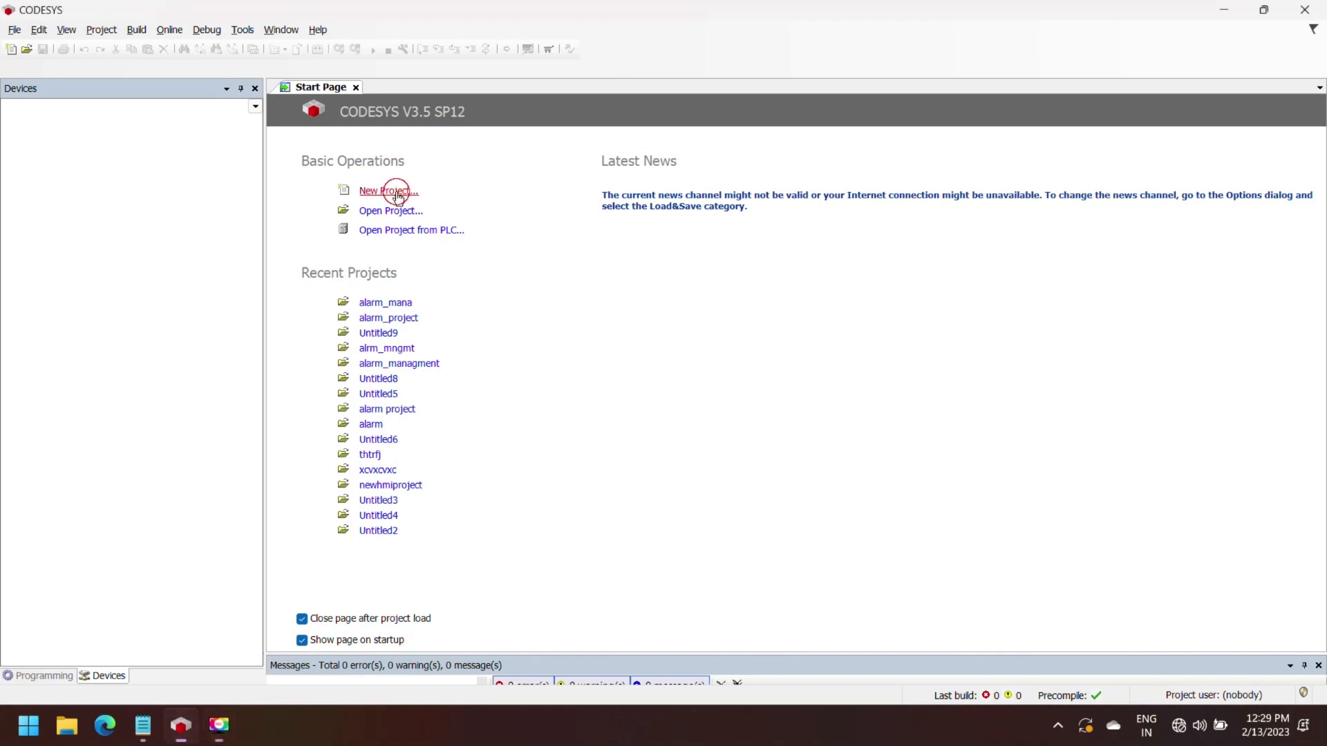
- Create a new Standard project named ALARM MANAGER 12
left_click(388, 190)
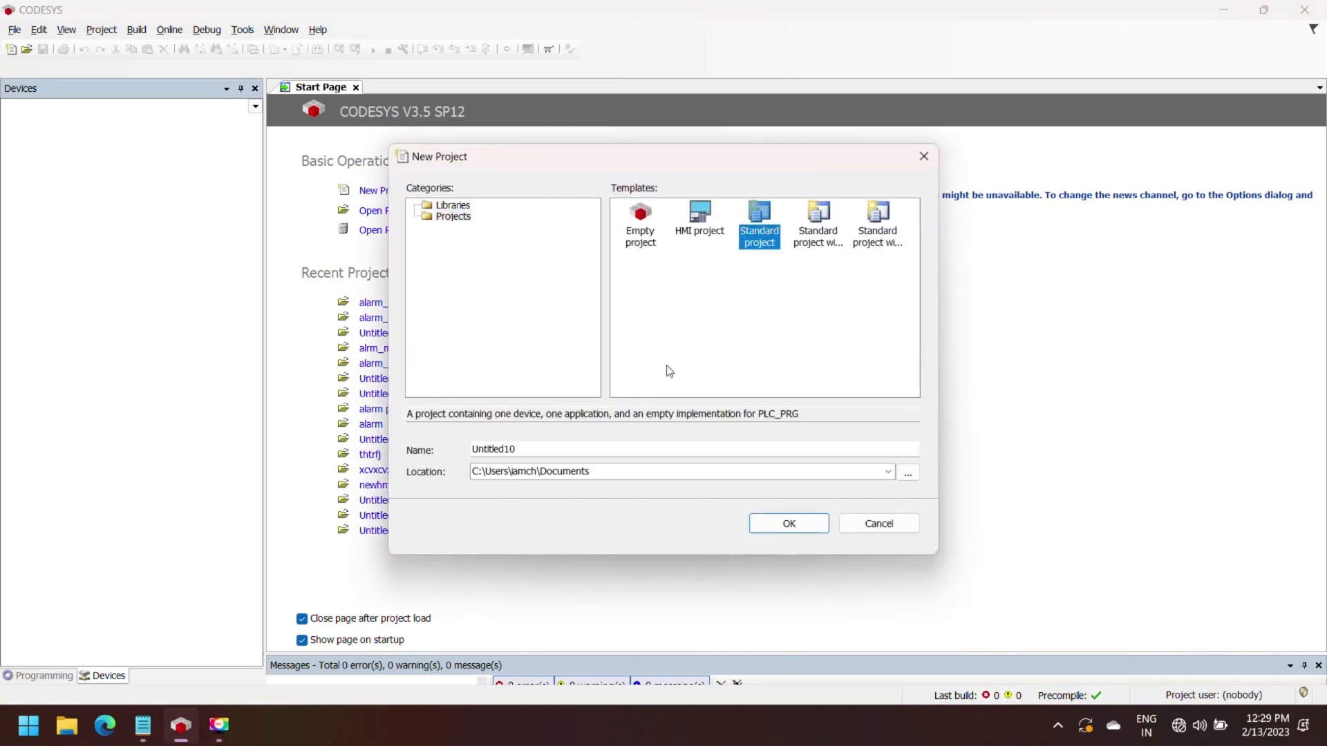
type("A")
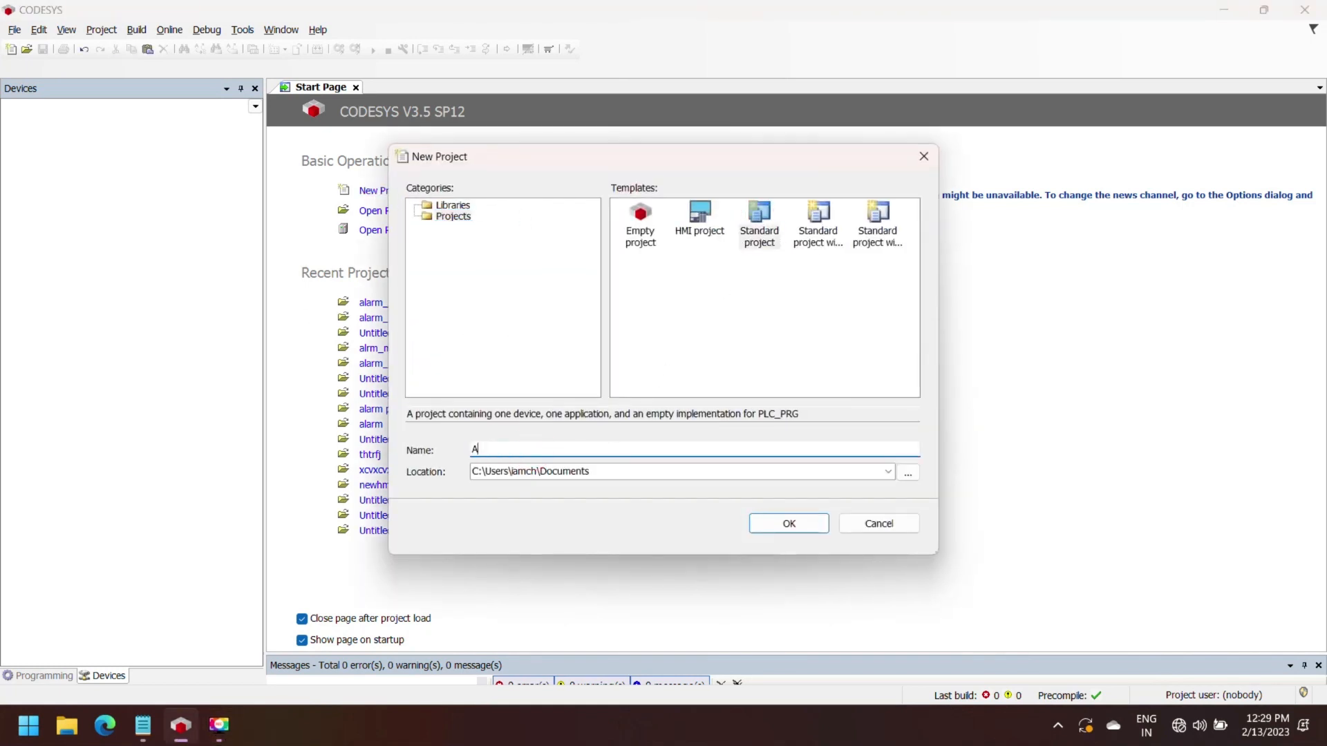
type("LARM MANAGER 12")
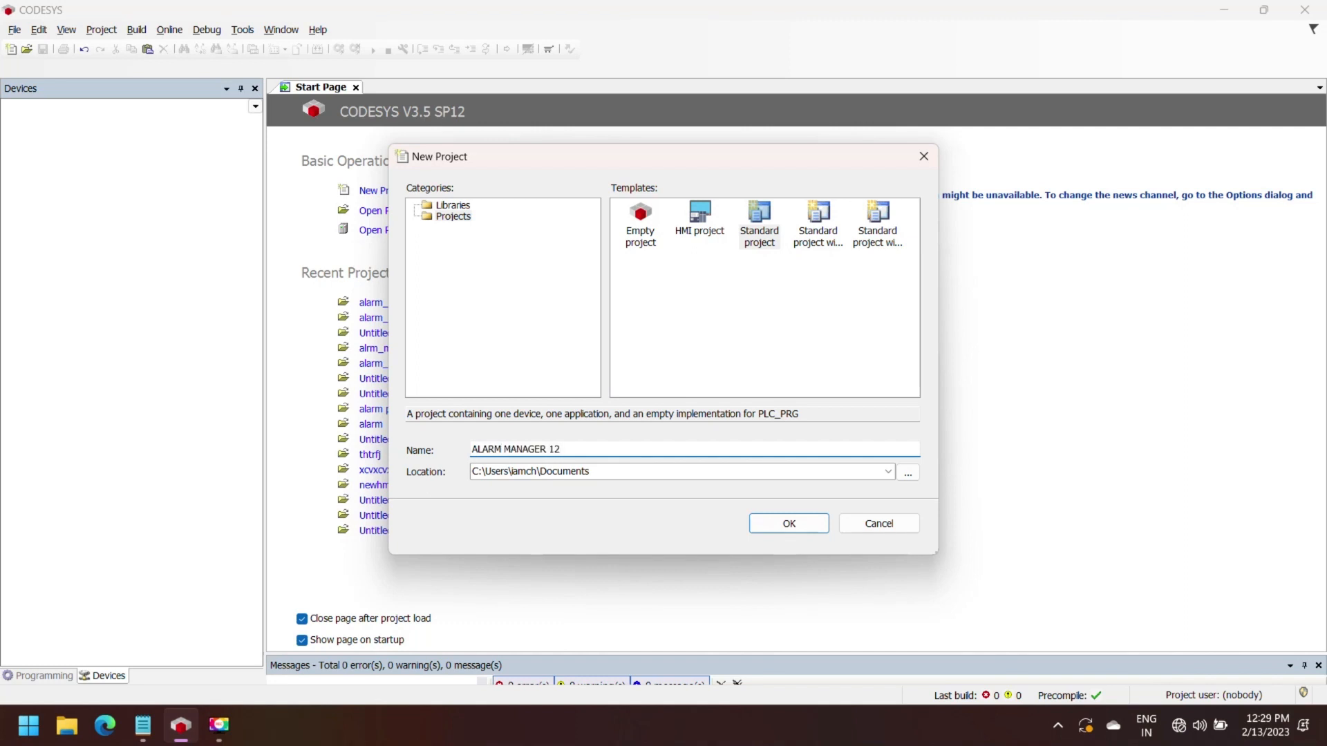
left_click(788, 523)
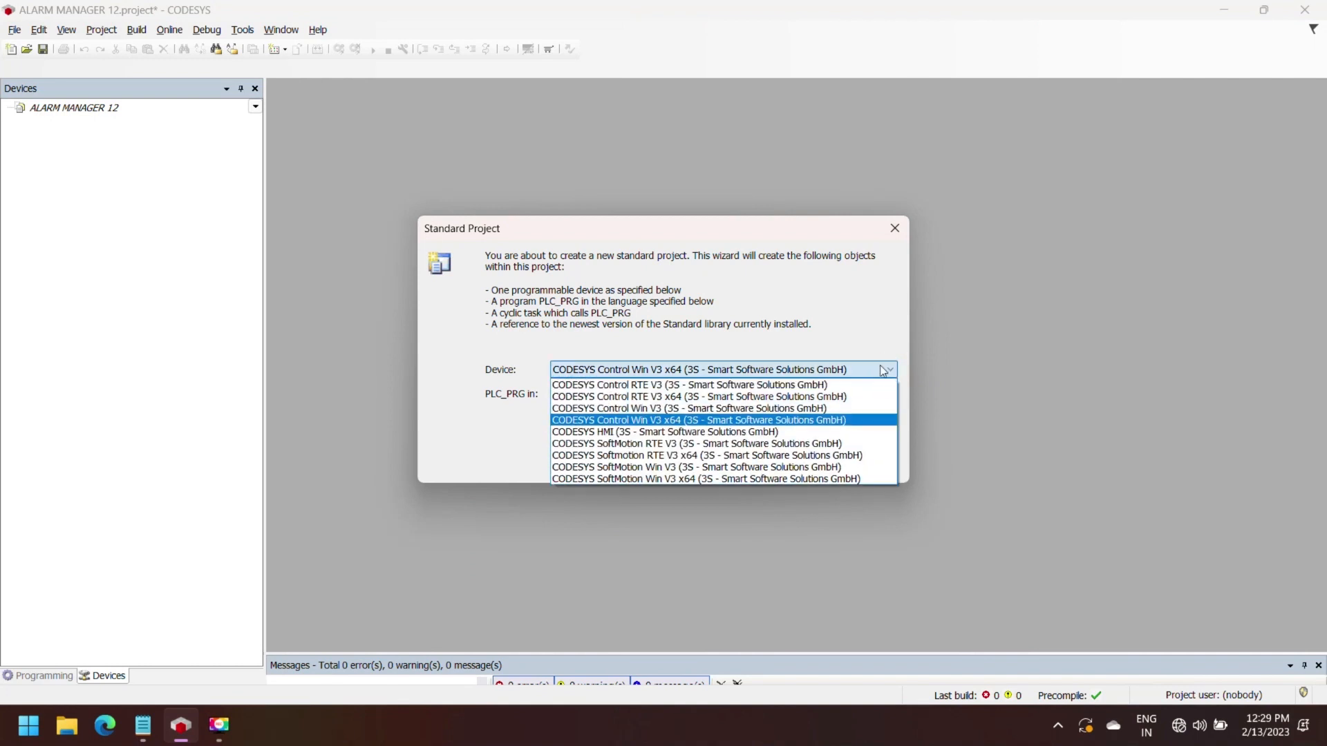
- Target the CODESYS Control Win V3 x64 device with PLC_PRG in Ladder Logic Diagram
left_click(692, 420)
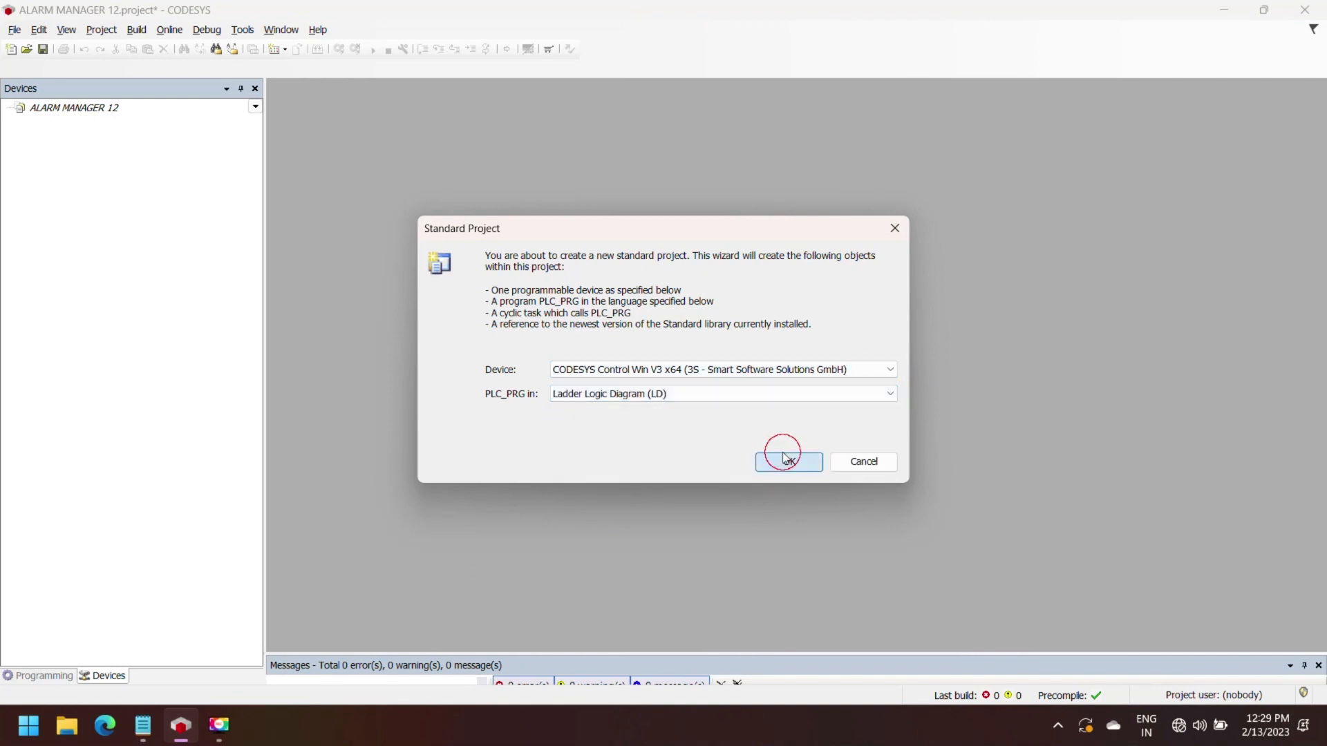
left_click(788, 461)
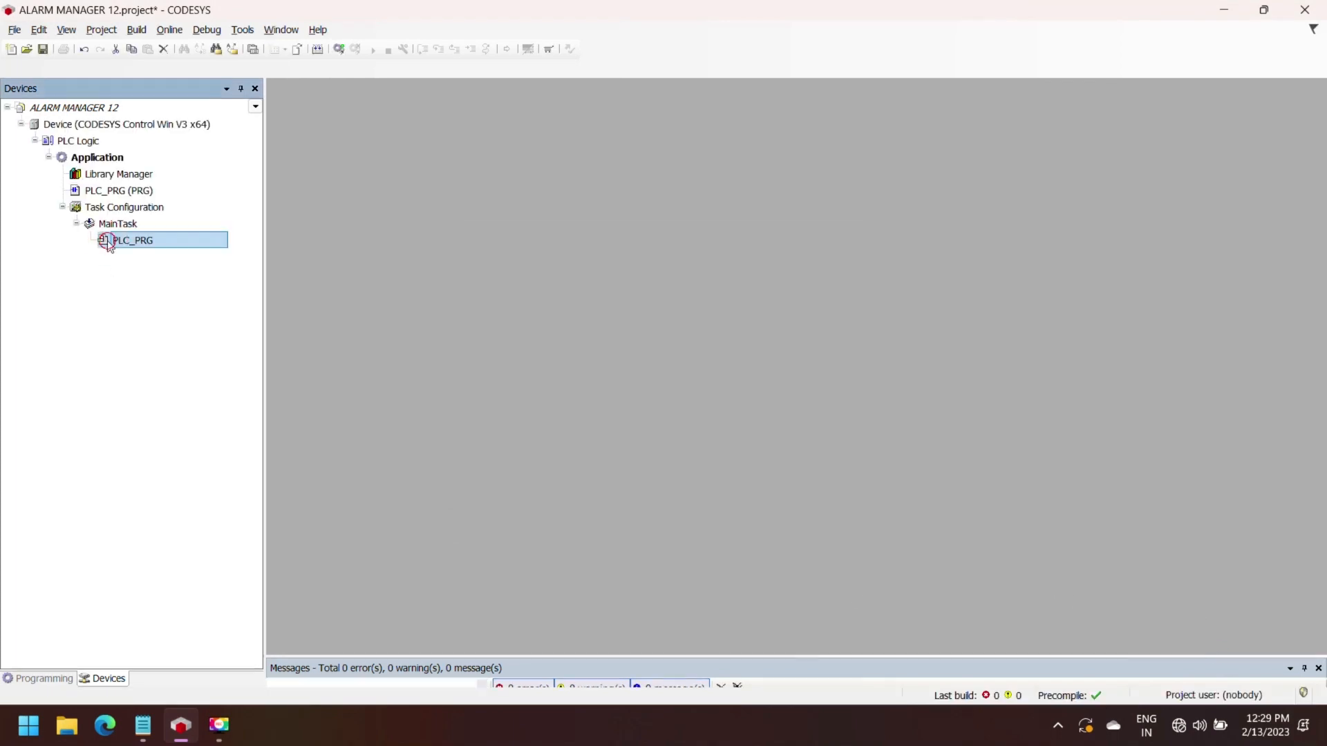
- In PLC_PRG, insert a TON timer declared as TON_0 with start_timer on its IN input
double_click(132, 241)
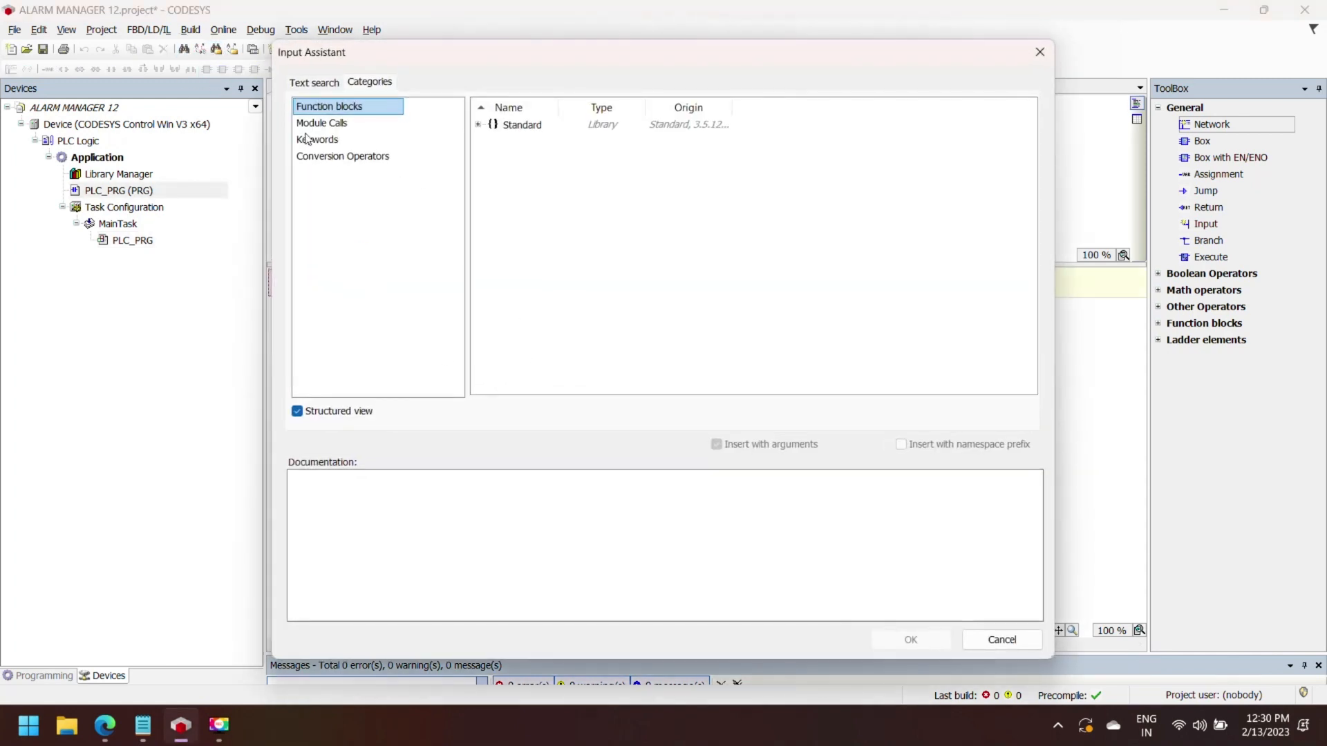
left_click(479, 125)
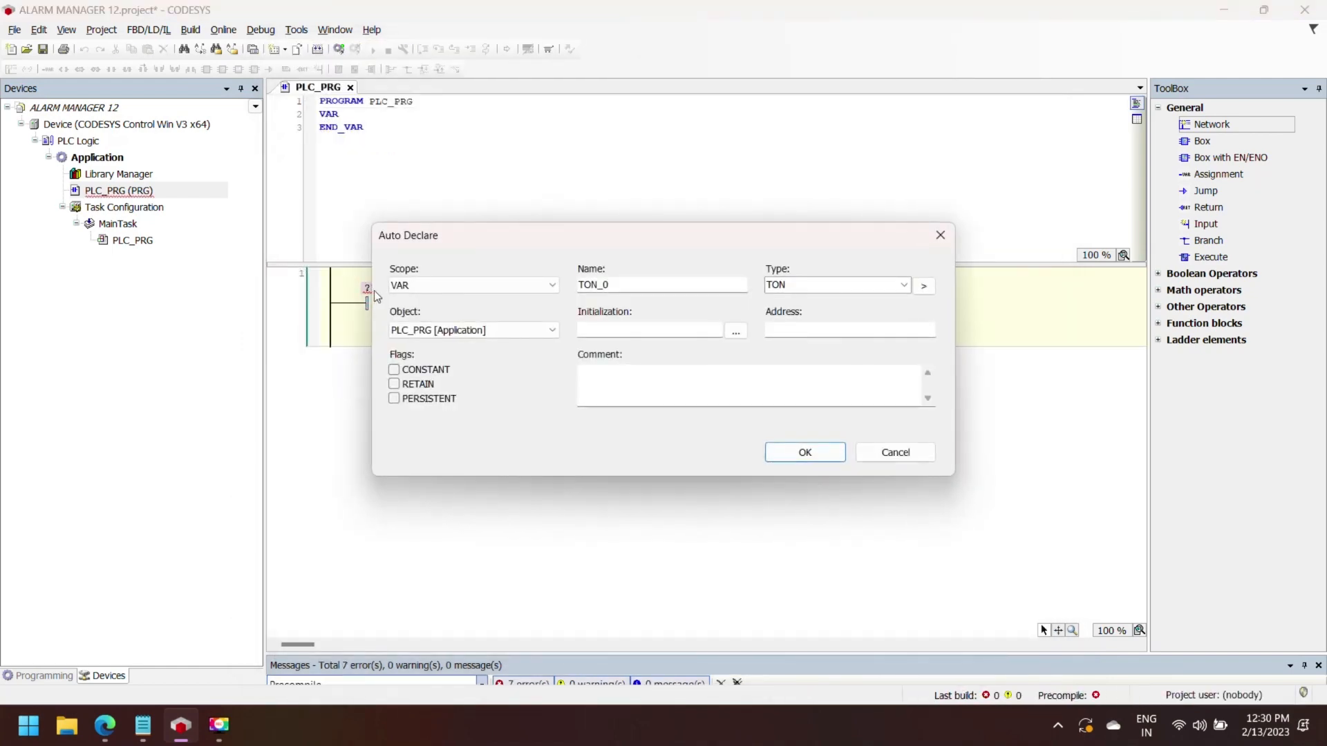
left_click(804, 452)
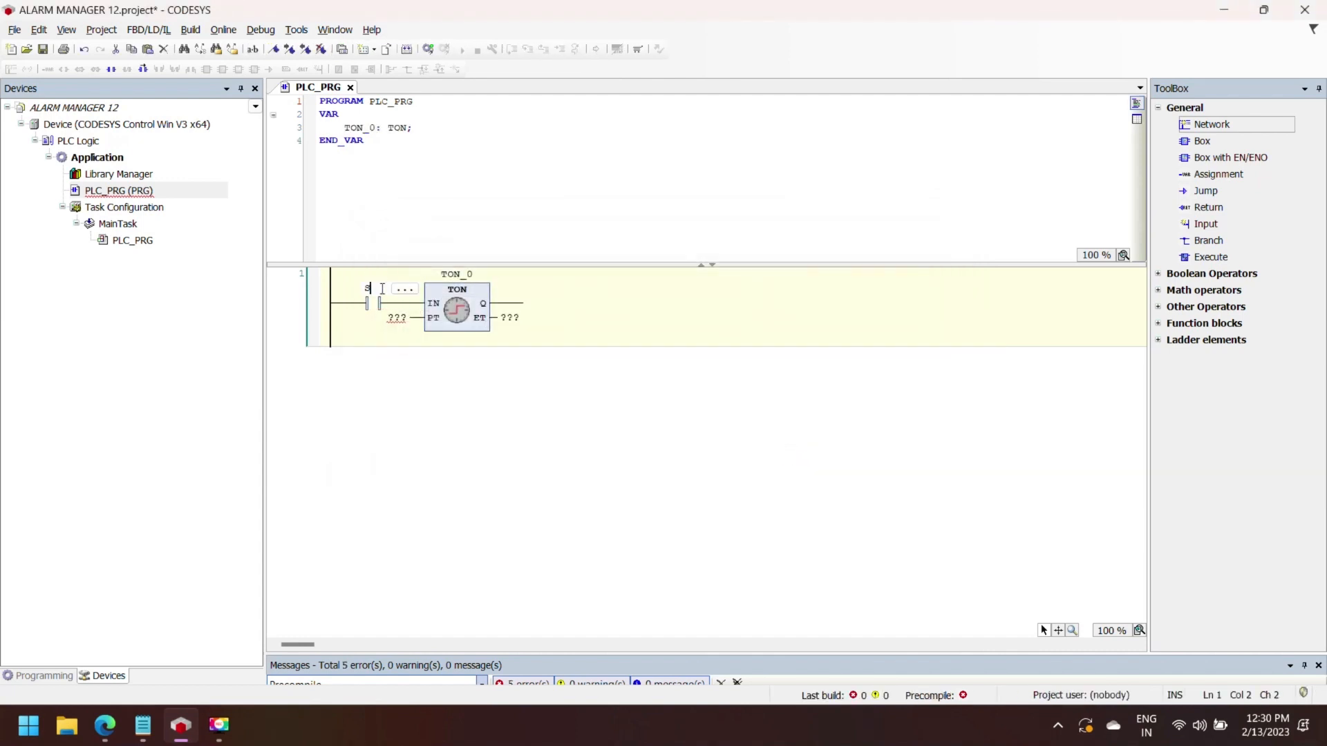
type("start_timer")
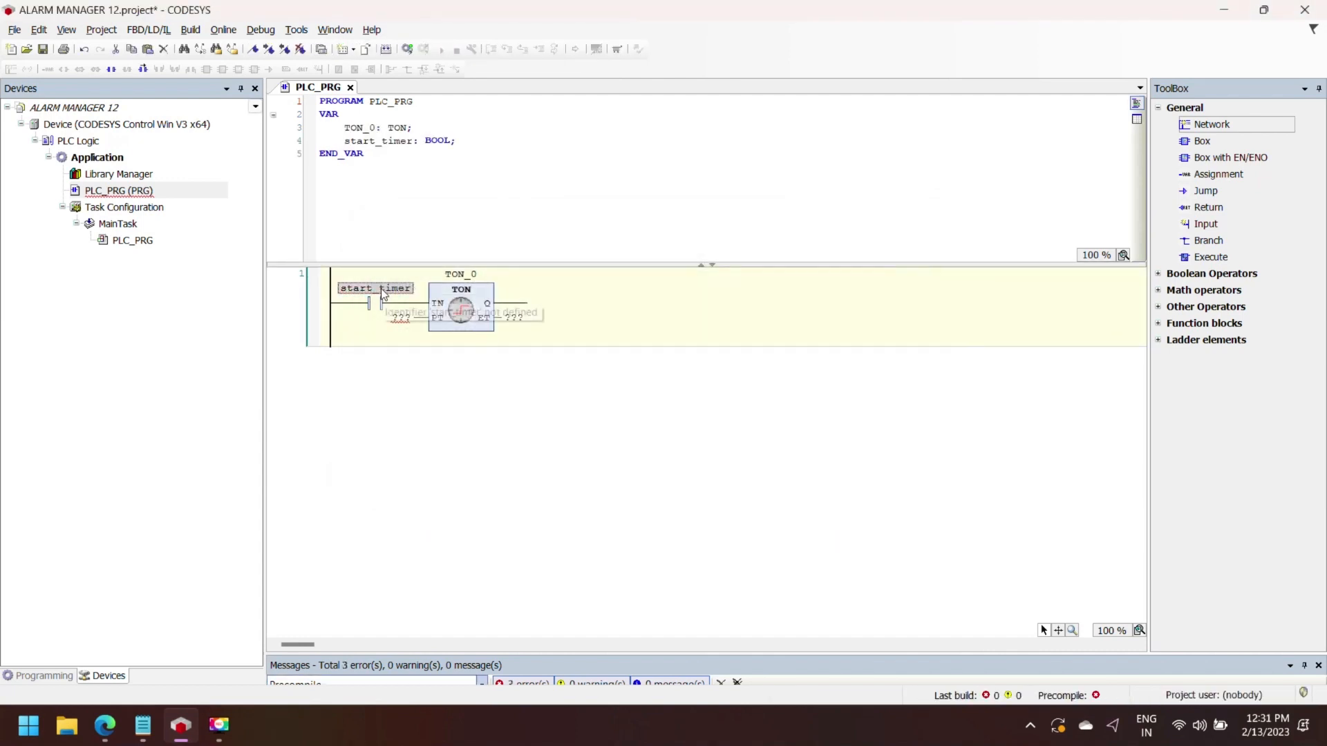
- Set the preset to T#20s, output ET to timer_eleapsed_time and drive the timer_done coil
left_click(400, 318)
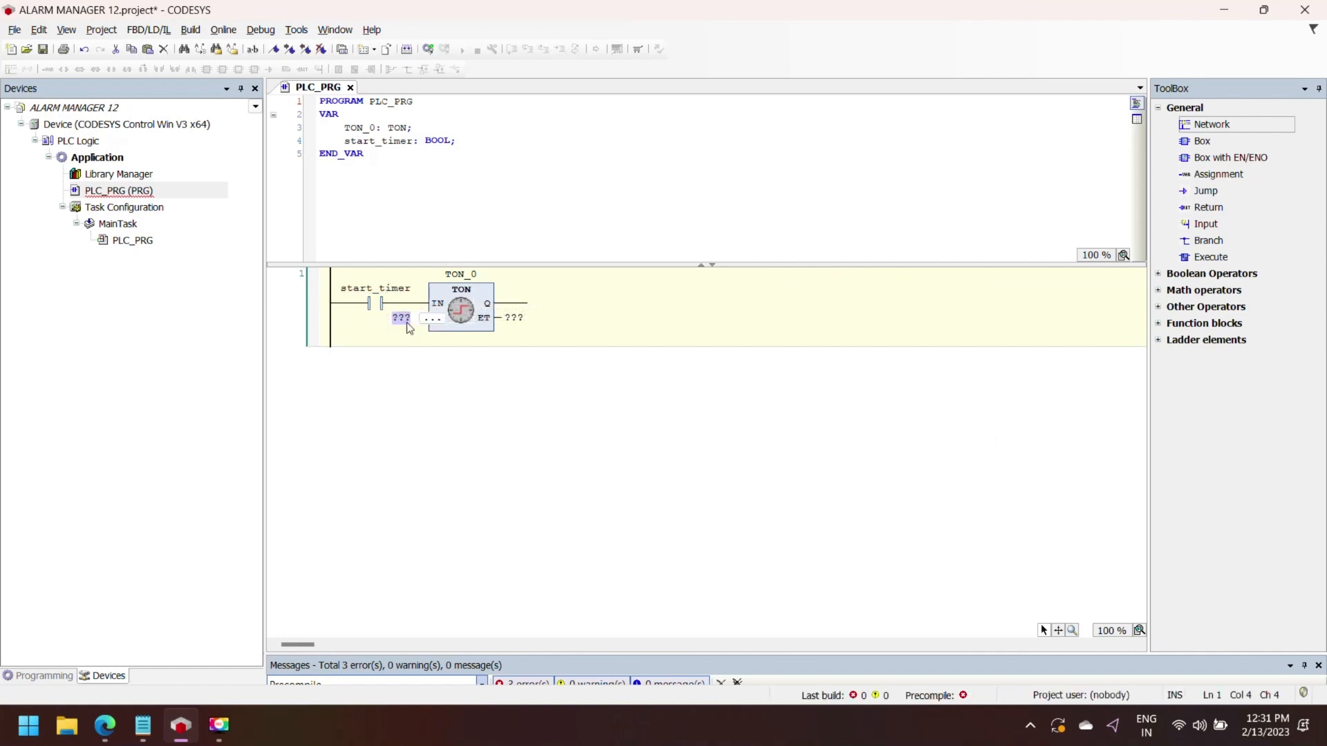
type("#20")
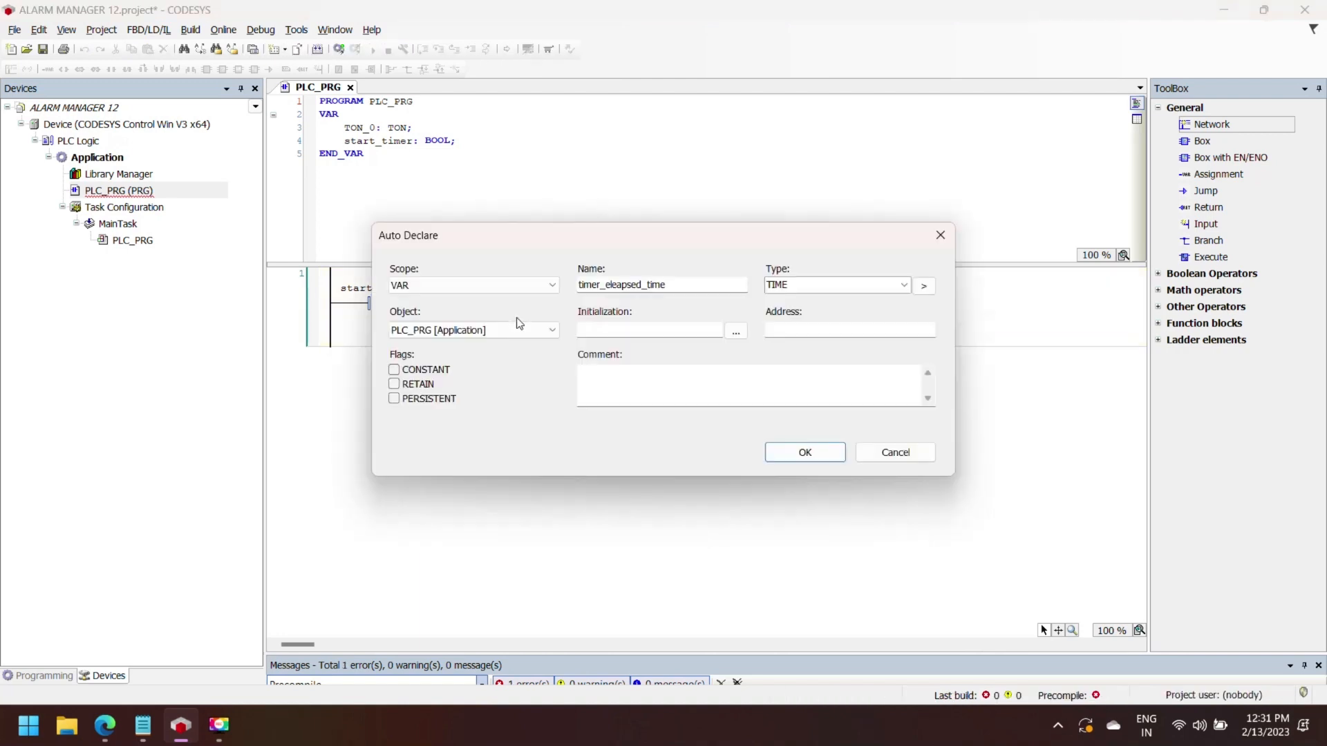
left_click(804, 453)
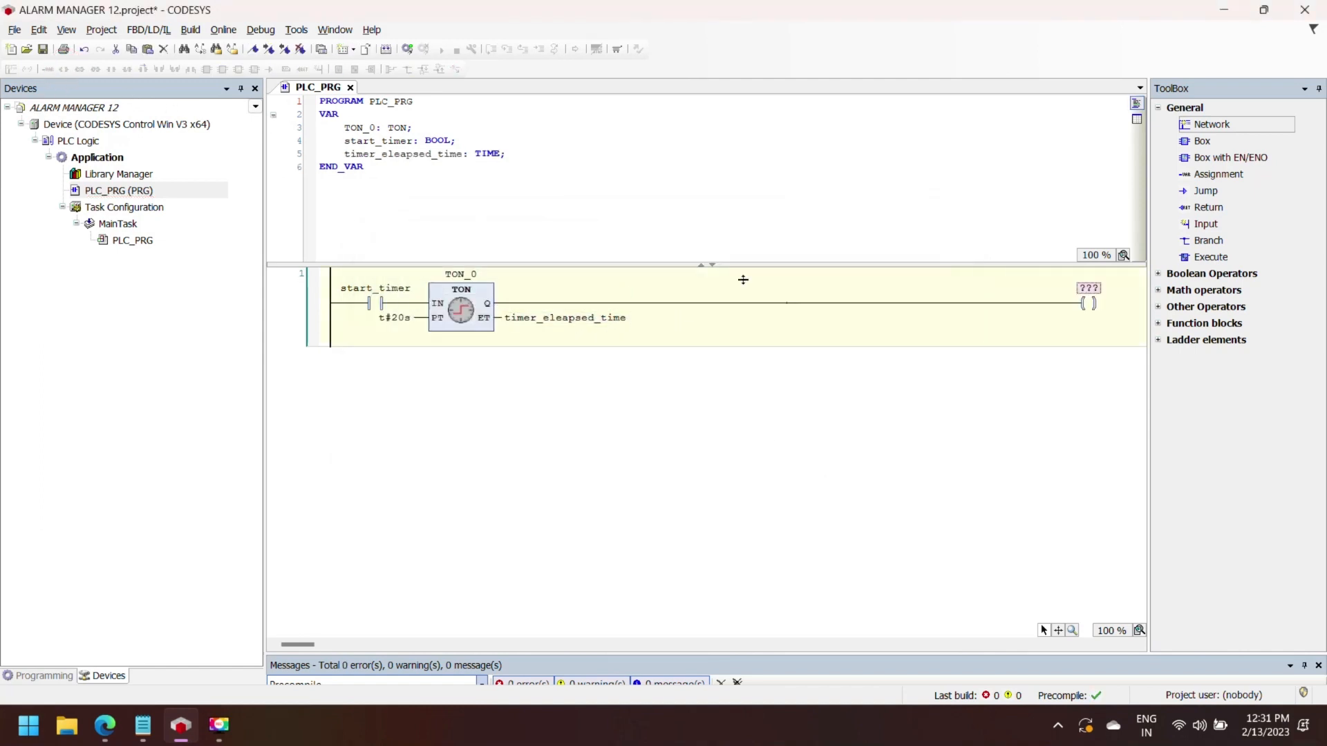
left_click(1088, 287)
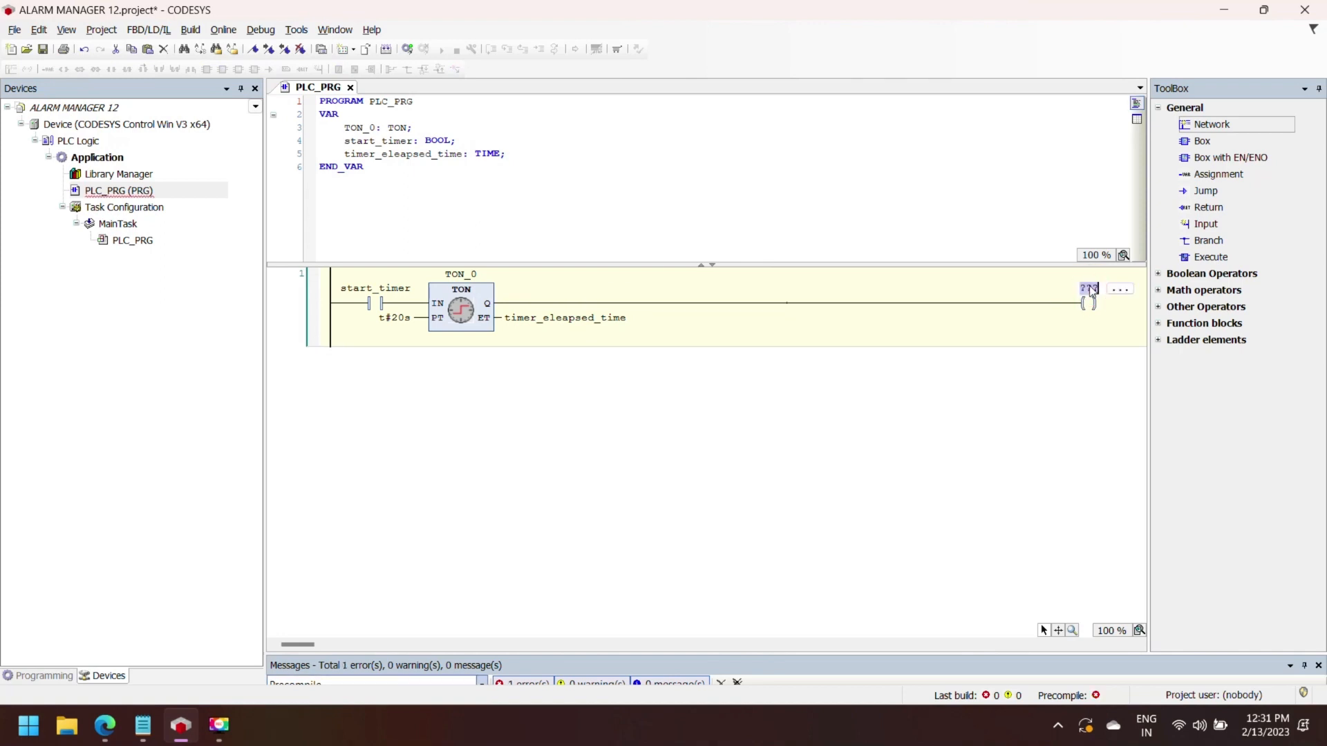
type("timer_done")
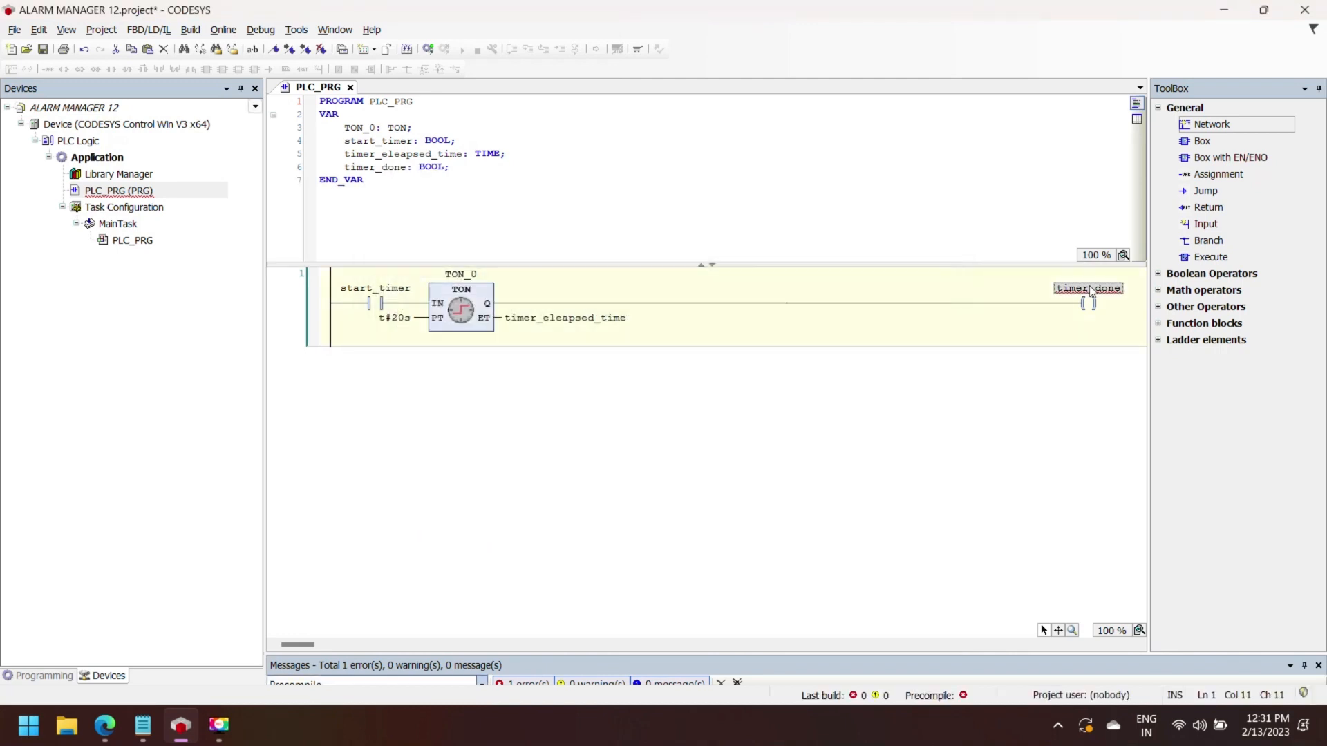
- Insert a TIME_TO_INT box converting timer_eleapsed_time into a new INT timer_value_integer
right_click(287, 305)
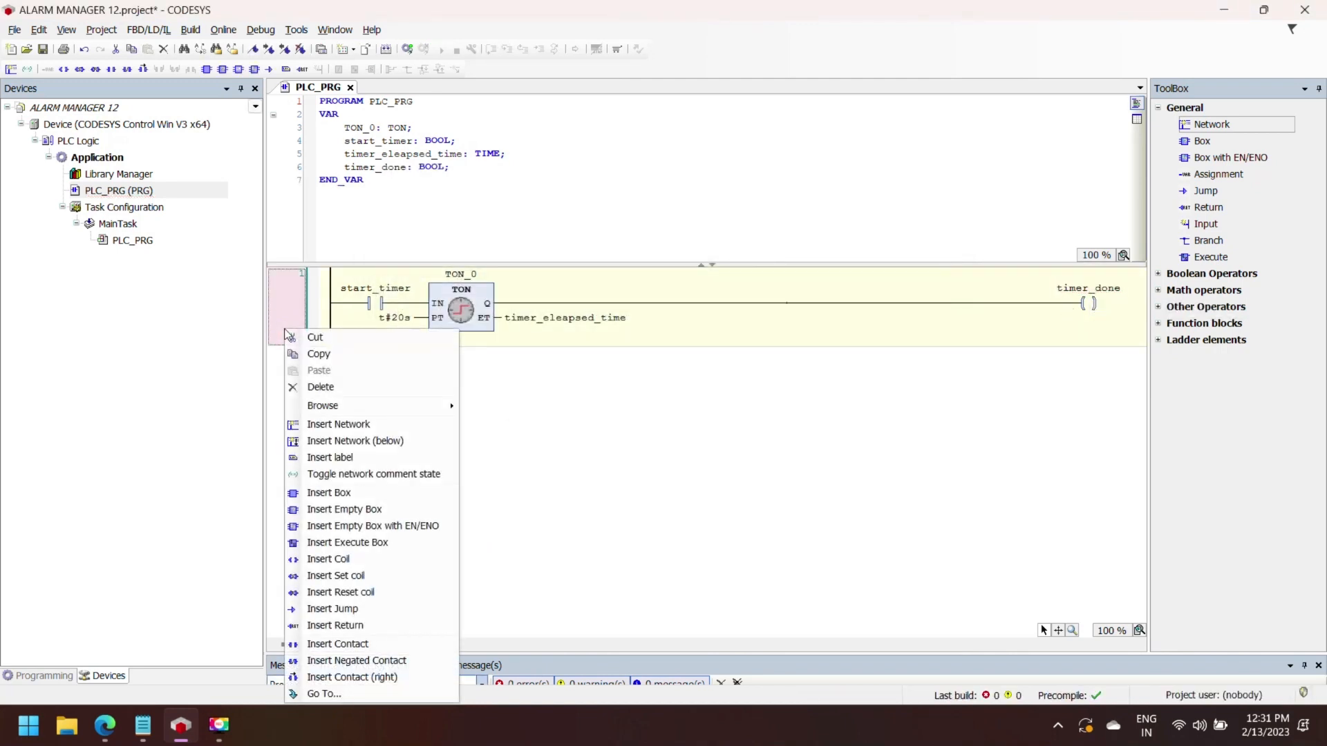
left_click(356, 441)
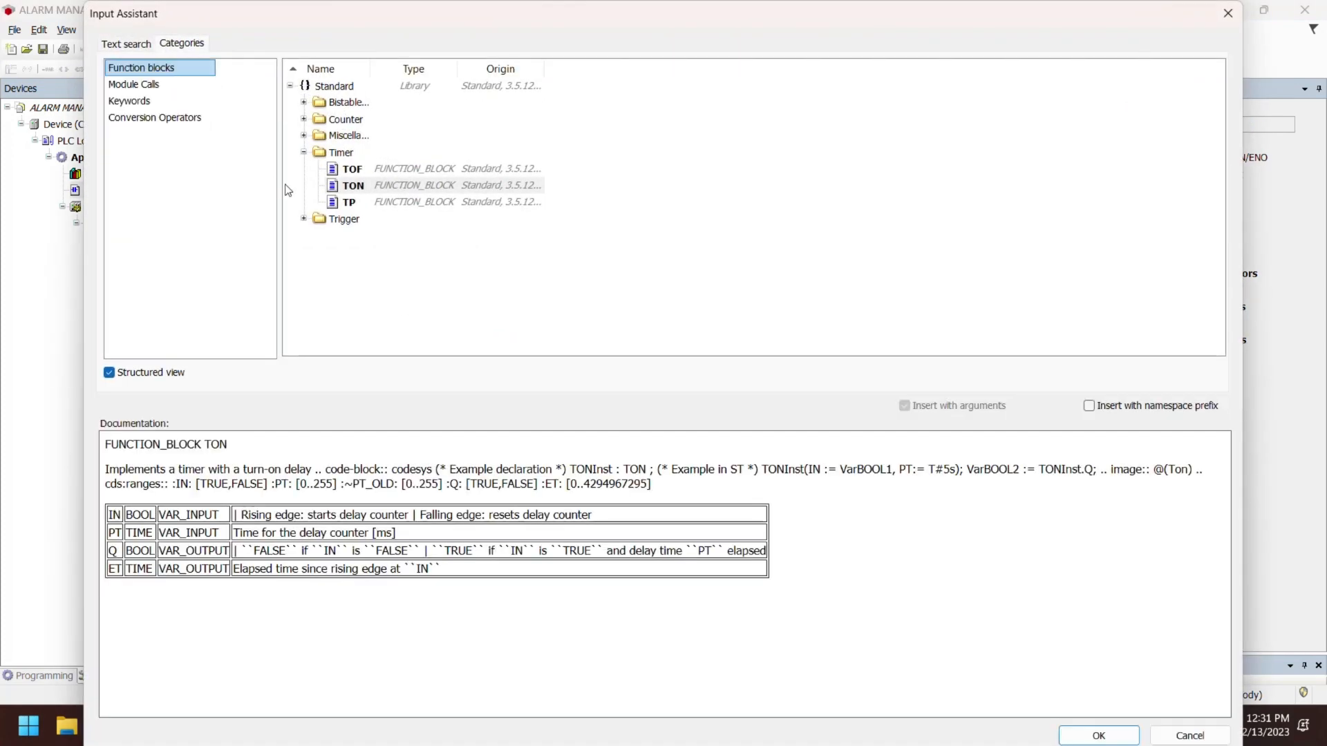
left_click(154, 117)
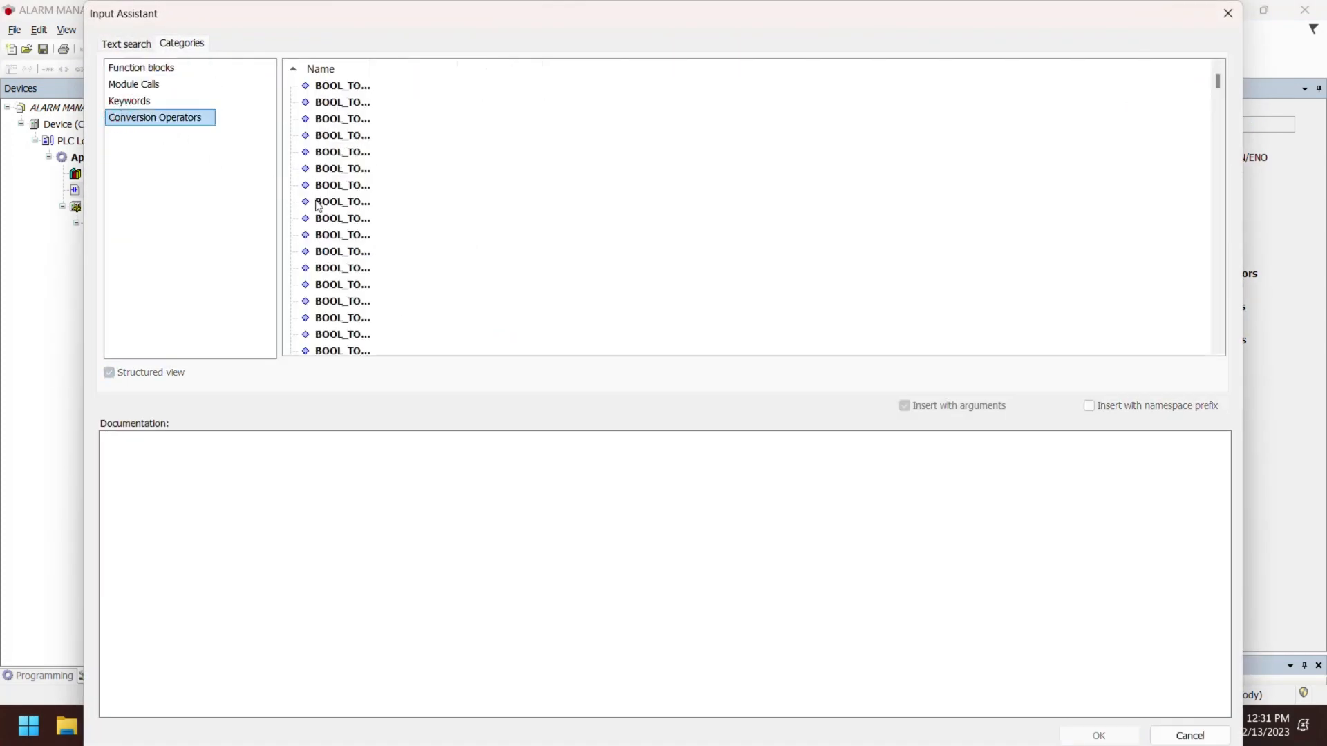
left_click(1100, 735)
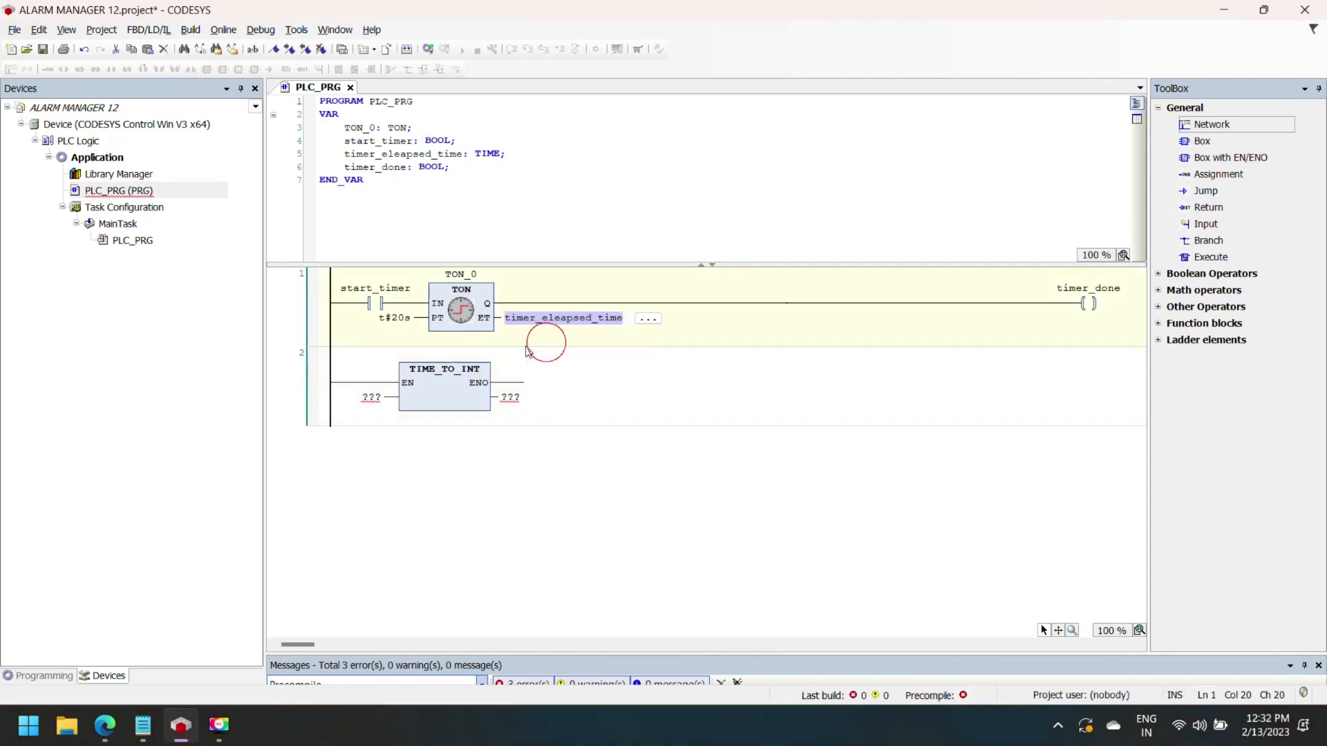
type("timer_value_integer")
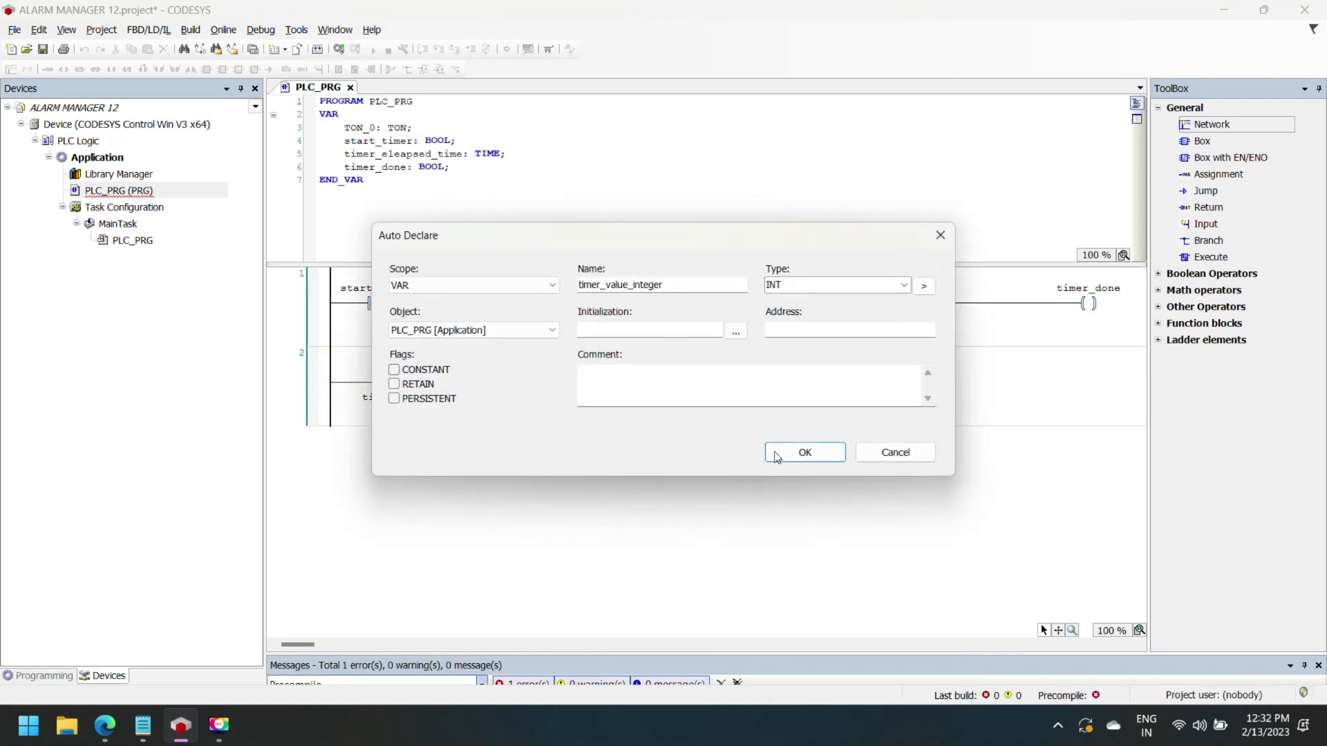
left_click(804, 452)
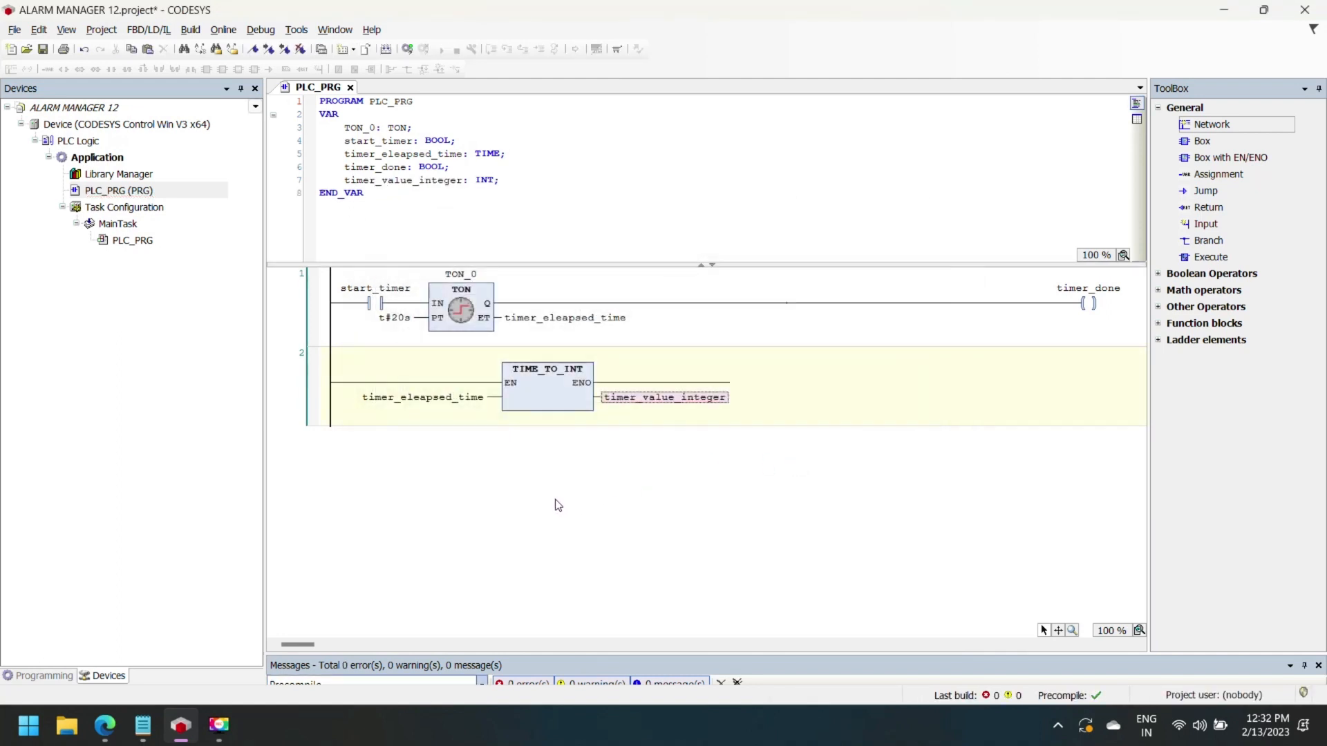
- Add a third network containing a DIV division operator box
right_click(296, 401)
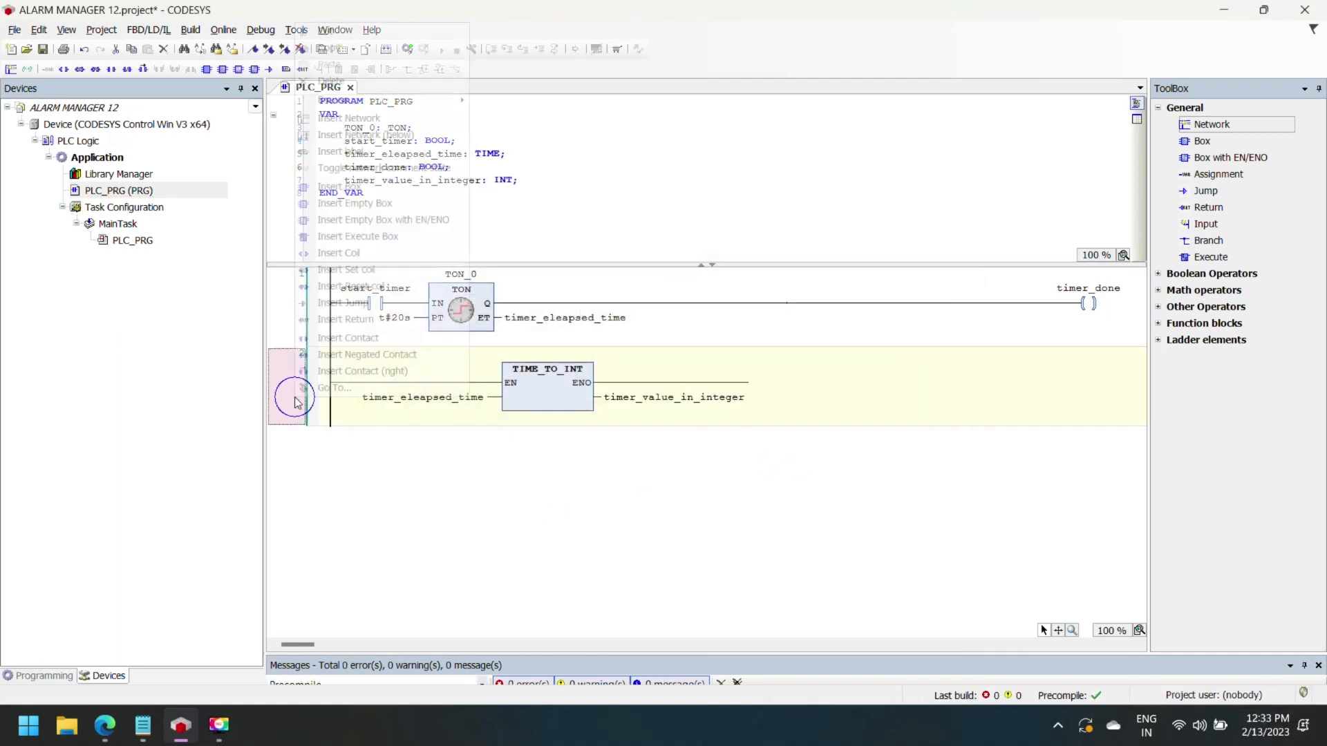
right_click(295, 398)
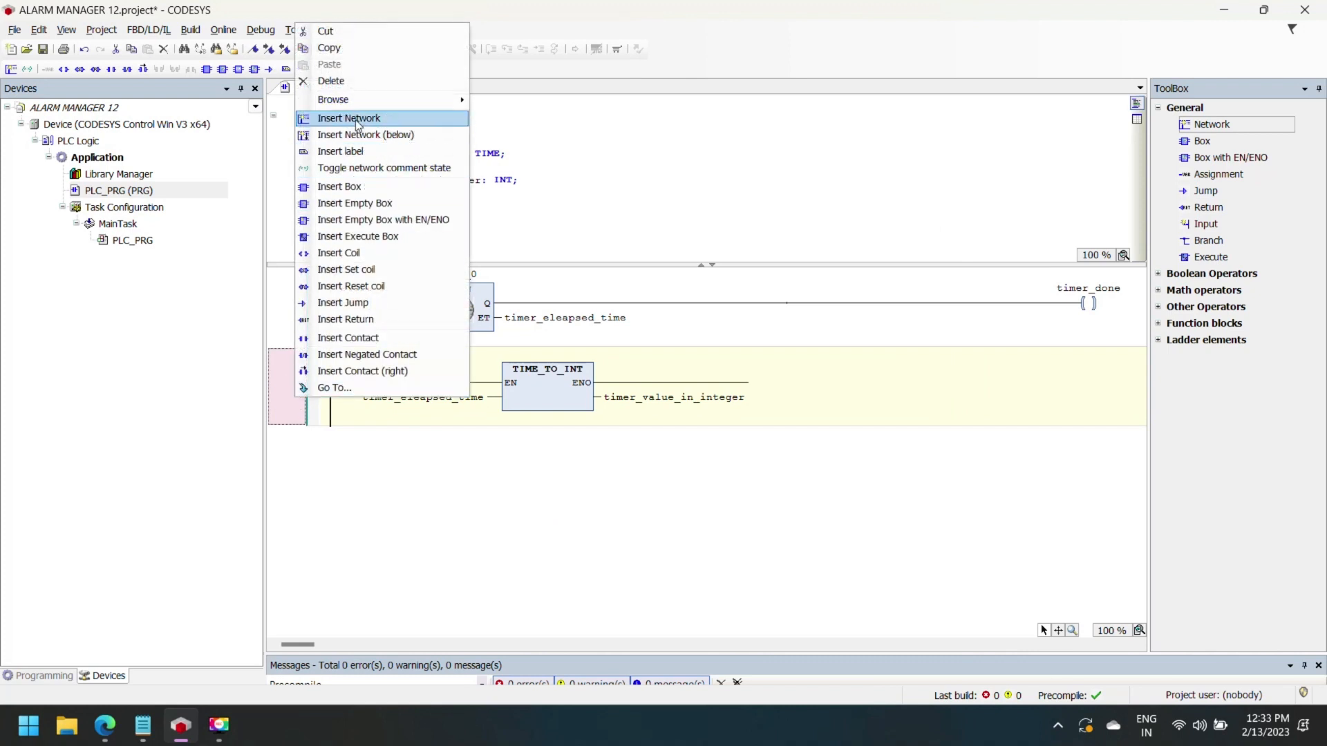
left_click(350, 119)
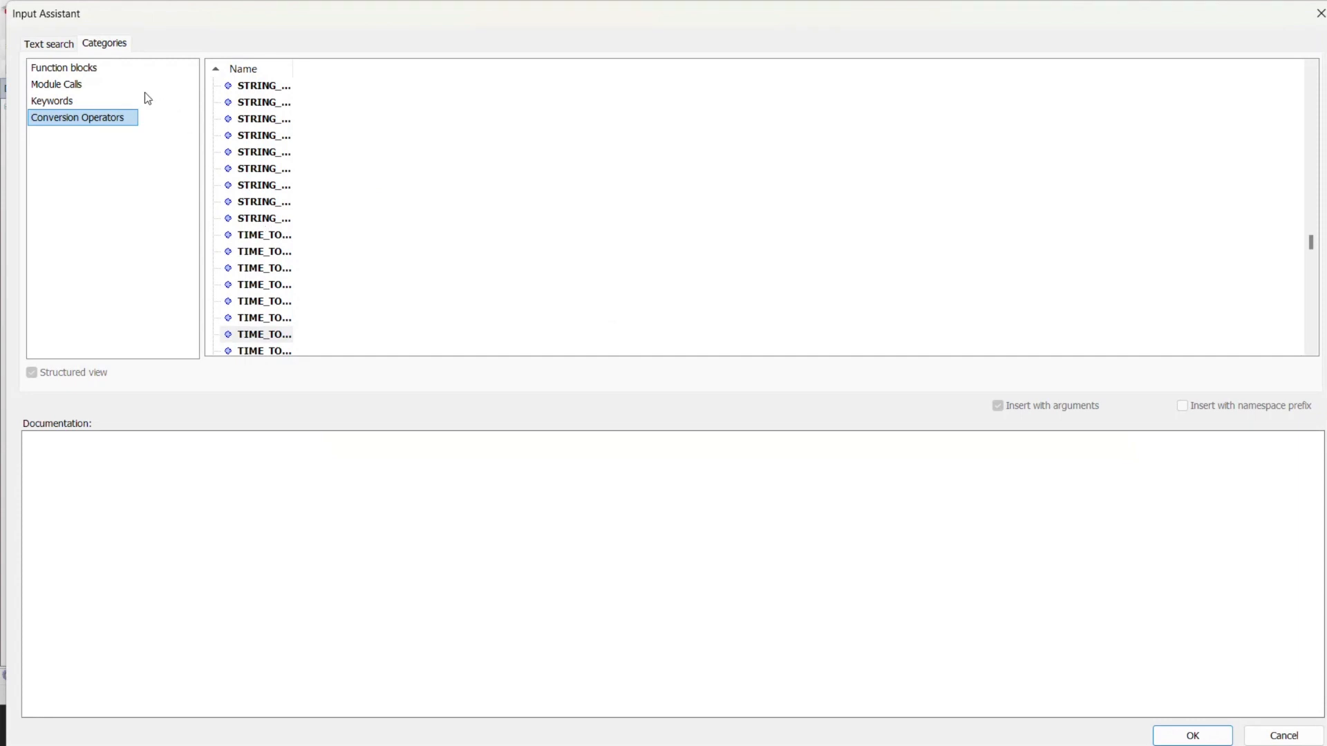
left_click(51, 101)
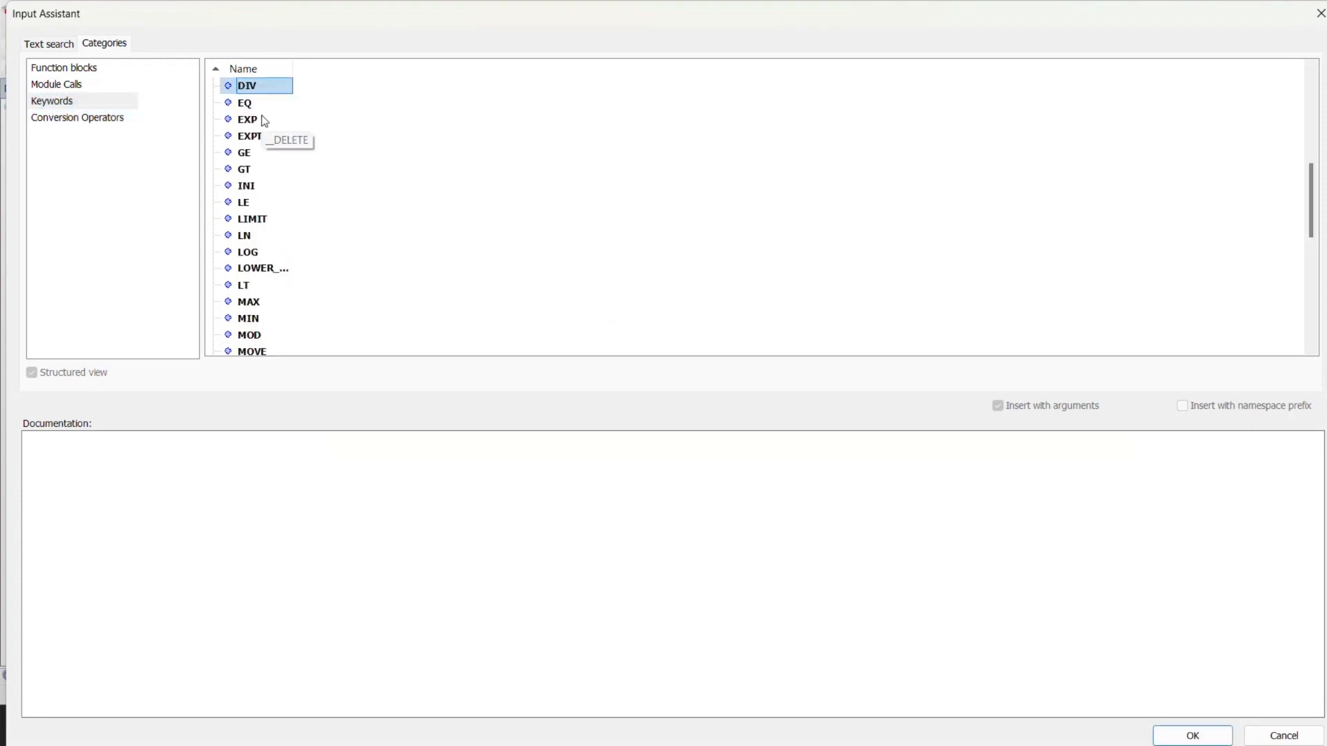
left_click(1195, 735)
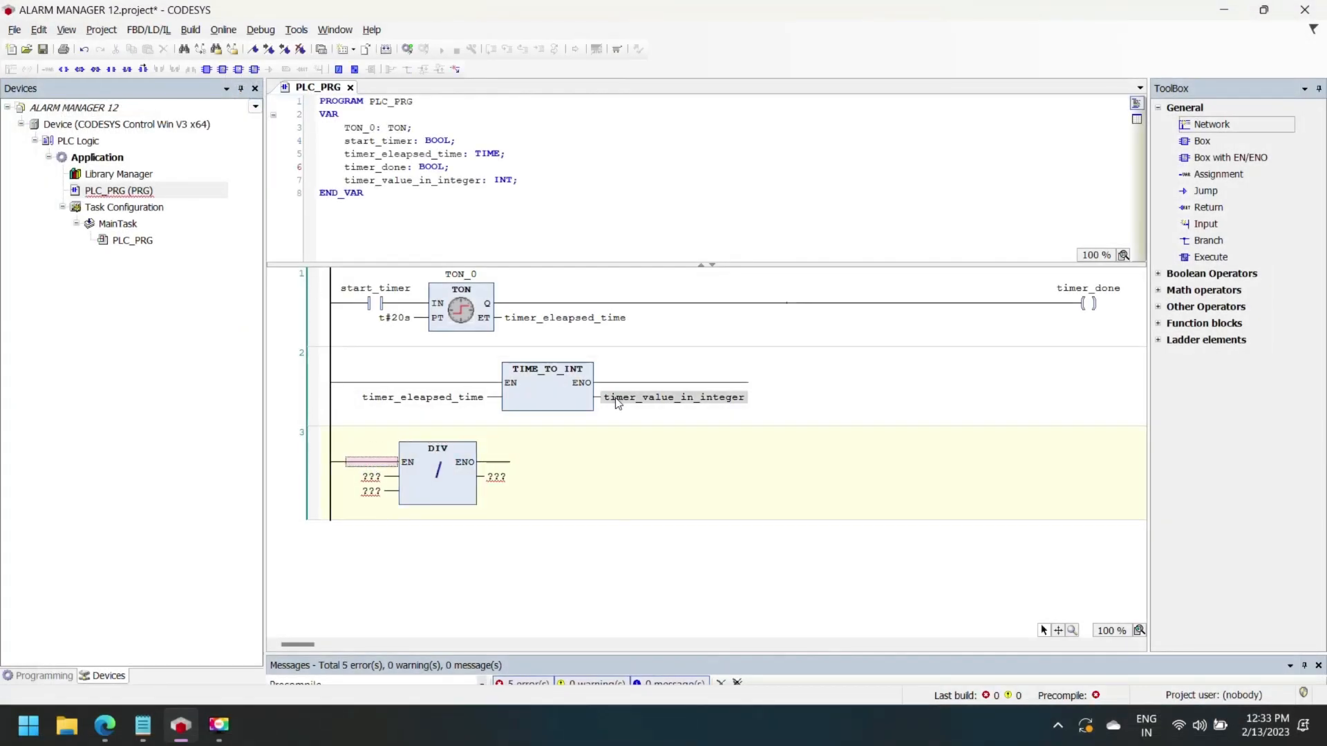
- Divide timer_value_in_integer by 1000 into a newly declared INT timer_value
double_click(370, 477)
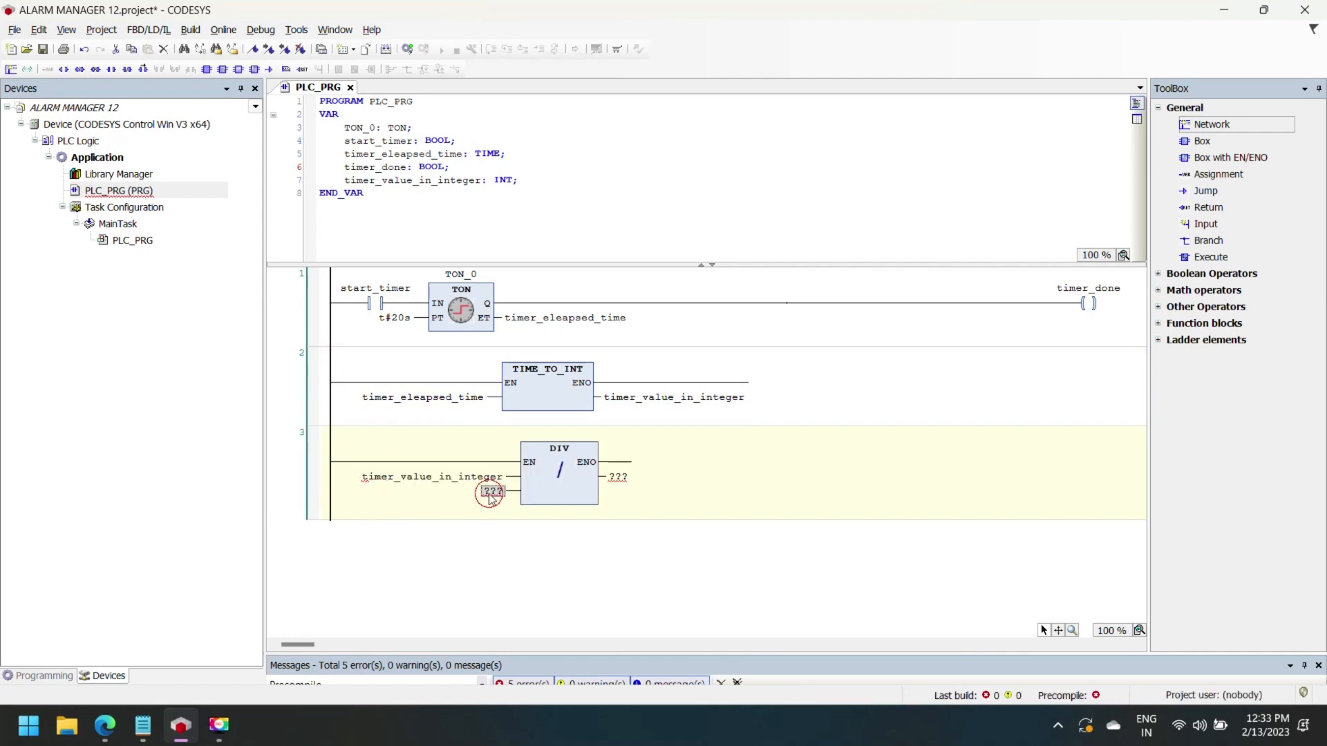
type("1000")
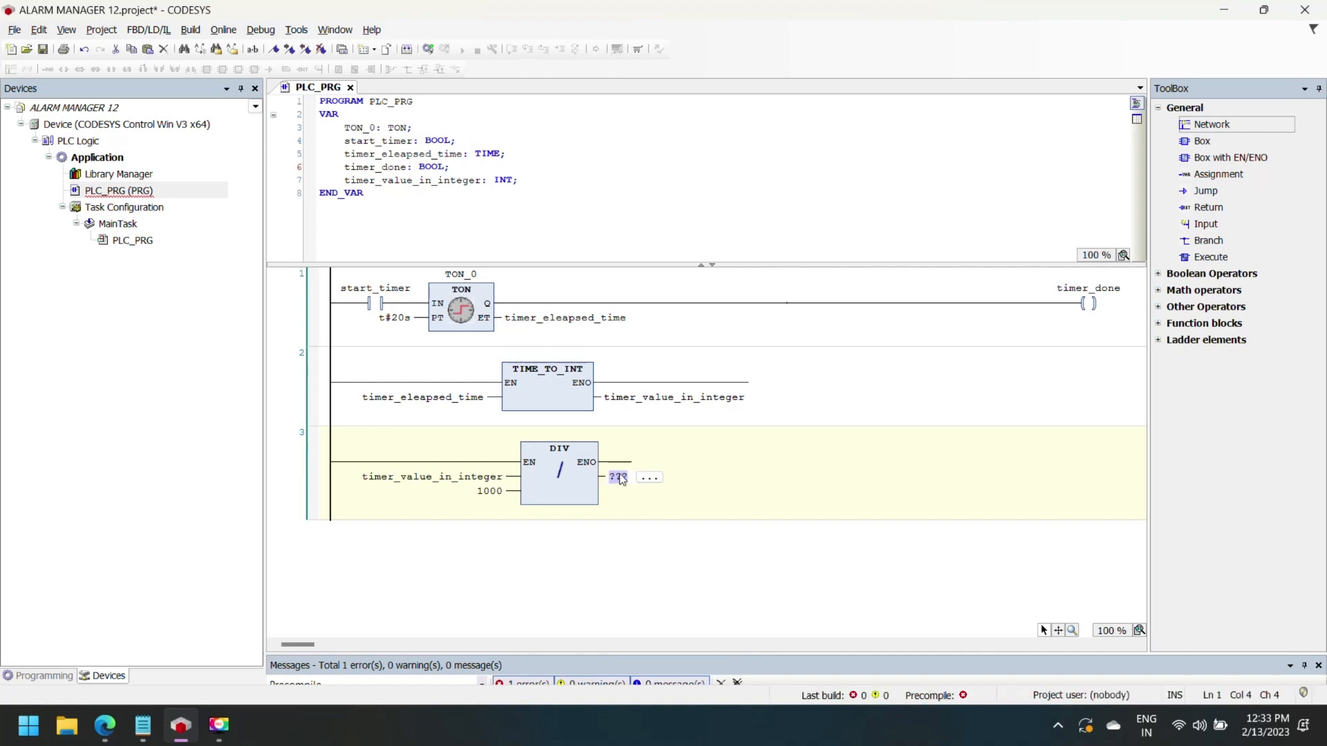
type("timer_value")
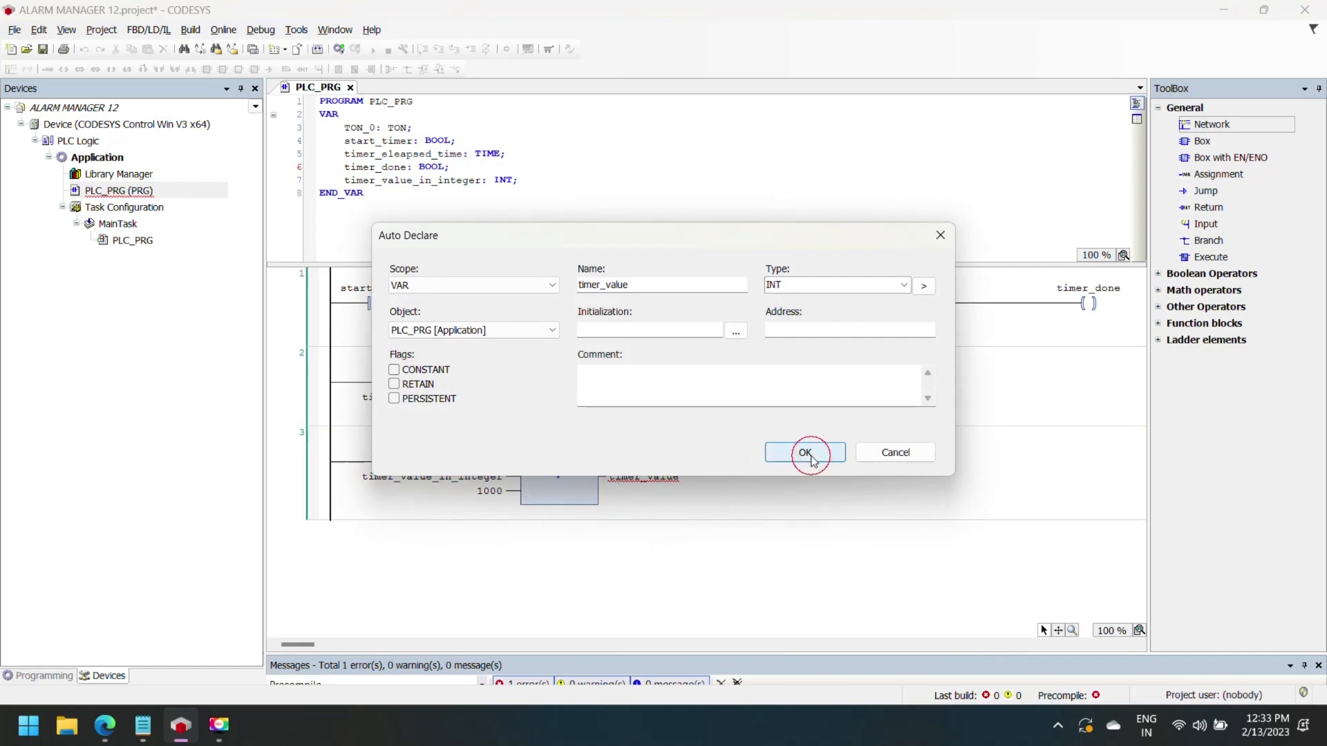
left_click(805, 452)
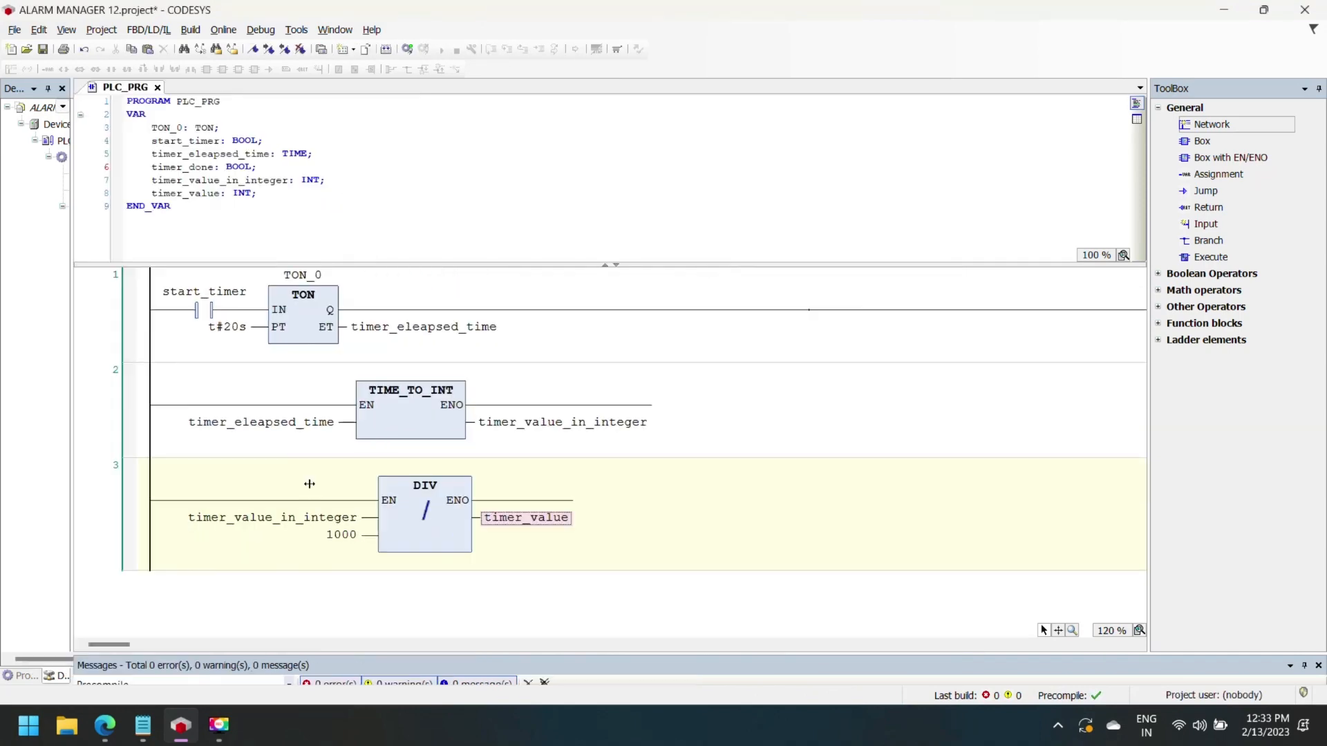
- Add a Visualization object to the Application with the VisuSymbols library active
right_click(81, 157)
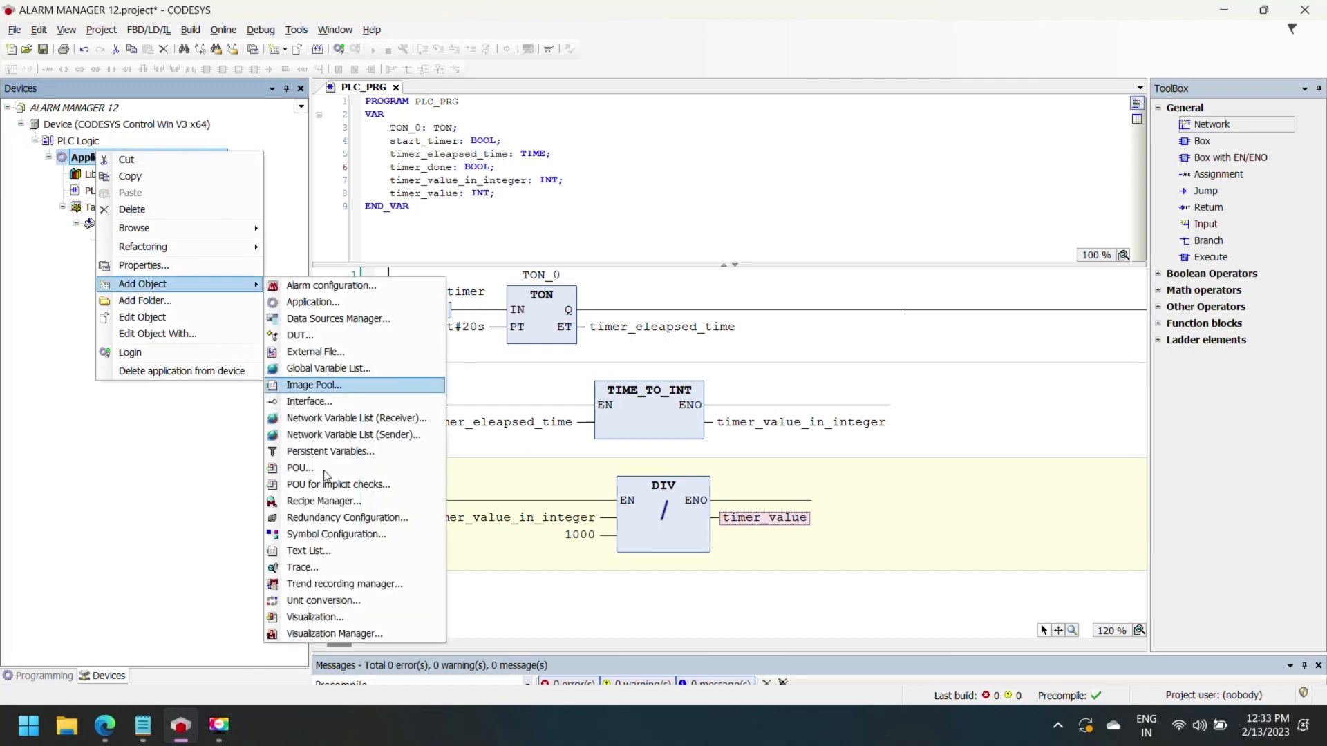
mouse_move(333, 623)
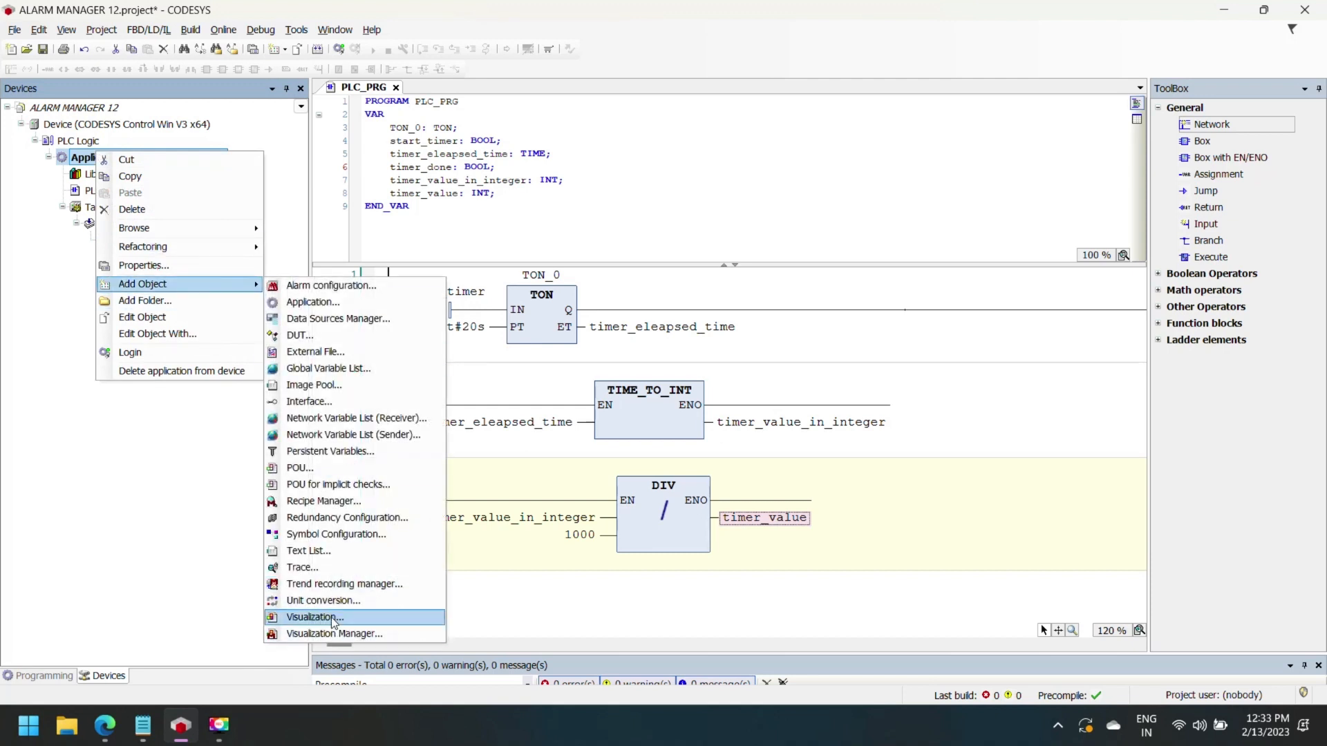
left_click(314, 617)
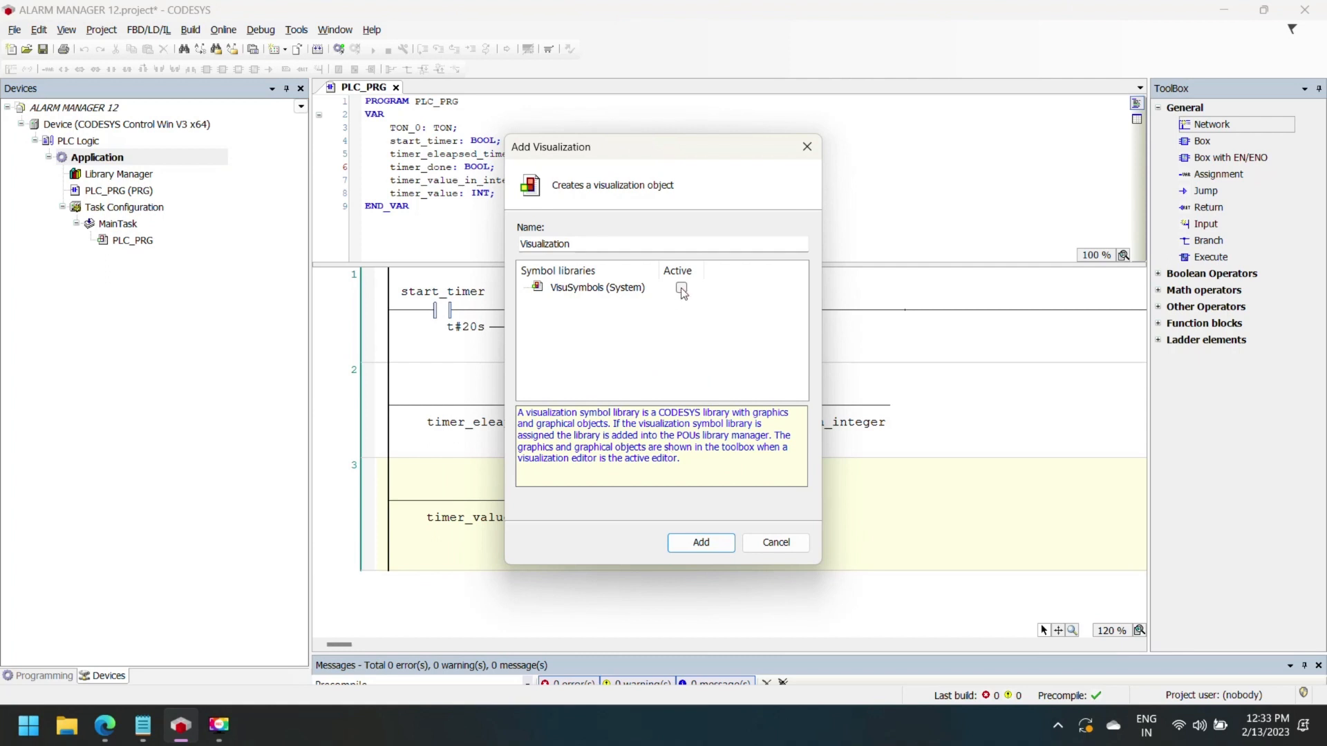
left_click(680, 288)
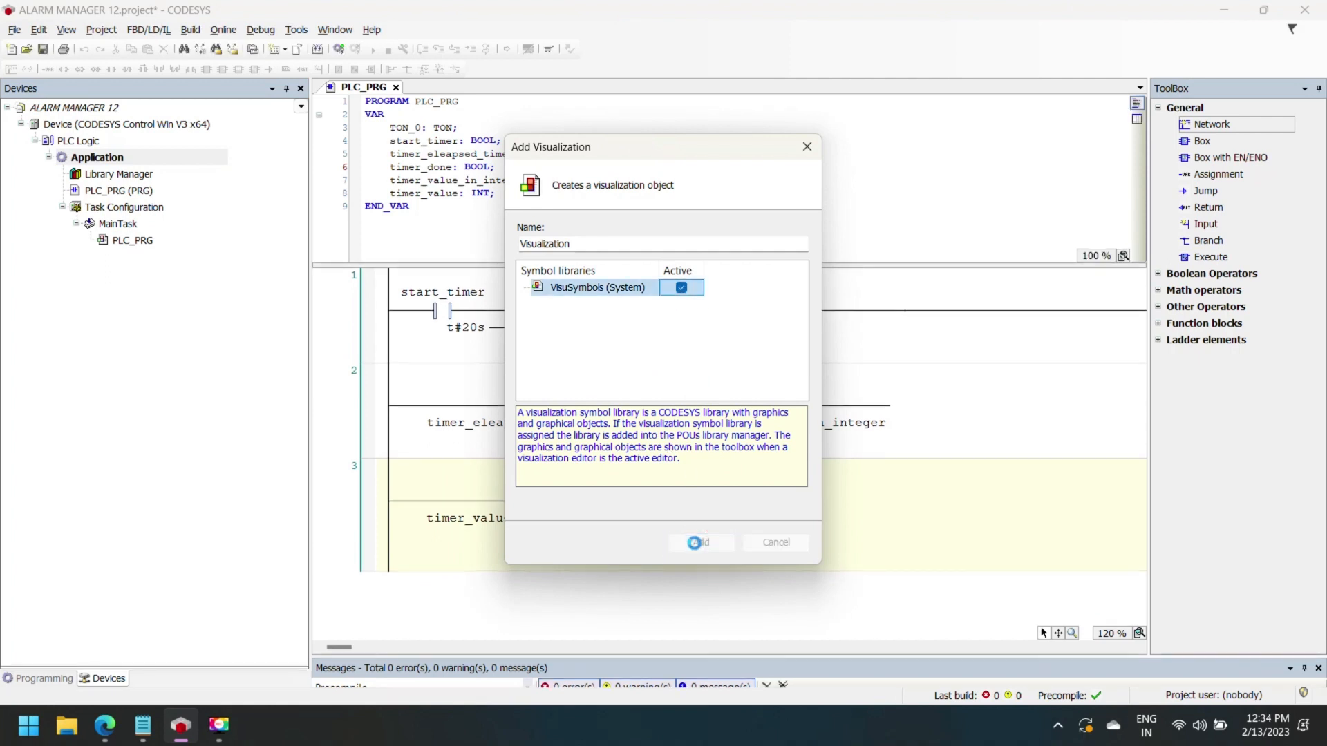
left_click(700, 542)
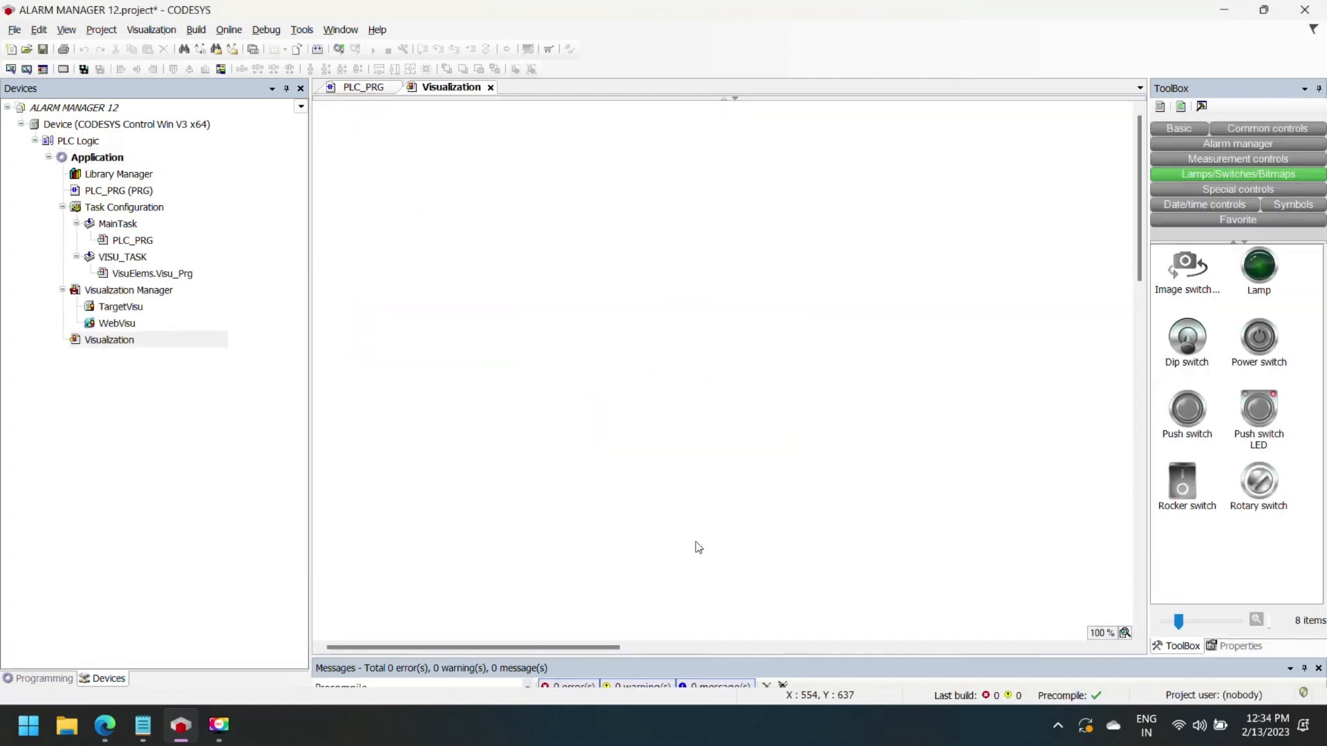
mouse_move(1275, 336)
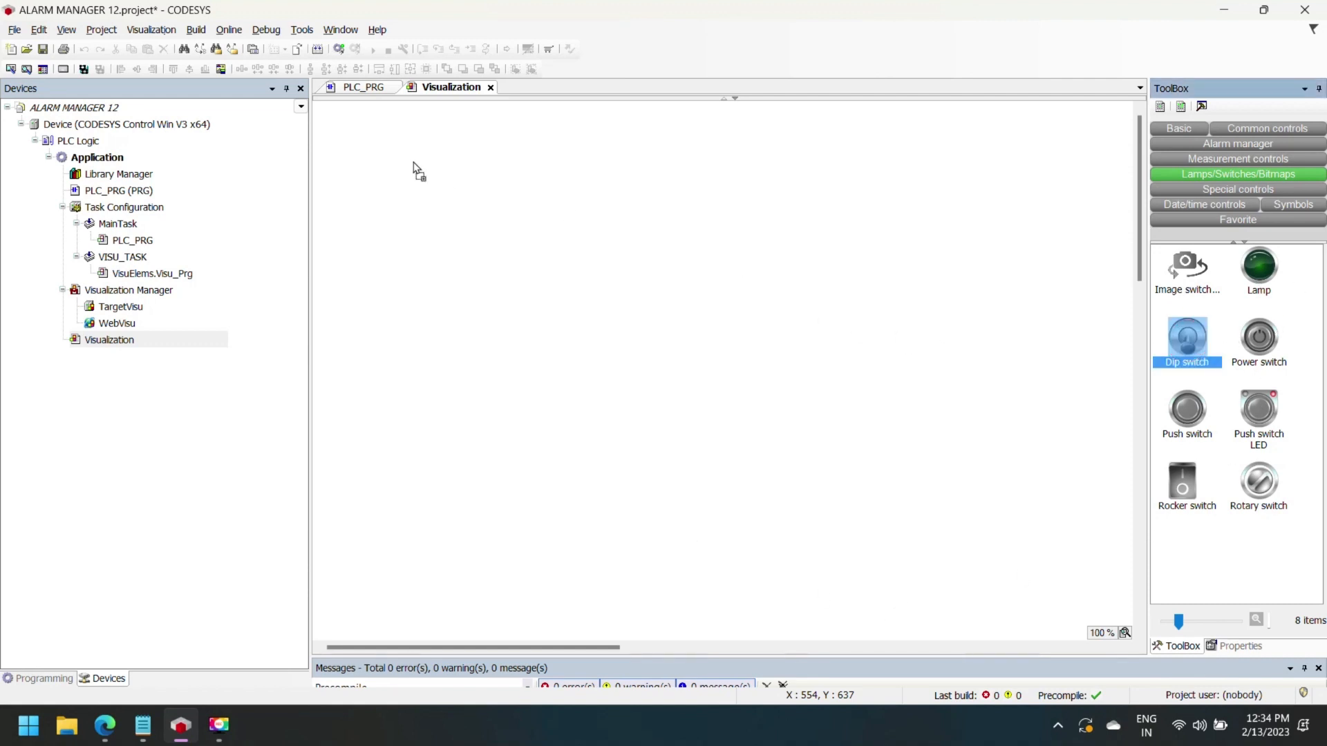
- Place a dip switch on the visualization and link it to a PLC_PRG variable
left_click_drag(1186, 335, 355, 174)
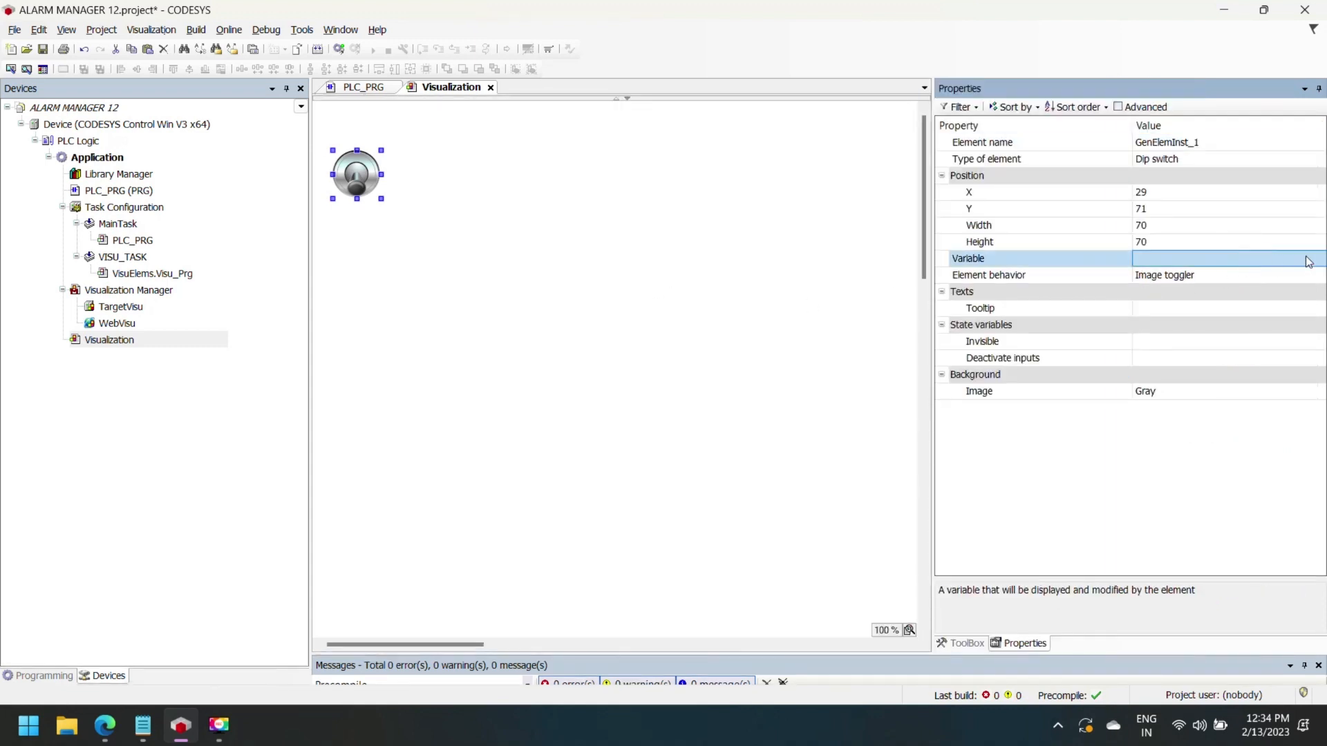
left_click(1317, 257)
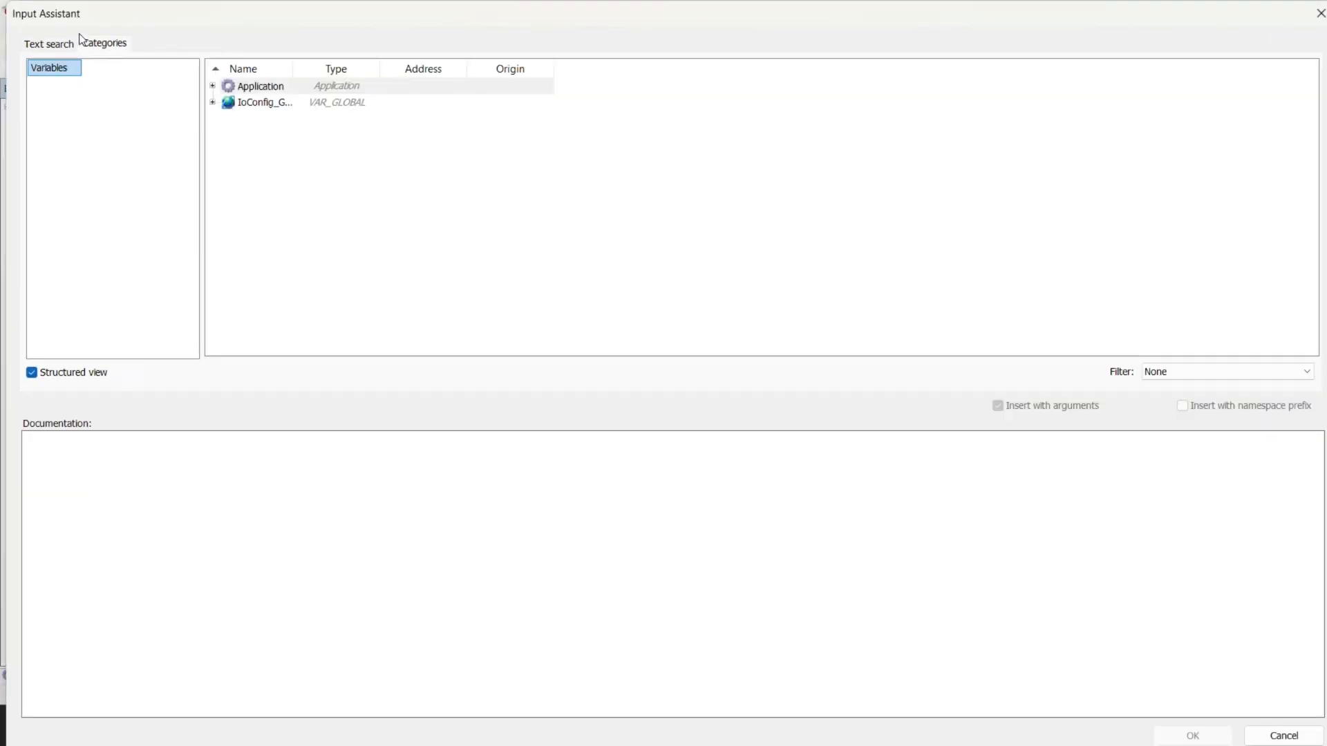
left_click(213, 86)
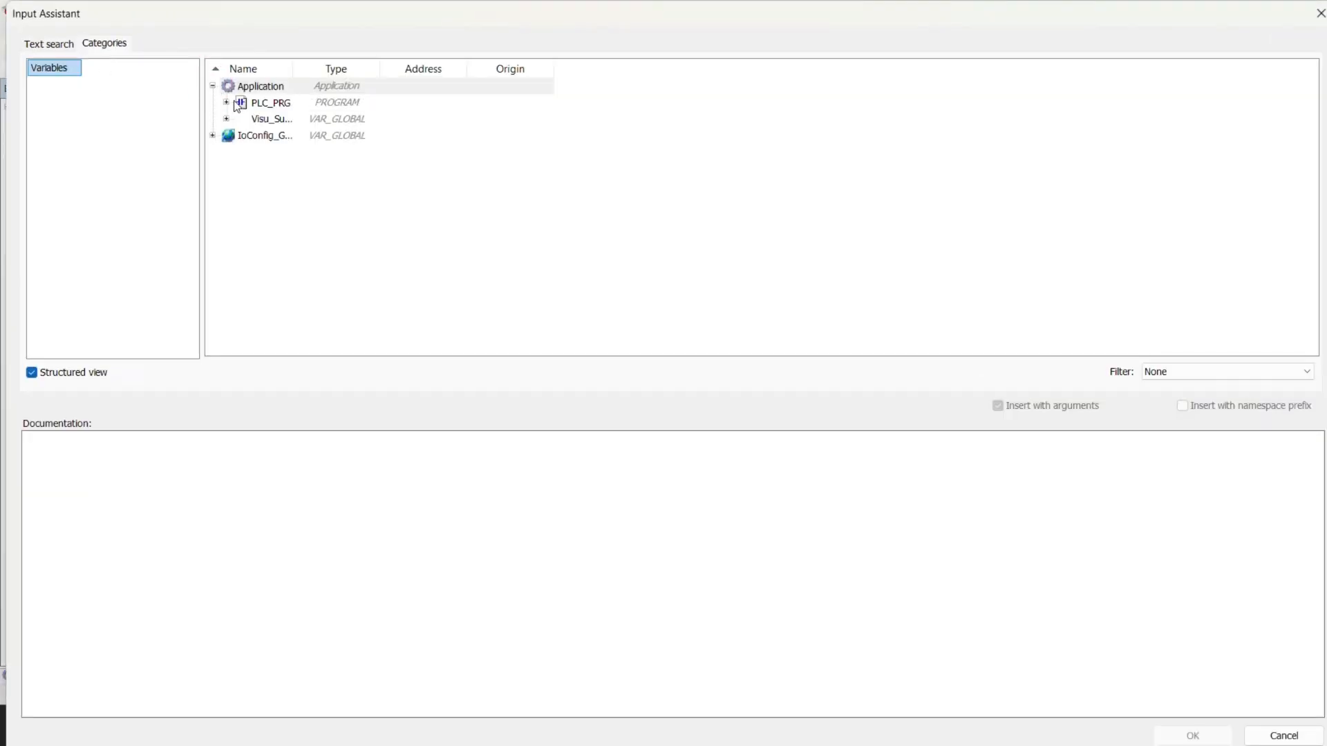
left_click(224, 103)
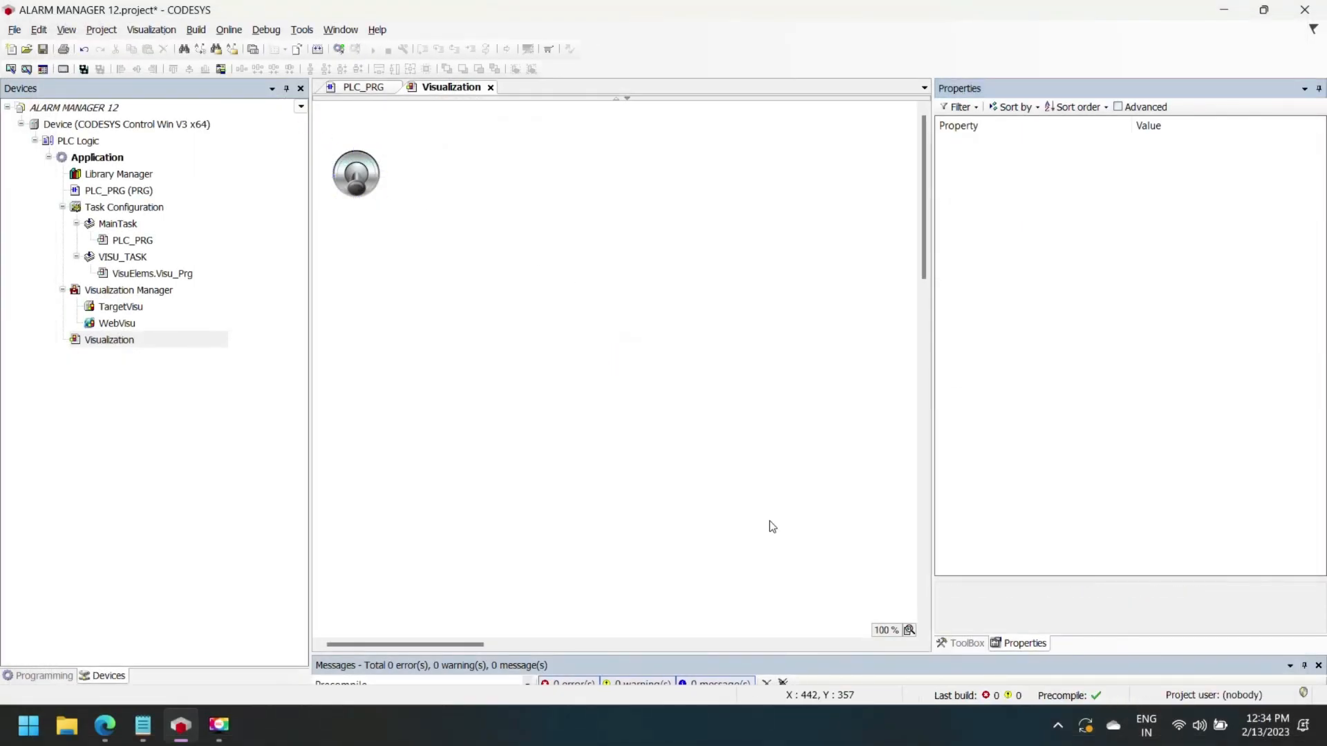
- Place a lamp beside the switch and link it to PLC_PRG.timer_done
left_click(966, 642)
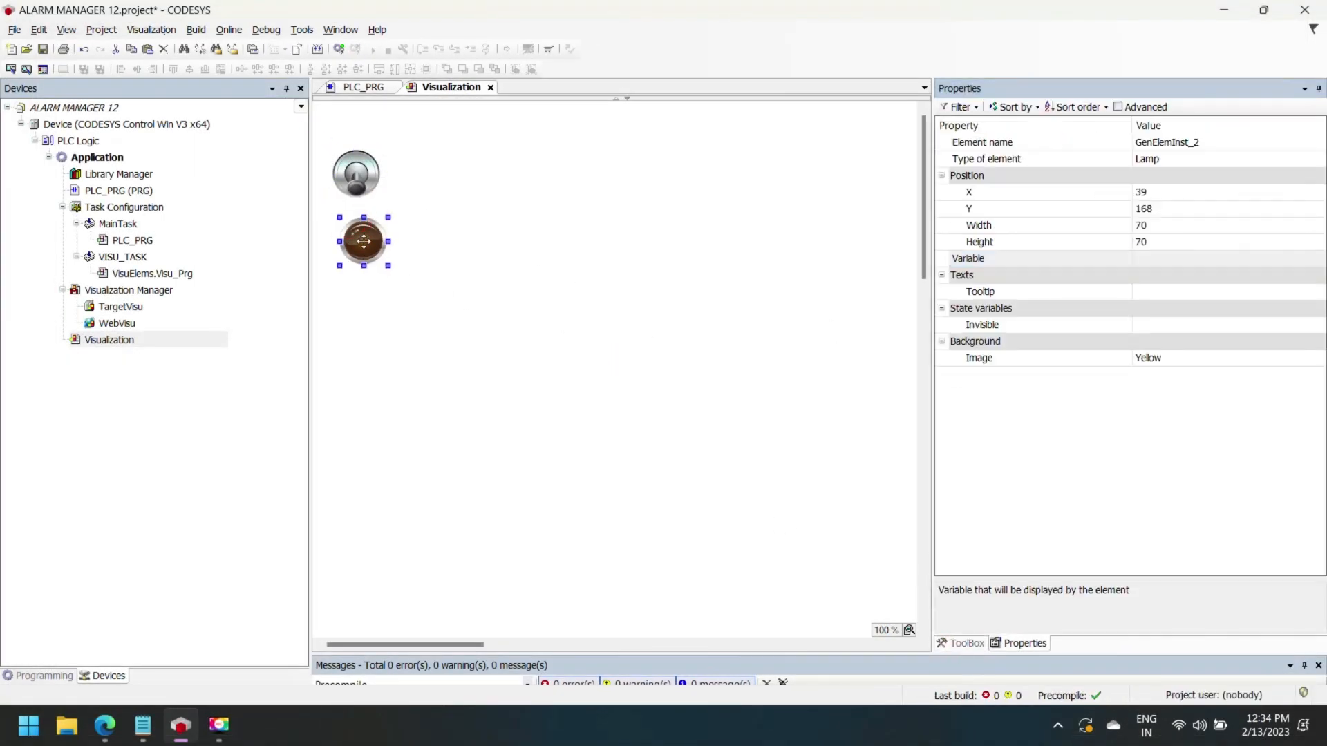
left_click_drag(363, 241, 417, 178)
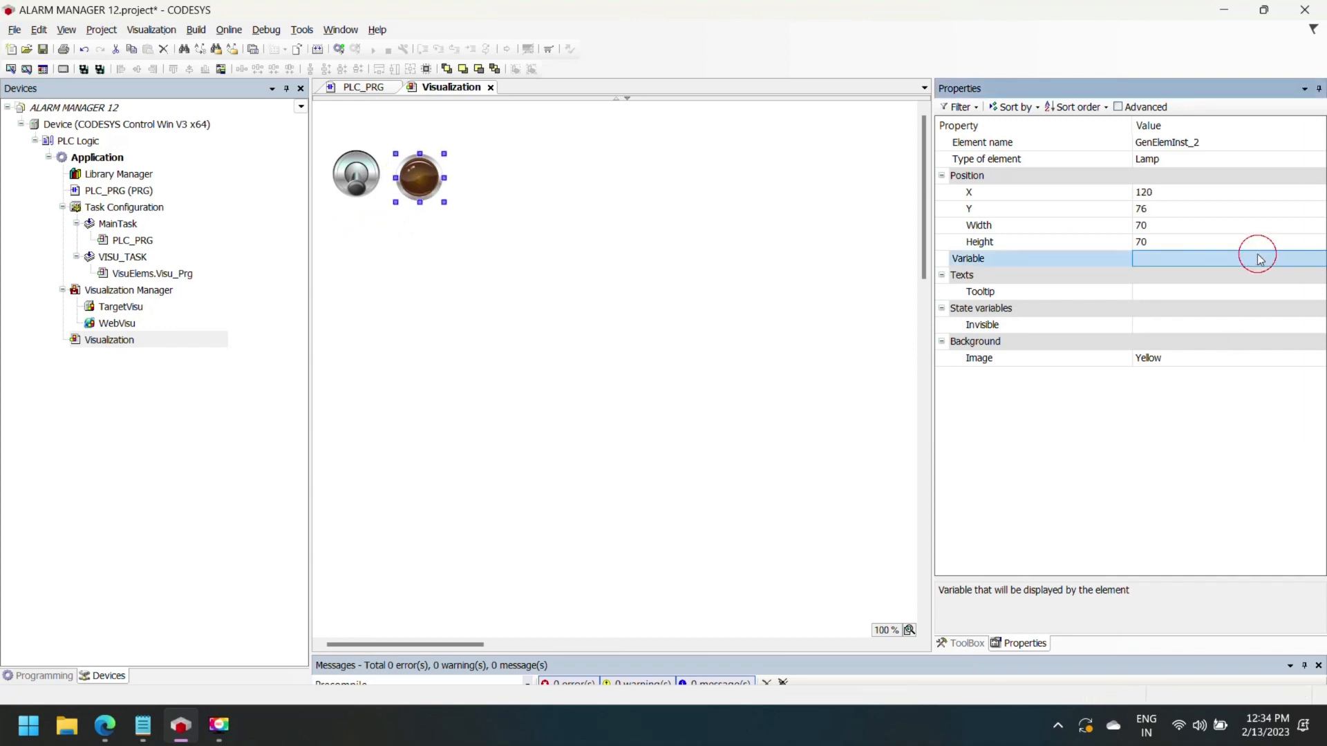
left_click(1261, 258)
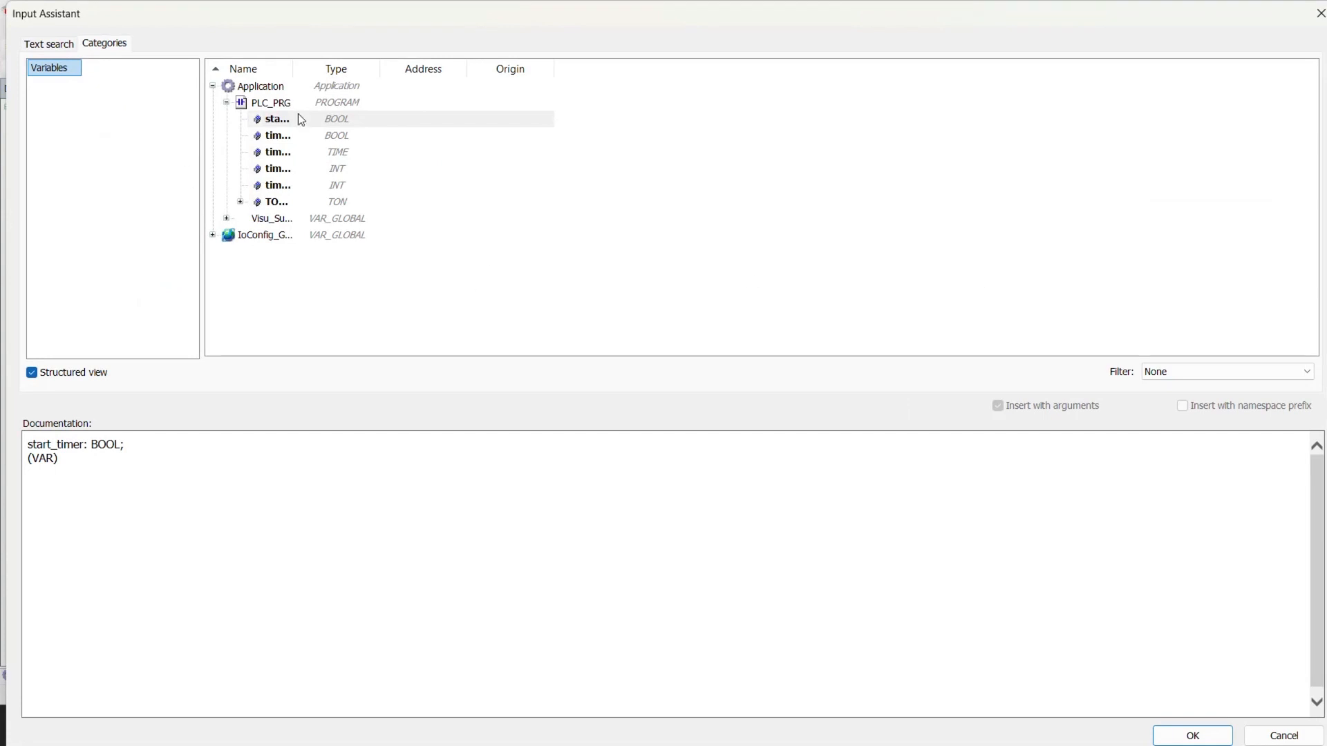
left_click(282, 135)
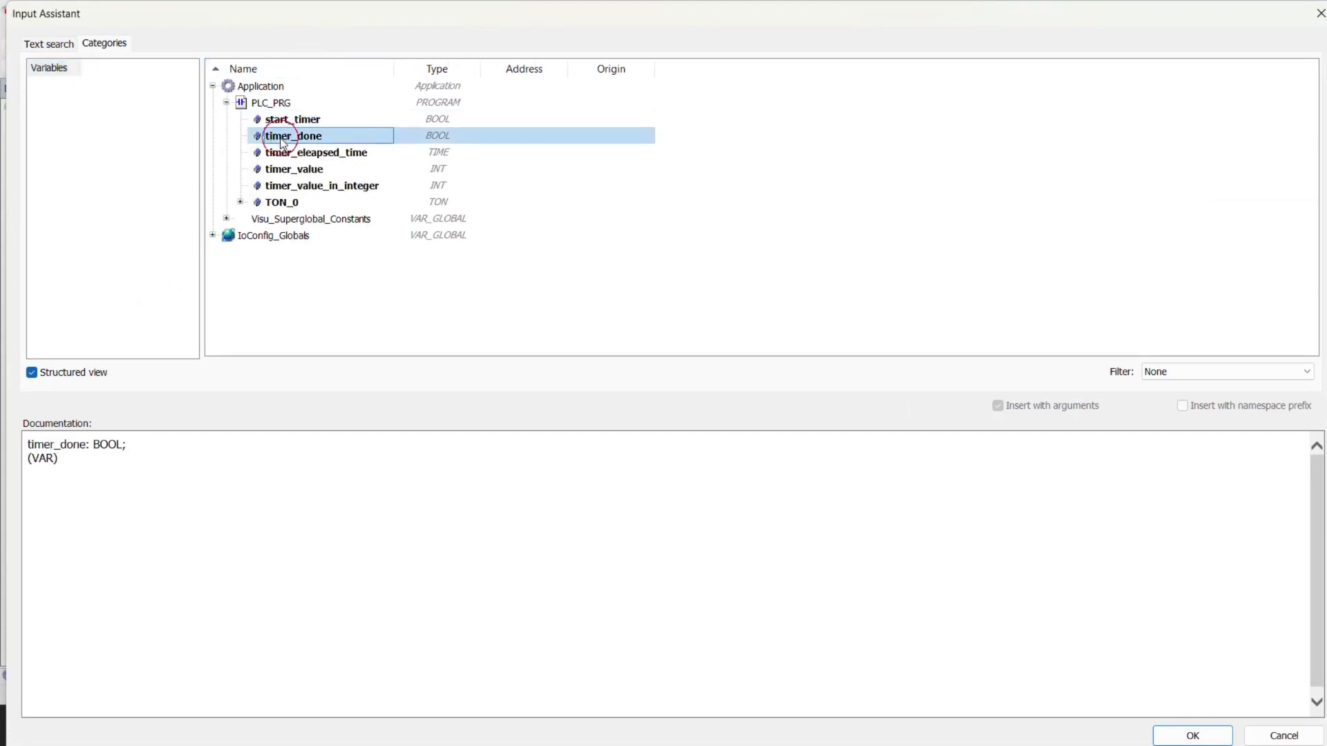
left_click(1189, 736)
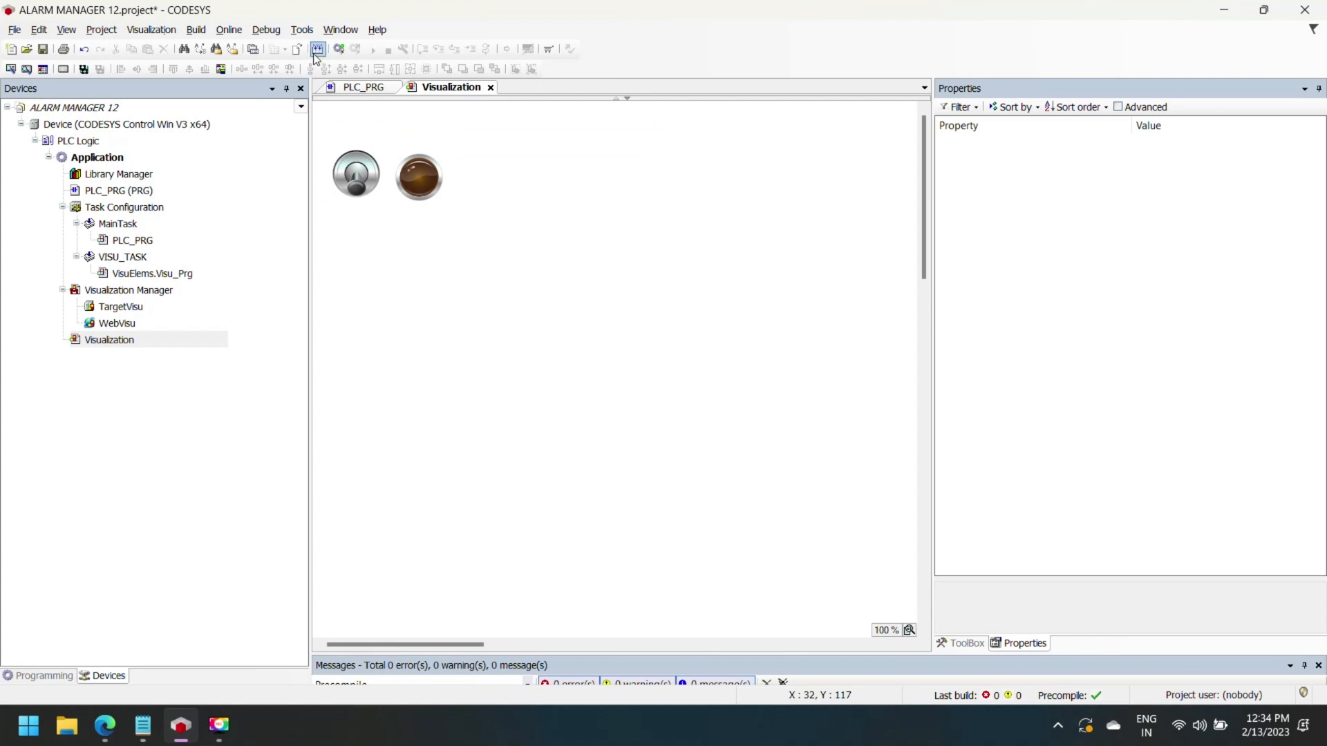
- Switch to simulation mode, log in and download the application to the simulated device
left_click(230, 29)
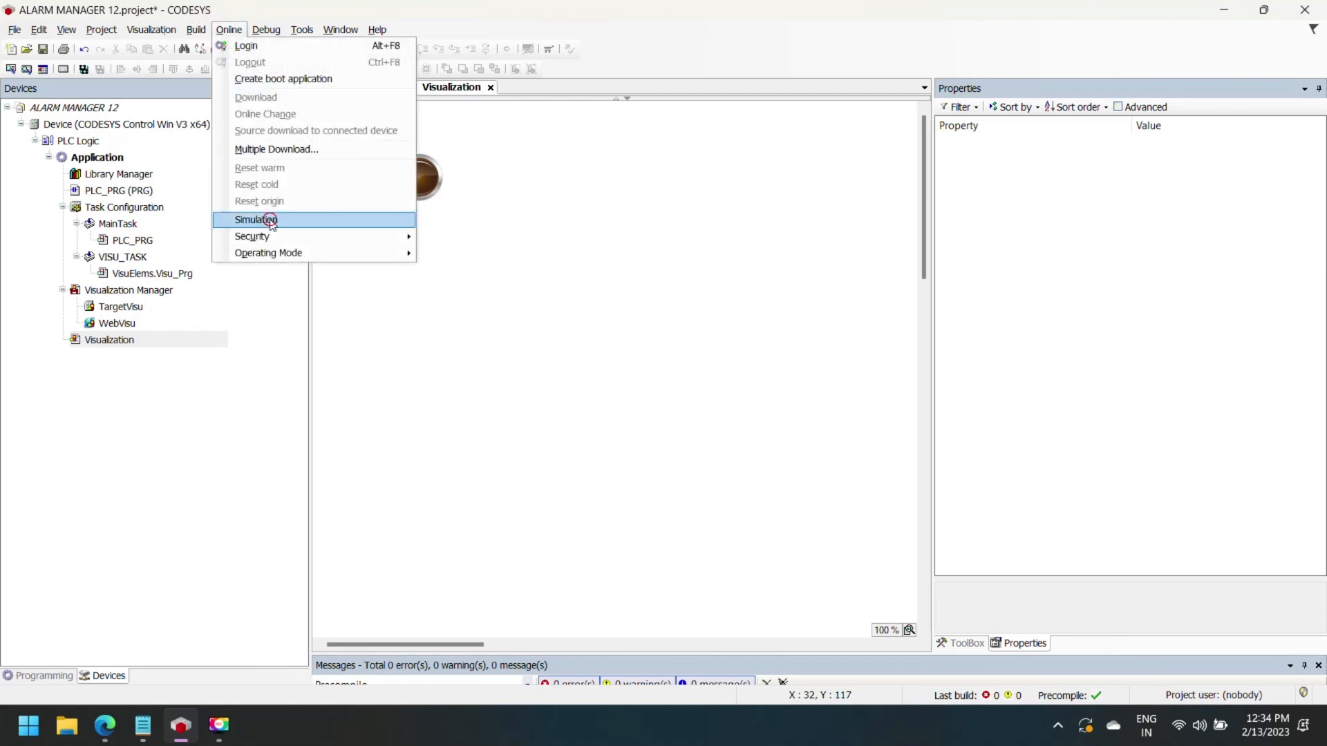
left_click(256, 219)
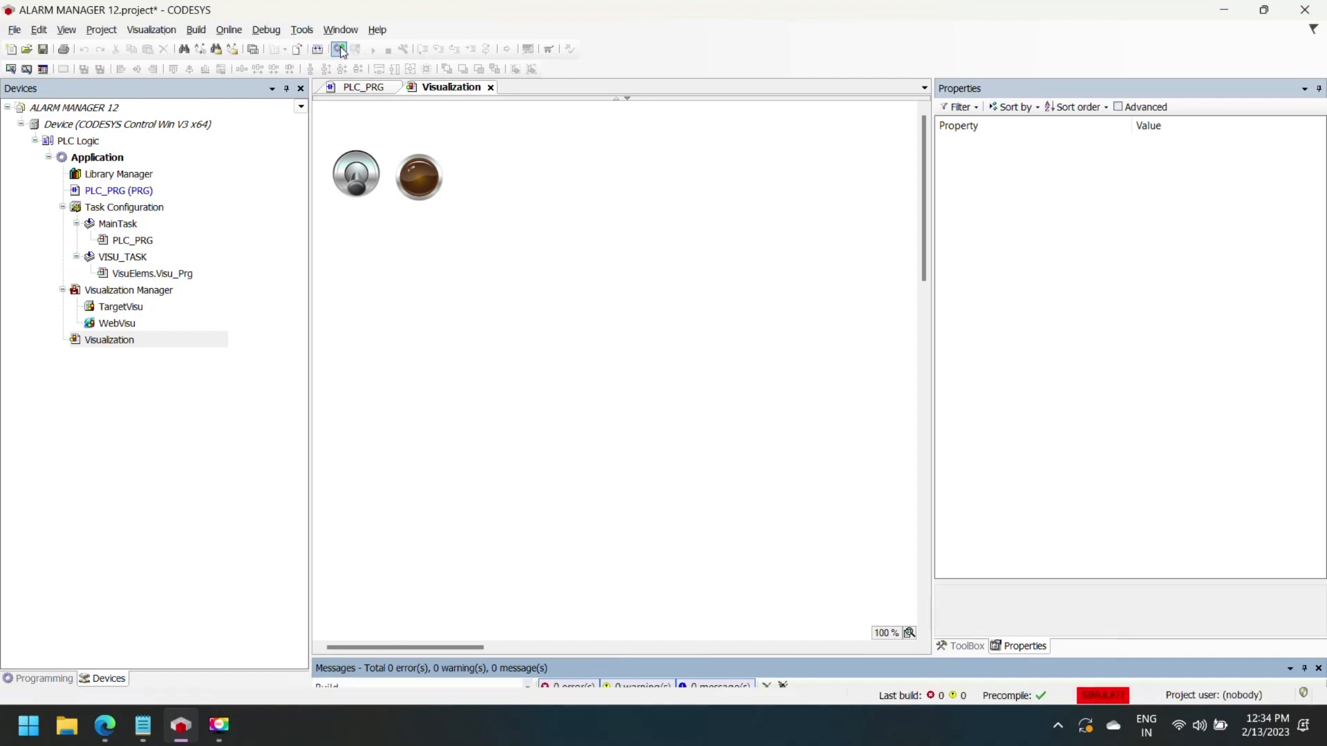
left_click(340, 48)
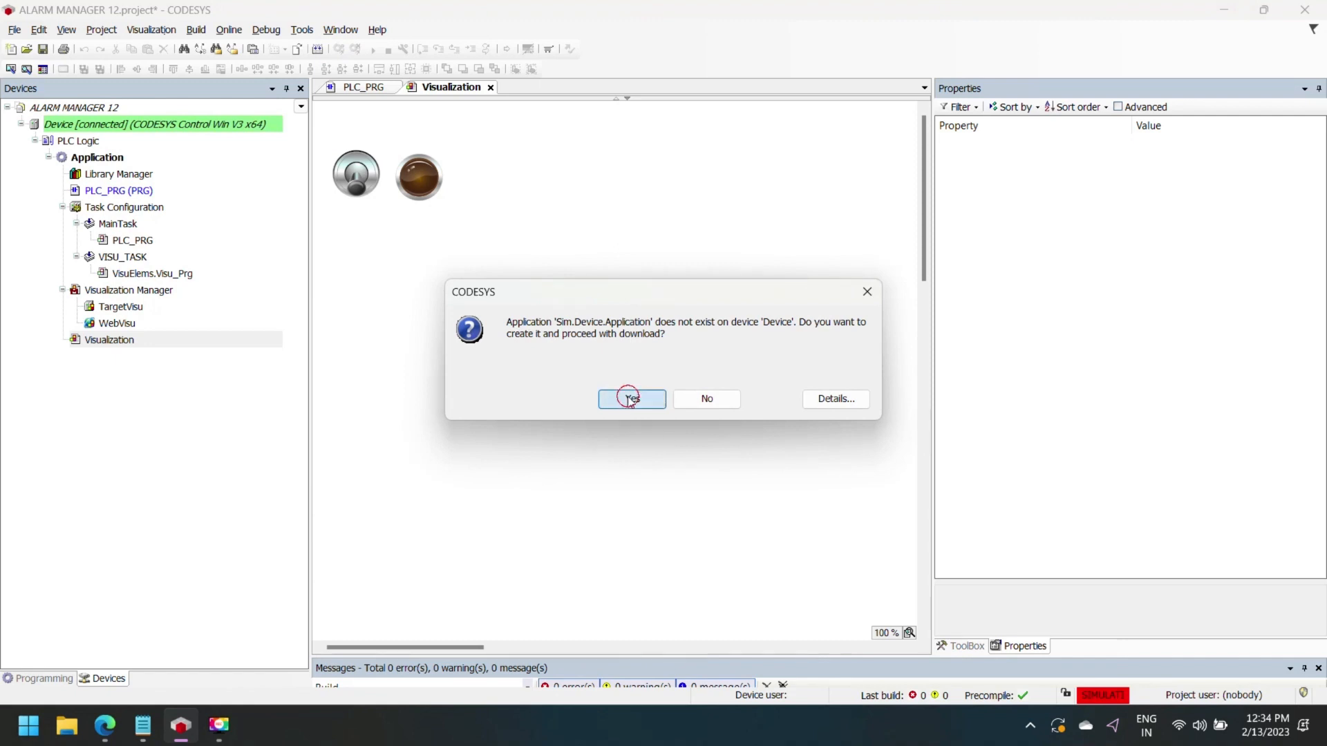
left_click(632, 398)
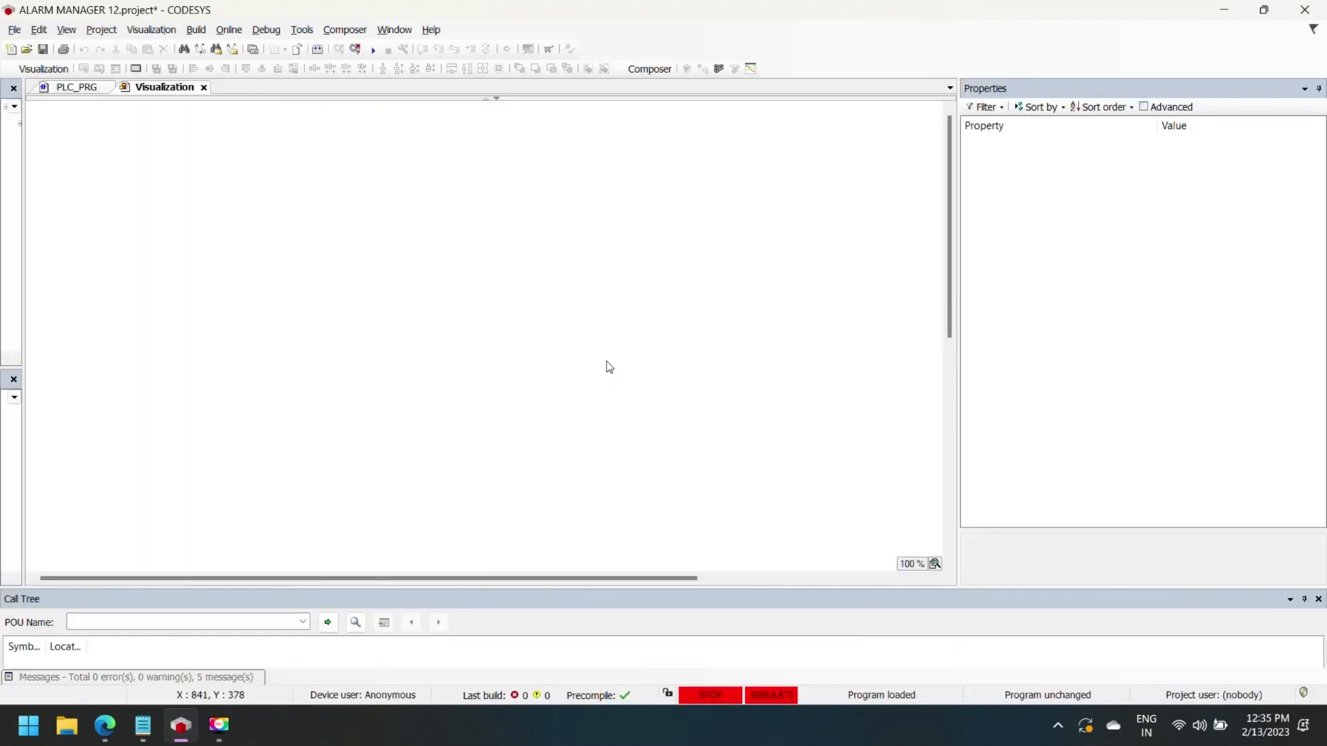
- Start the application, turn on the dip switch so the 20 s timer lights the lamp, then log out
left_click(358, 50)
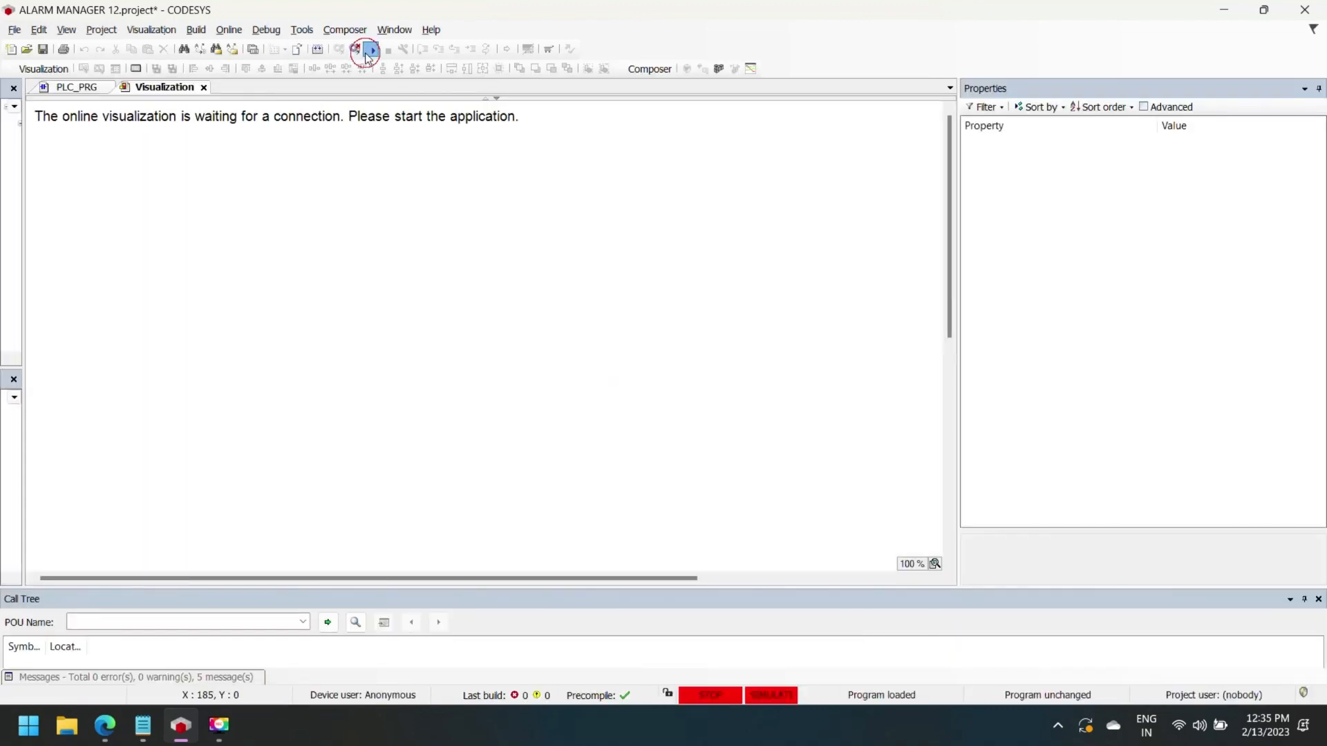
left_click(371, 50)
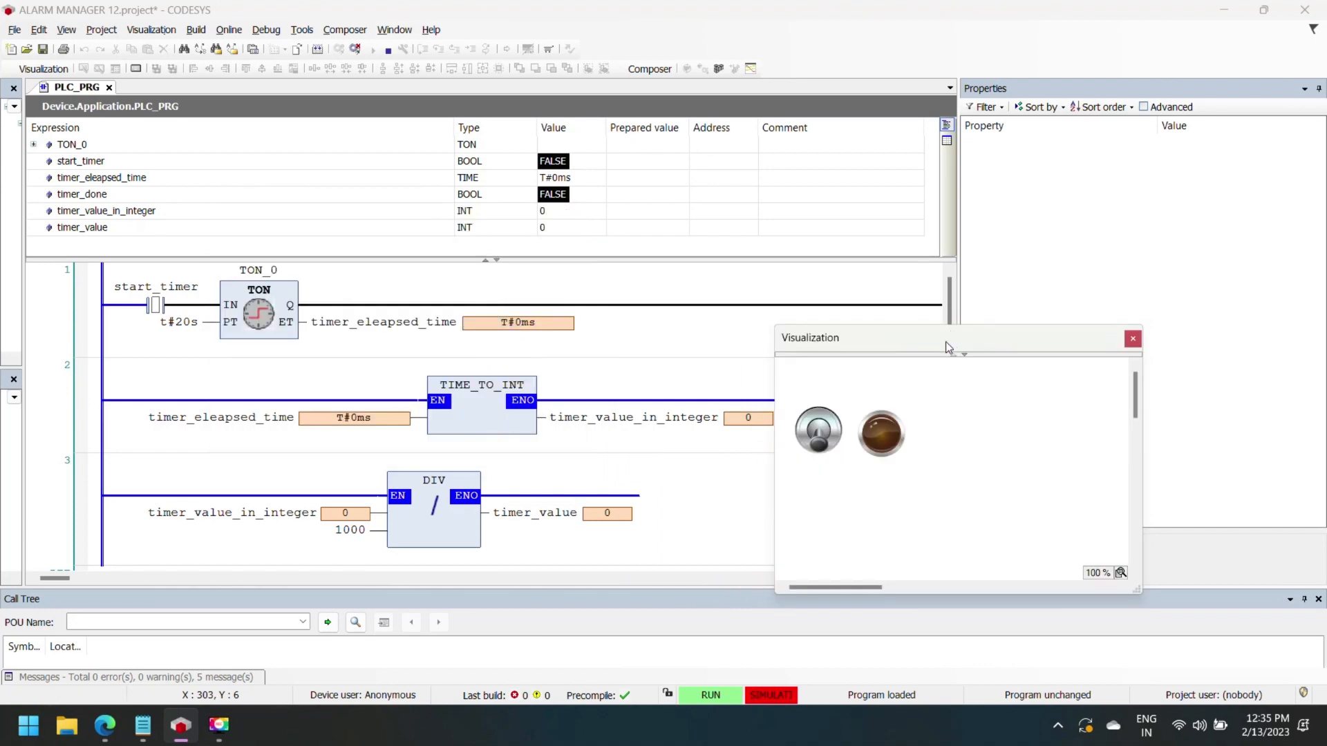
left_click(818, 431)
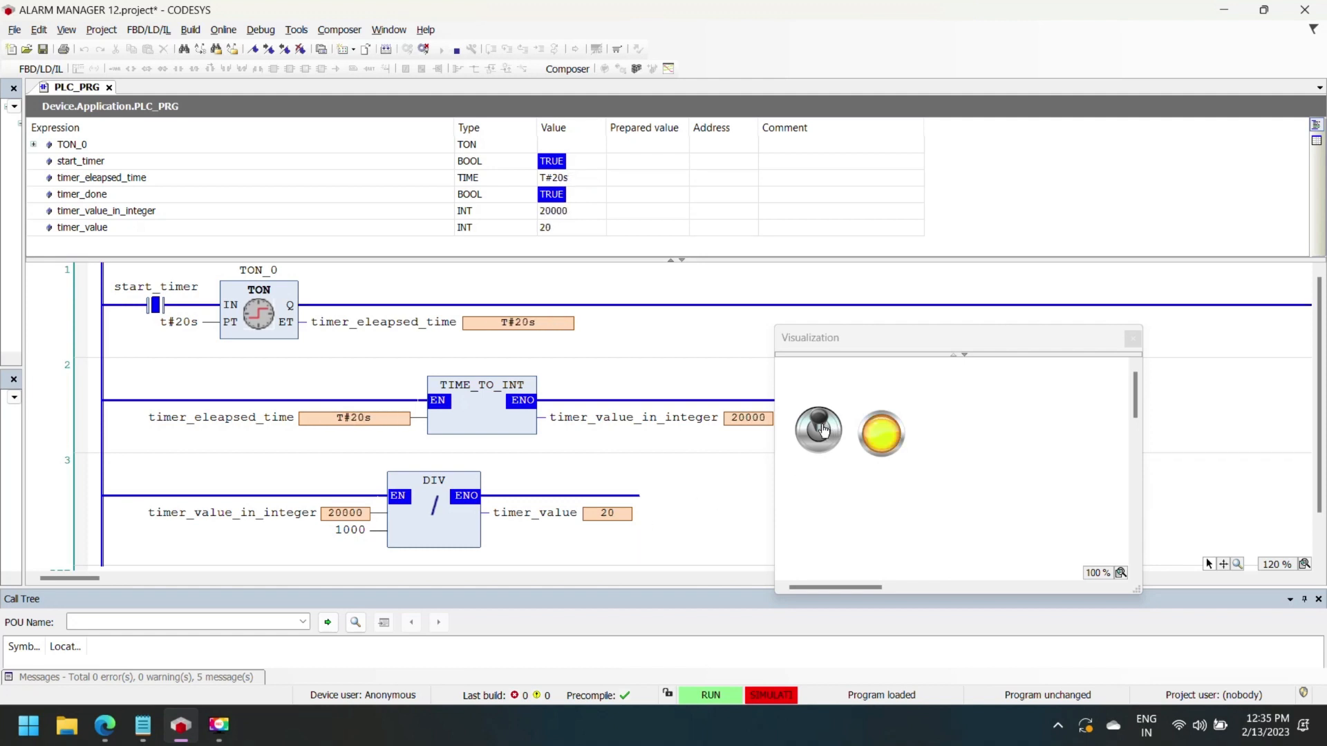
left_click(818, 432)
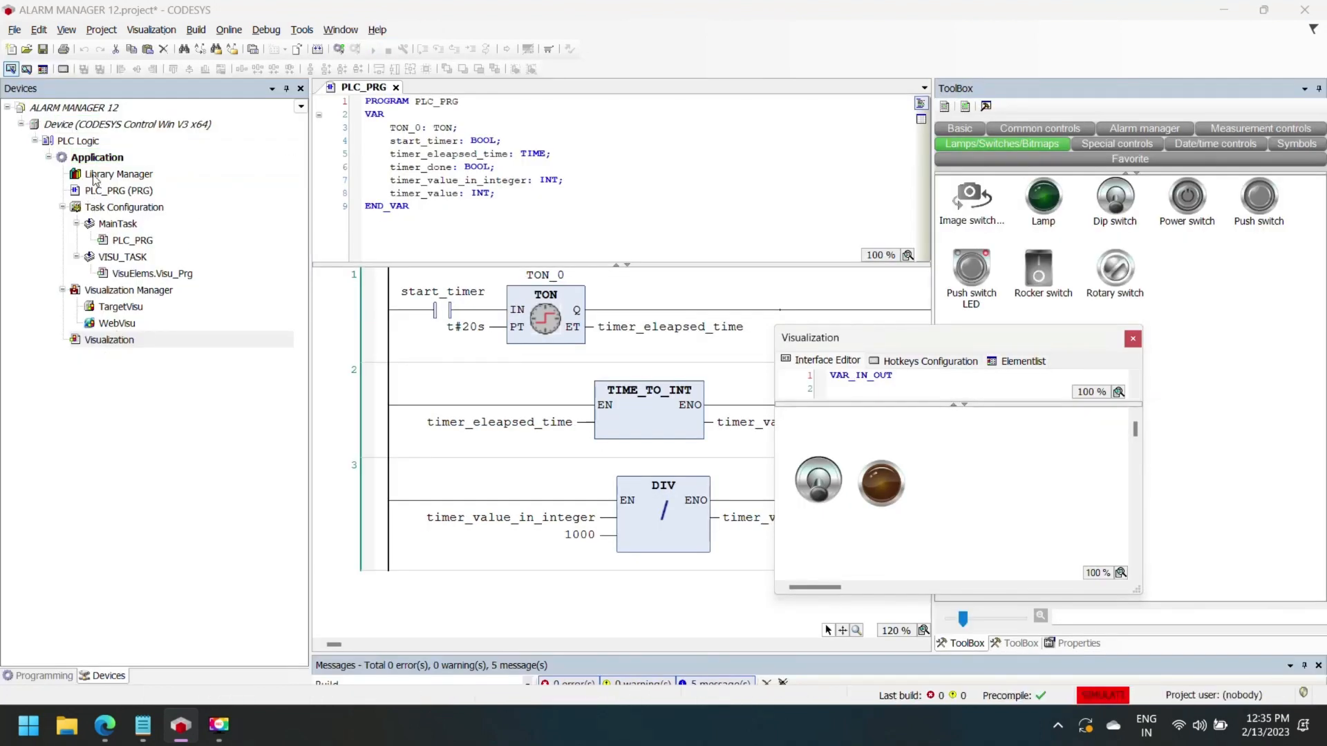
- Add an Alarm Configuration object to the Application and select its Error alarm class
left_click(100, 156)
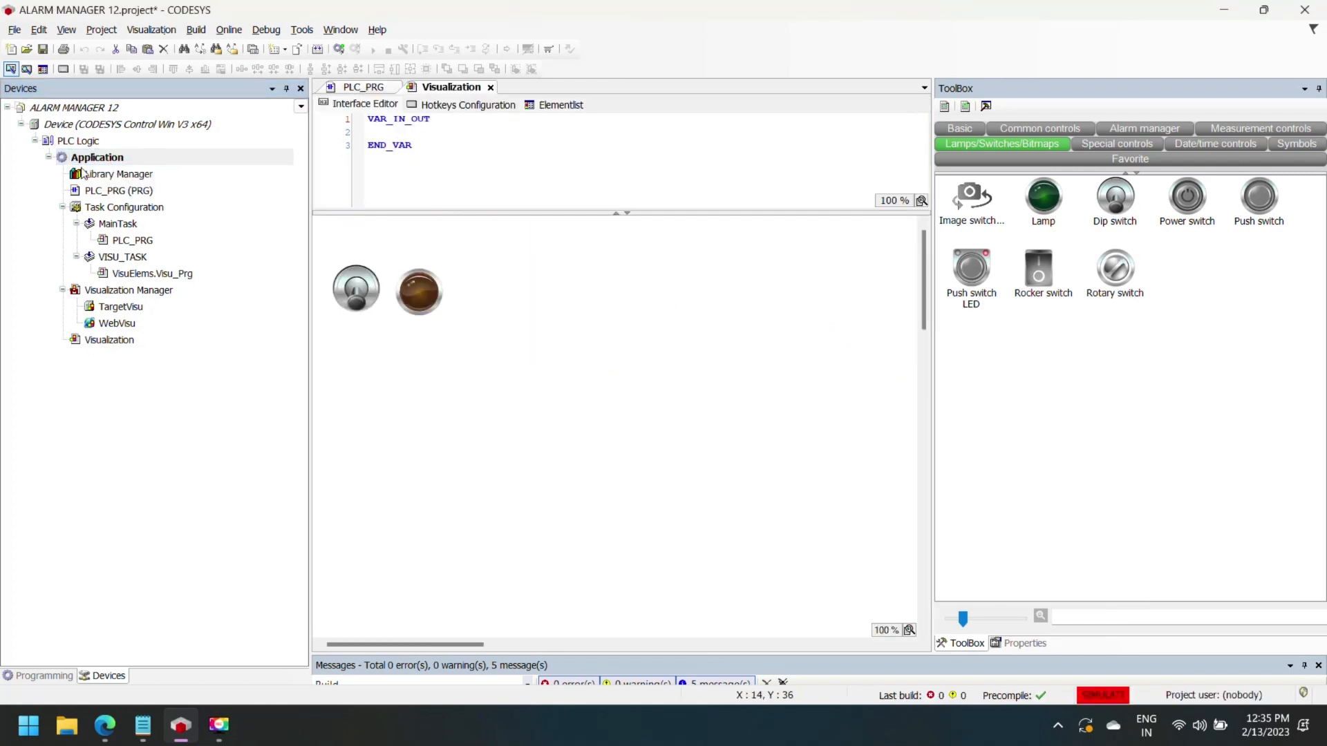
right_click(99, 156)
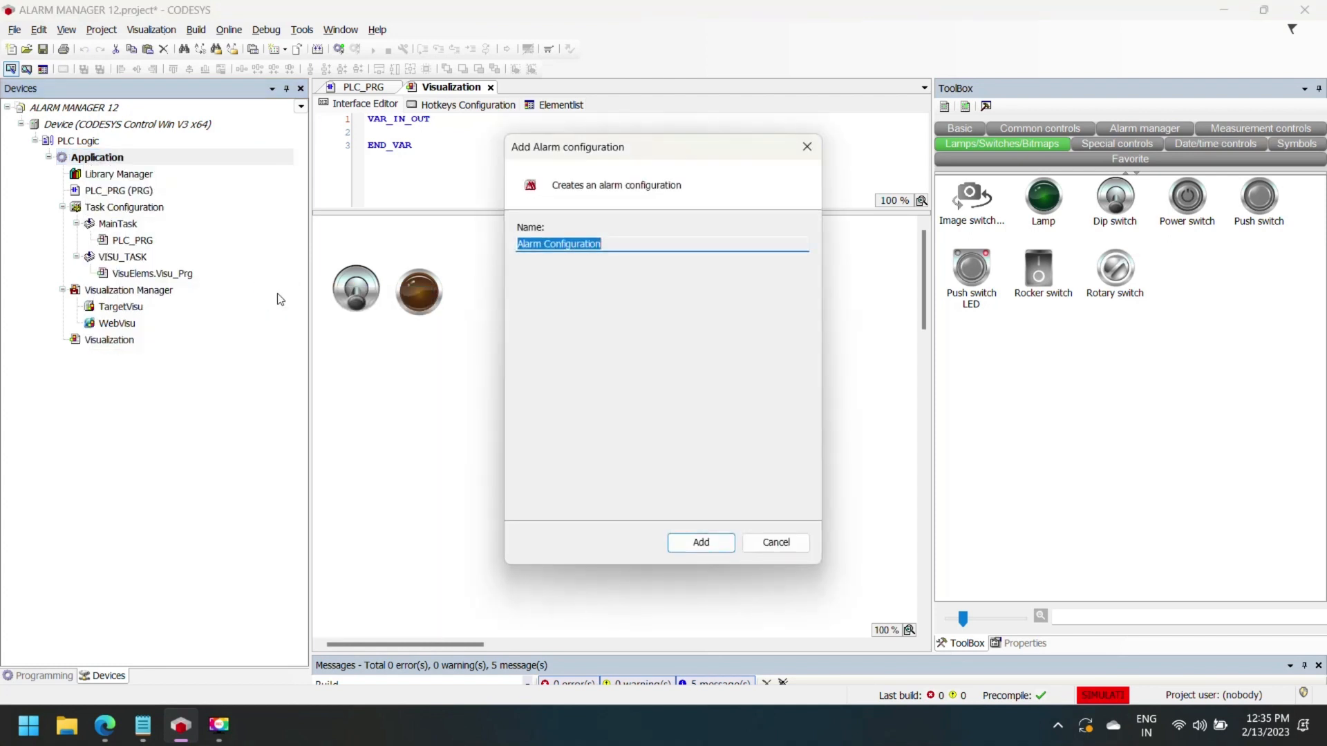
left_click(701, 542)
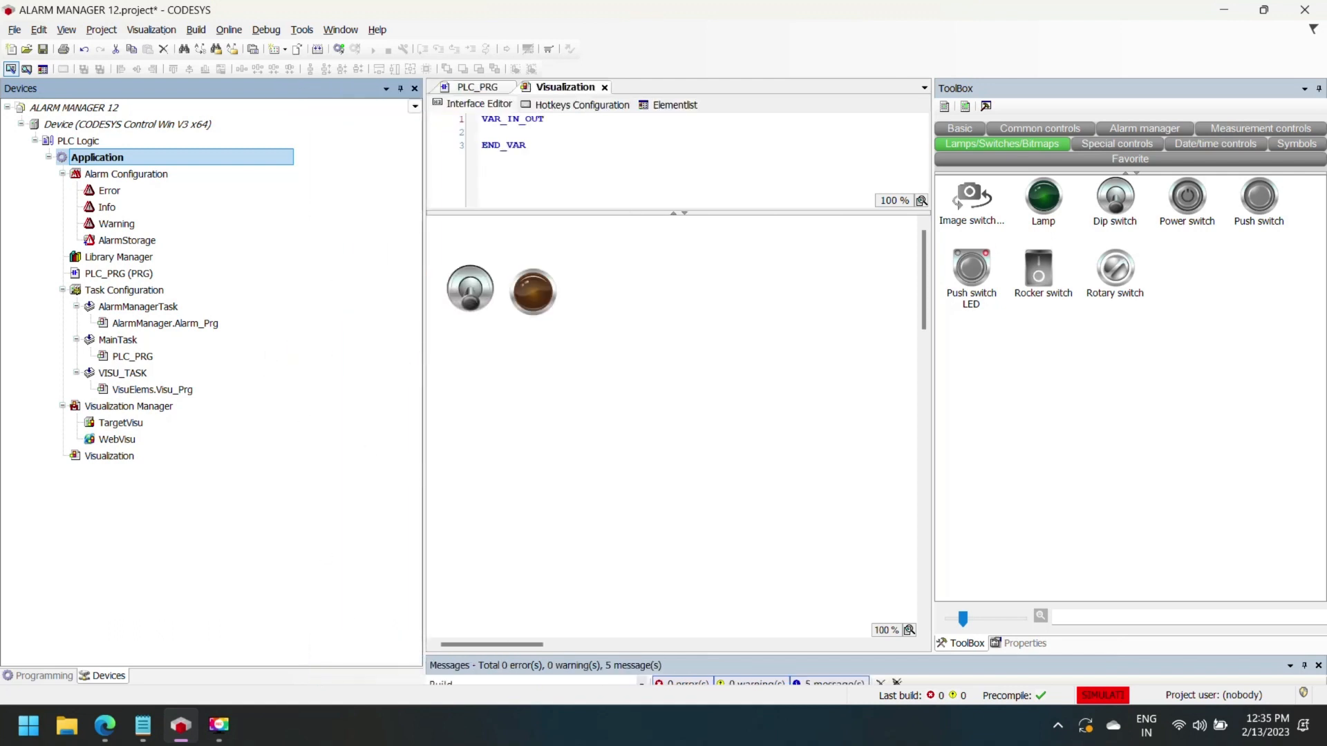
left_click(110, 191)
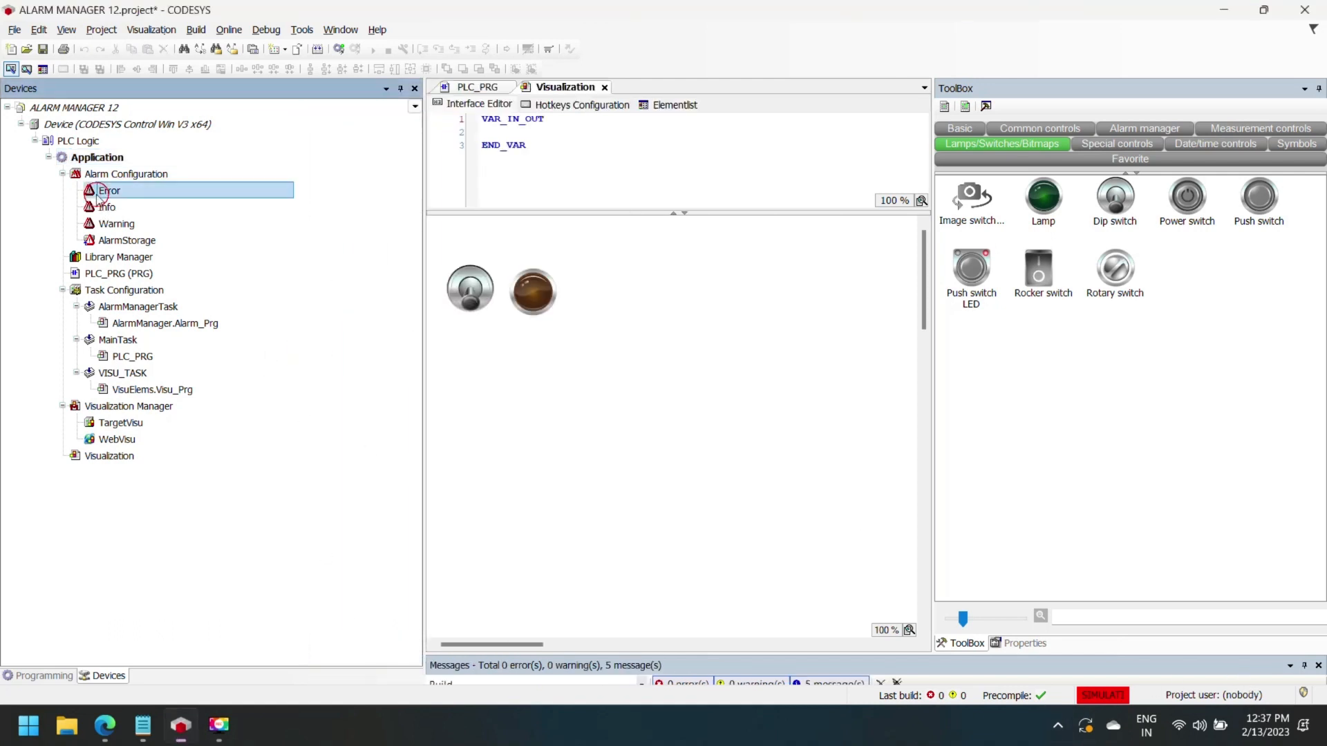
- Enable archiving for the Error class and set its active alarm font to bold 12pt
double_click(108, 190)
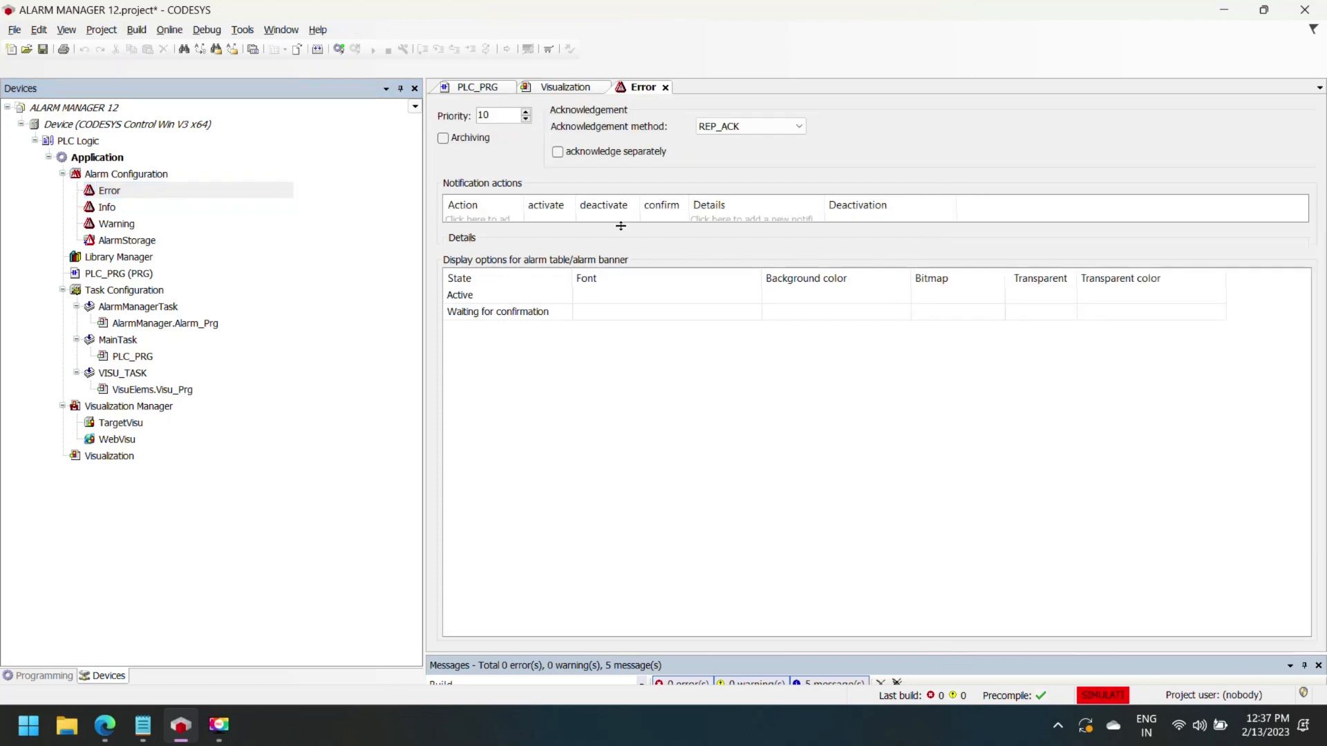
left_click(443, 139)
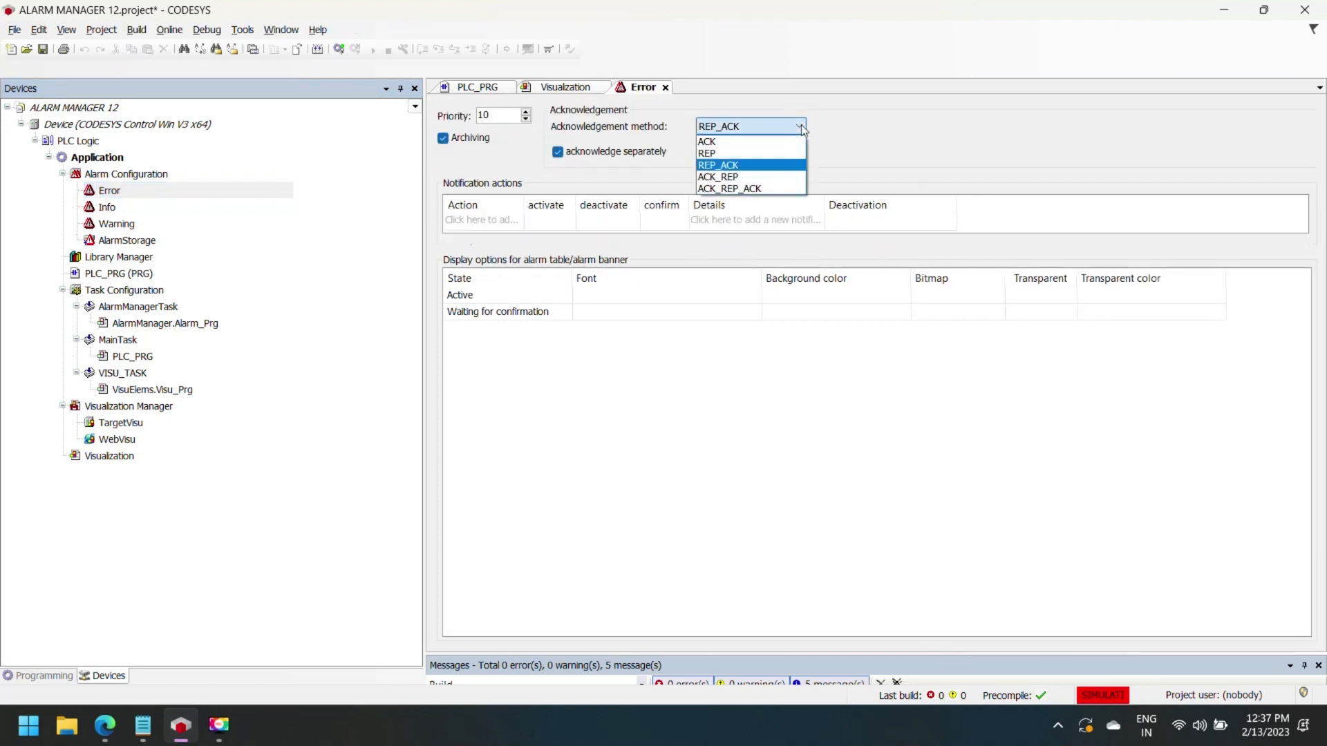
left_click(707, 152)
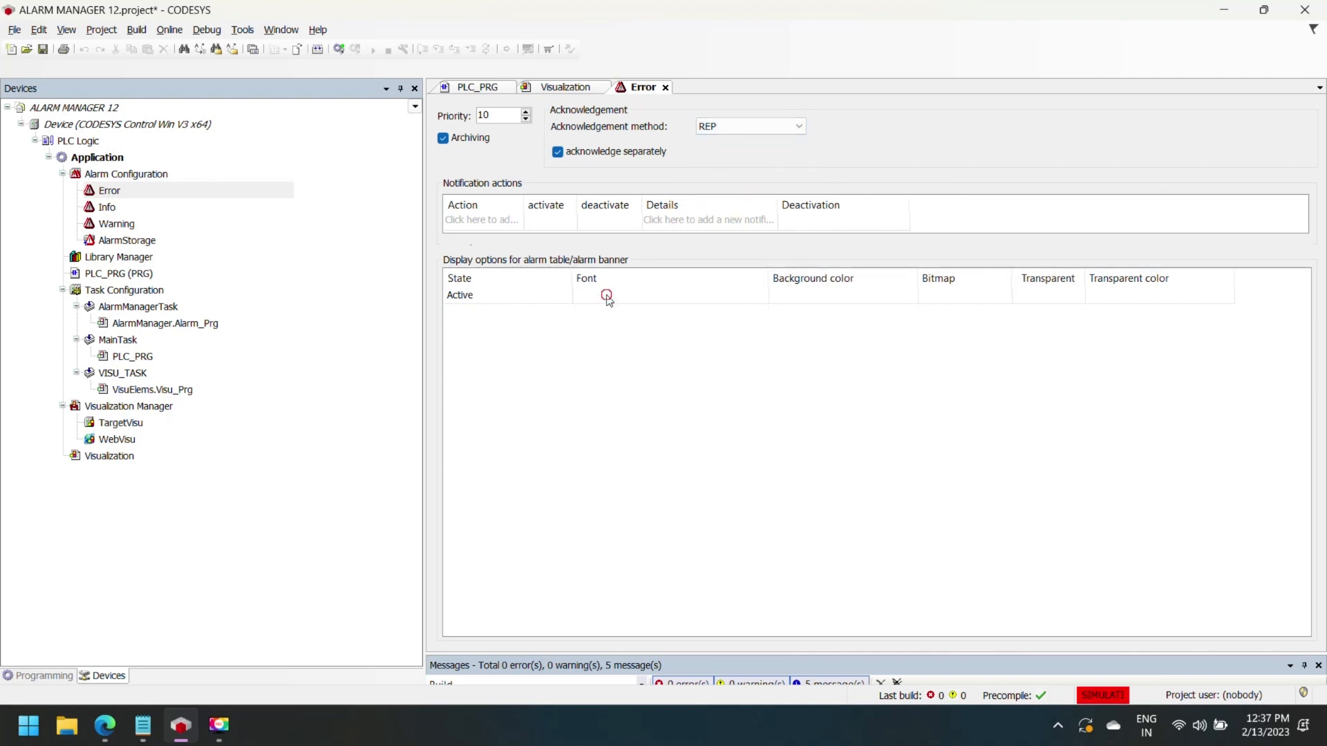
left_click(607, 295)
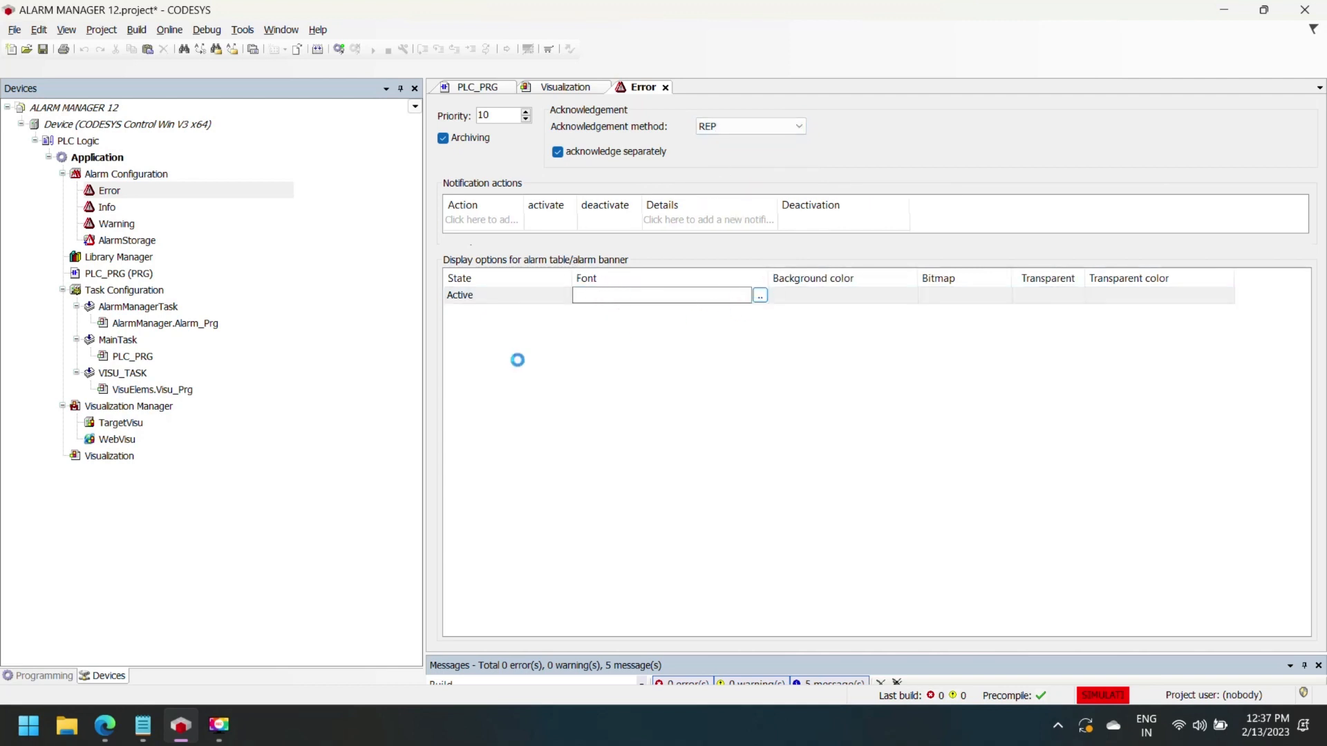
left_click(760, 294)
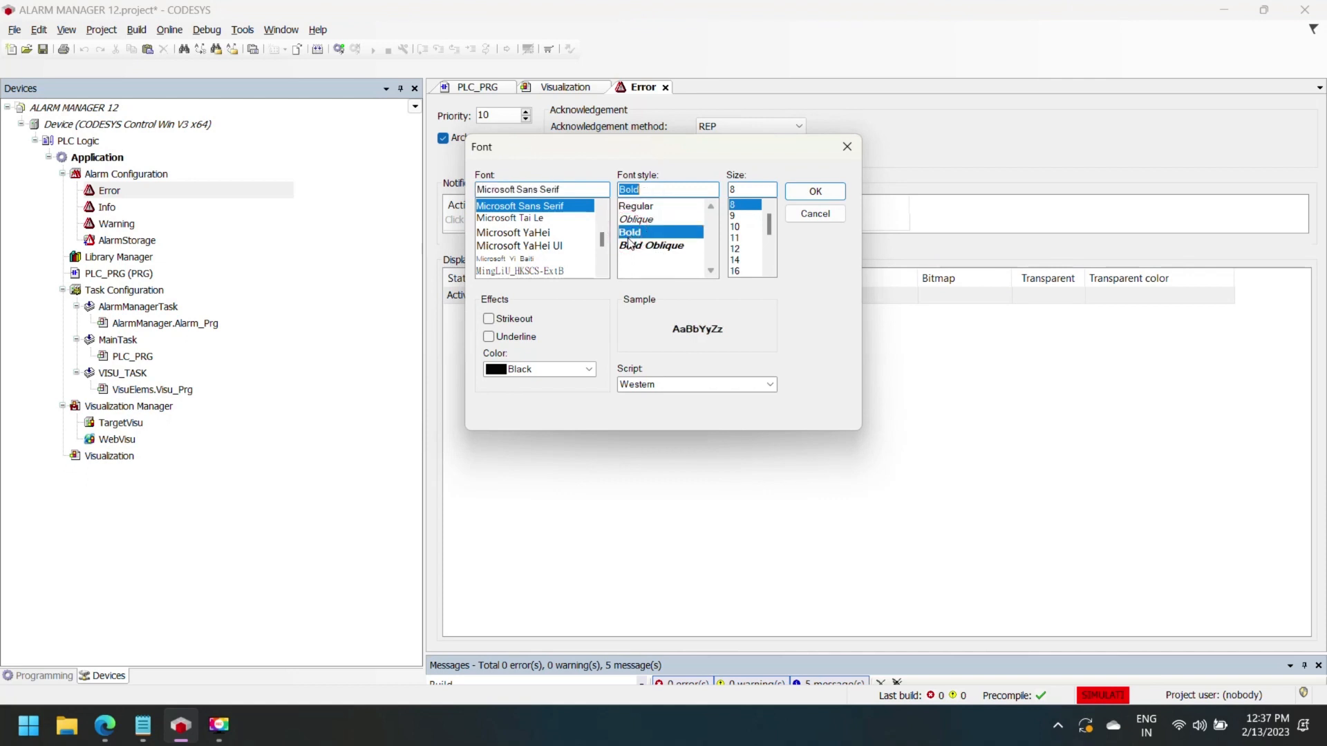
left_click(742, 249)
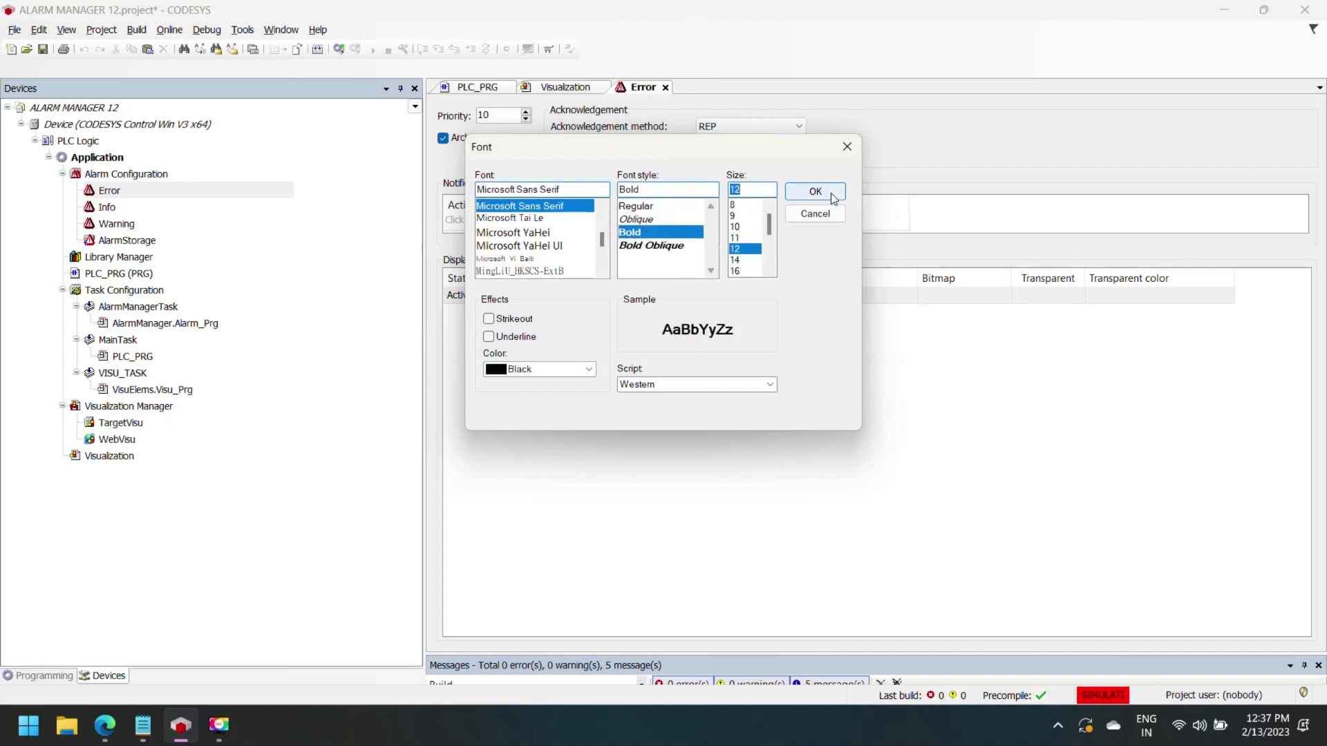
left_click(893, 295)
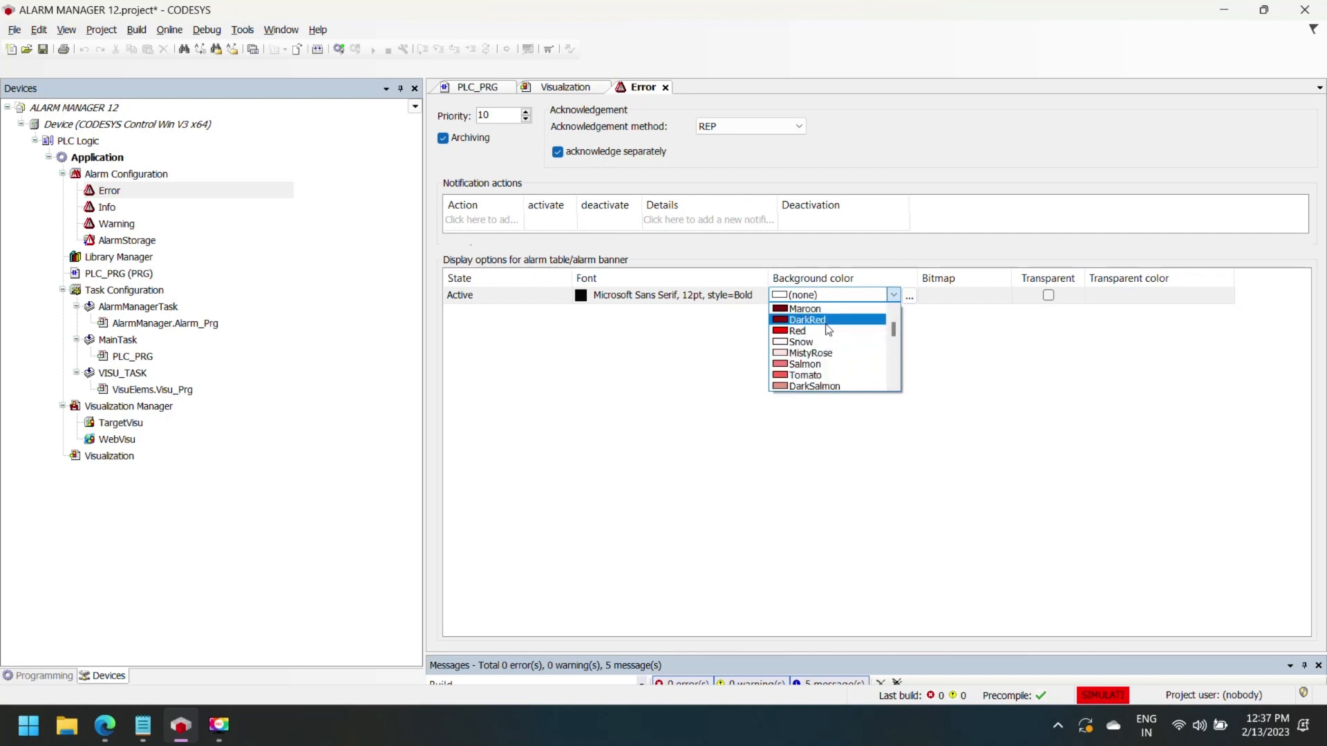
- Set the Error class active background colour to red
left_click(806, 319)
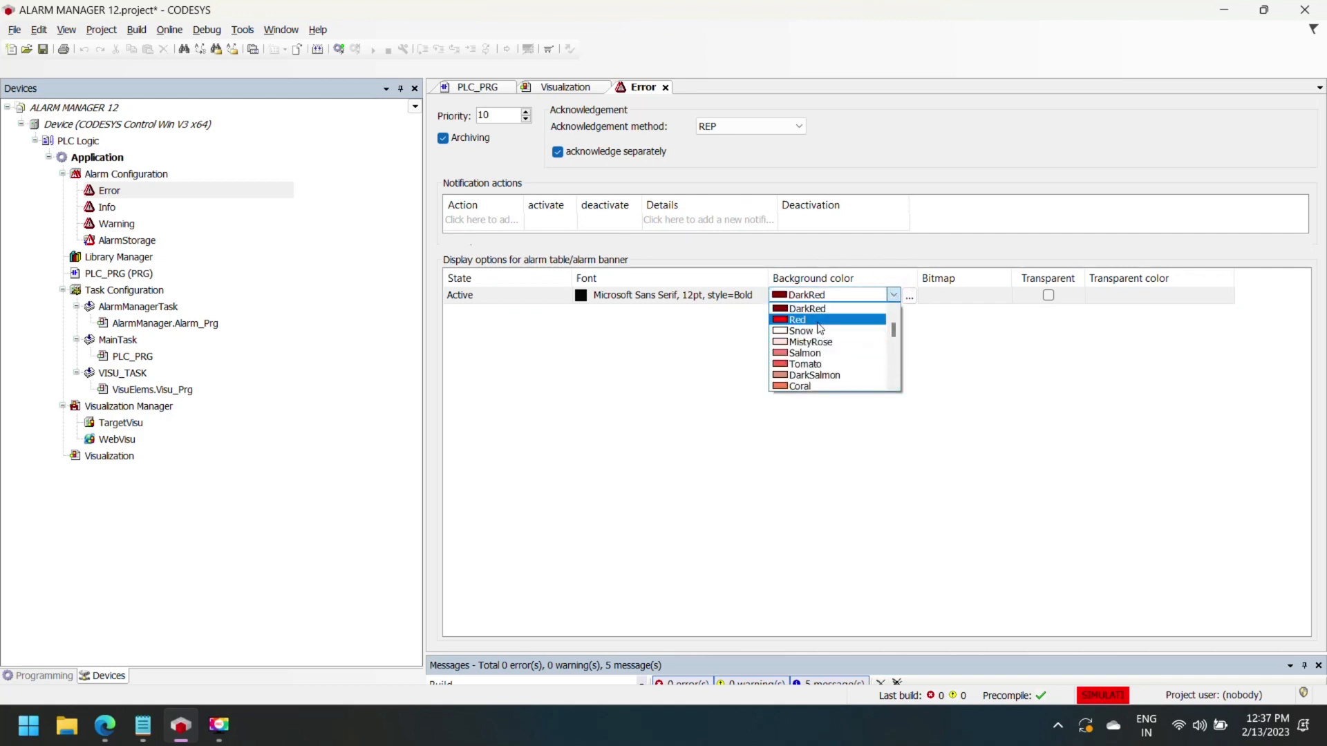
left_click(798, 319)
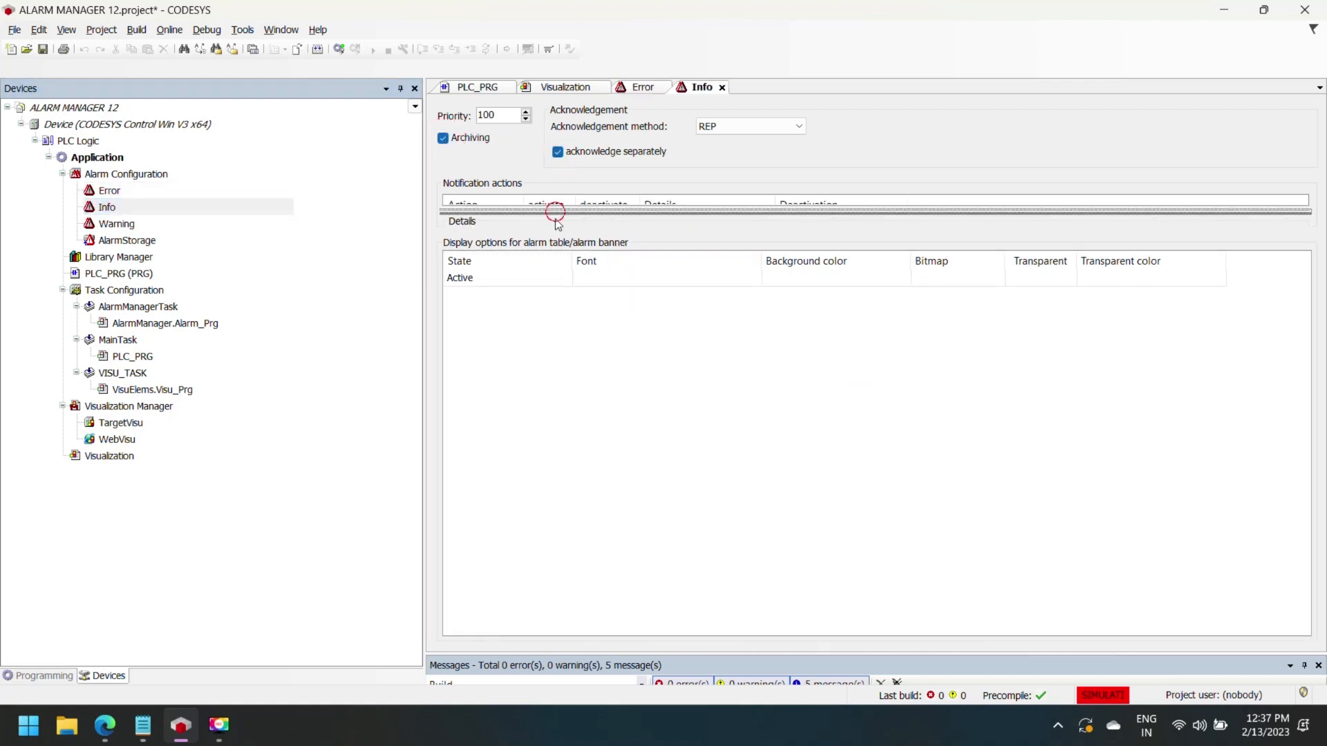
- Give active Info alarms a bold 12pt Microsoft Sans Serif font and a Lime background colour
left_click(661, 278)
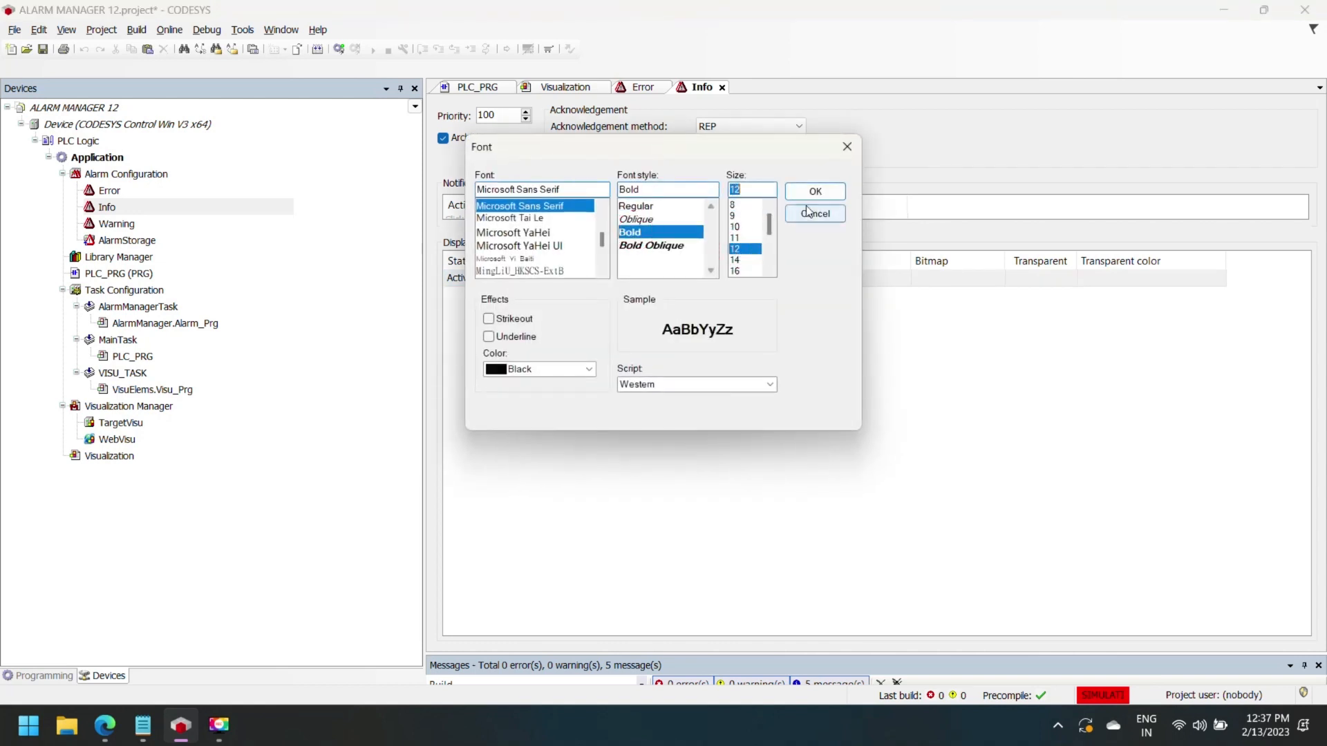
left_click(814, 191)
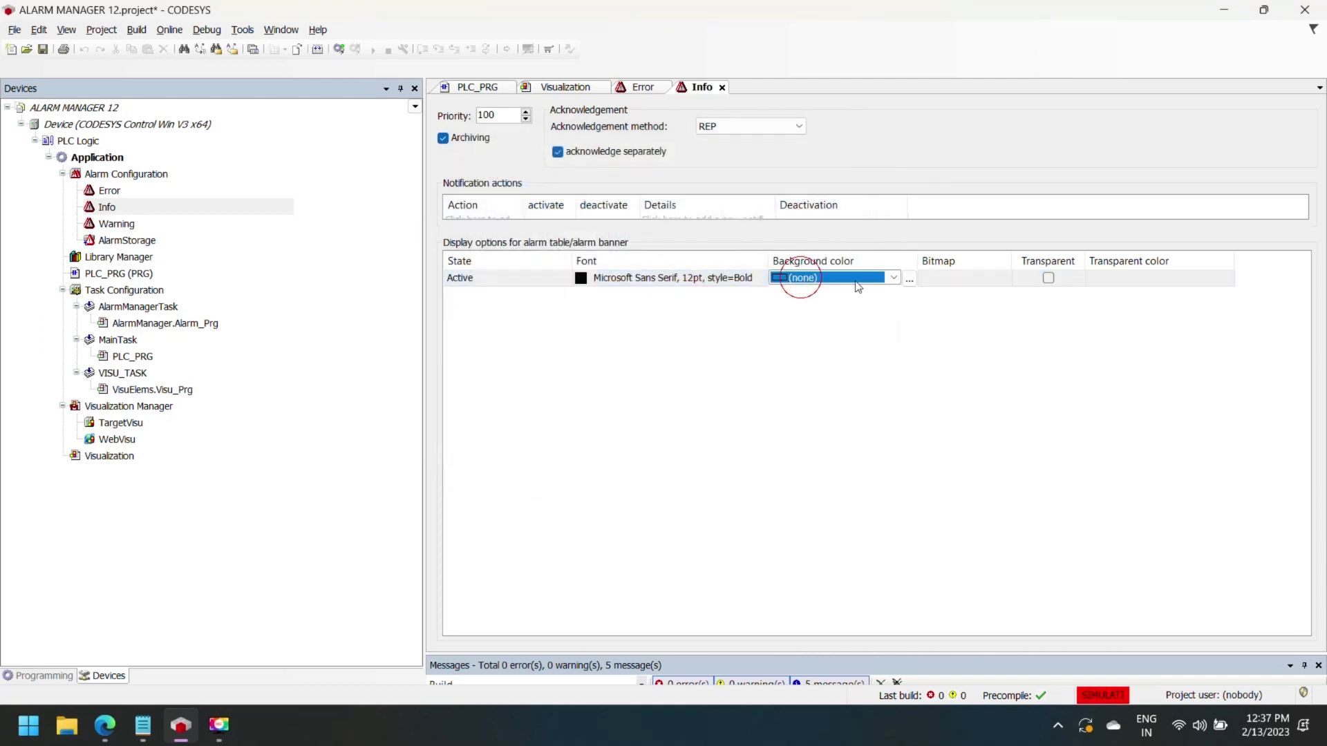
left_click(893, 276)
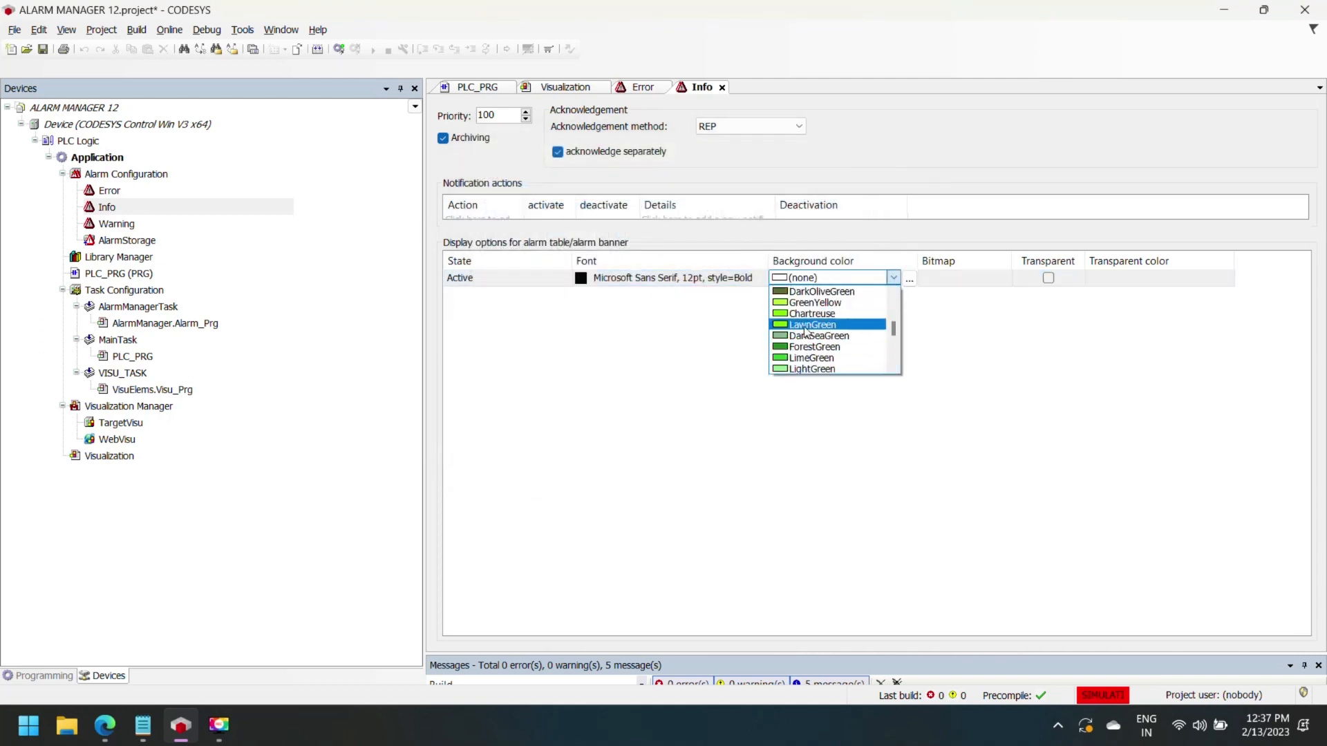
mouse_move(814, 334)
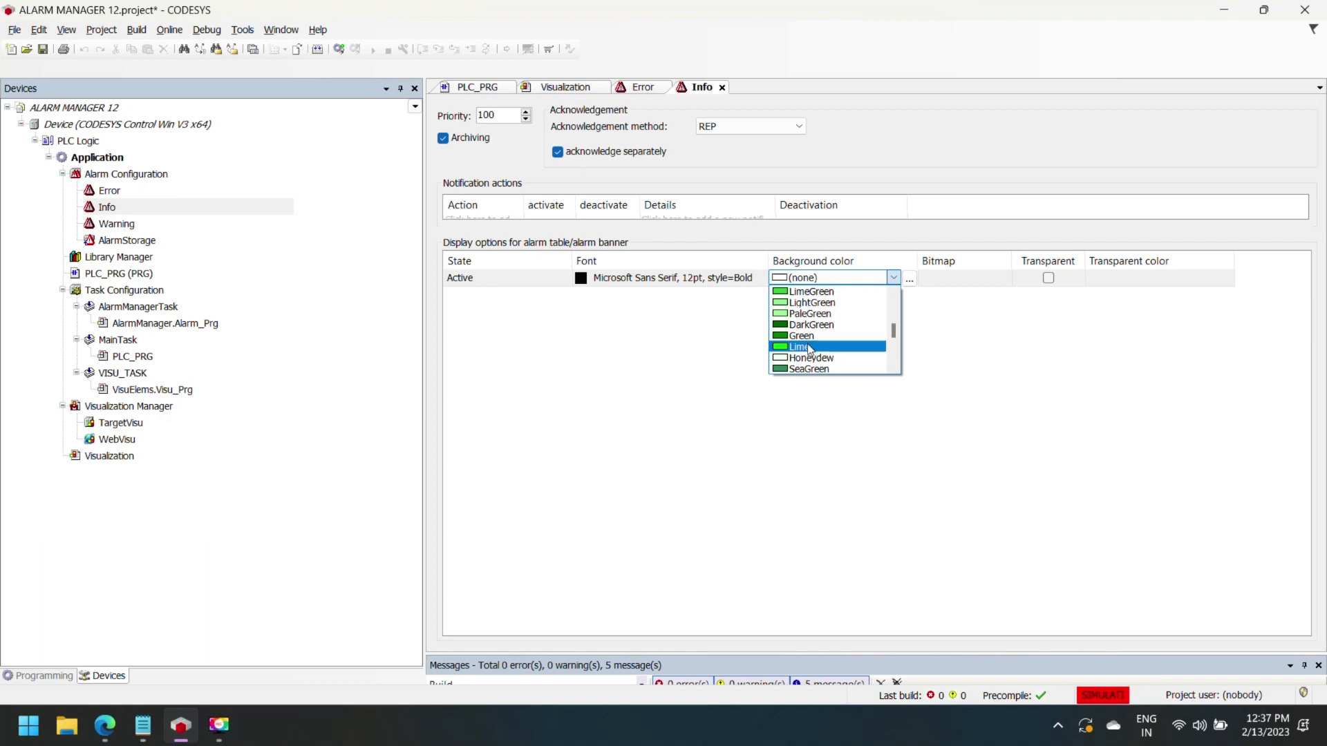
left_click(799, 346)
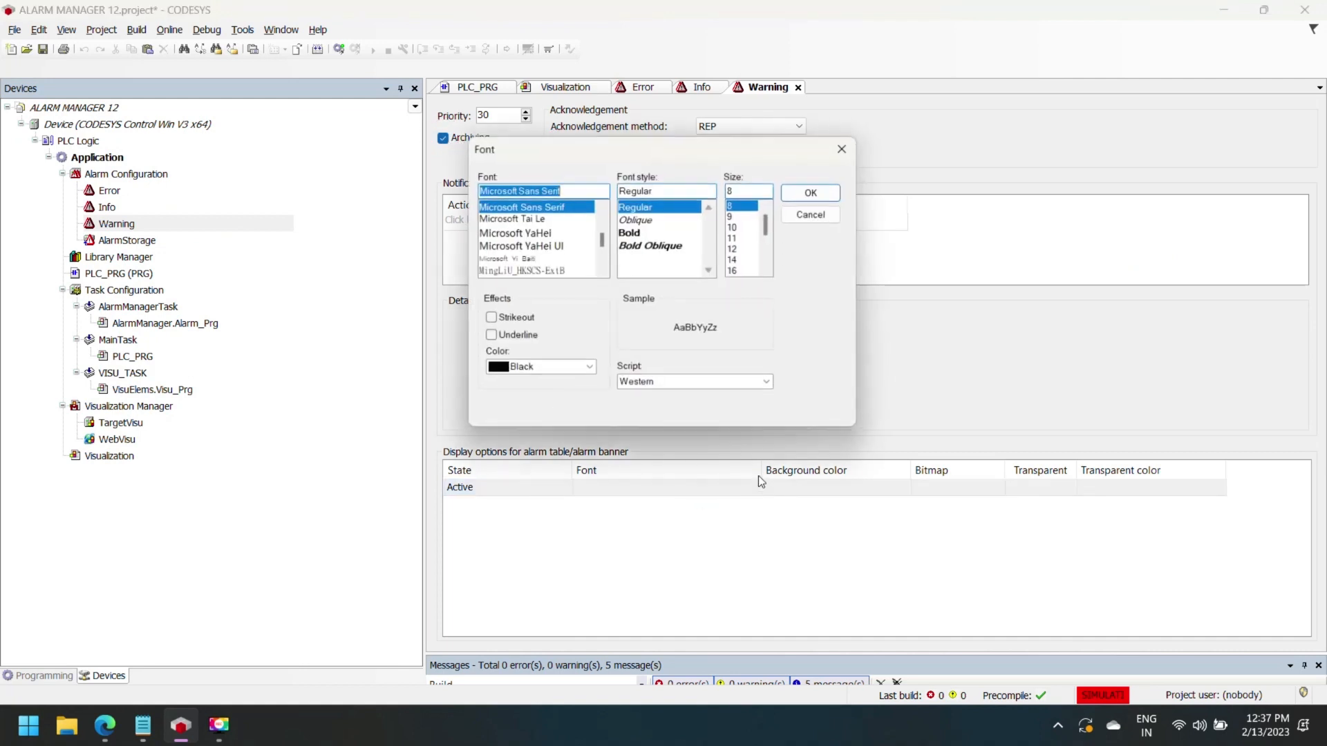
- Give active Warning alarms a 12pt font and a custom pale yellow (255, 255, 128) background
left_click(810, 192)
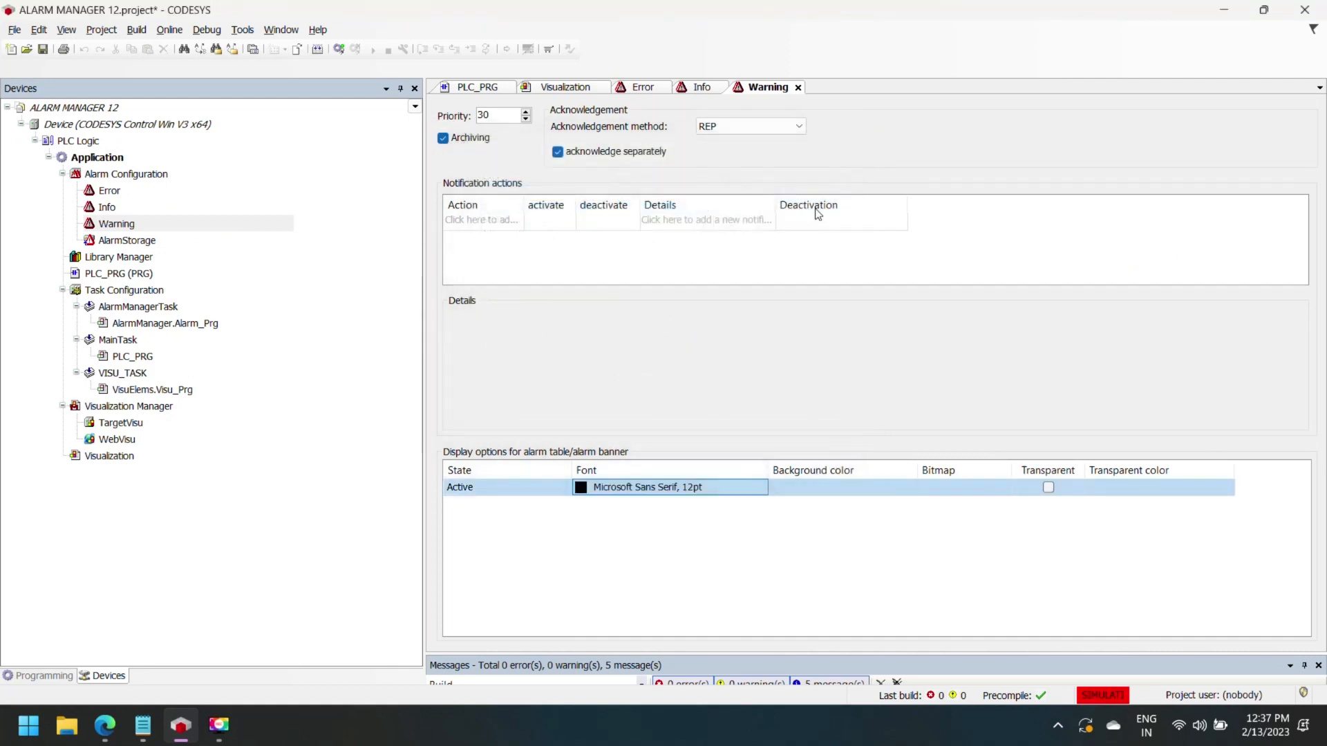
left_click(893, 486)
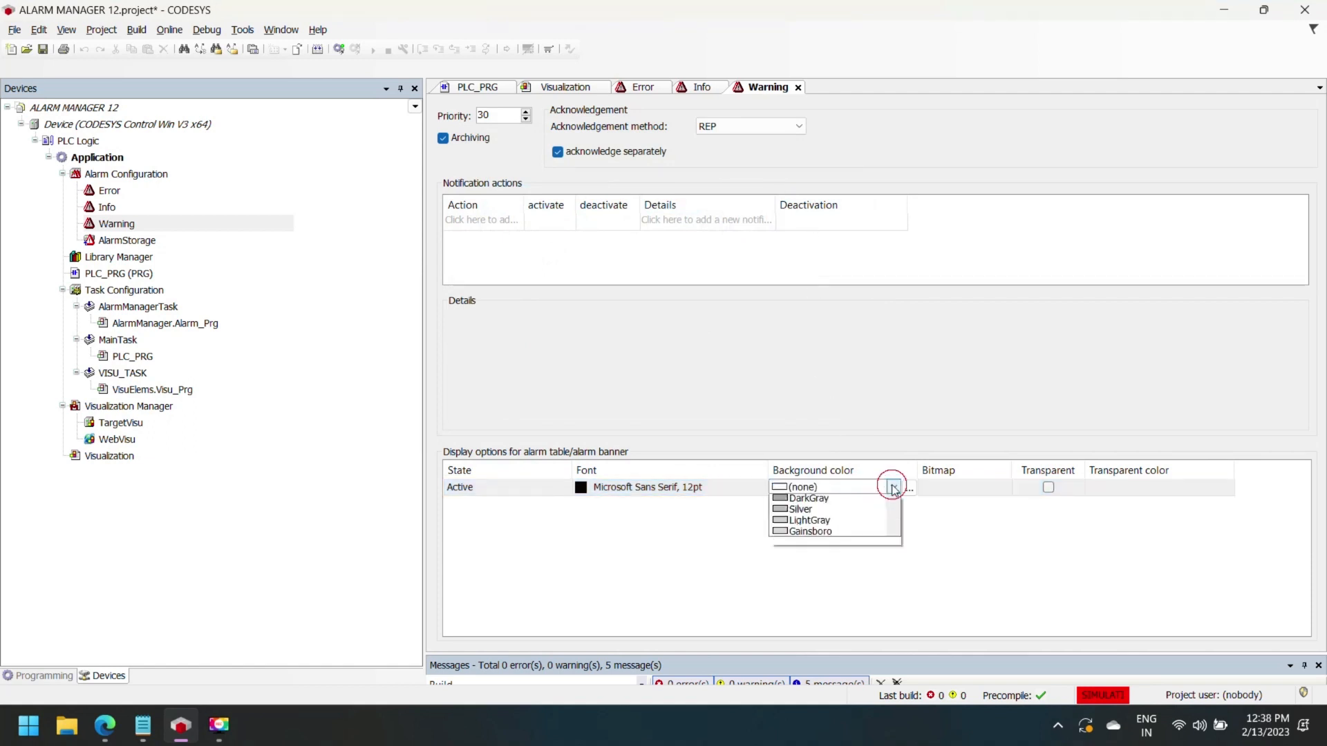
left_click(909, 486)
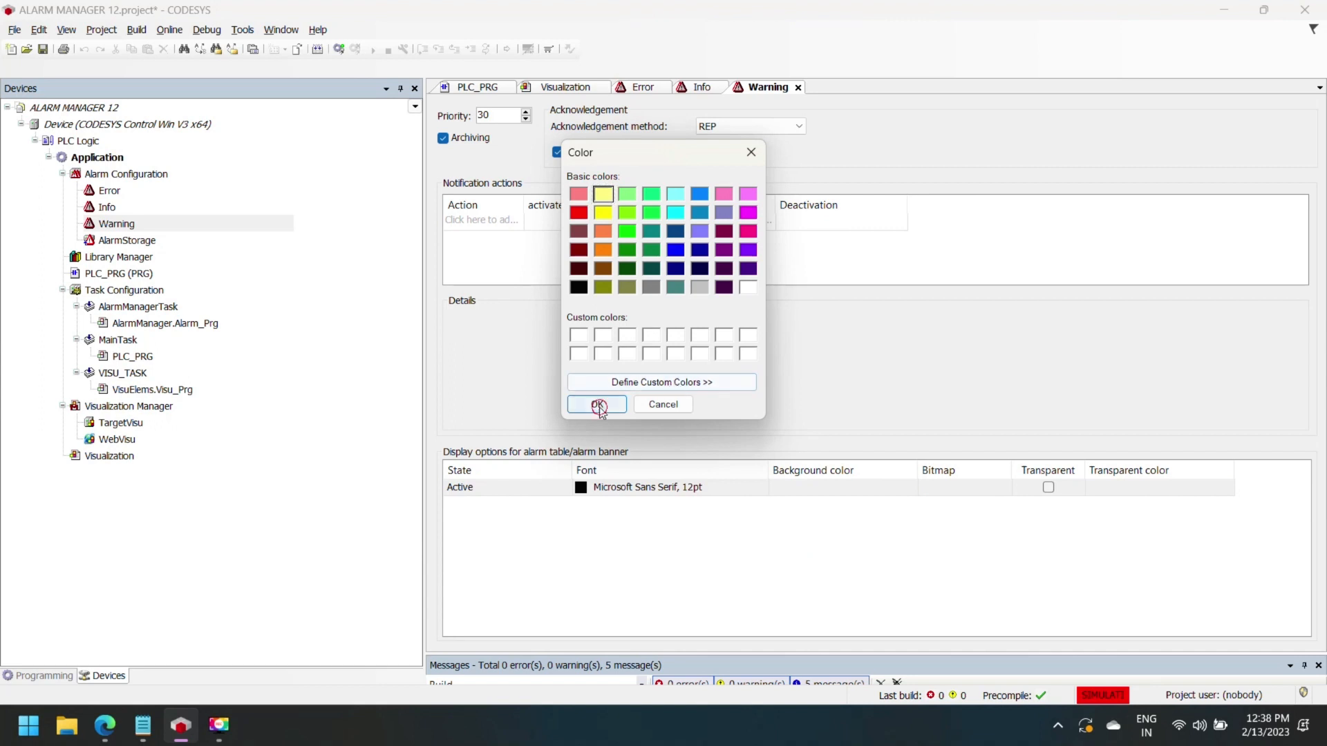
left_click(595, 404)
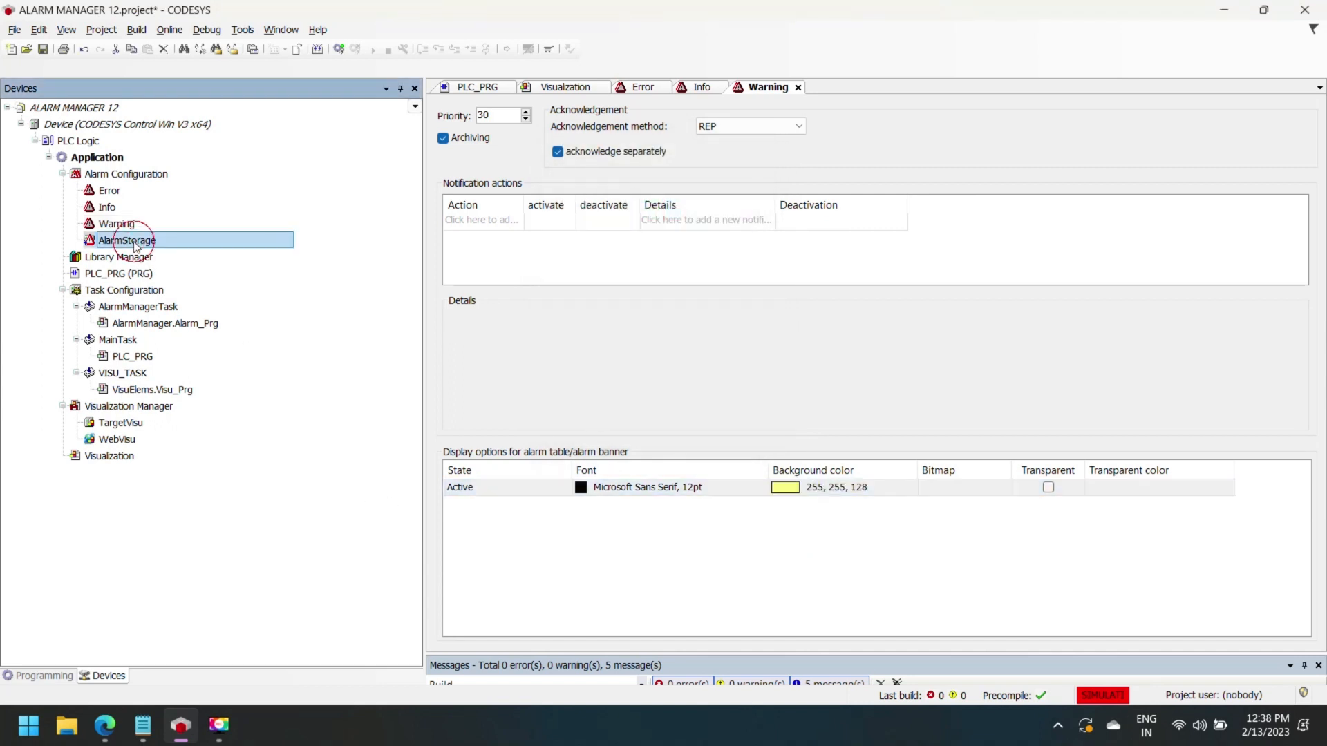
- Review AlarmStorage and the Error class, then bring up Add Object on Alarm Configuration
double_click(129, 241)
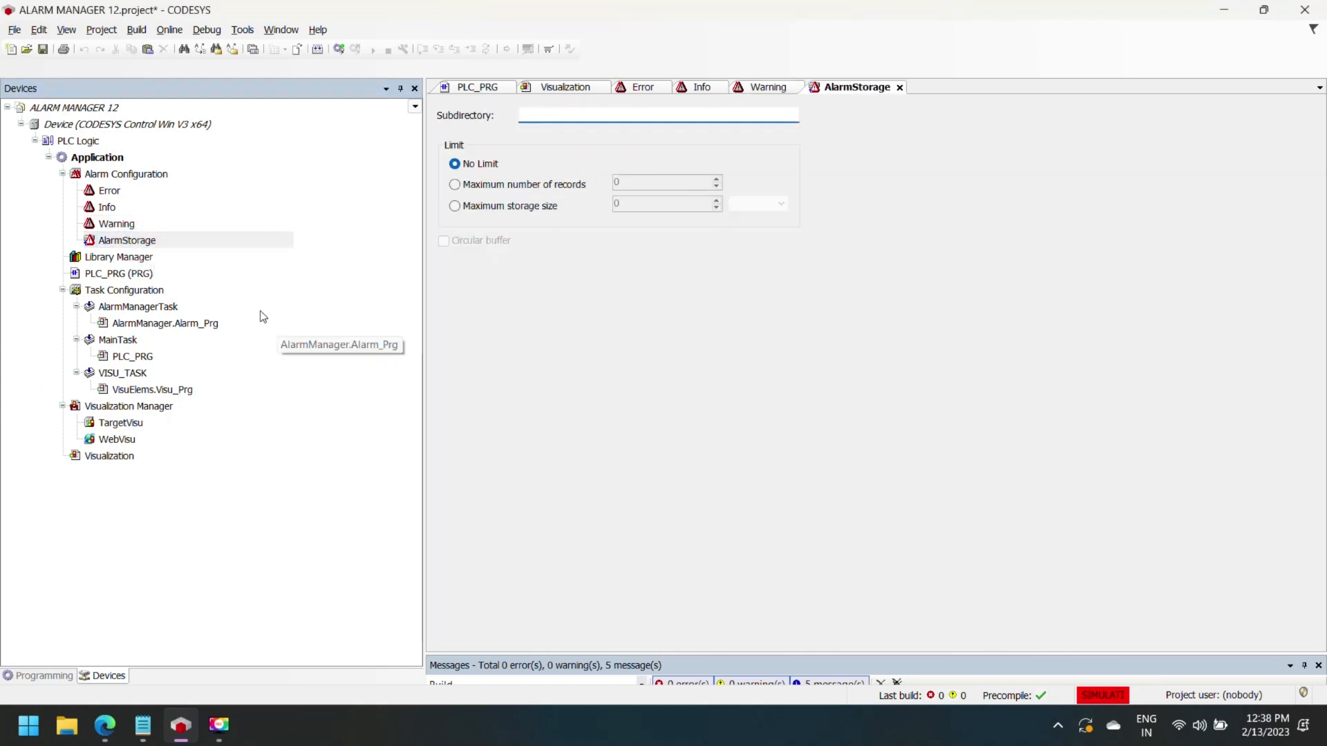
double_click(107, 190)
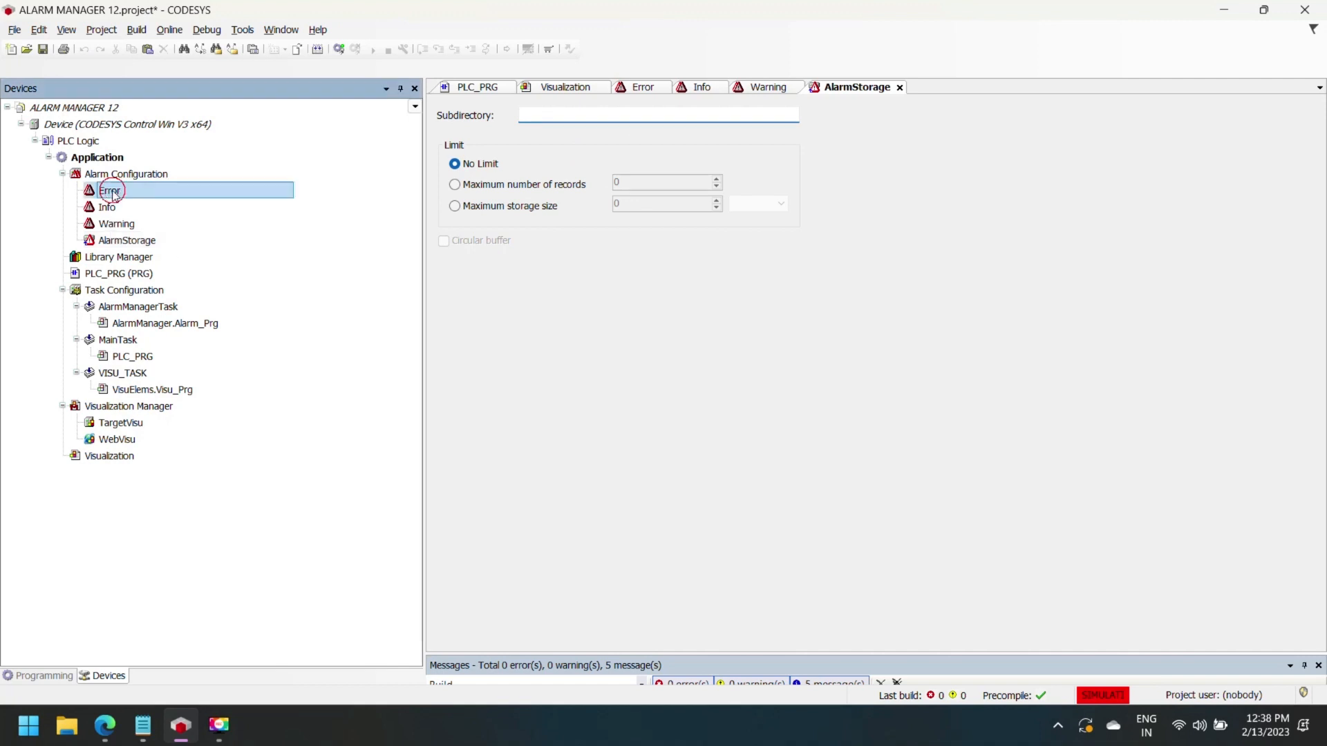
right_click(127, 174)
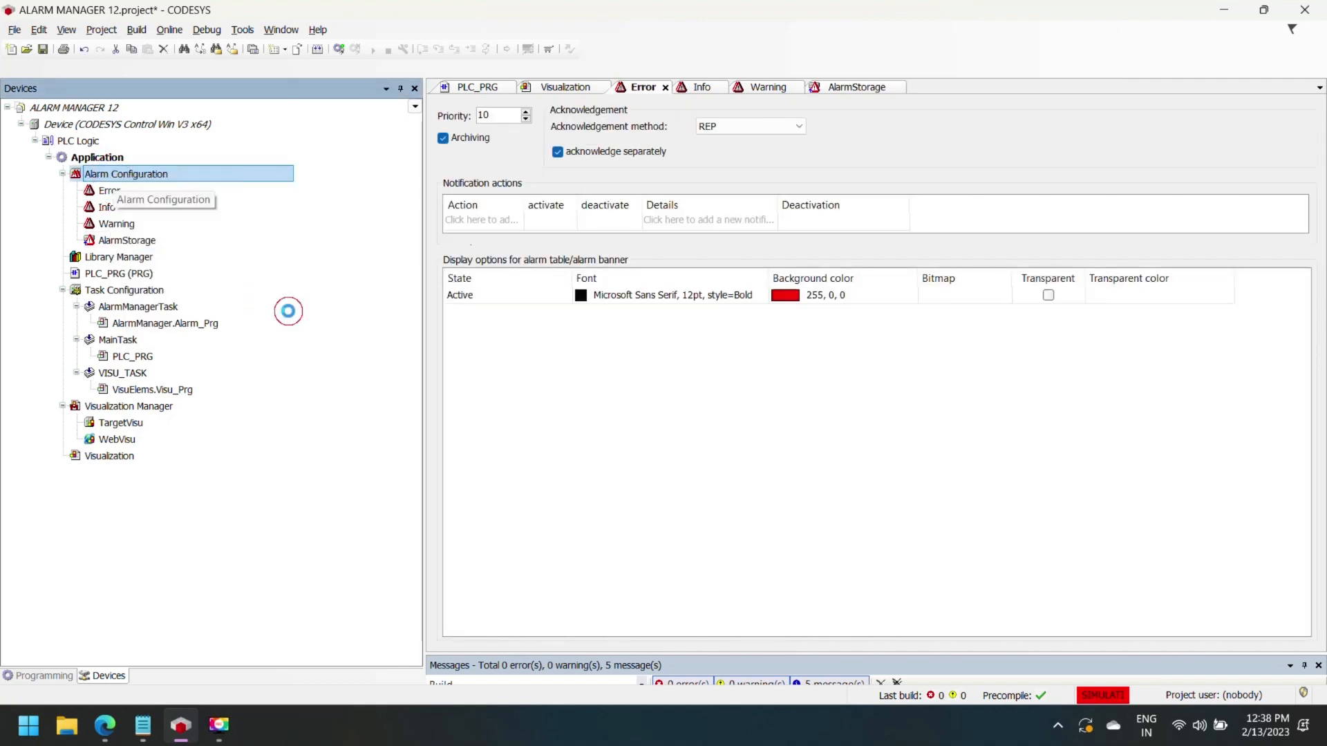
mouse_move(487, 523)
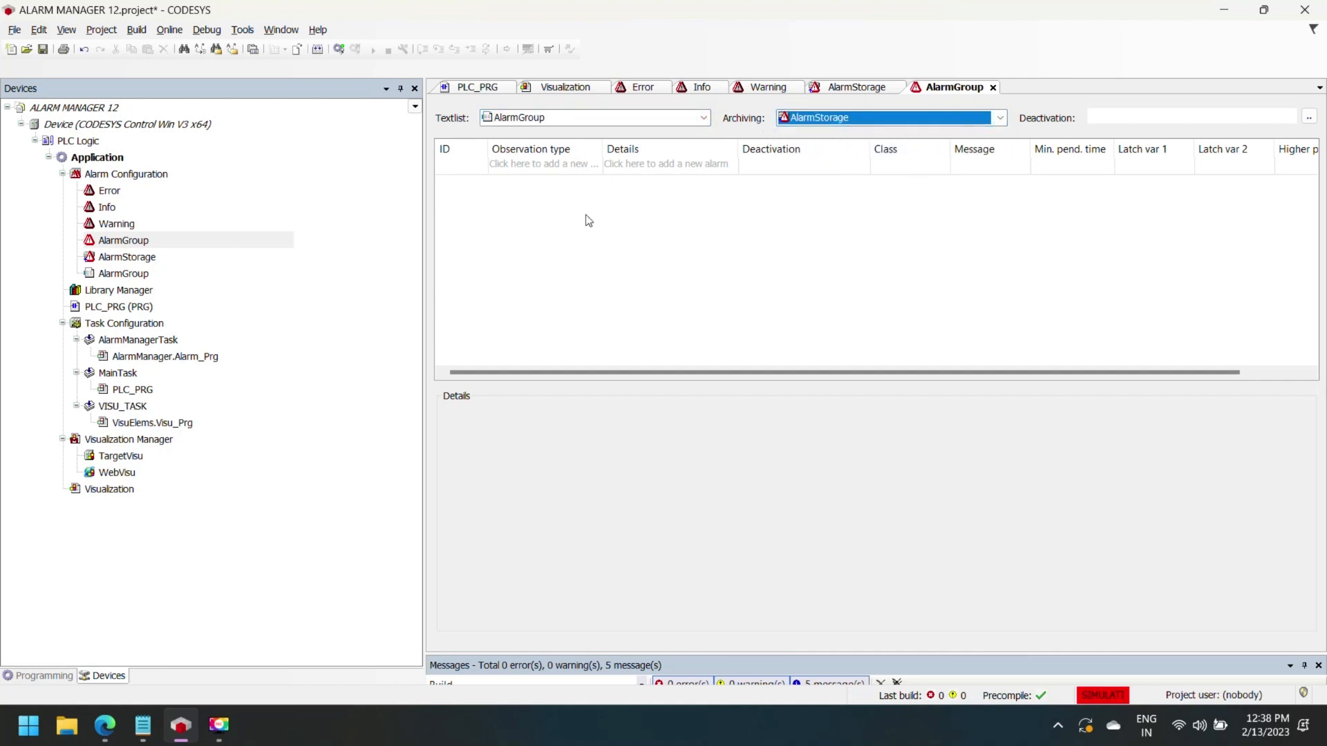
- Add a digital alarm on PLC_PRG.start_timer = FALSE with class Error
left_click(540, 163)
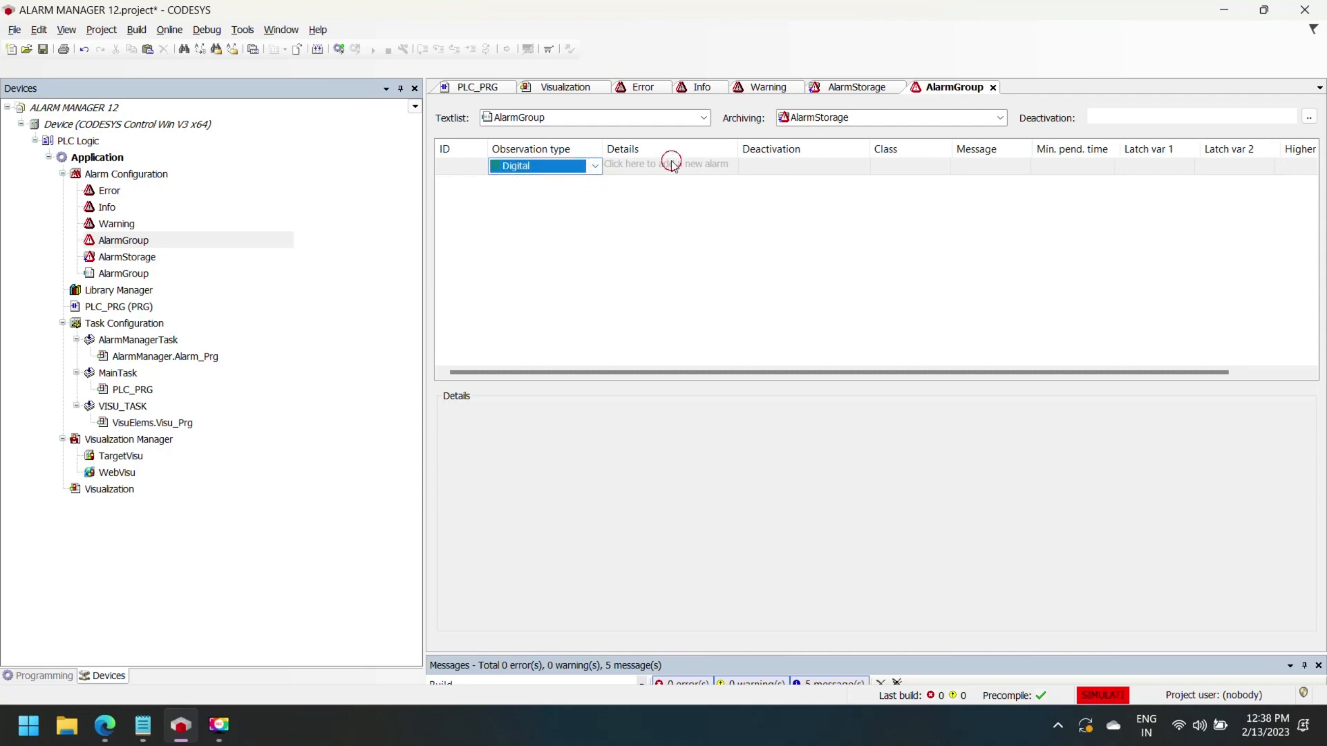
left_click(672, 164)
type("PLC_PRG.start_timer")
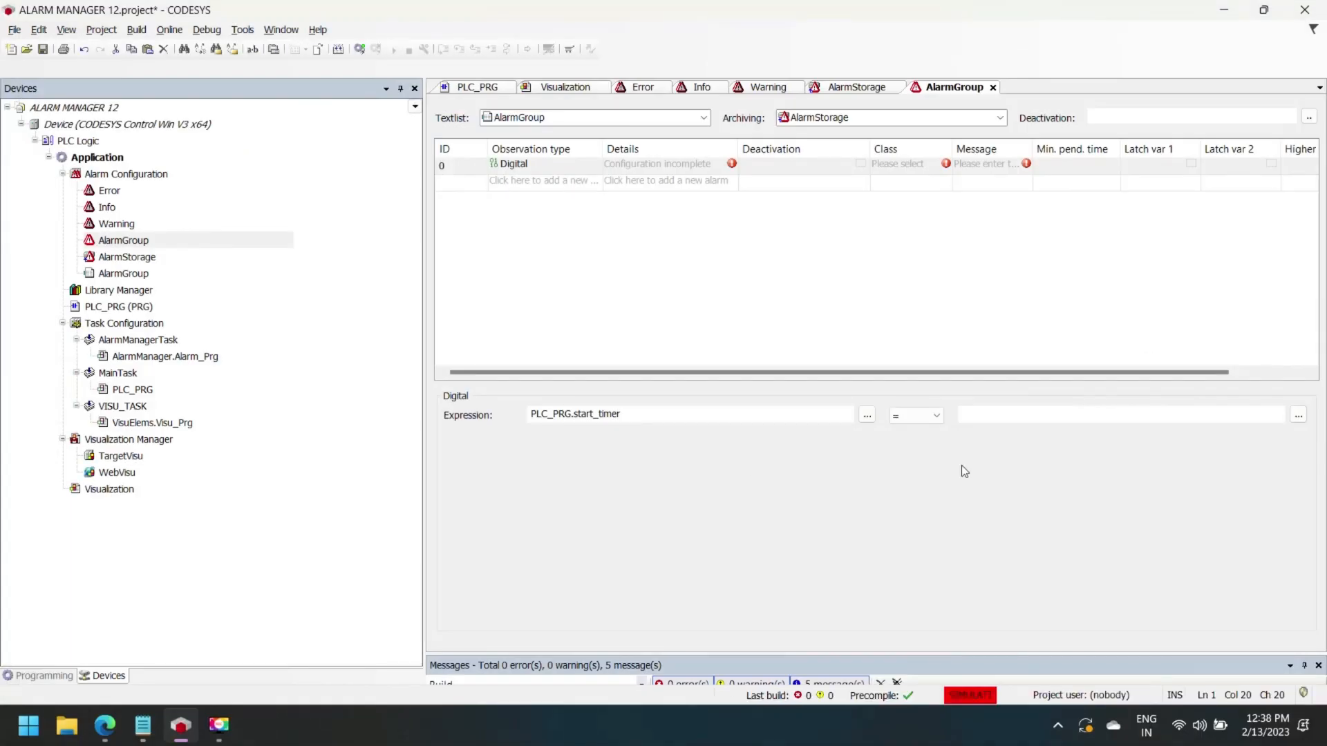
type("f")
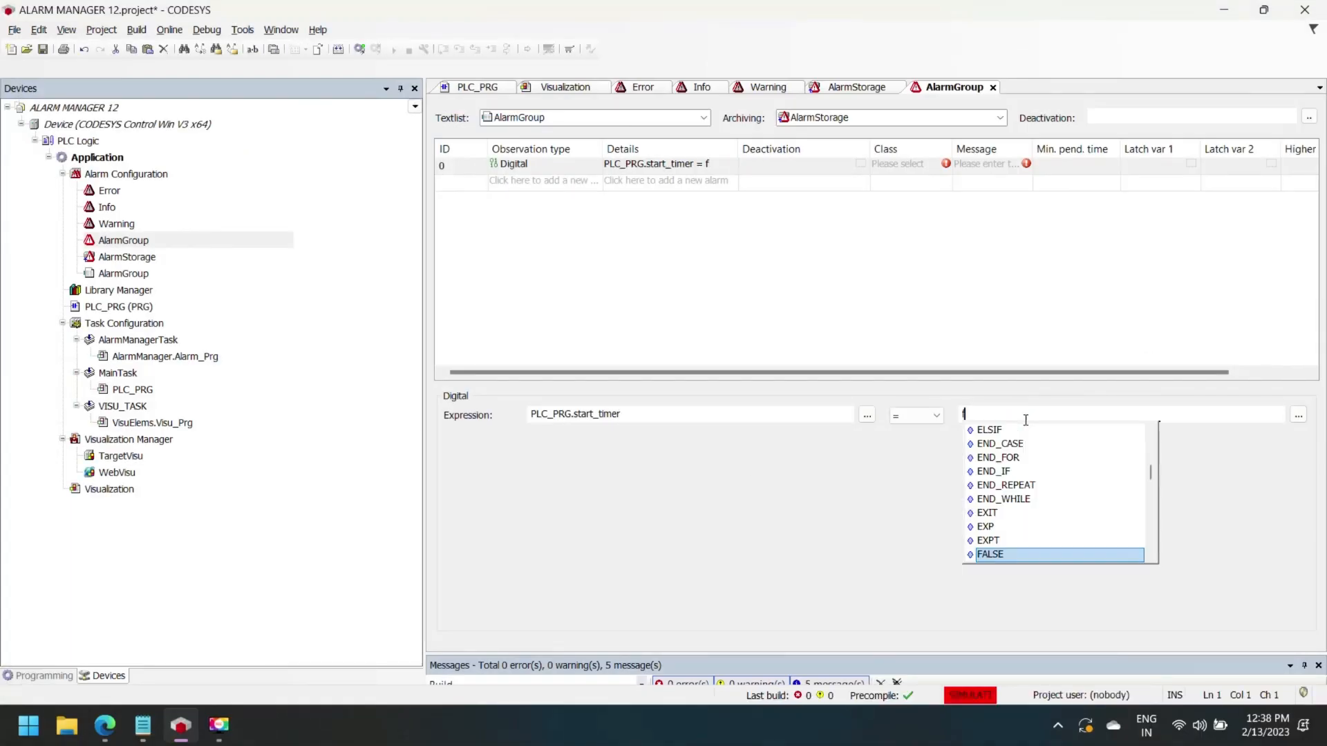
left_click(989, 556)
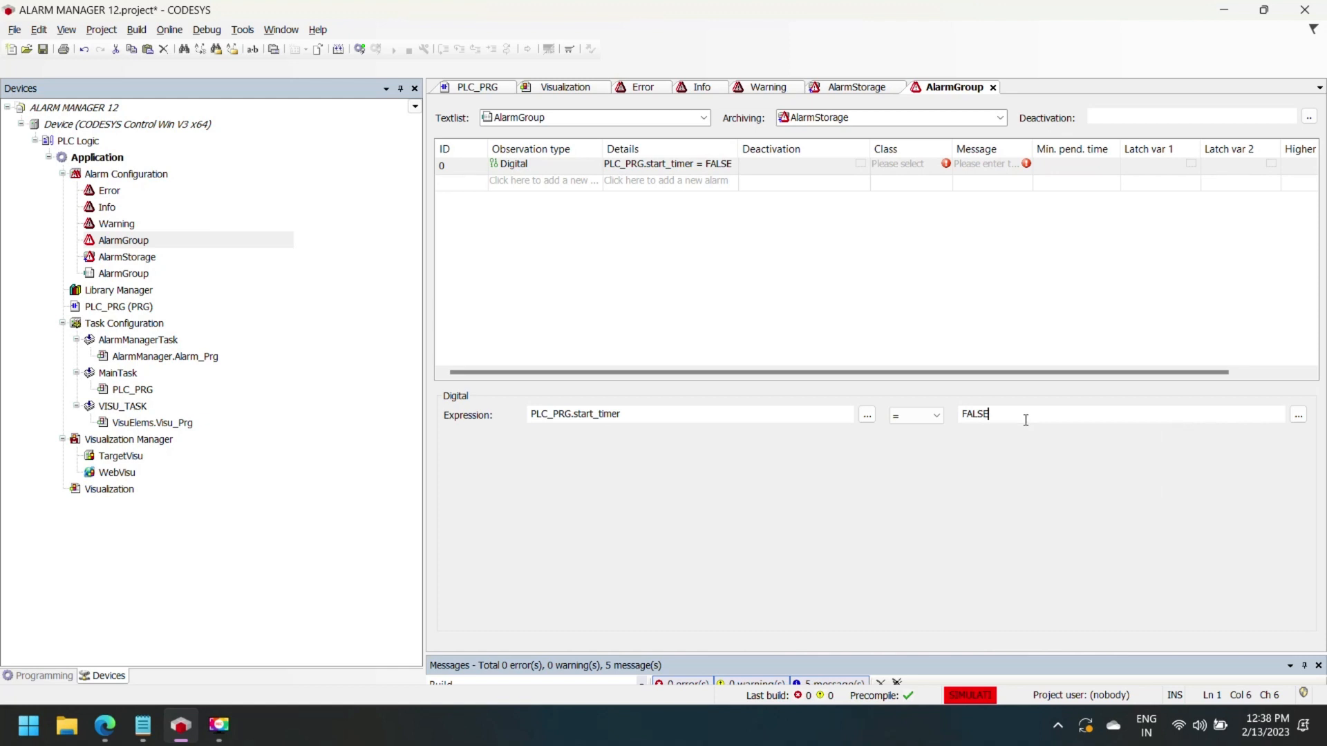
left_click(945, 164)
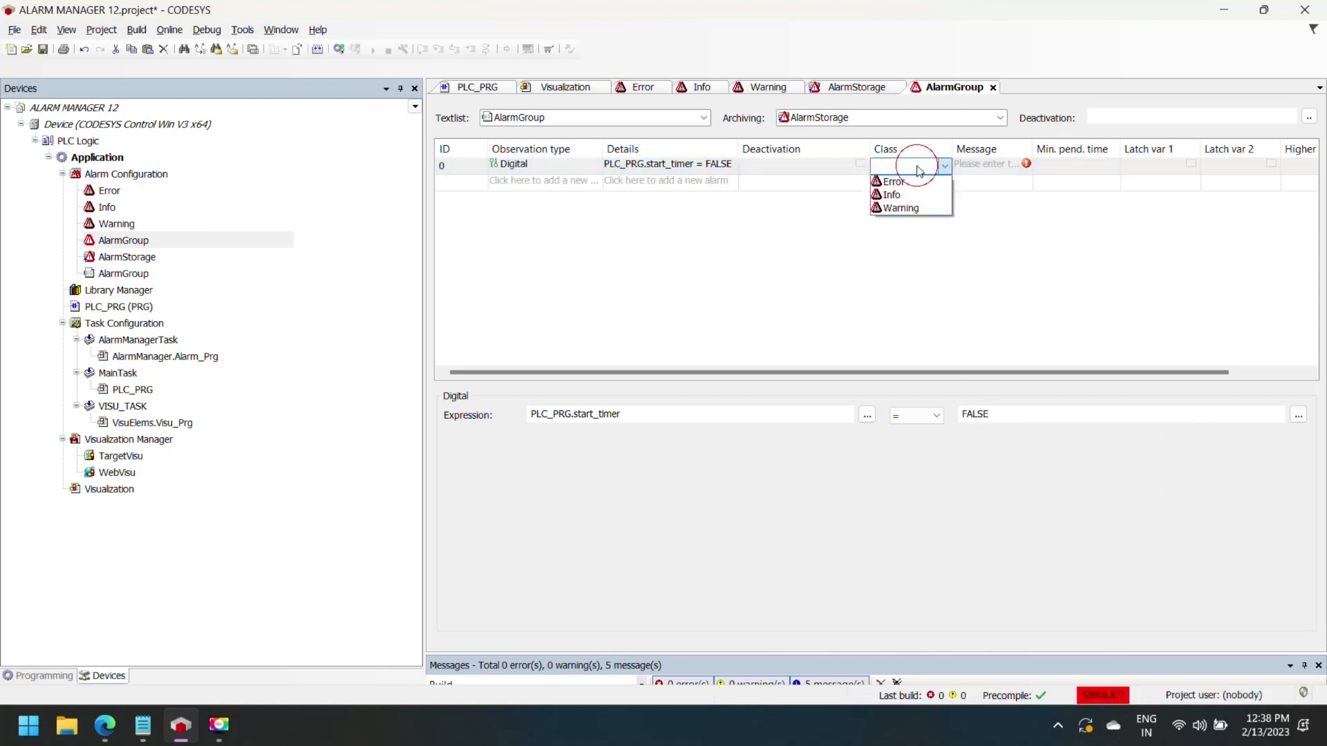
left_click(893, 180)
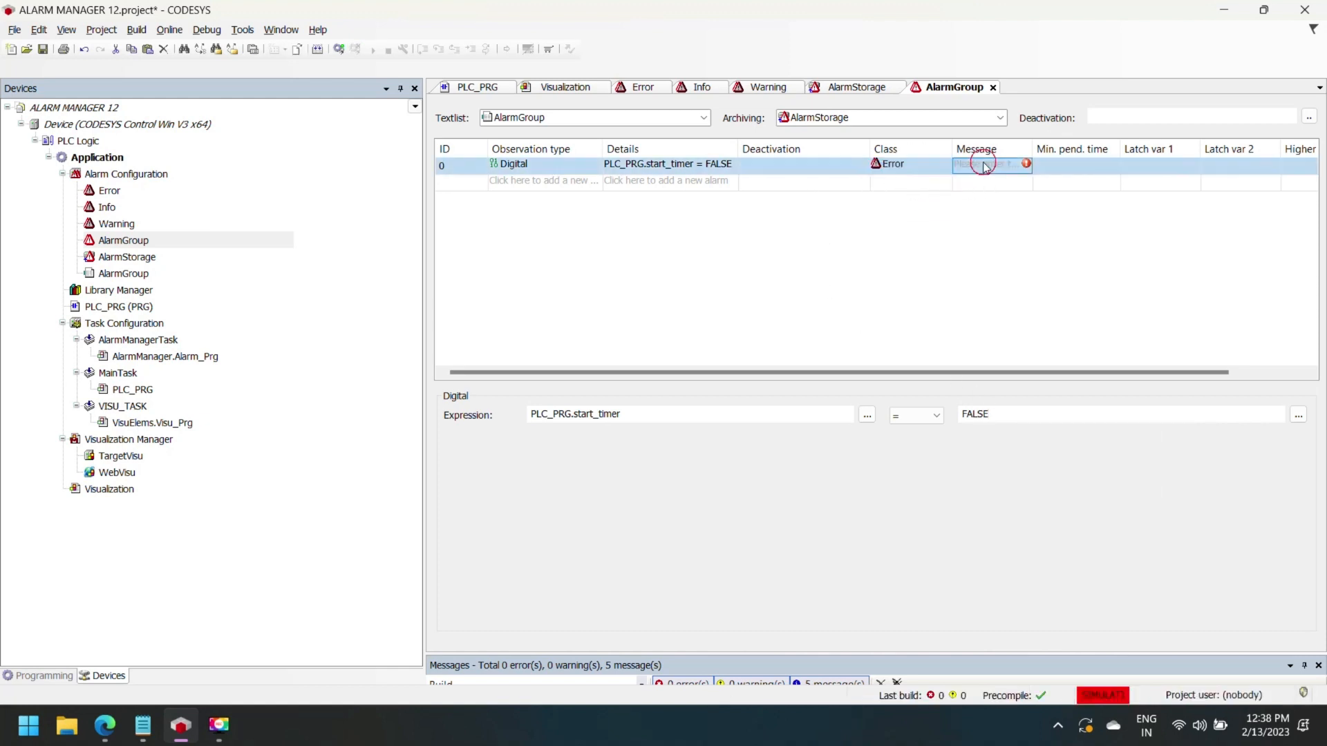
- Enter the alarm message 'your timer is not start !'
left_click(985, 164)
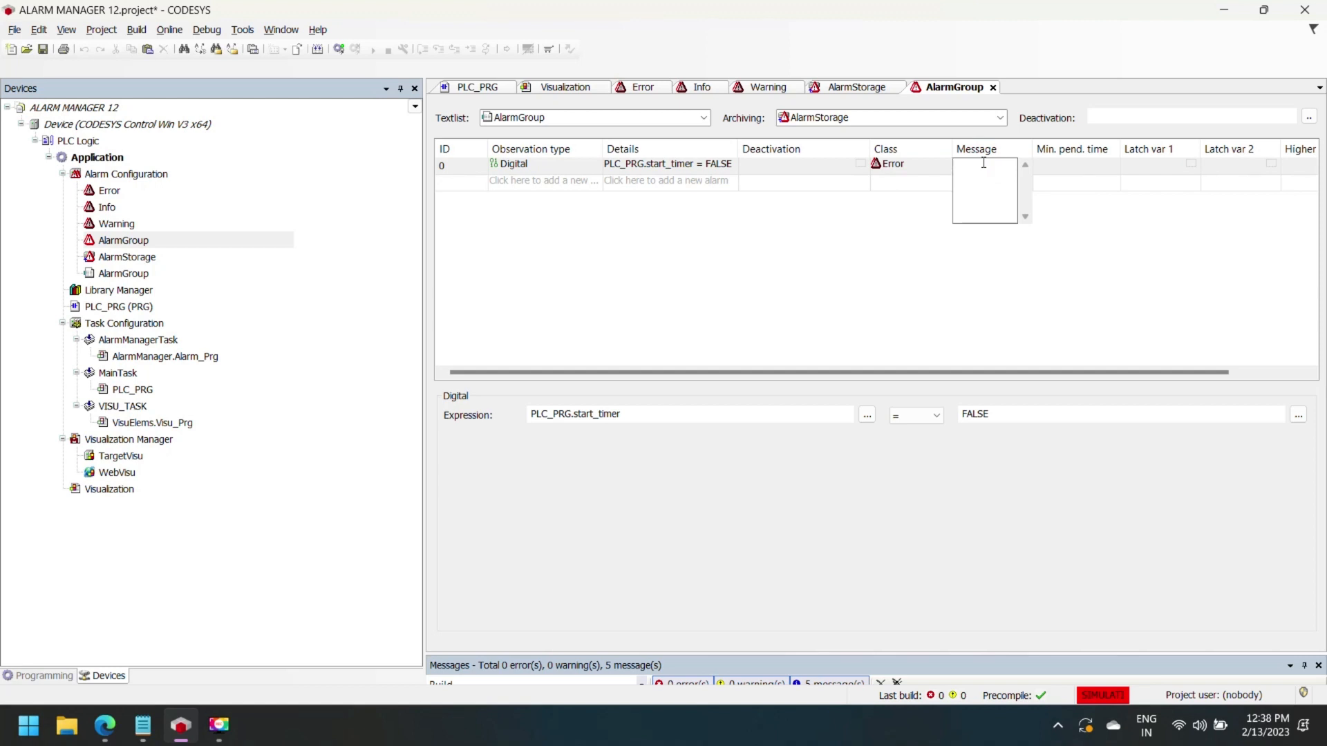
type("your")
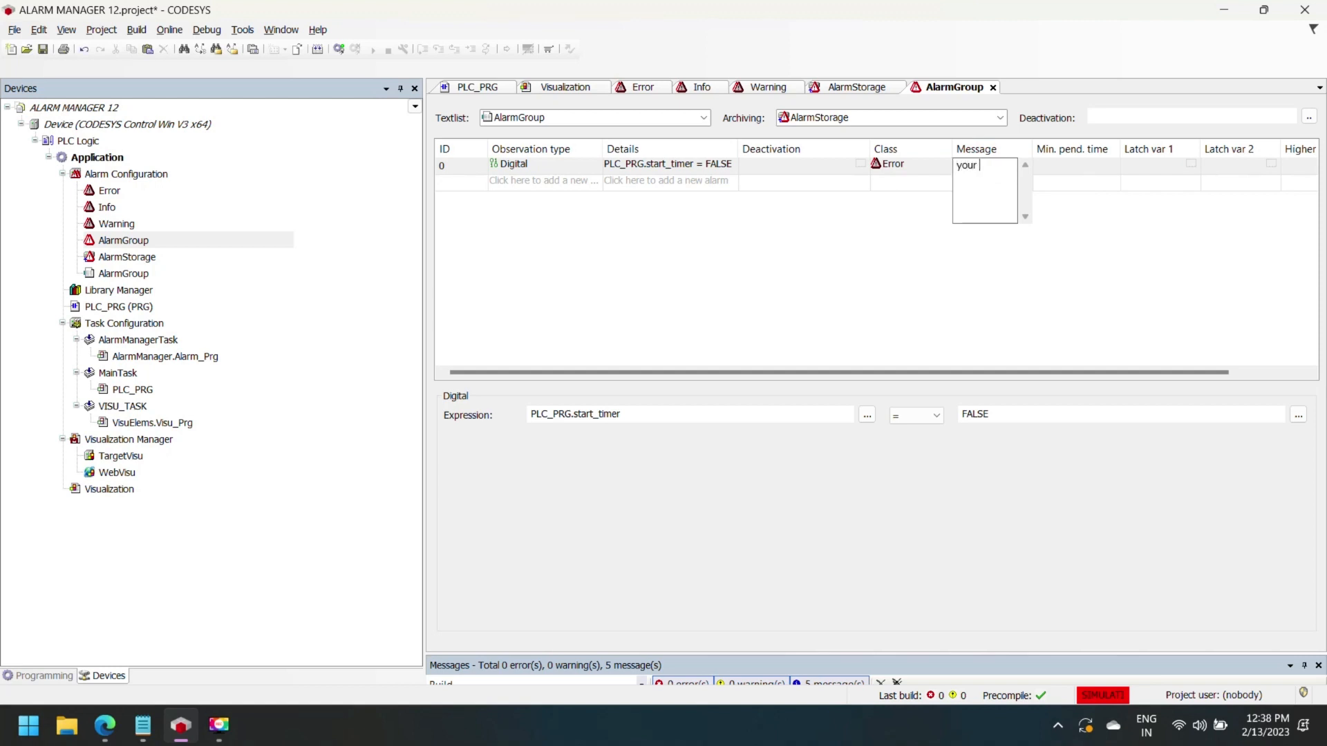
type("timer")
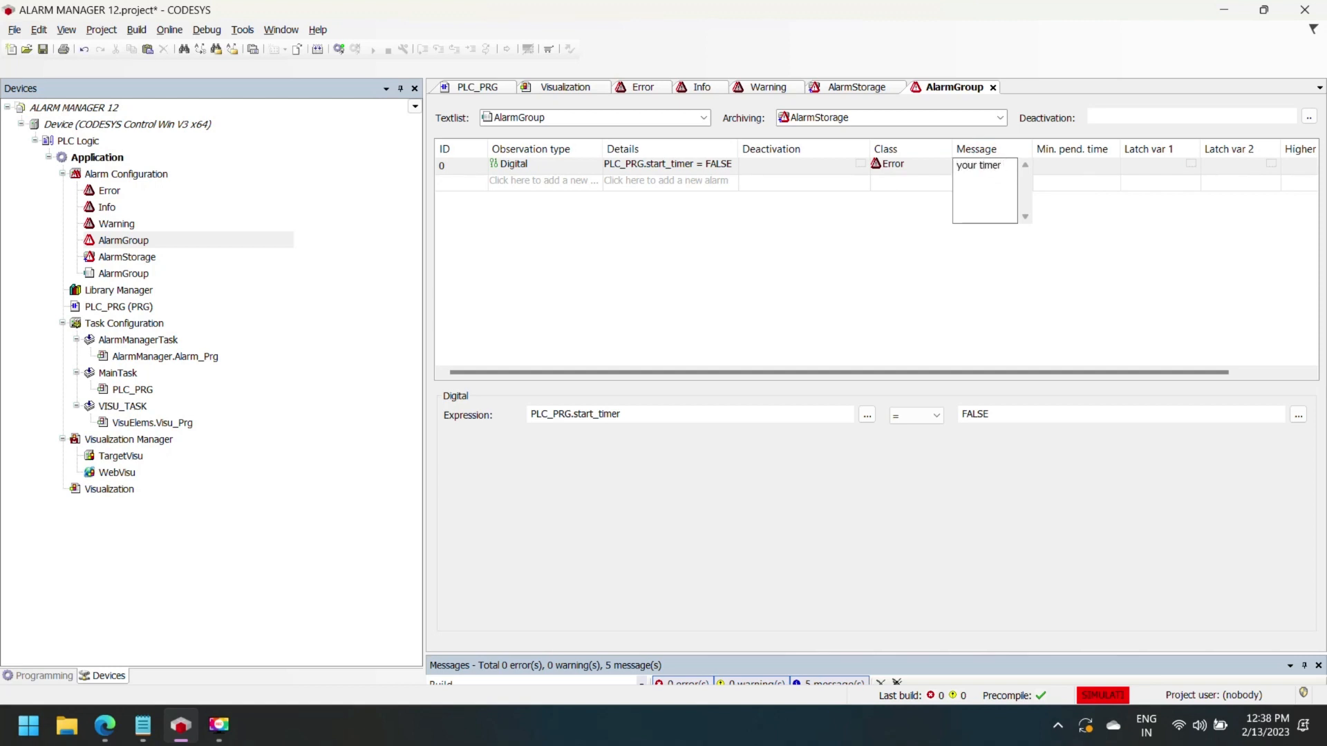
type("is not")
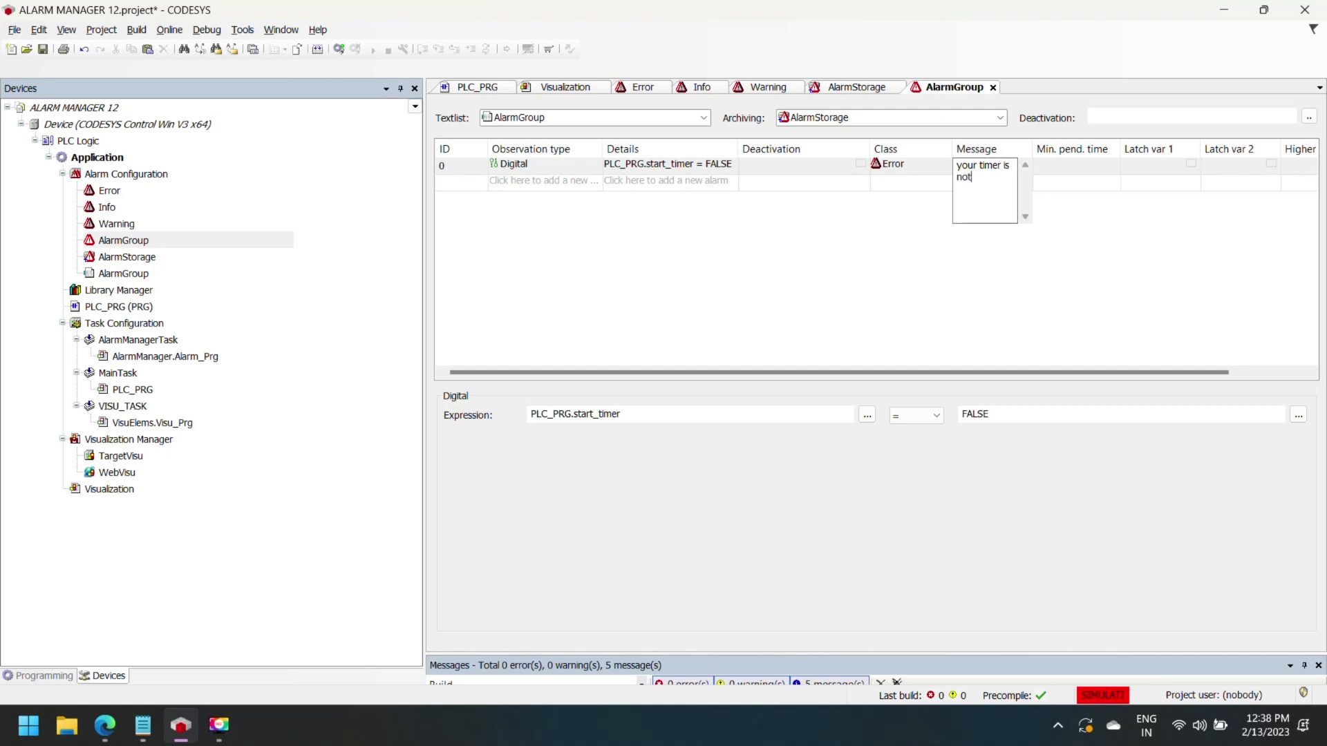
type("star")
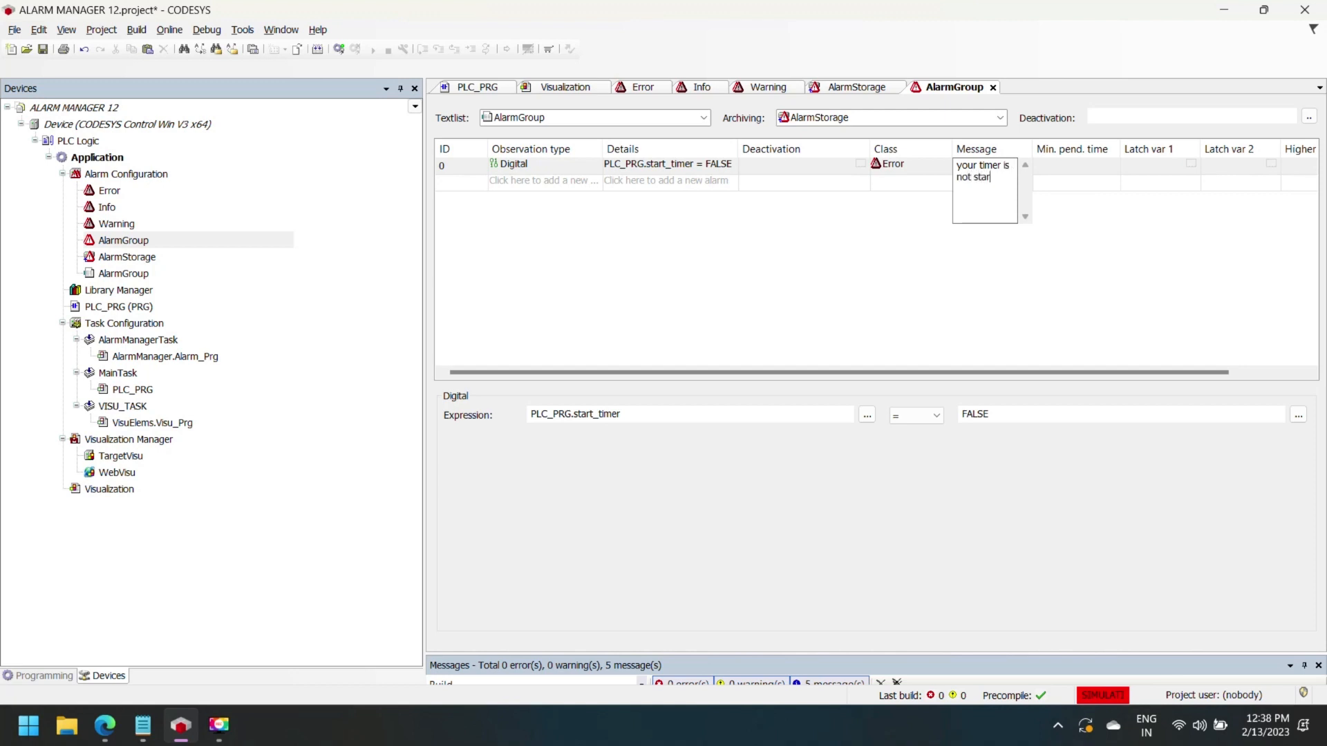
type("t")
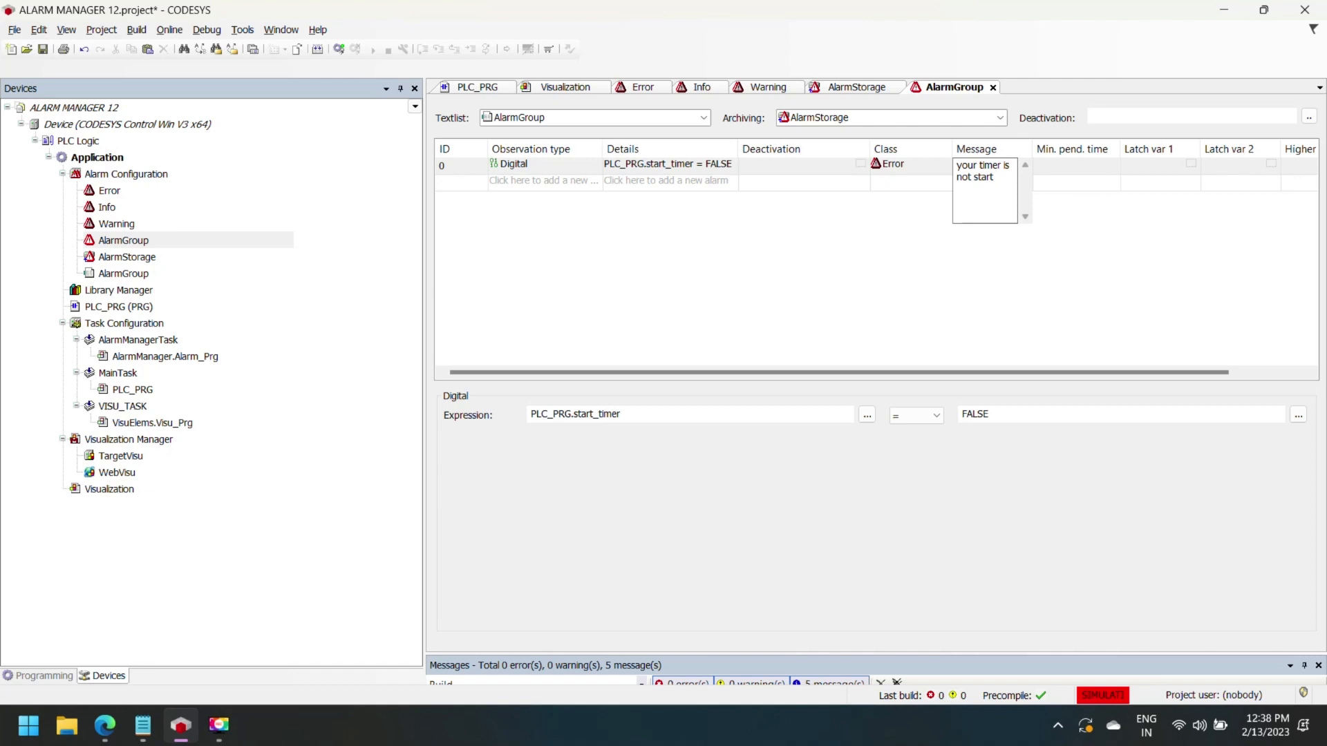
type("!")
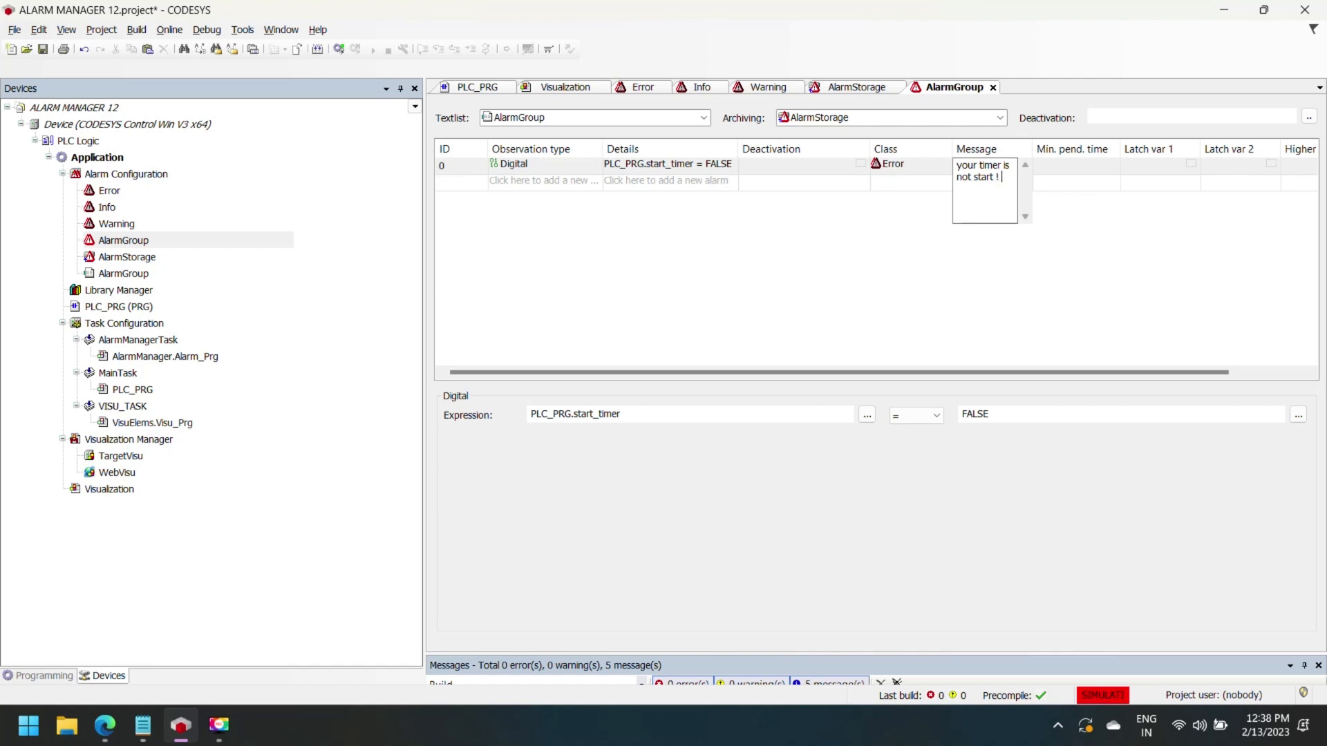
type("start")
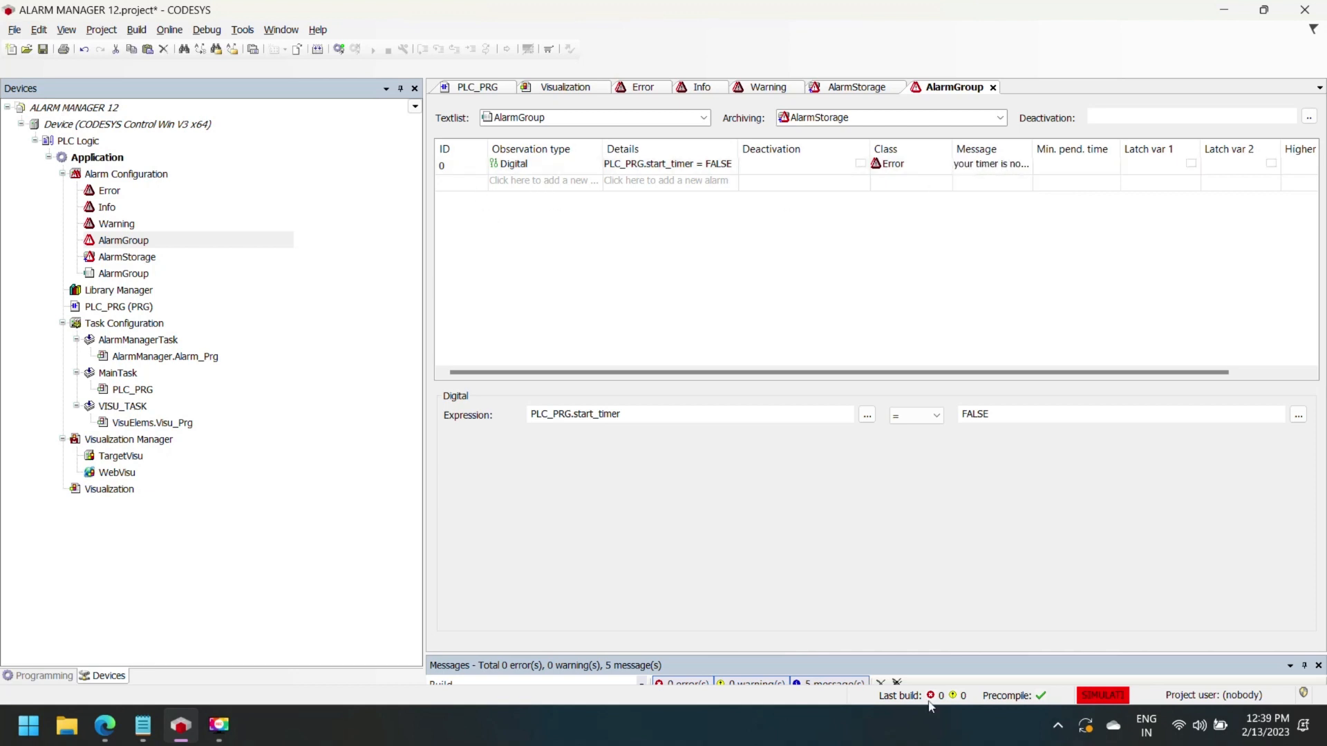
- Add a second digital alarm with the condition PLC_PRG.timer_done = TRUE
left_click(545, 181)
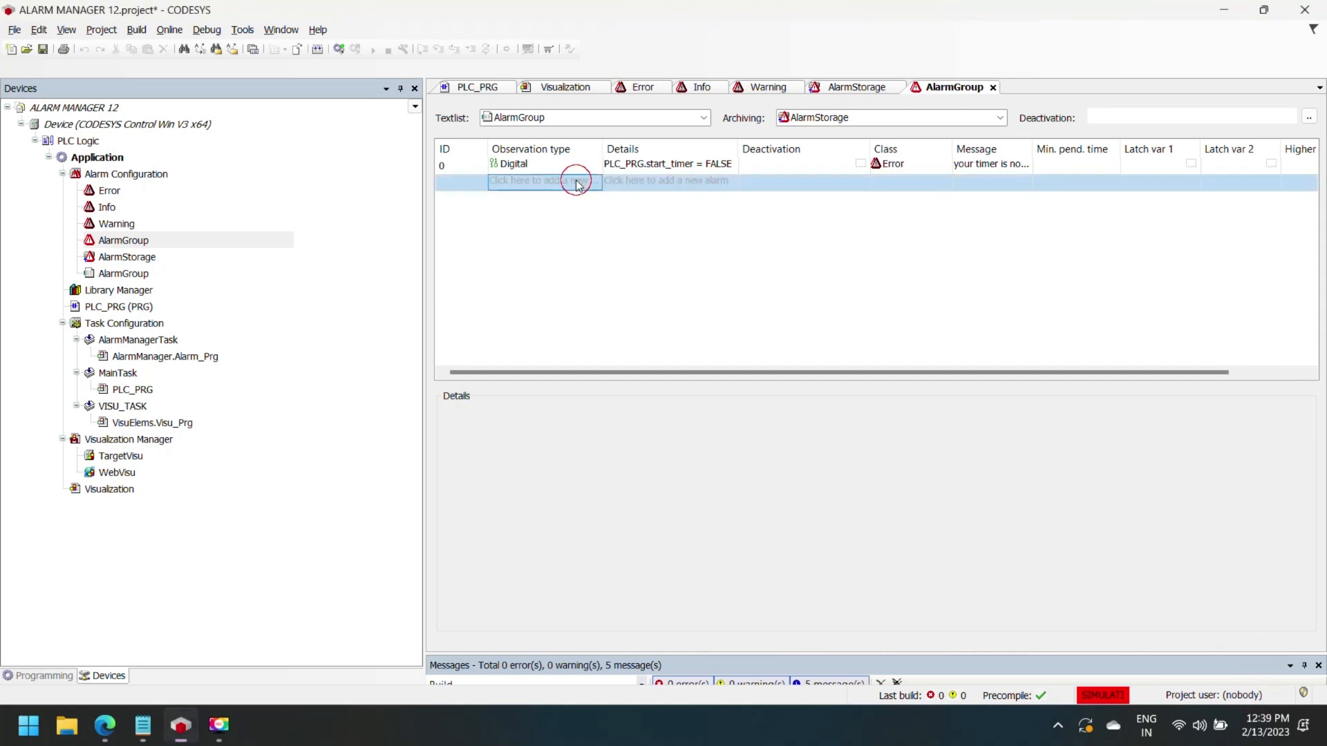
left_click(545, 181)
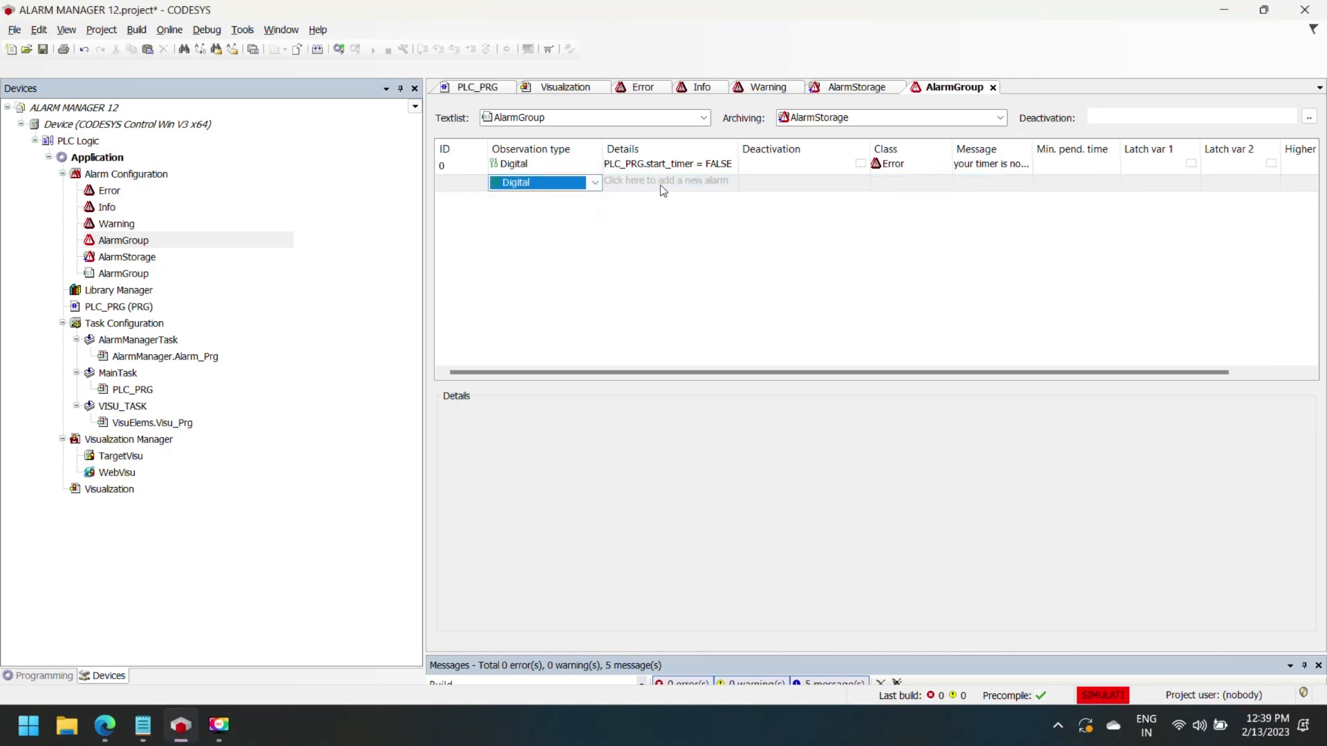
left_click(668, 180)
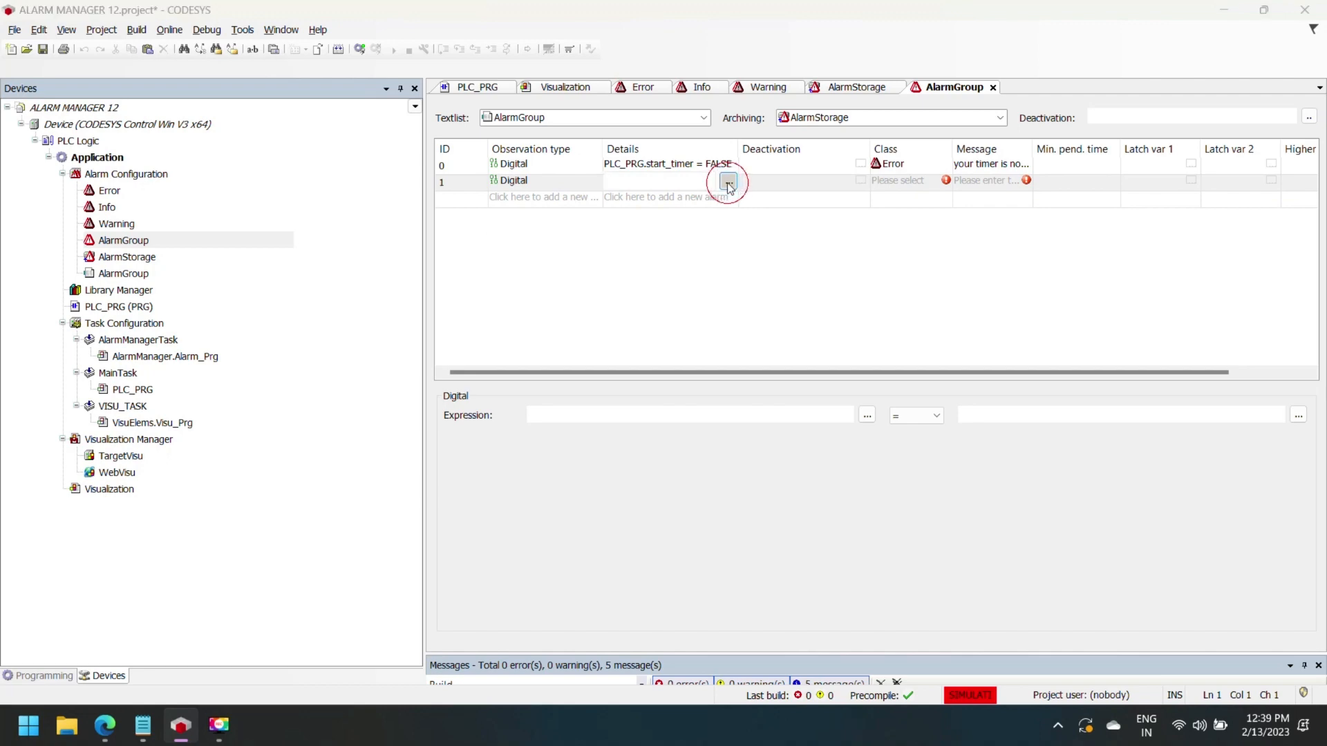
left_click(727, 182)
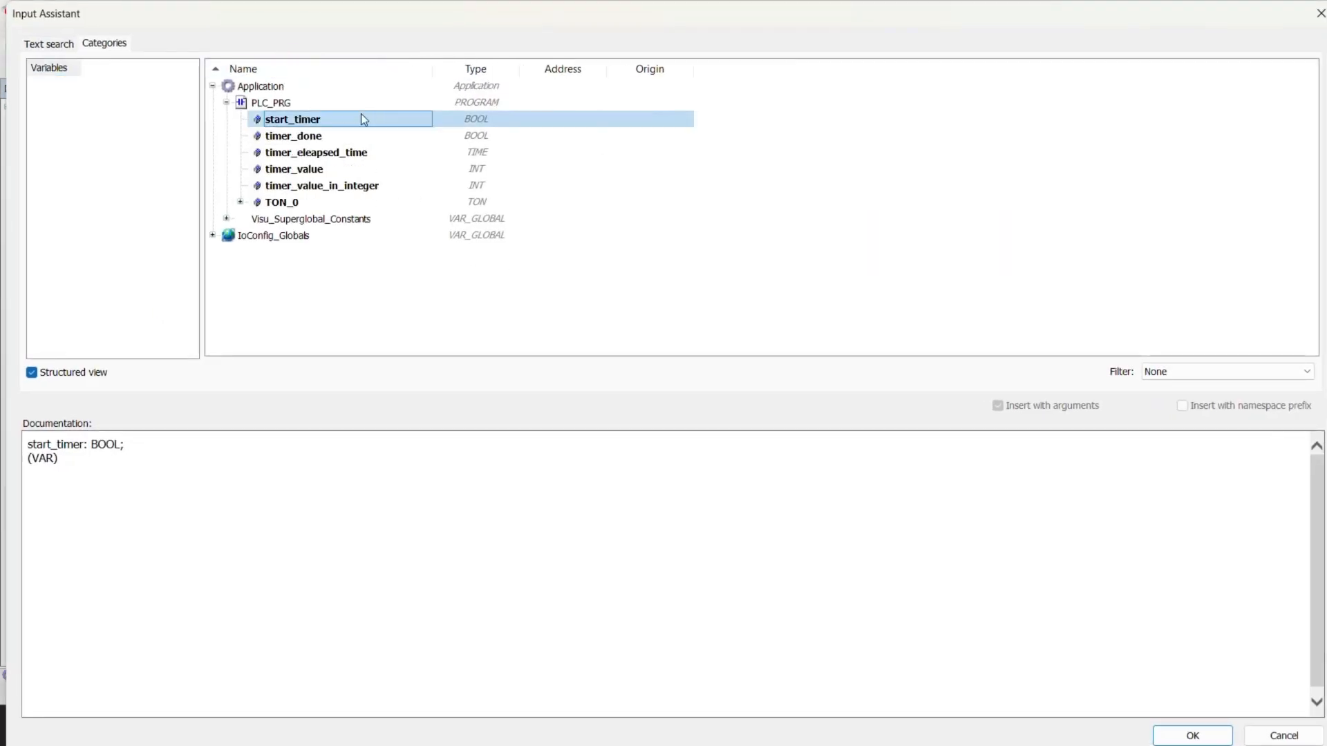
left_click(1188, 735)
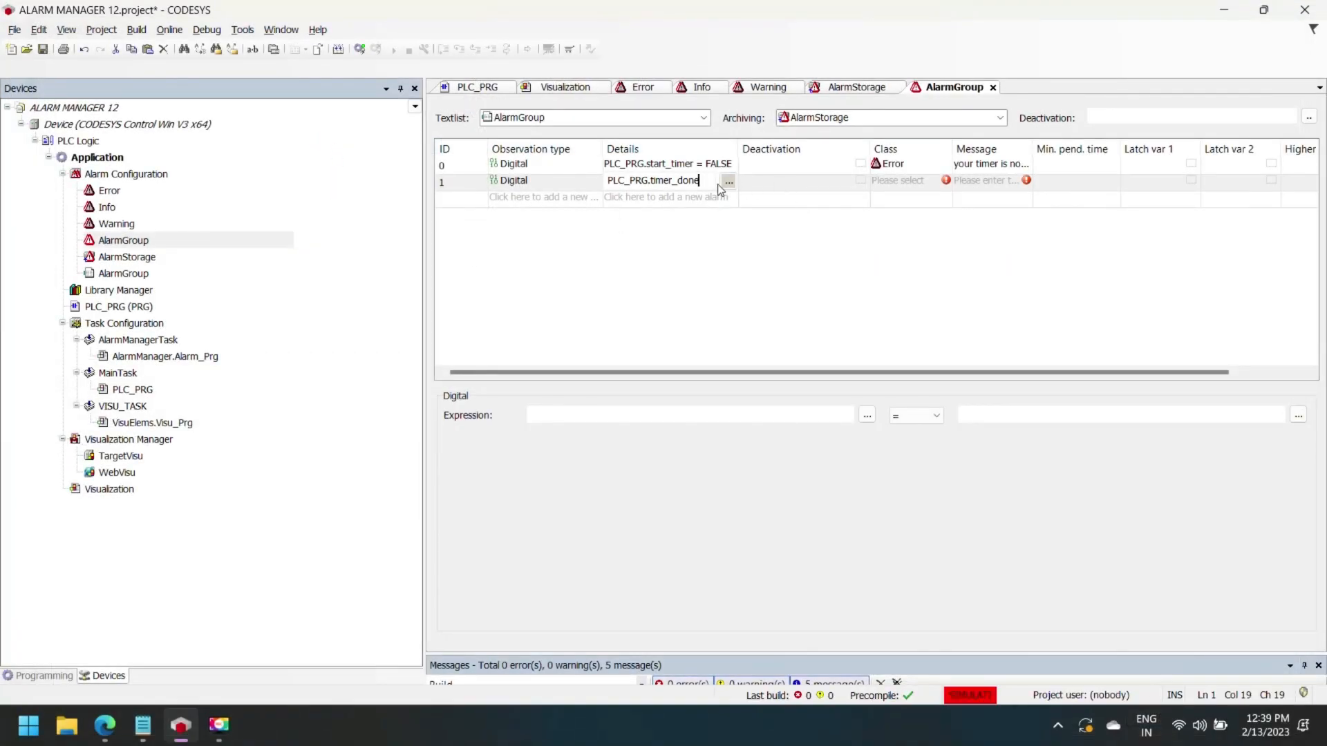
type("= TRUE")
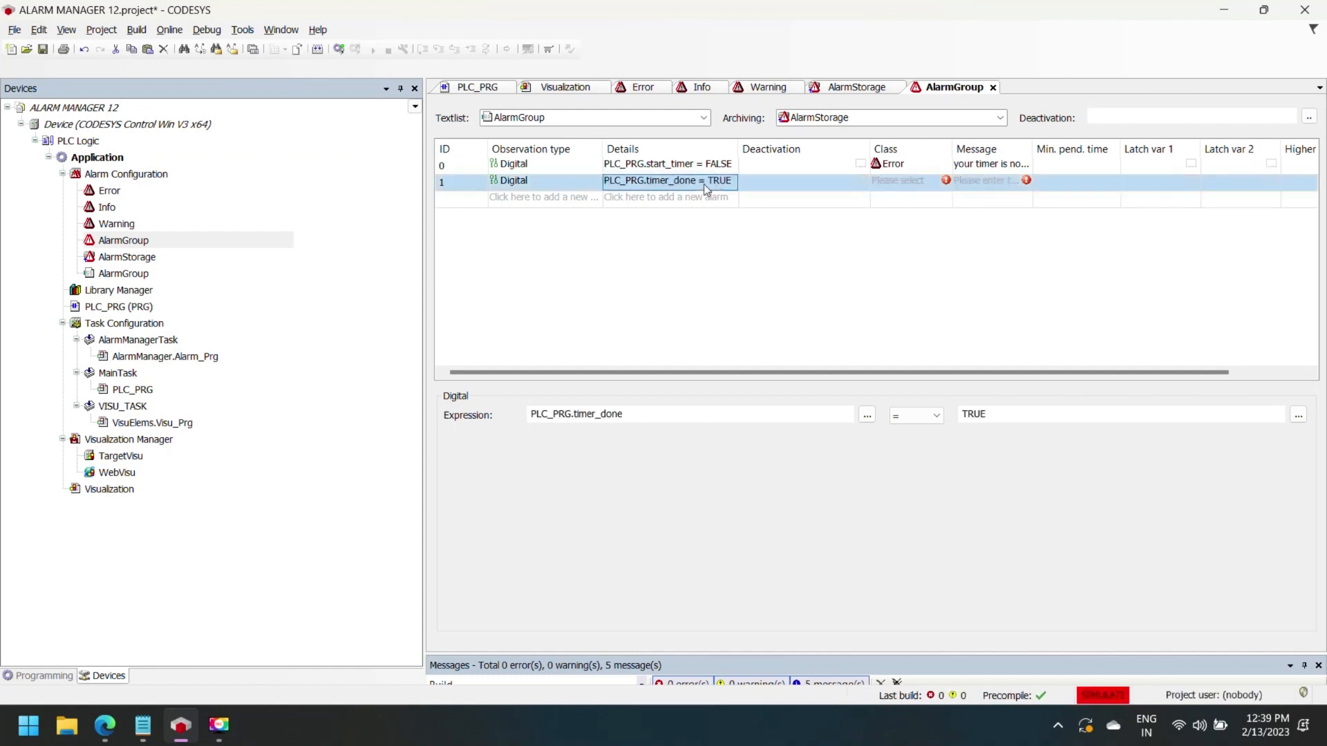
left_click(803, 181)
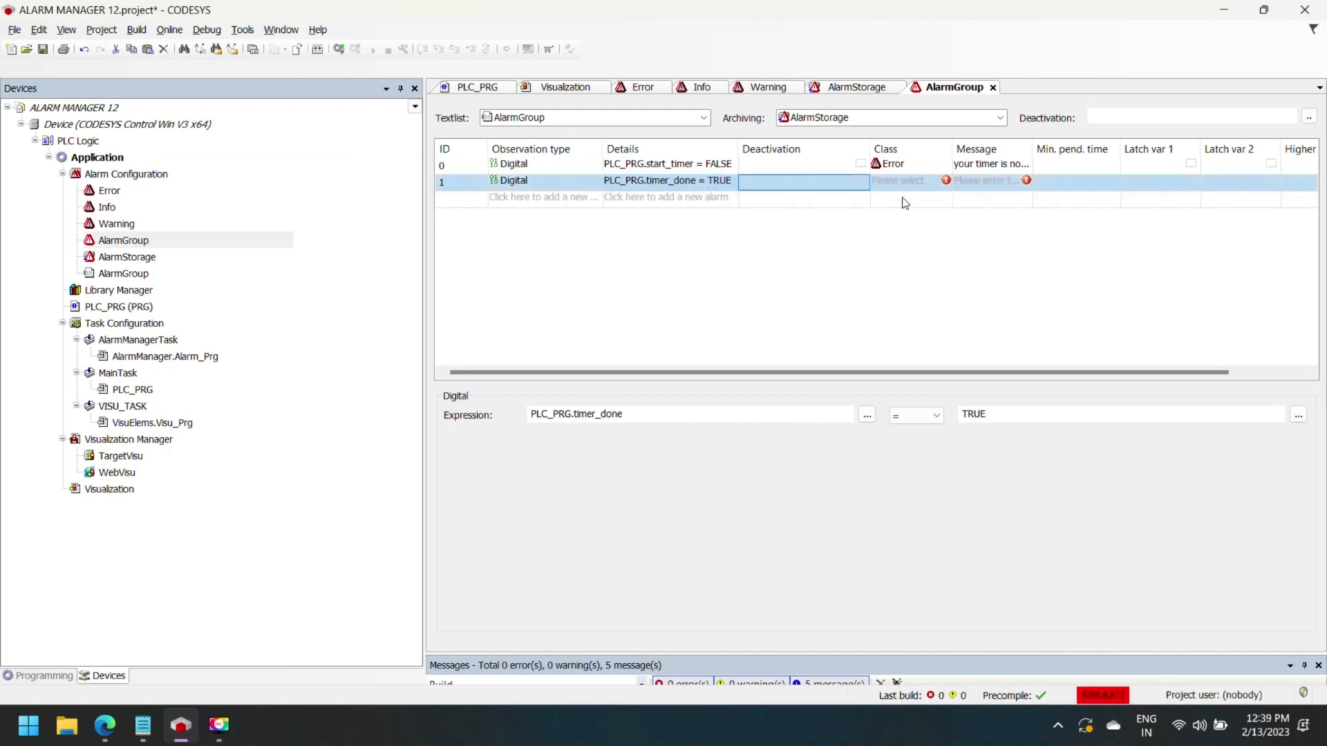
- Class the second alarm as Info and enter the message 'timer done'
left_click(904, 179)
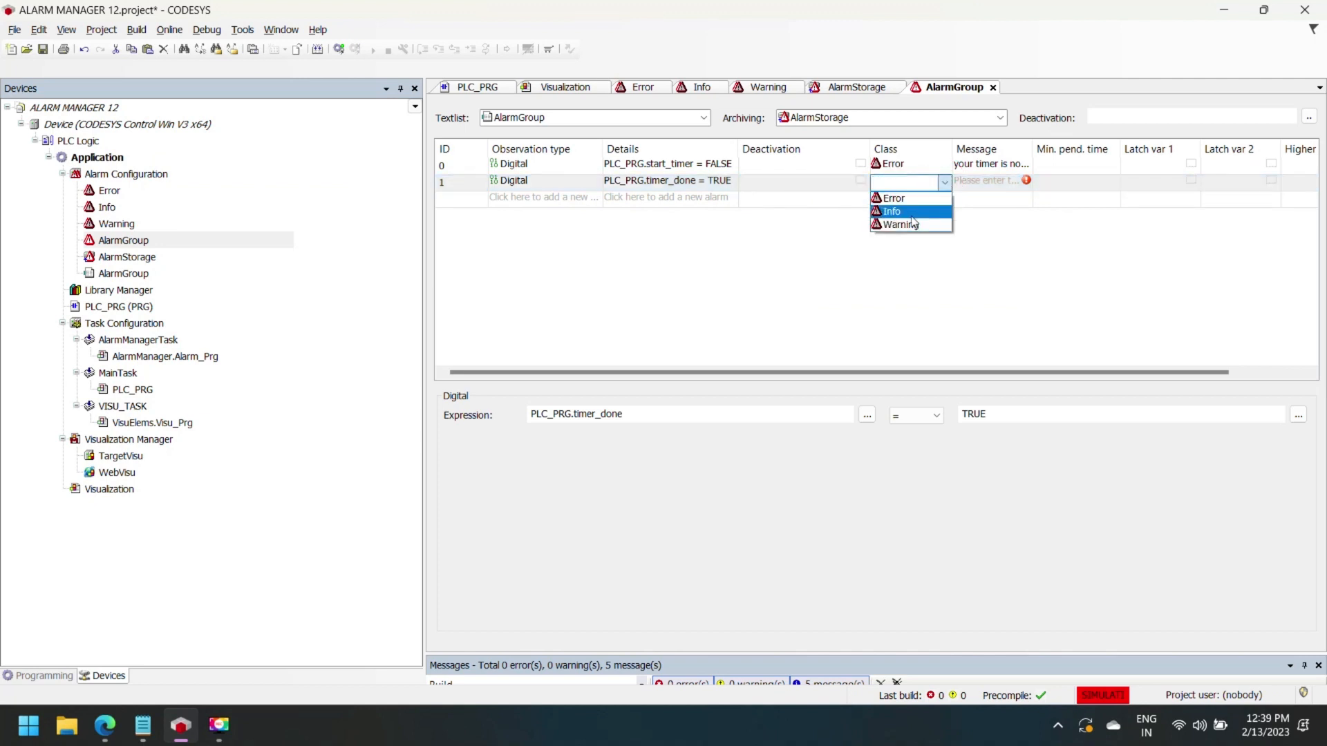
left_click(893, 212)
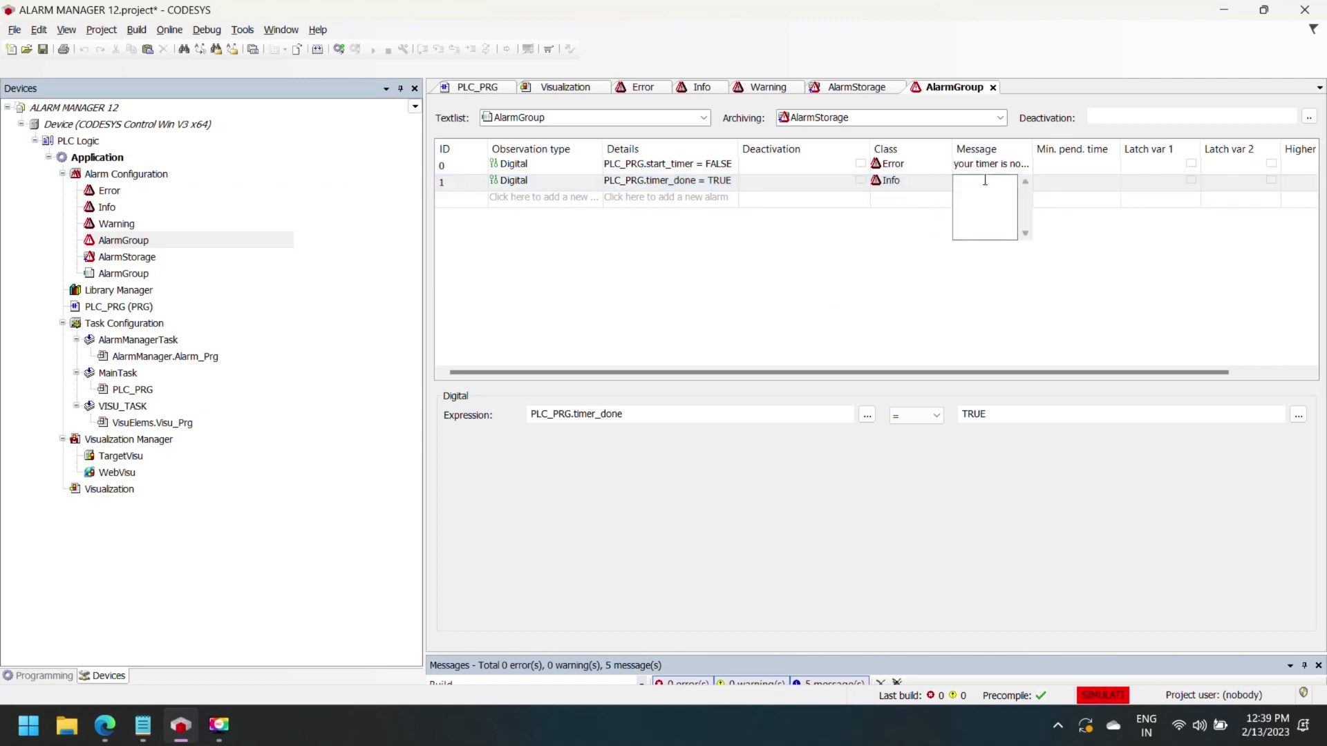
type("timer done")
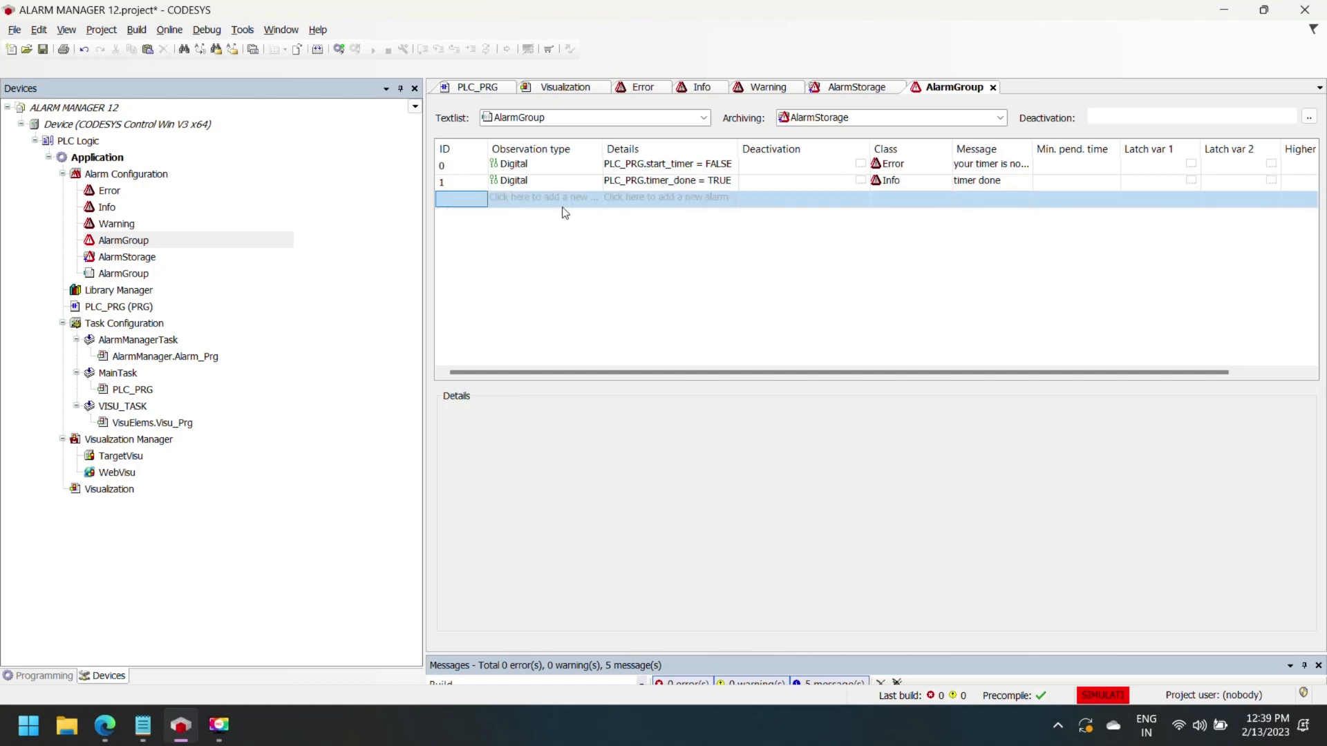
- Add a third alarm as Inside range on PLC_PRG.timer_value between 1 and 6
left_click(545, 199)
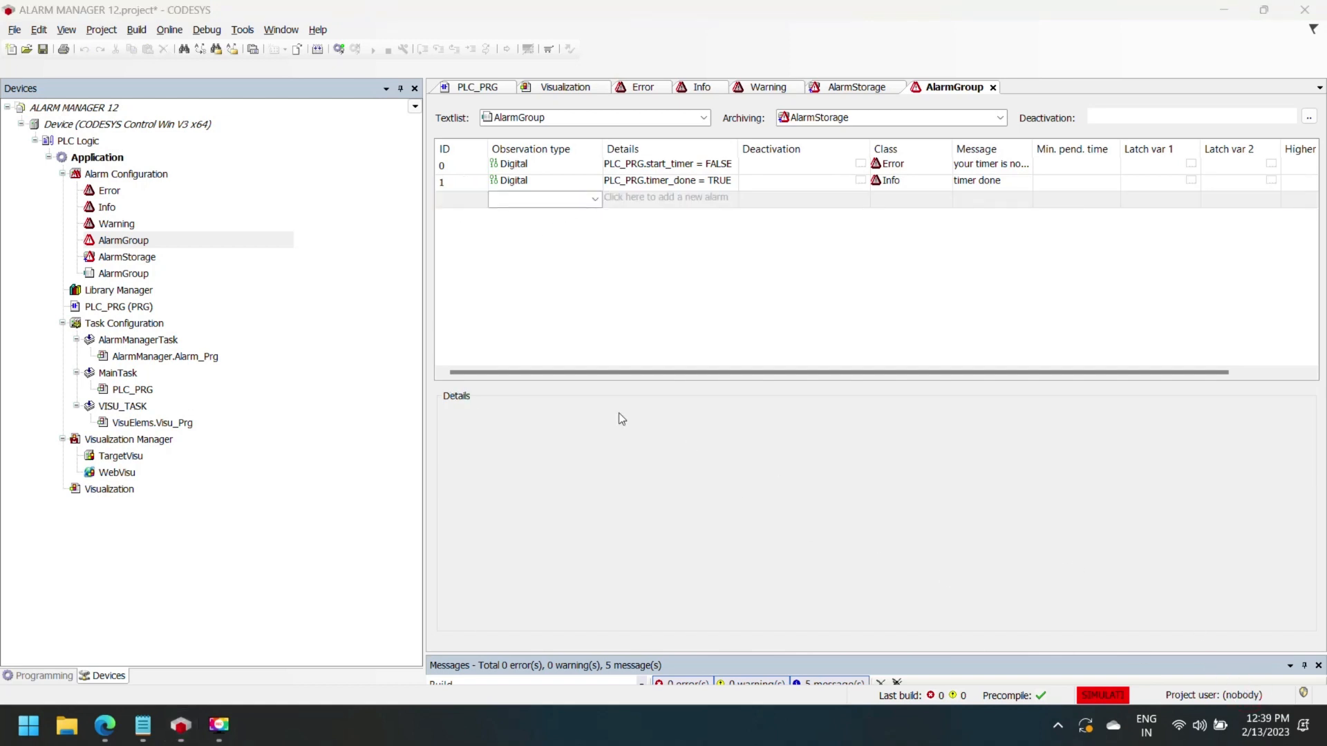
left_click(595, 199)
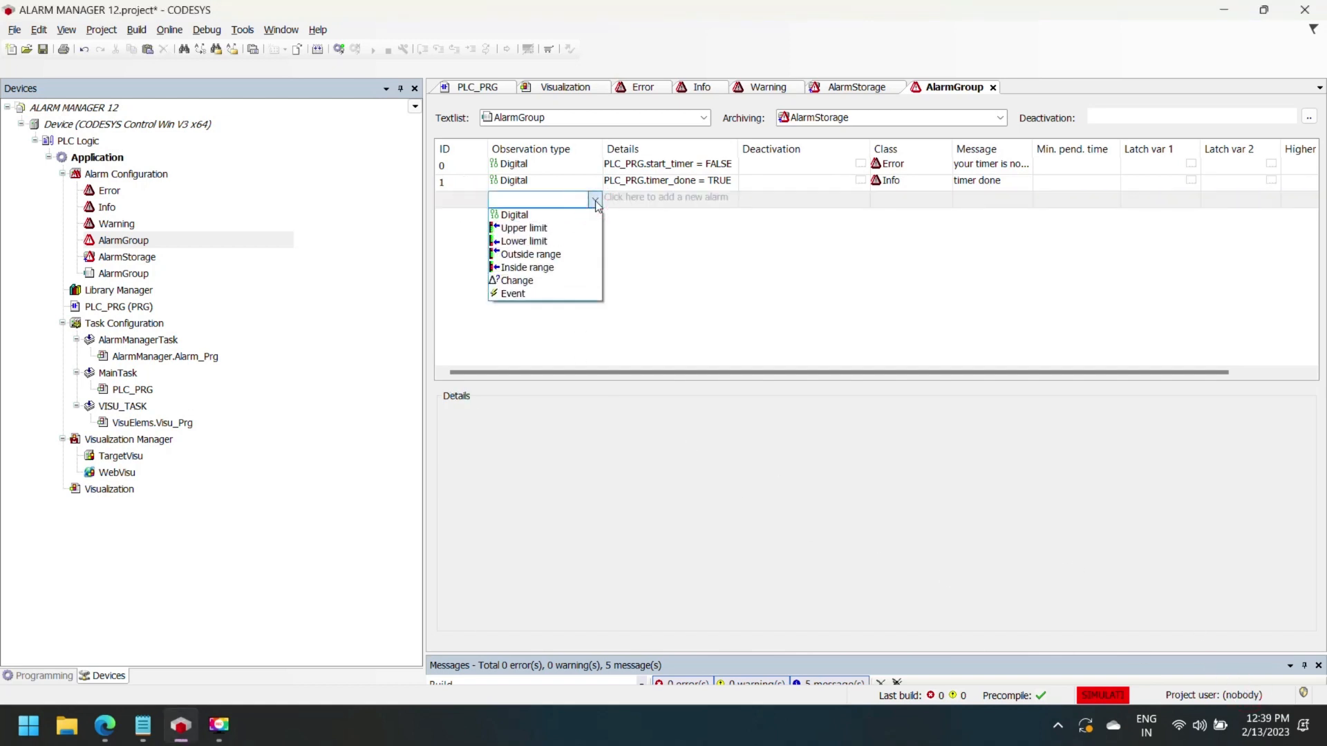
left_click(528, 268)
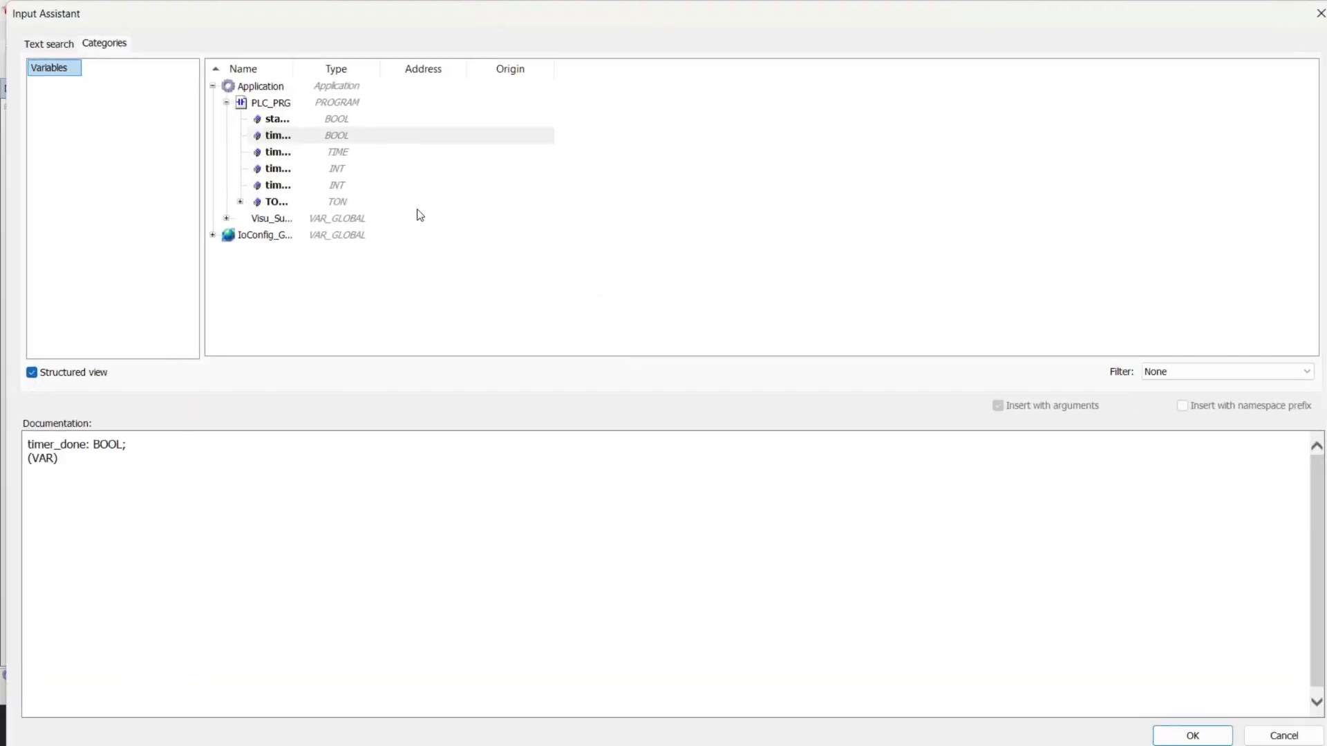
left_click(257, 86)
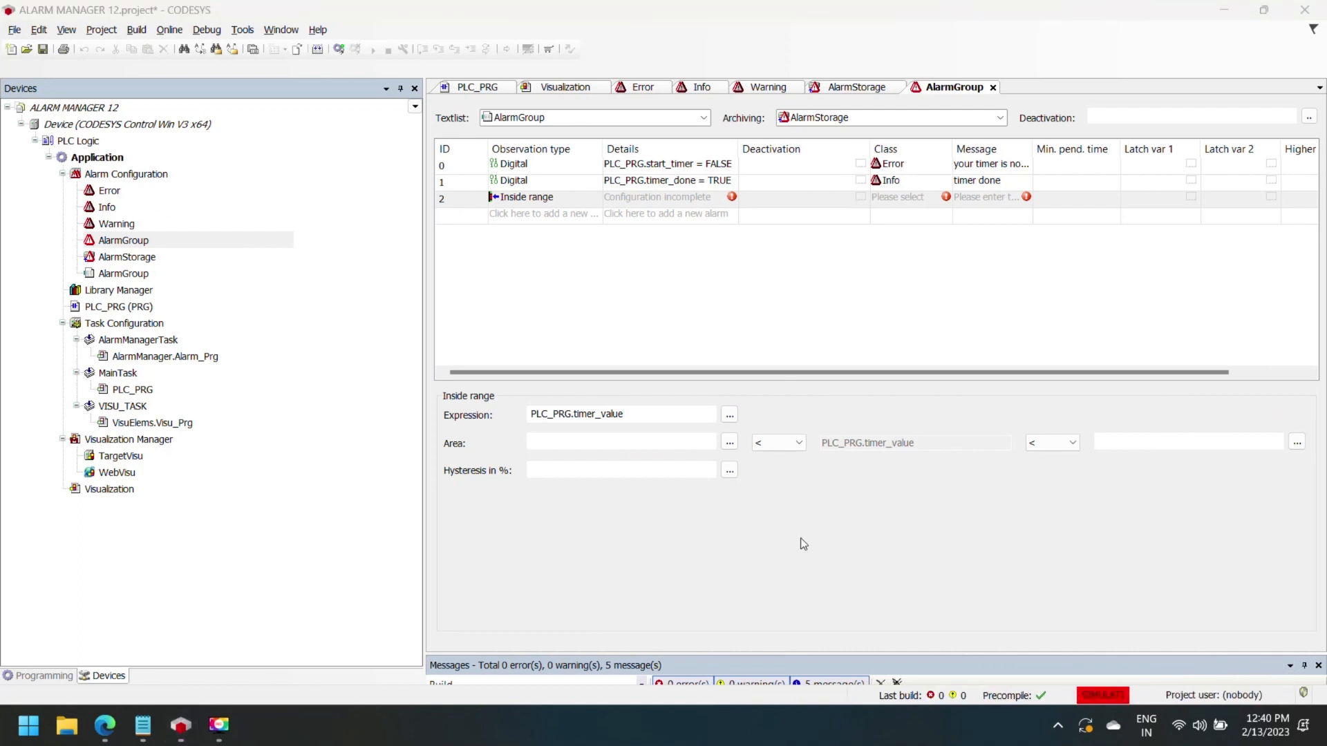
type("1")
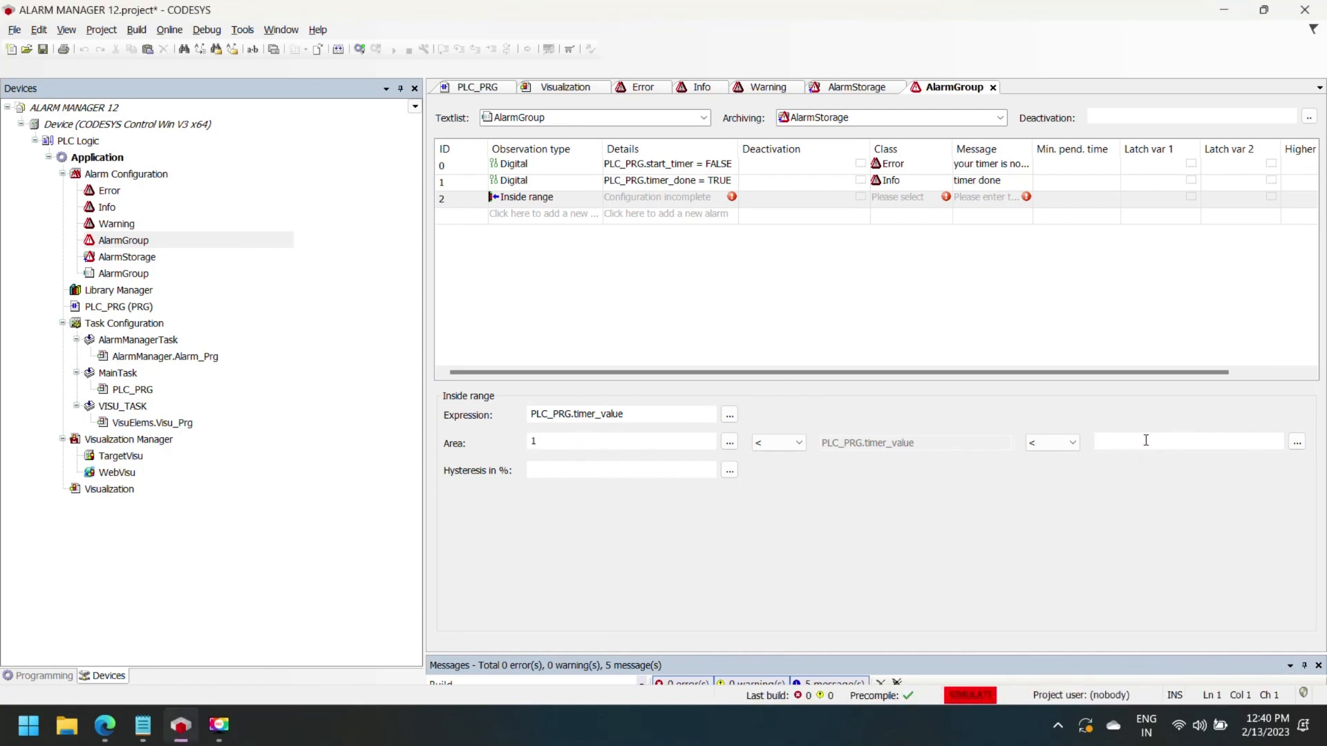
type("6")
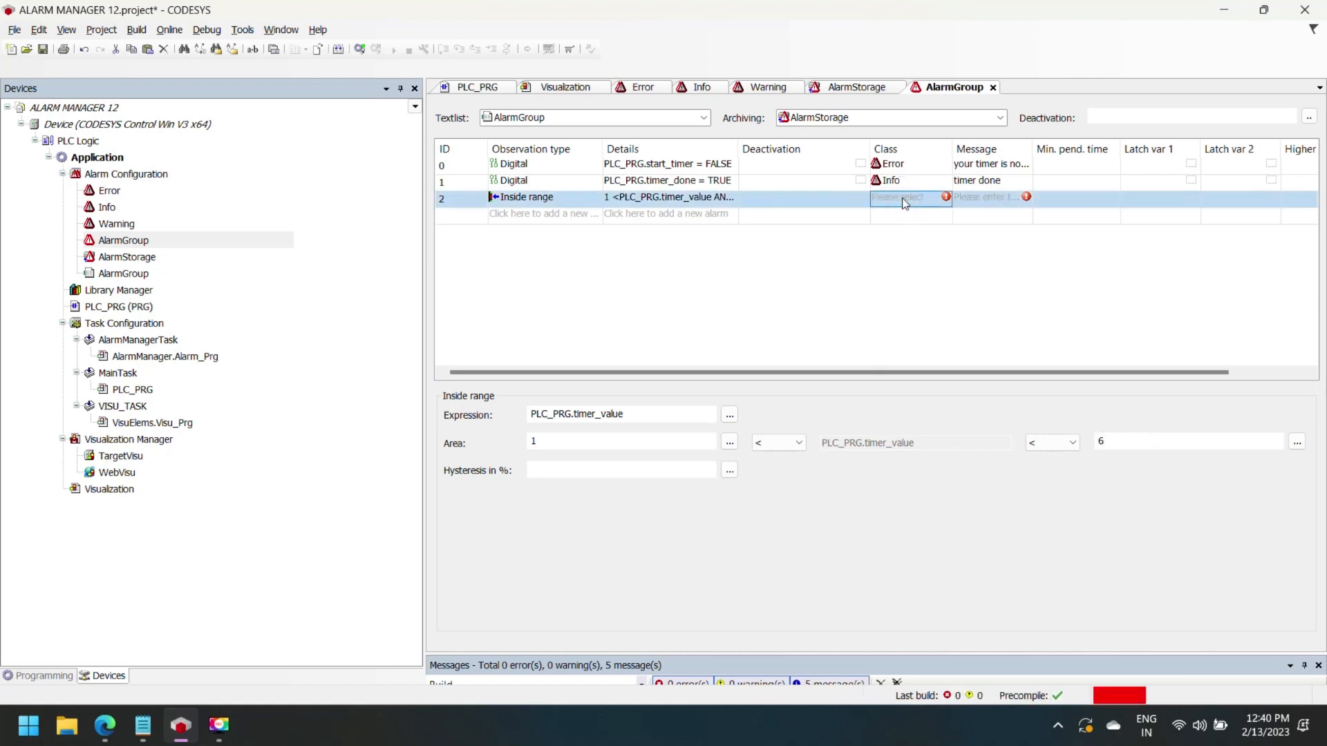
- Class the third alarm as Warning and enter the message 'timer value is low'
left_click(943, 199)
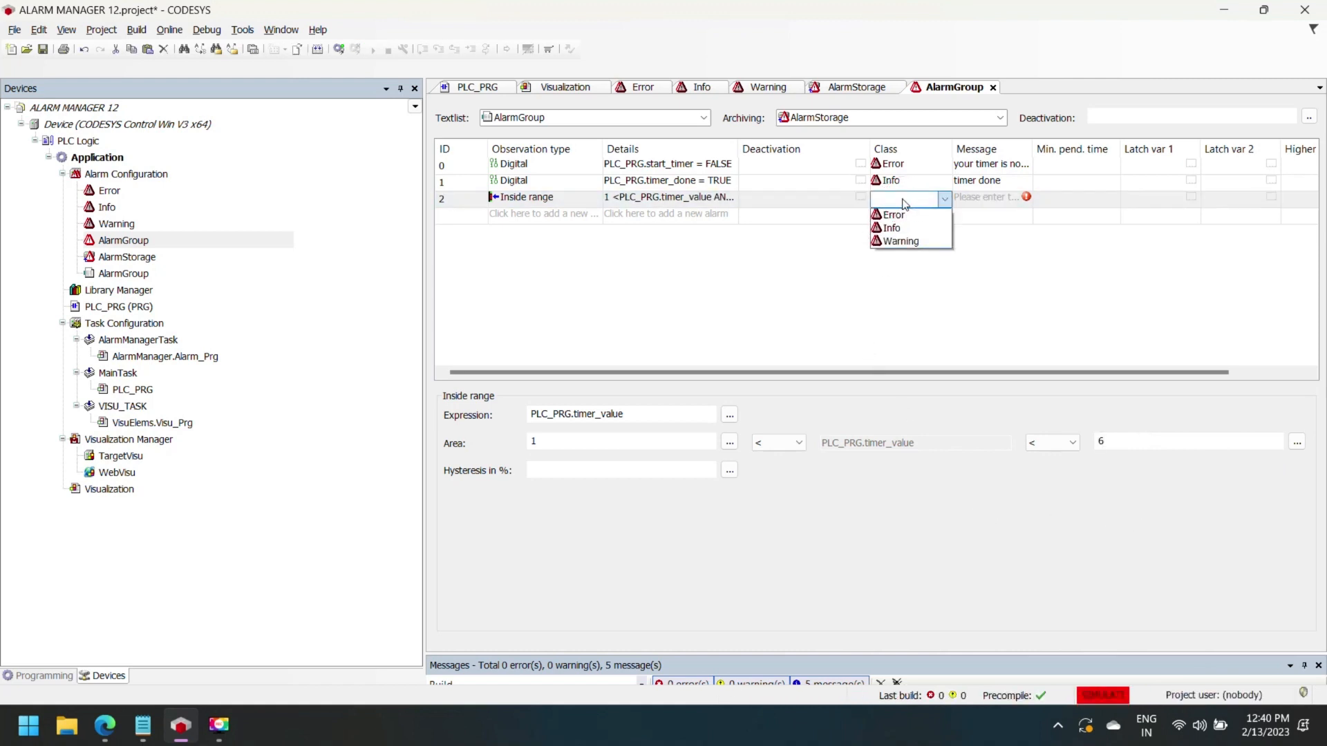
left_click(898, 240)
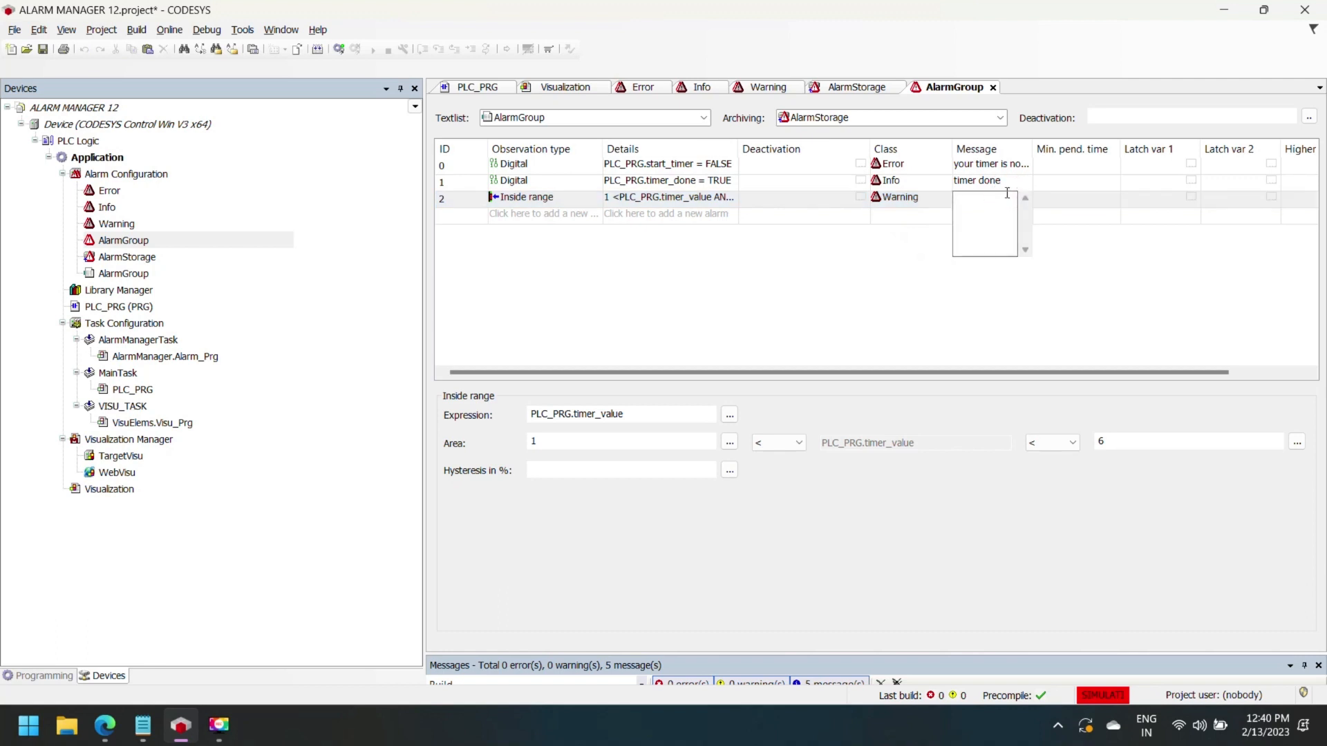
type("timer")
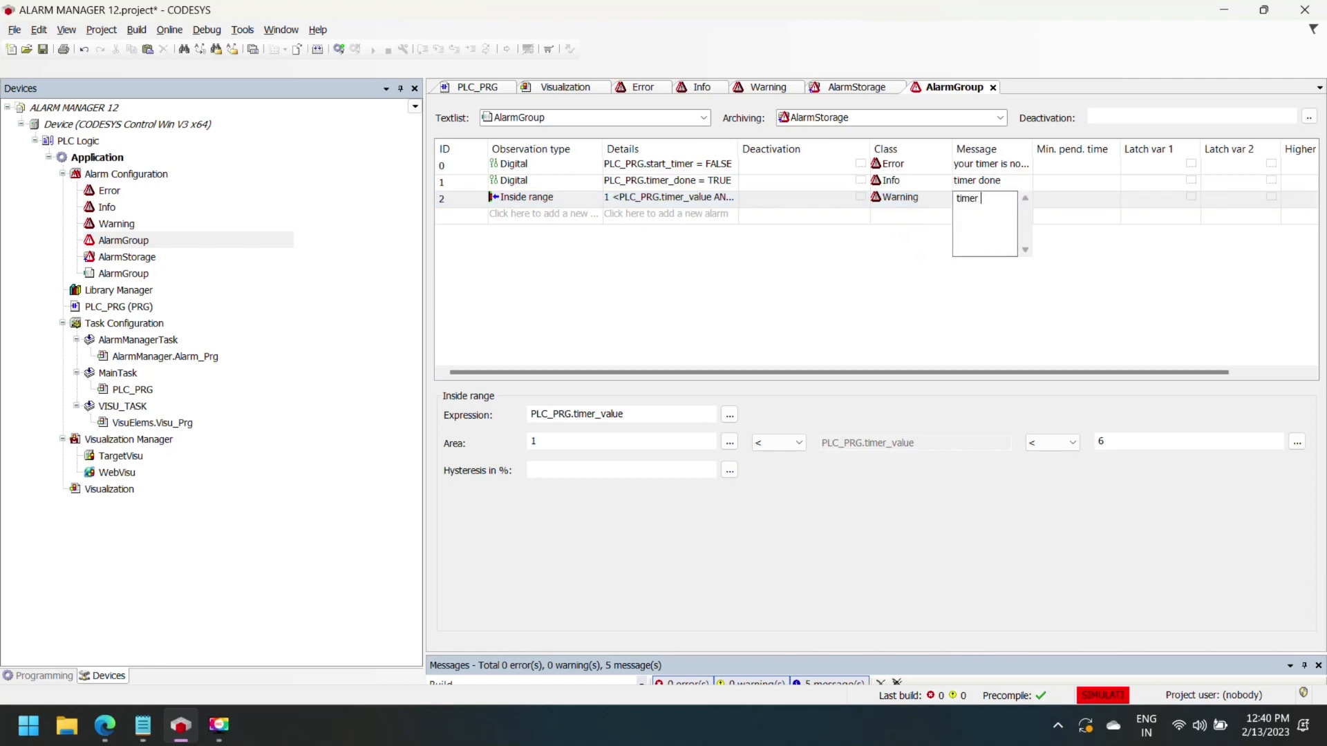
type("value low")
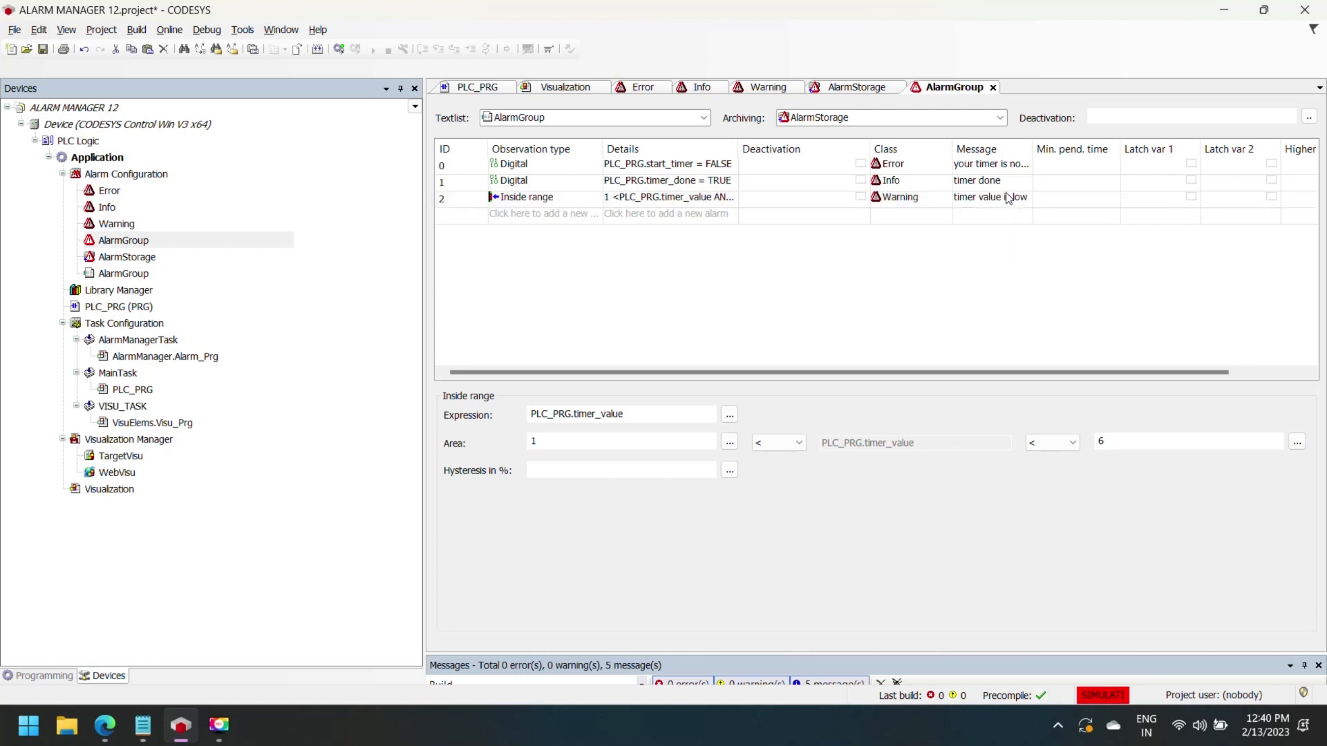
- Add a fourth alarm as Inside range on PLC_PRG.timer_value between 7 and 16
left_click(514, 214)
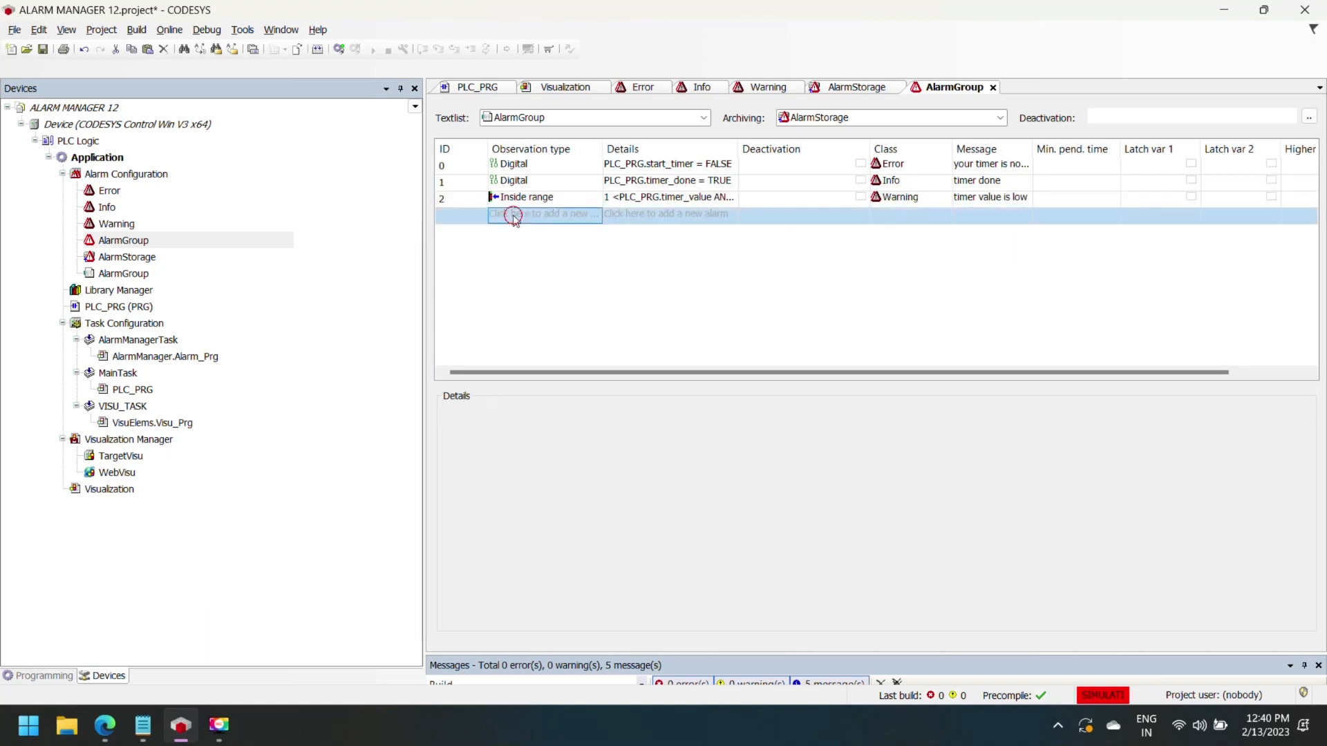
left_click(514, 214)
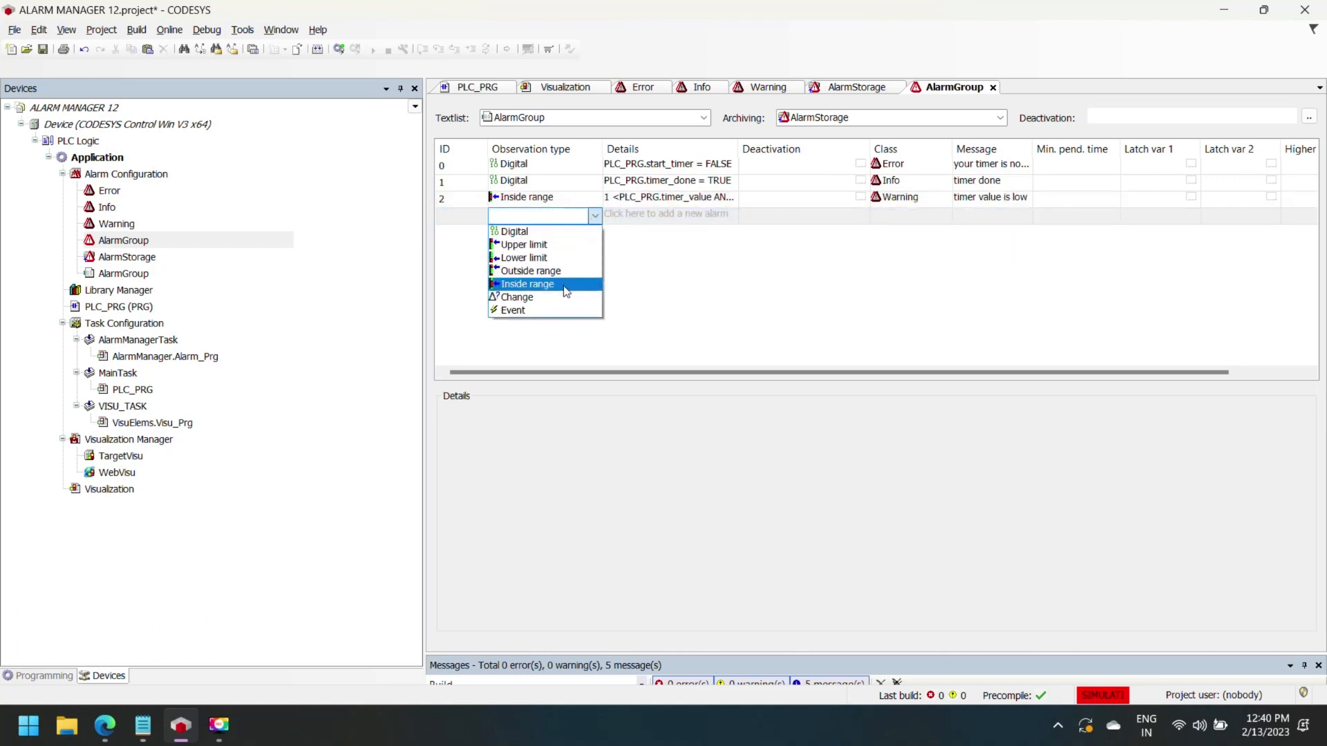
left_click(527, 285)
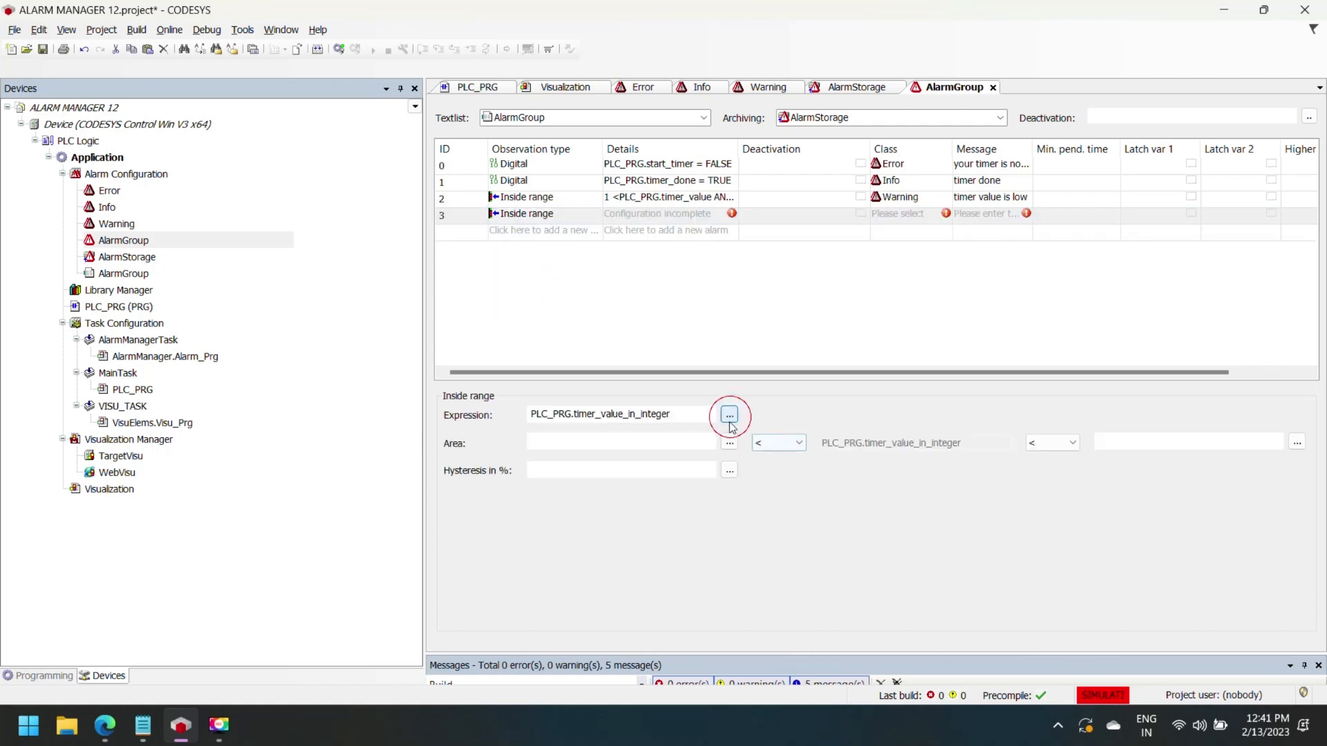
left_click(730, 414)
type("7")
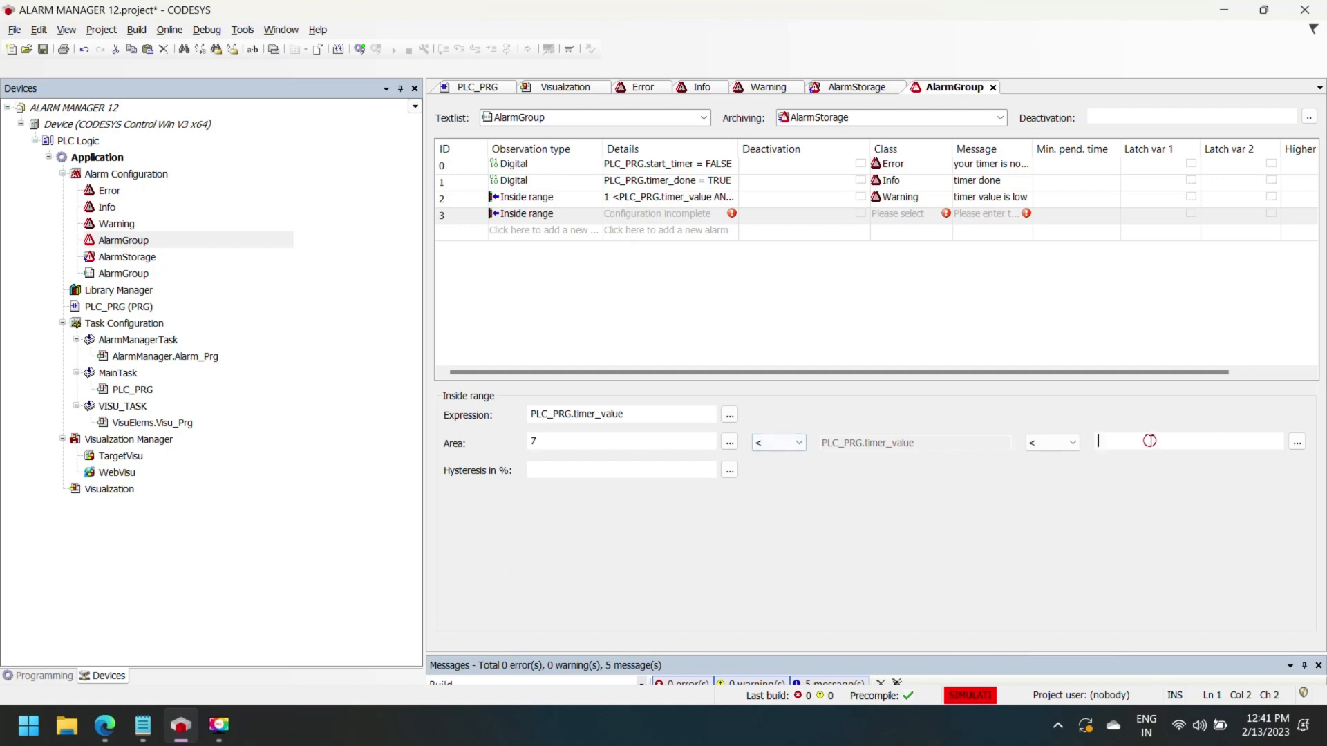
type("16")
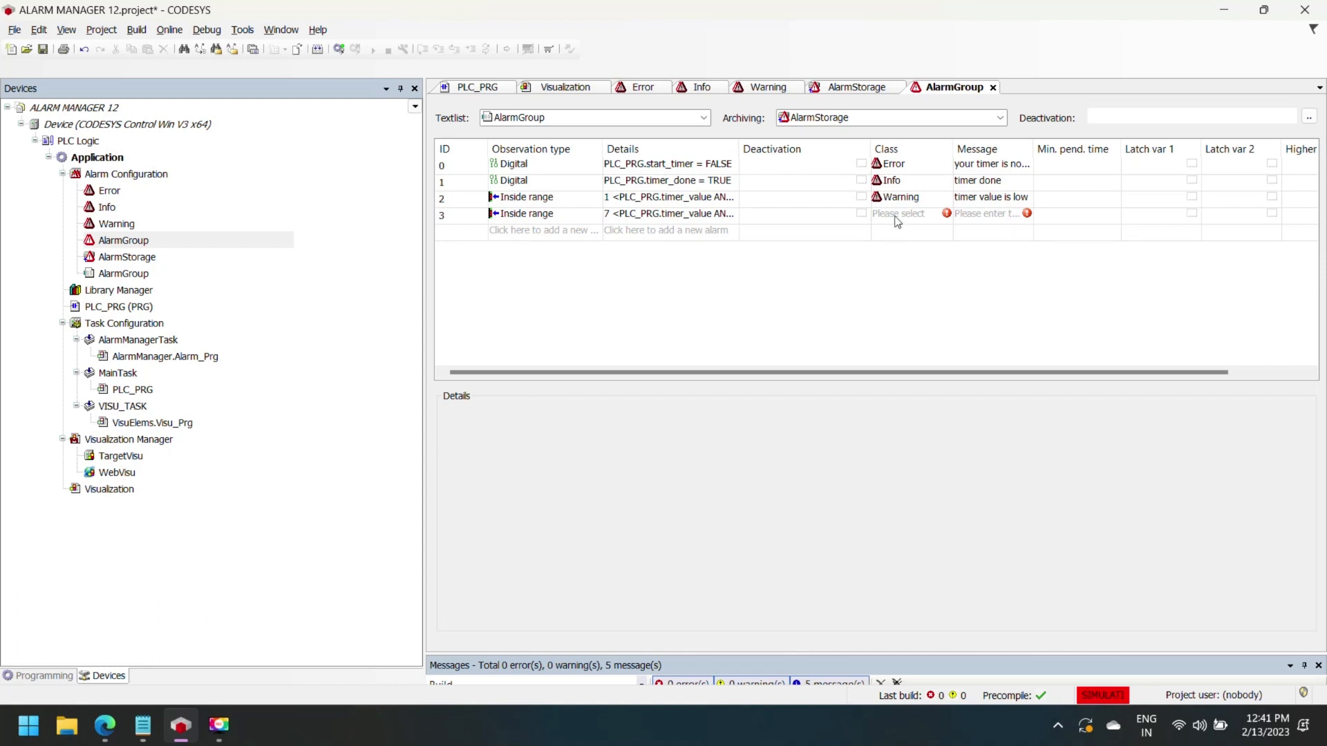
- Class the fourth alarm as Info and enter the message 'timer value is ok'
left_click(910, 213)
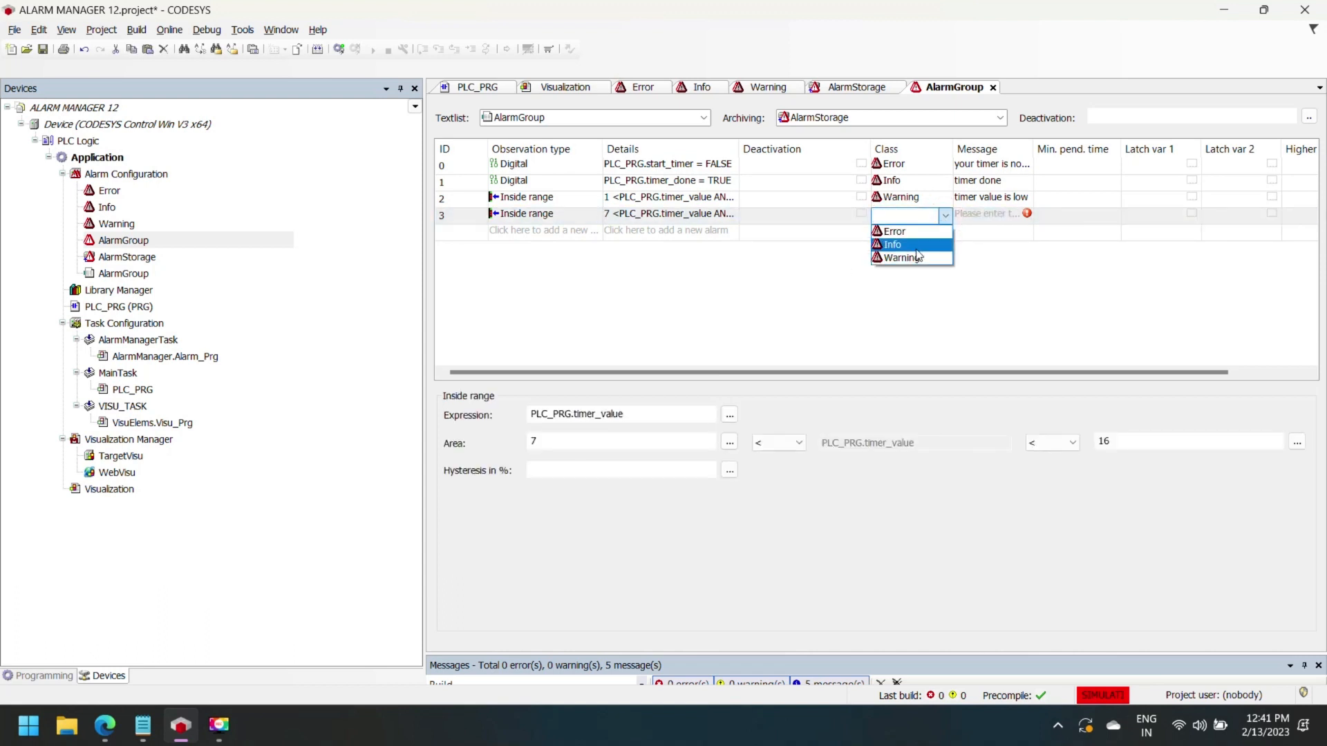
left_click(891, 243)
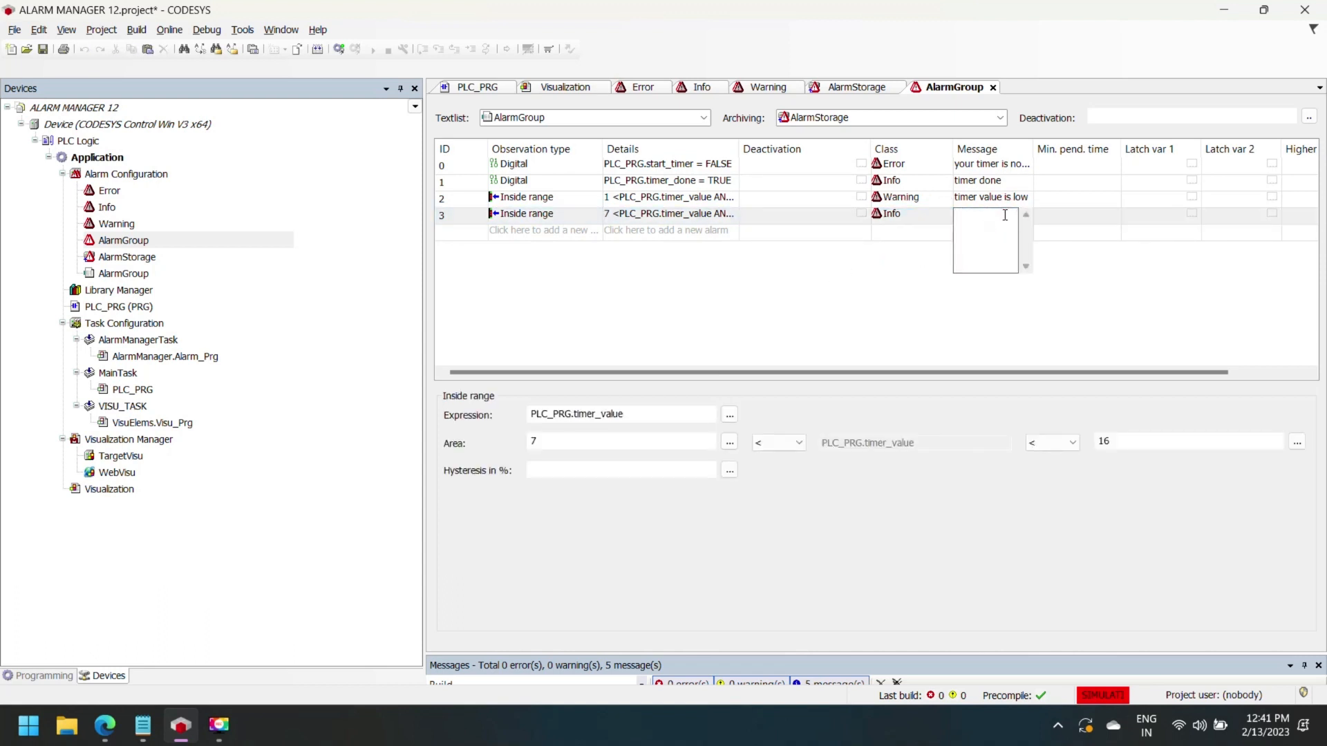
type("t")
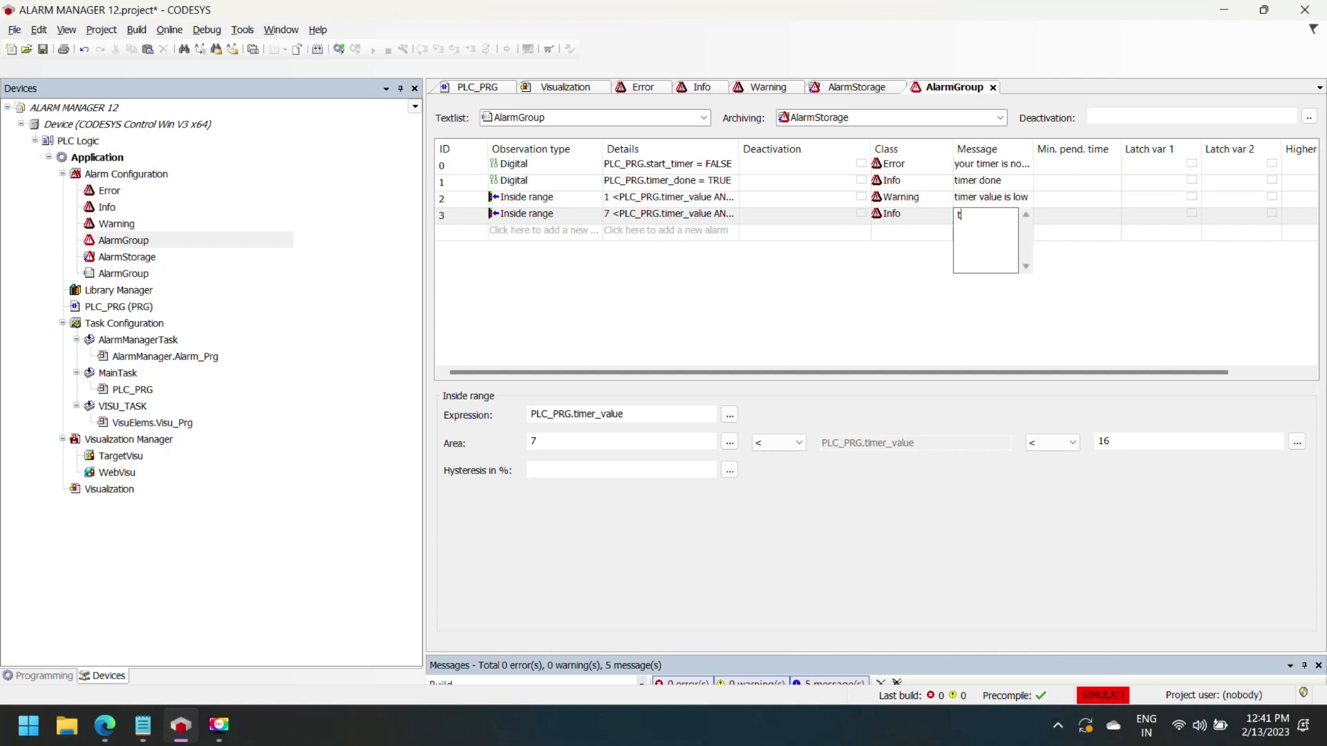
type("imer")
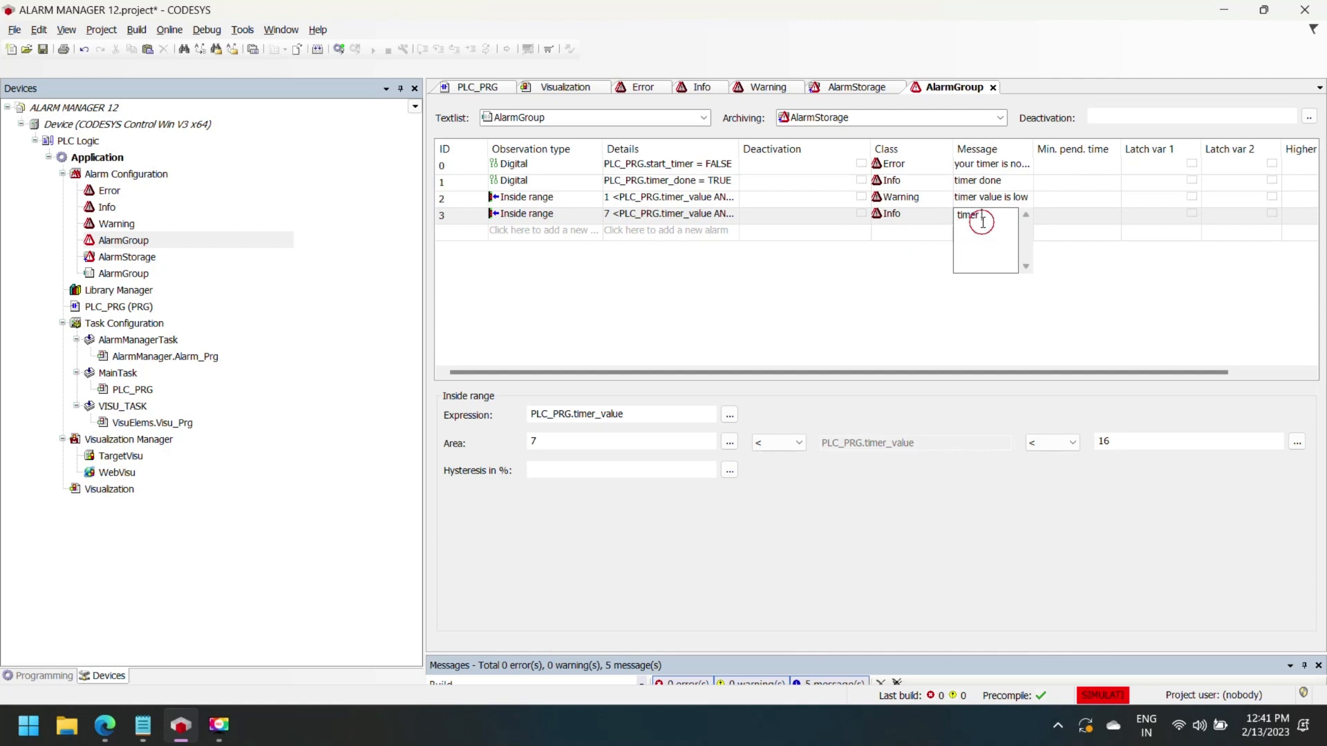
type("value")
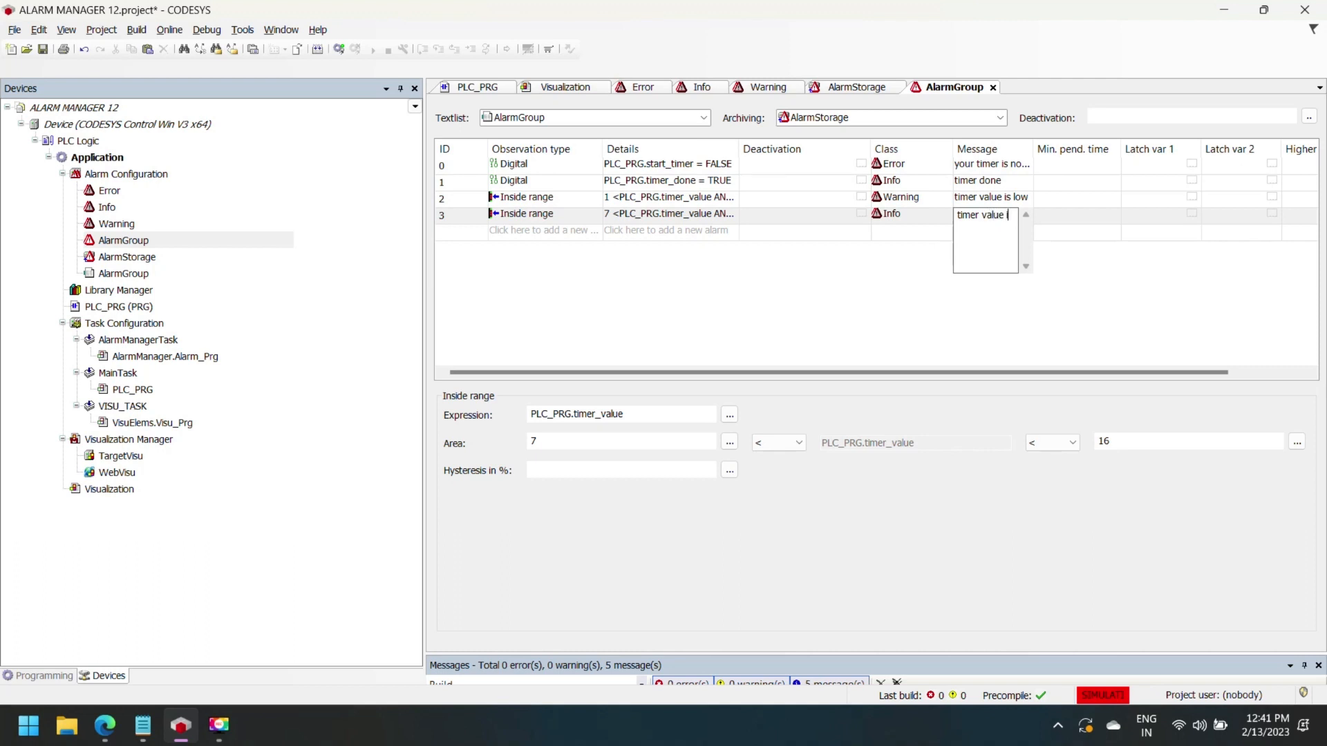
type("is ok")
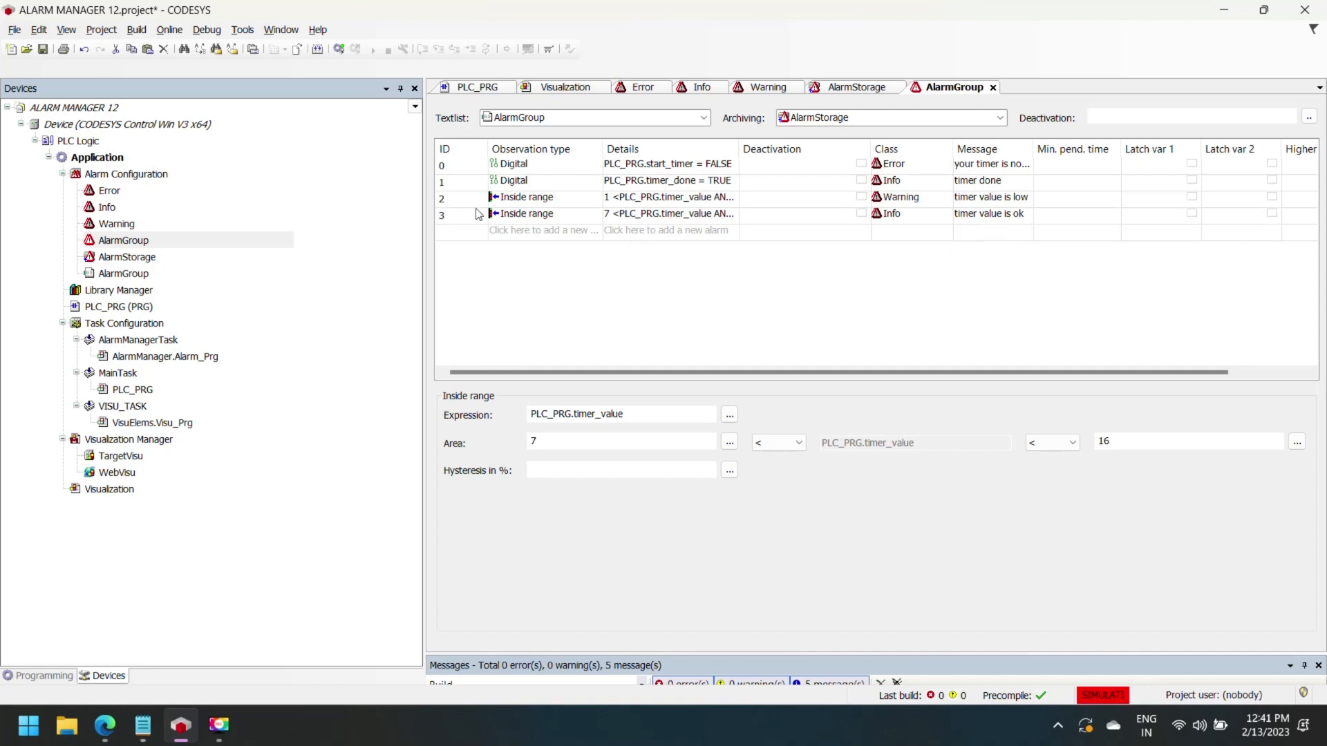
- Add a fifth alarm as Upper limit on PLC_PRG.timer_value with limit 17
left_click(596, 232)
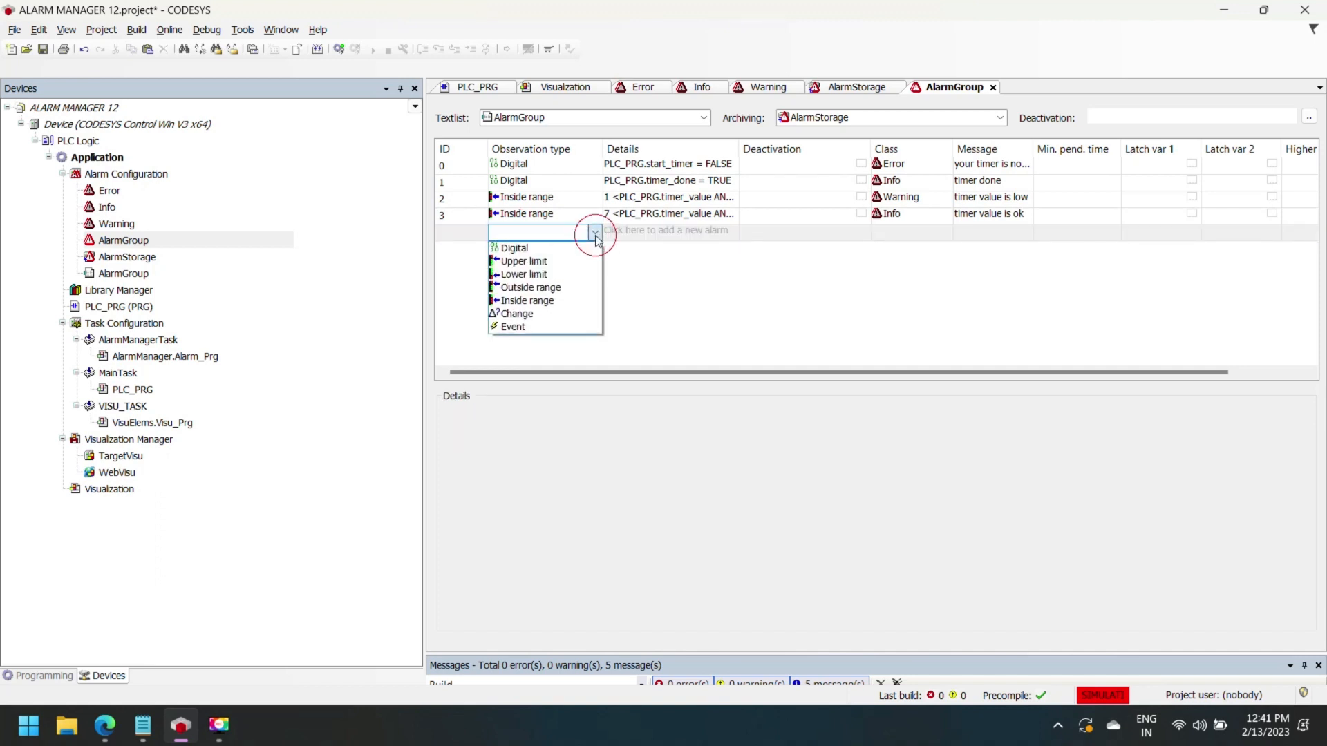
left_click(595, 232)
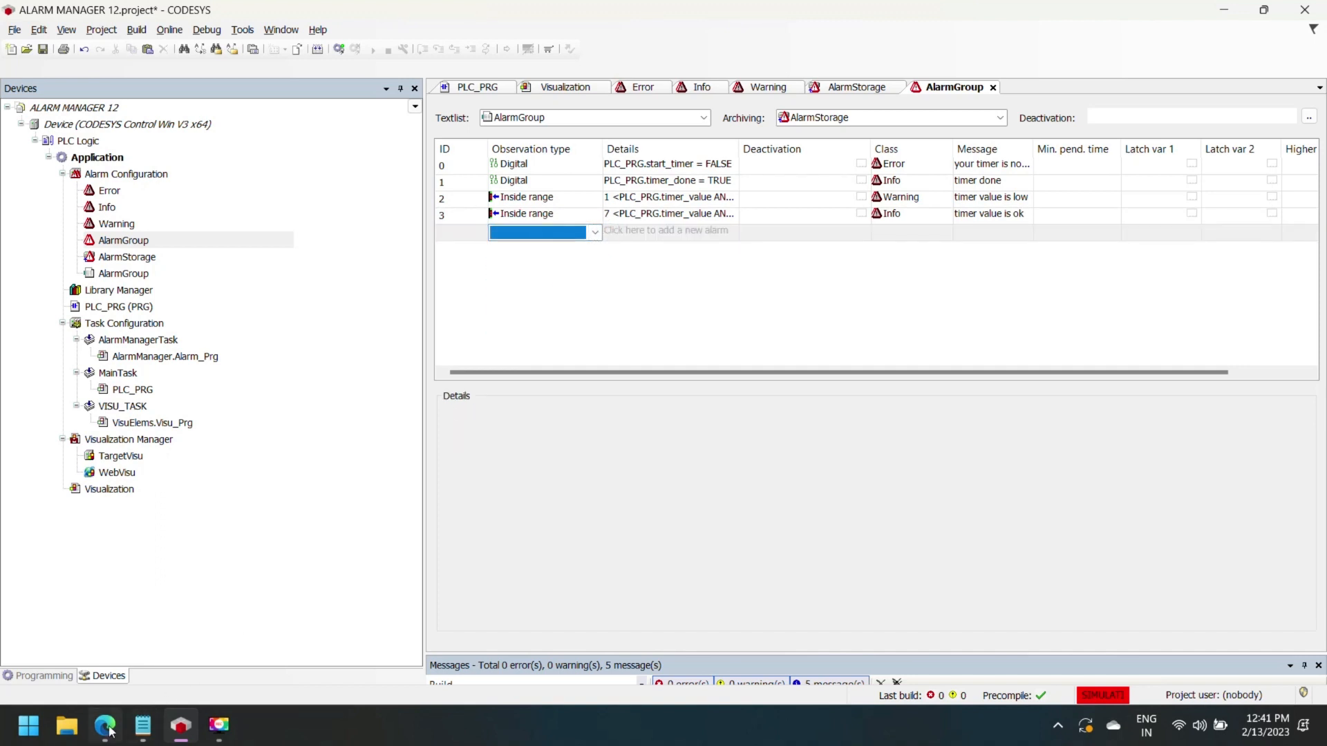
left_click(538, 232)
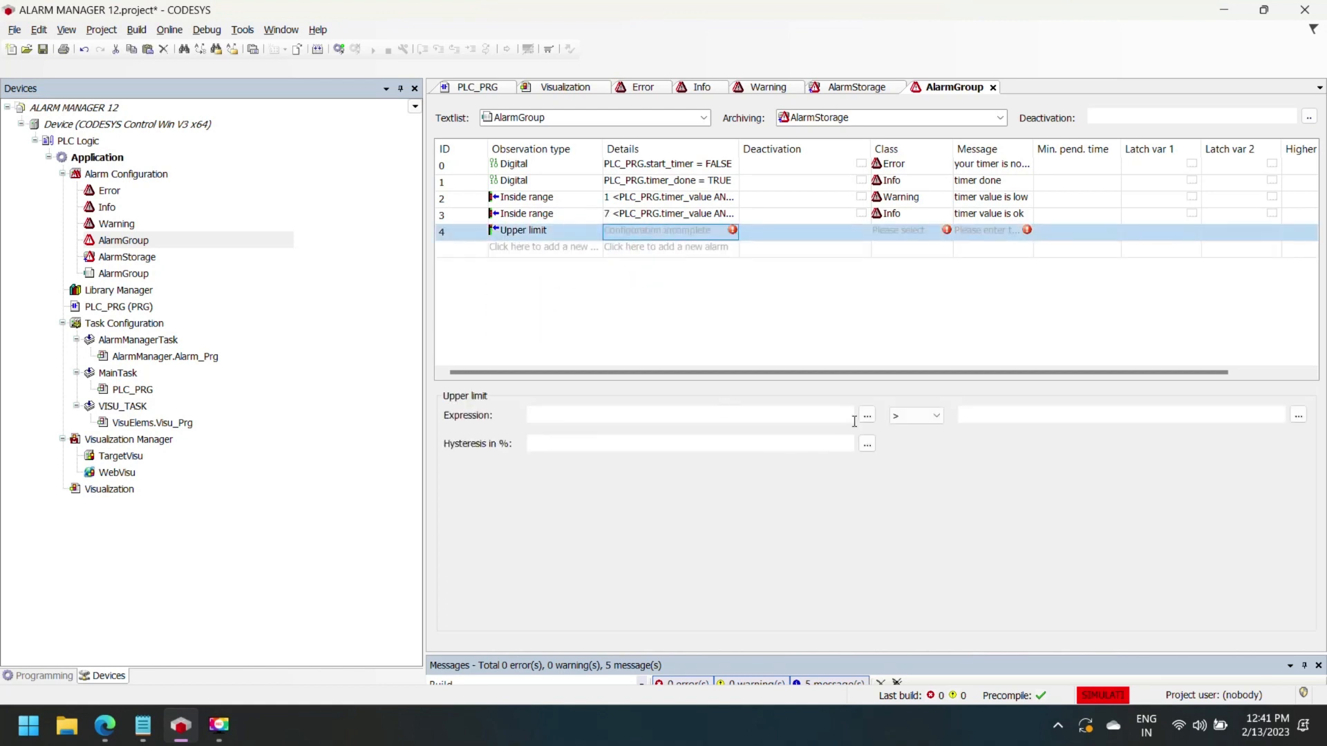
left_click(867, 414)
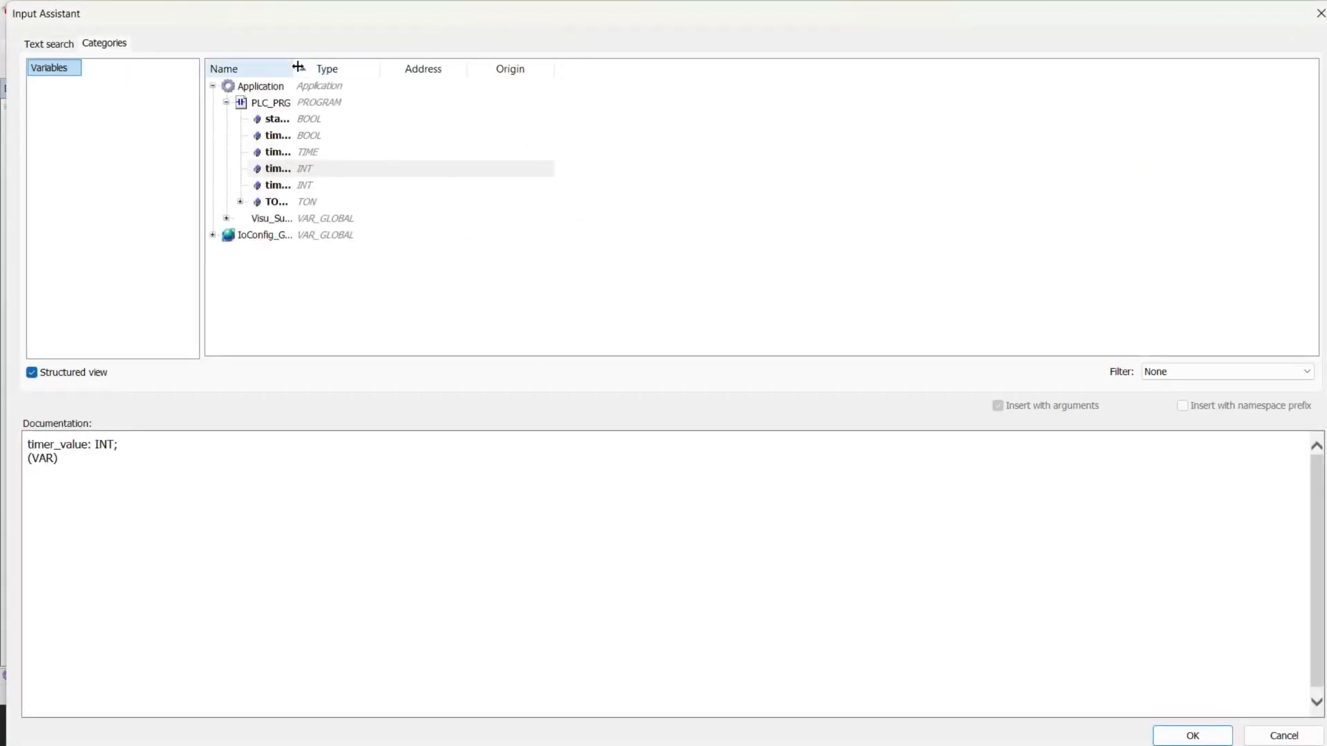
left_click(1189, 735)
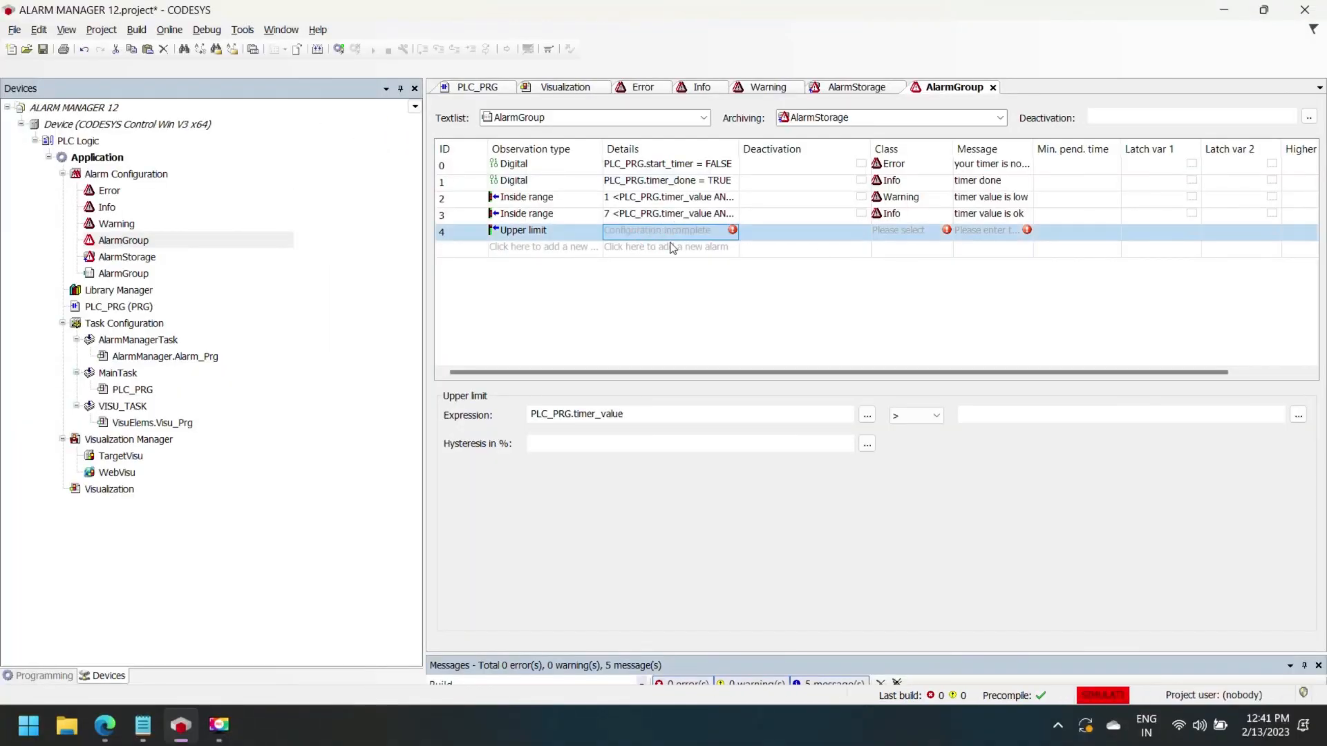
type("1")
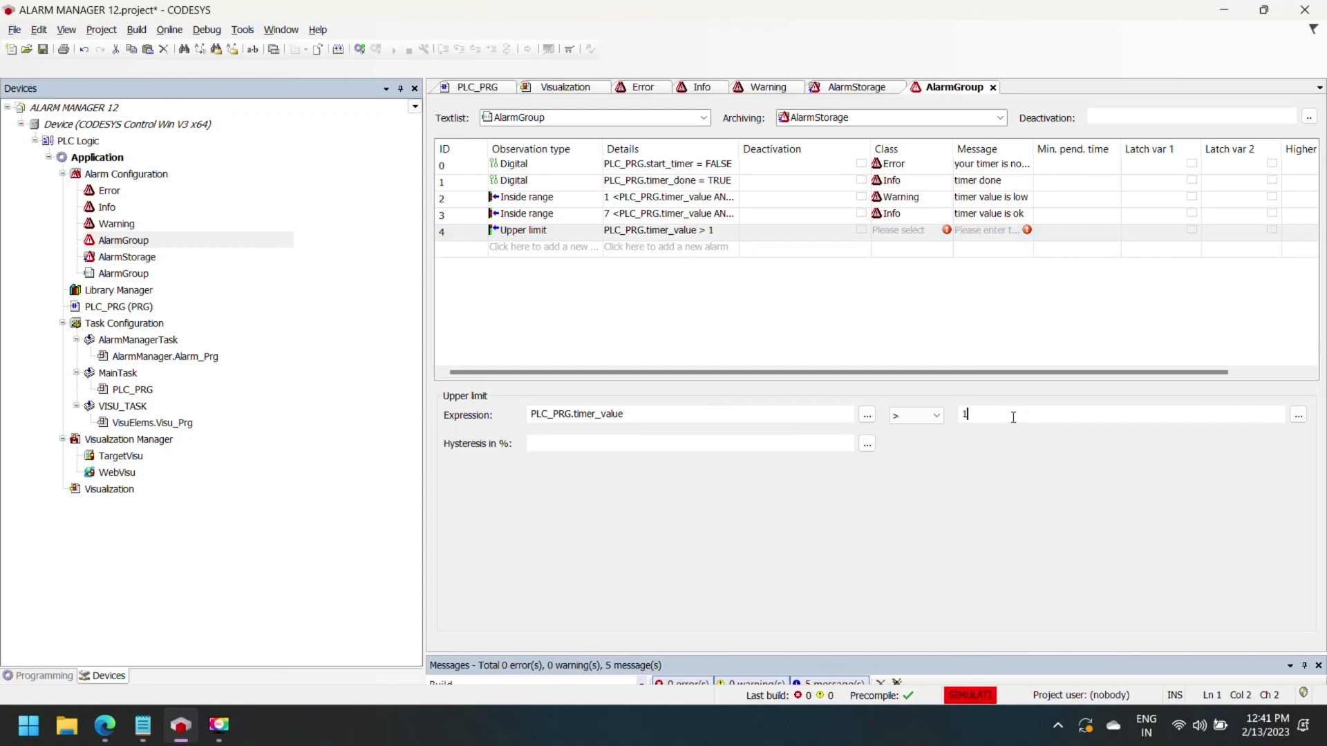
type("7")
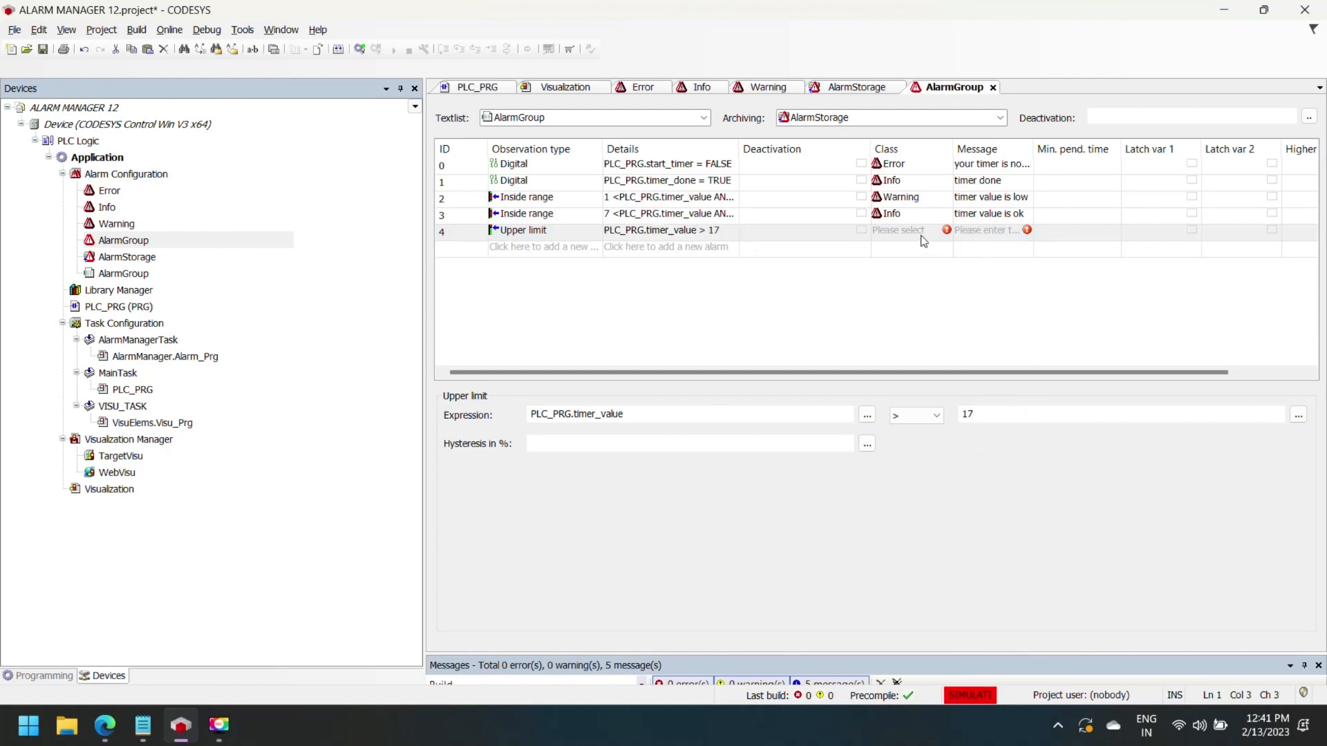
- Class the fifth alarm as Error and enter its timer value message
left_click(945, 231)
type("t")
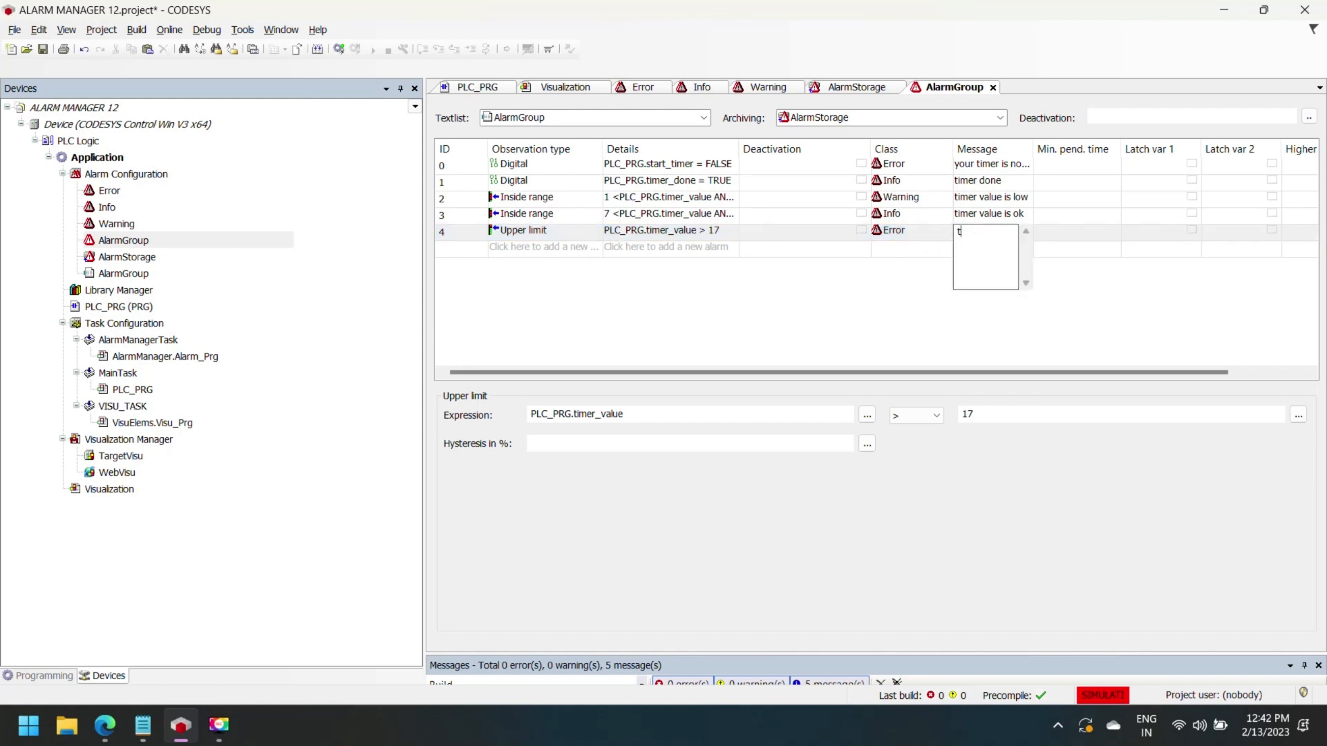
type("imer value rea...")
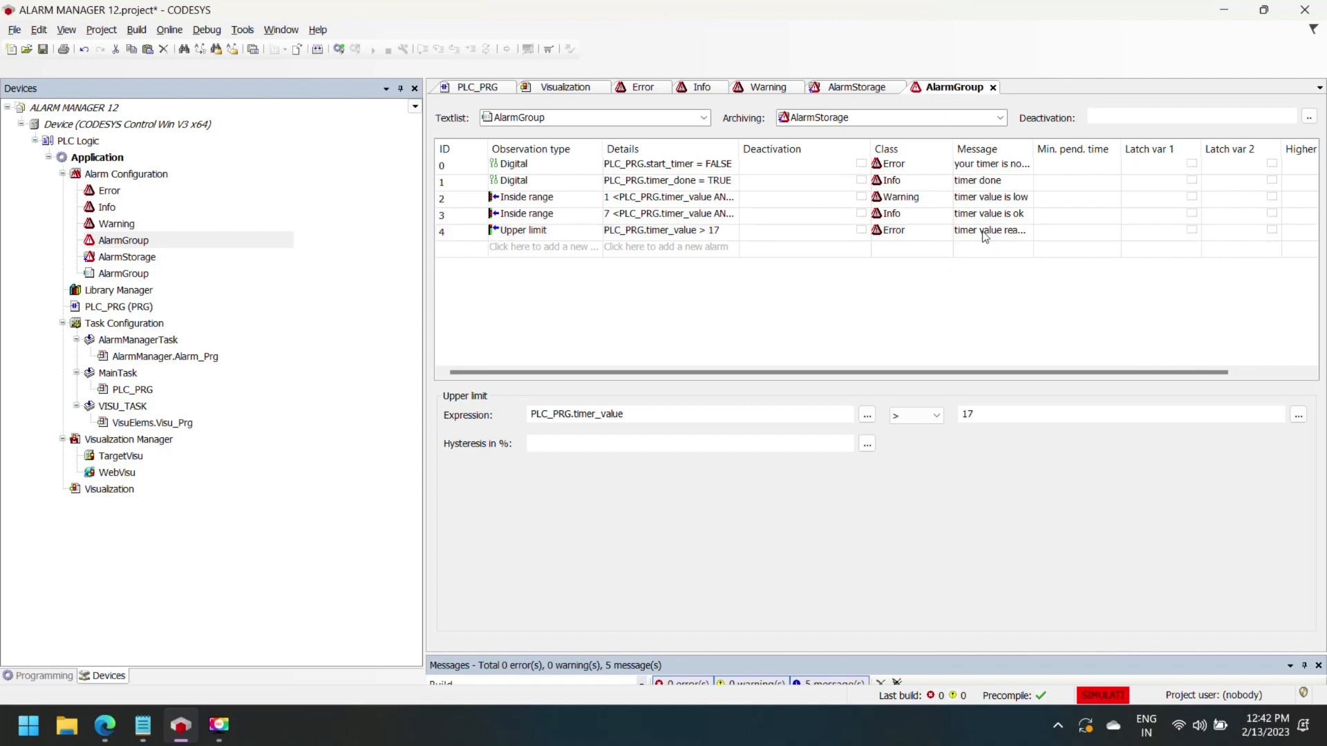
mouse_move(109, 292)
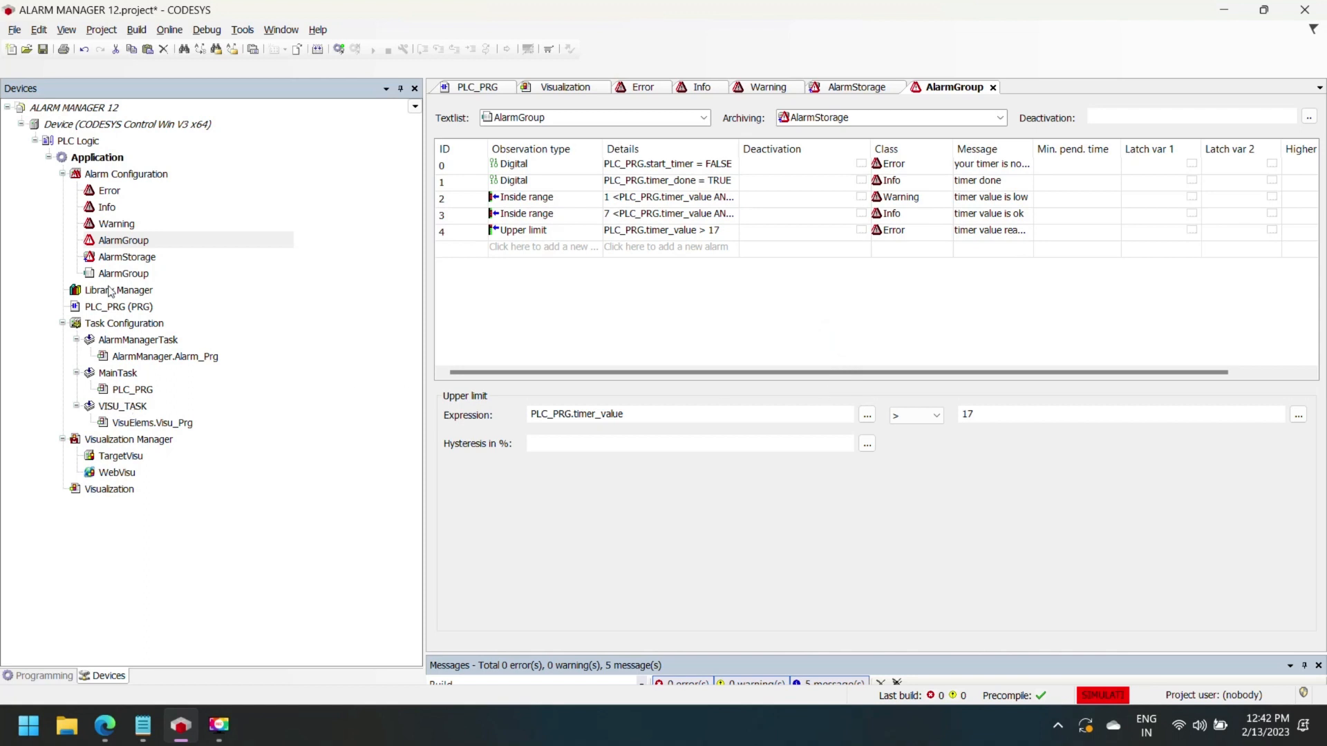
- Place an Alarm table element on the Visualization, set to show All alarm groups
double_click(125, 273)
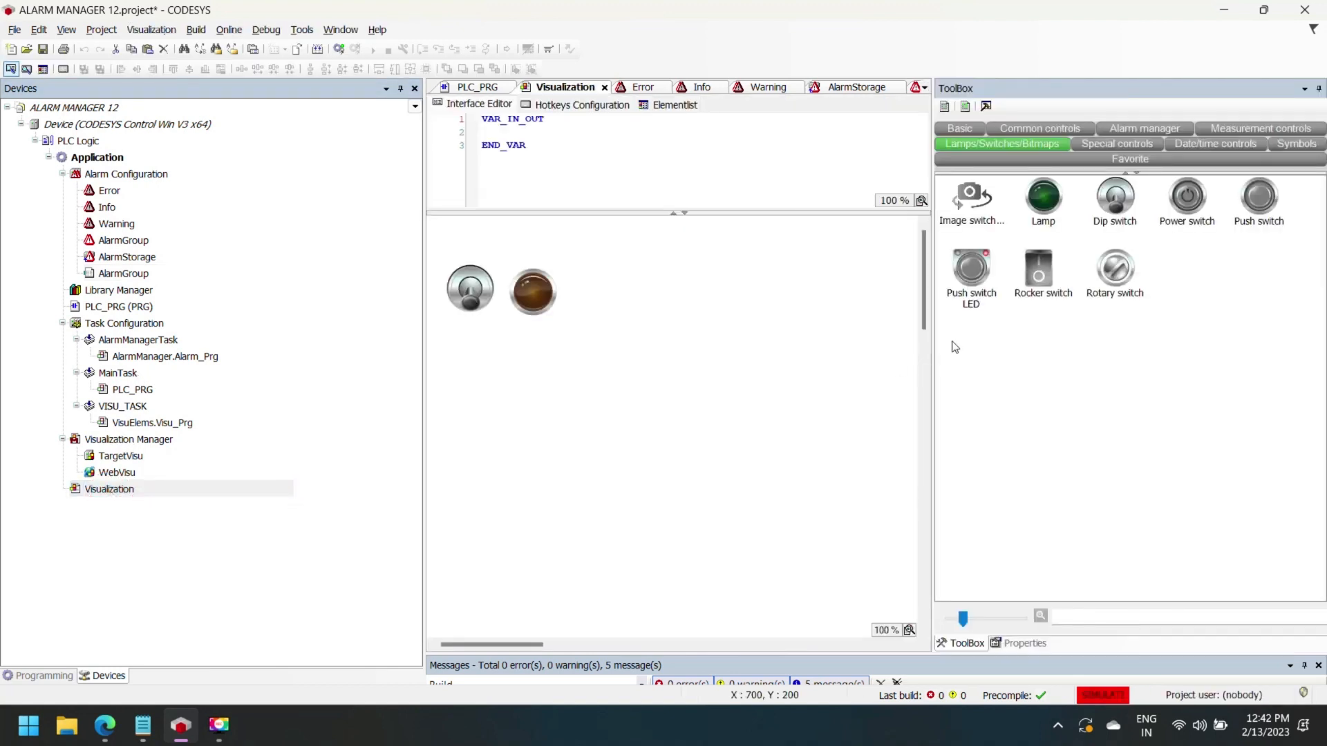
left_click(1144, 127)
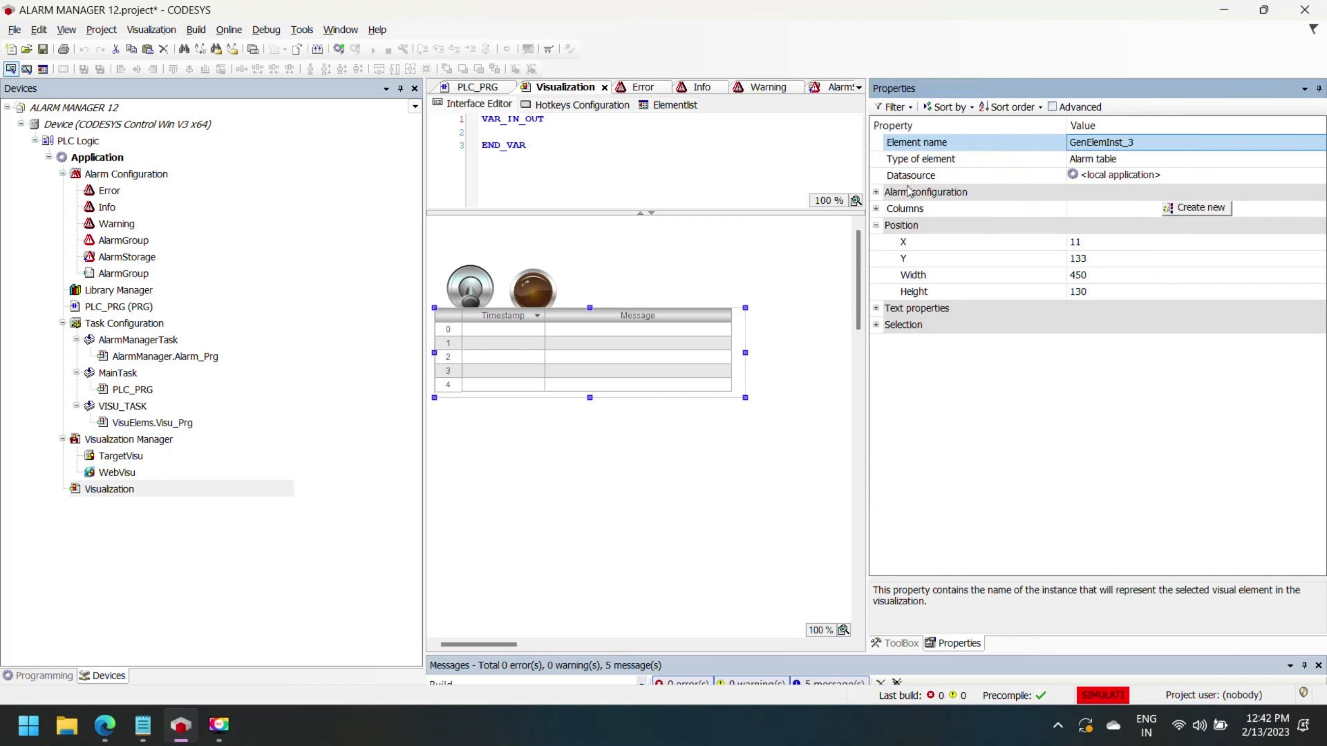
left_click(877, 192)
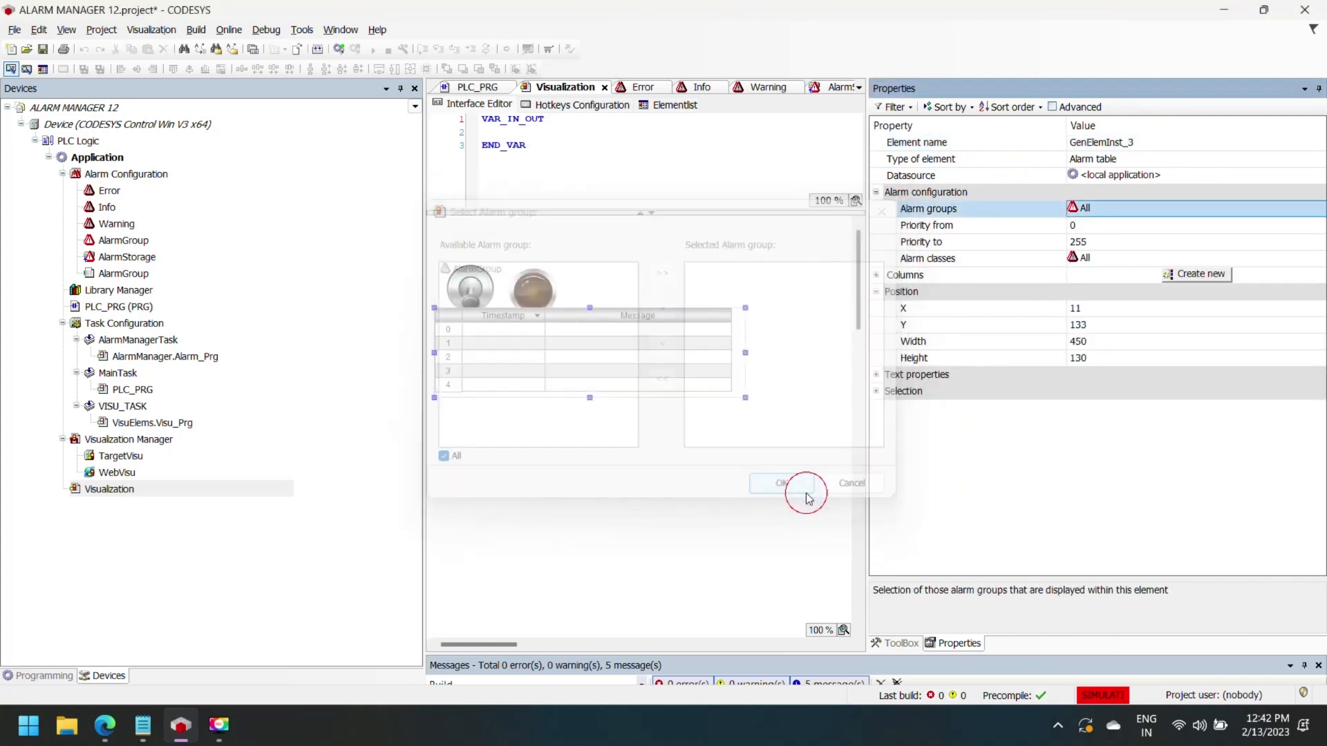
left_click(782, 484)
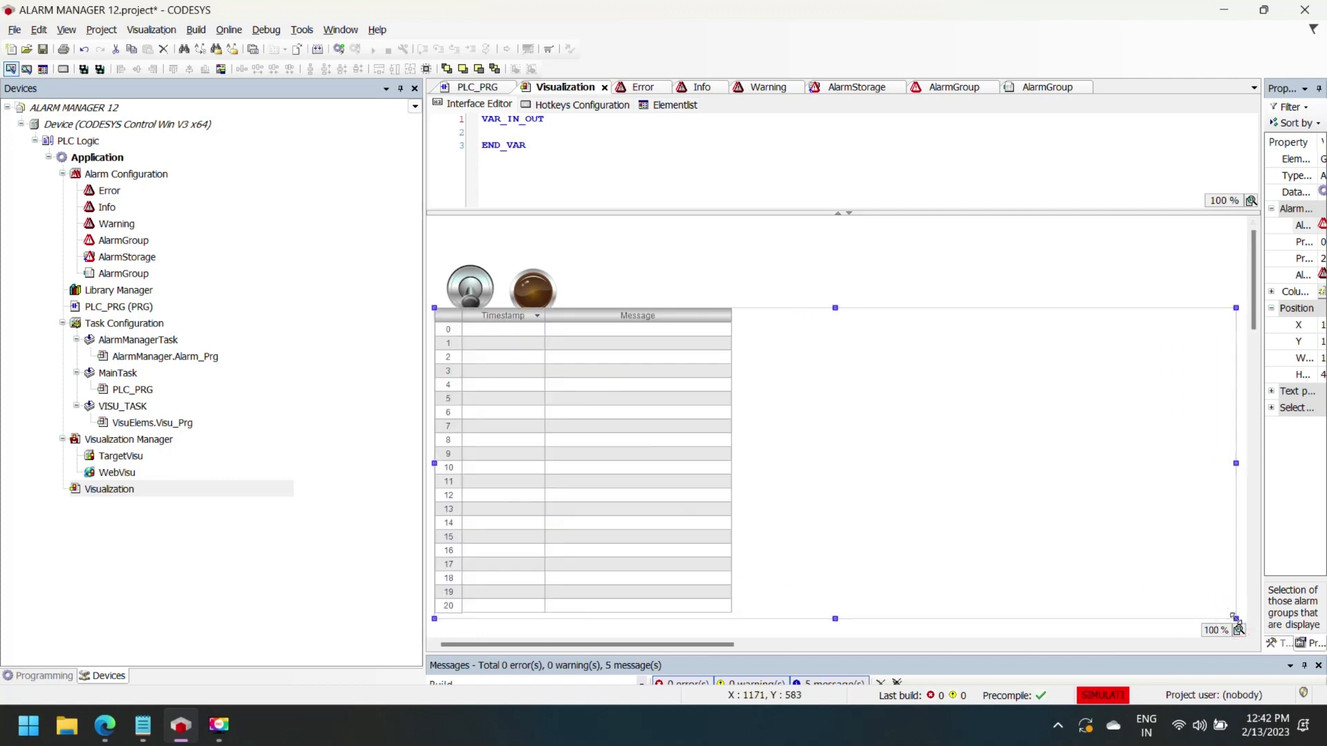
mouse_move(1242, 451)
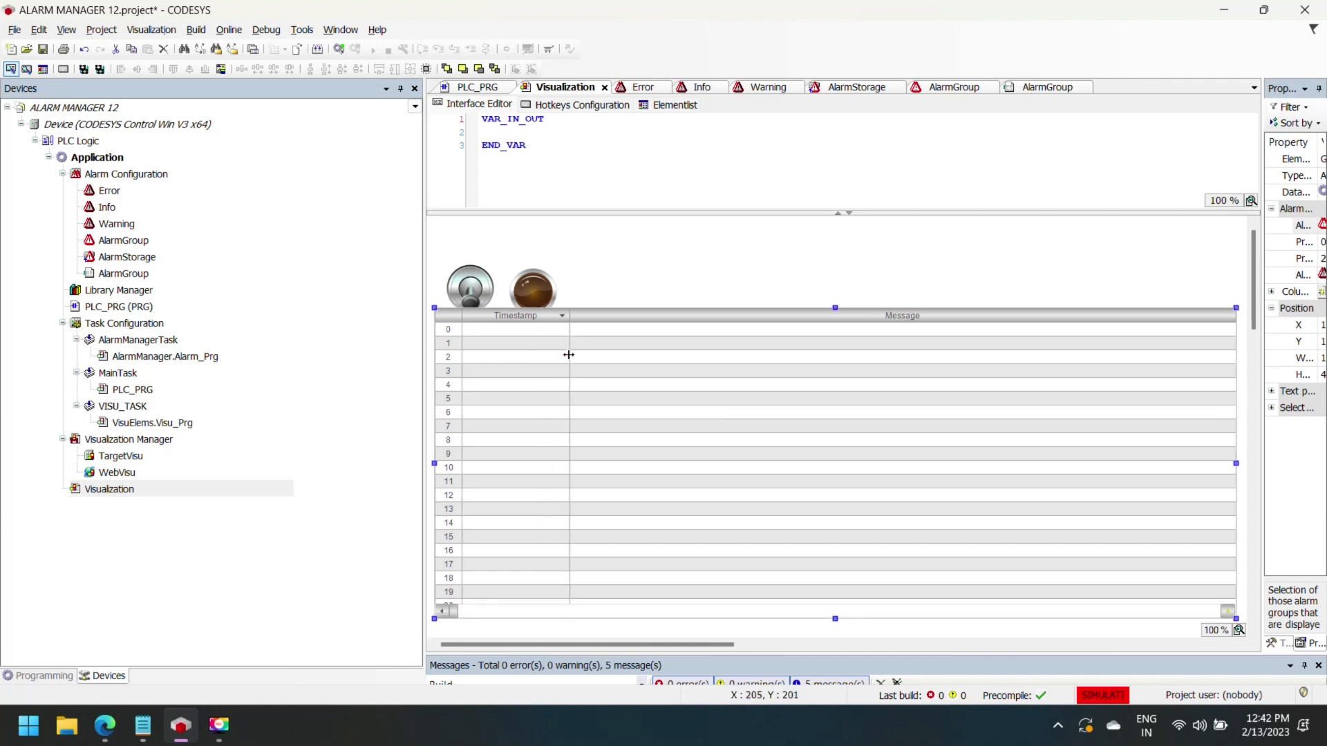
mouse_move(447, 324)
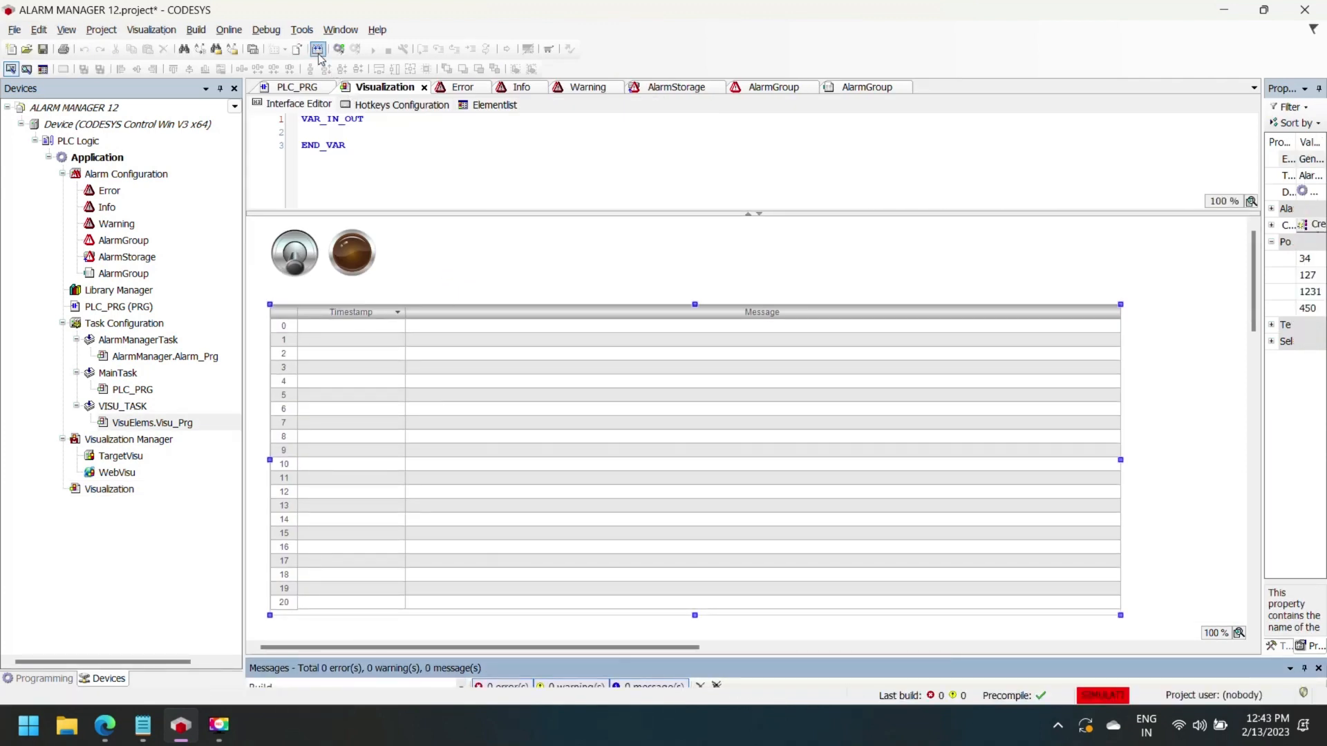
- Log in, download the latest changes and start the application running online
left_click(314, 48)
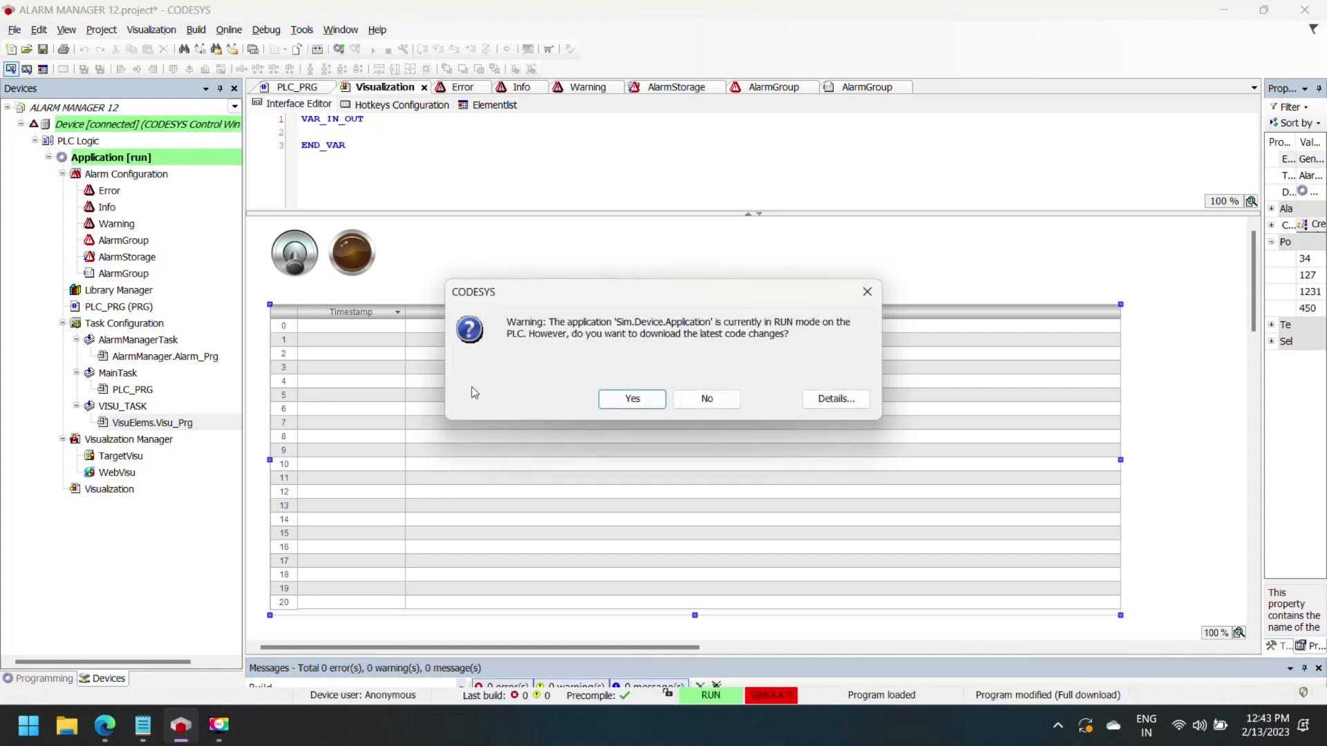
left_click(632, 398)
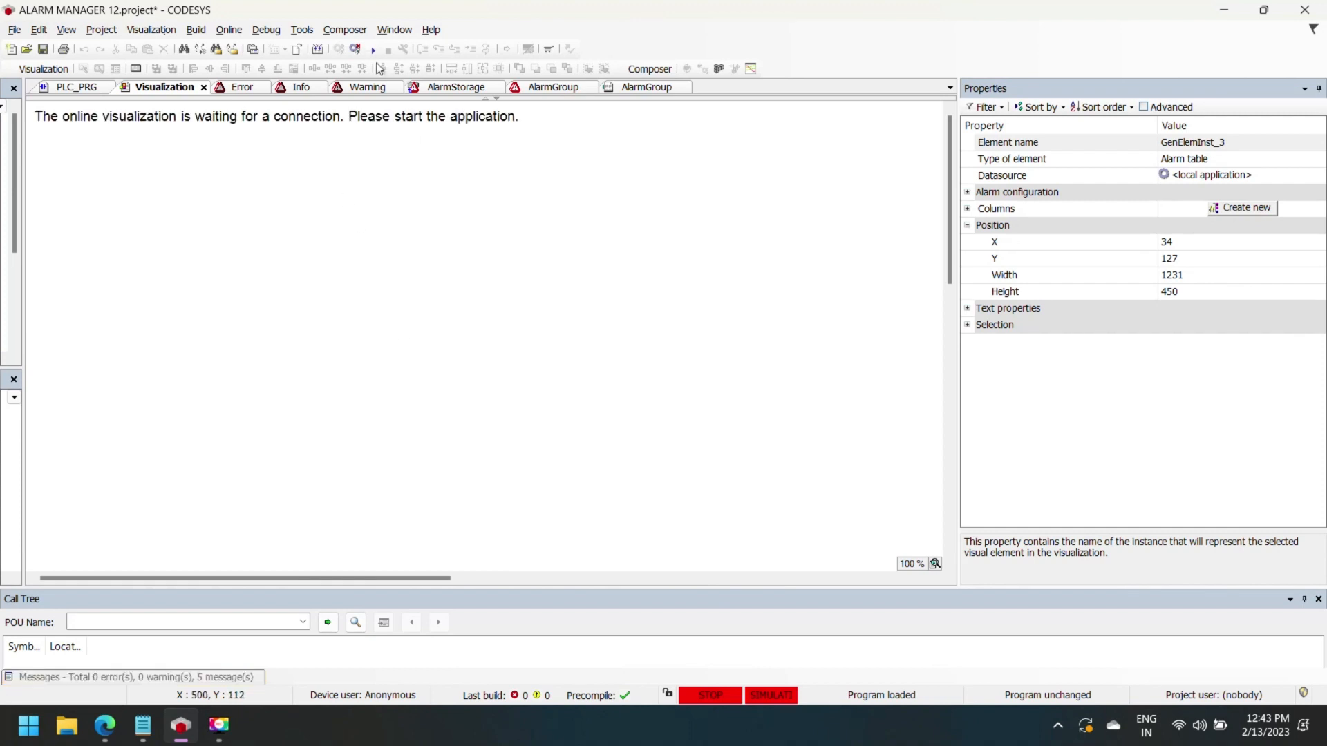
left_click(373, 50)
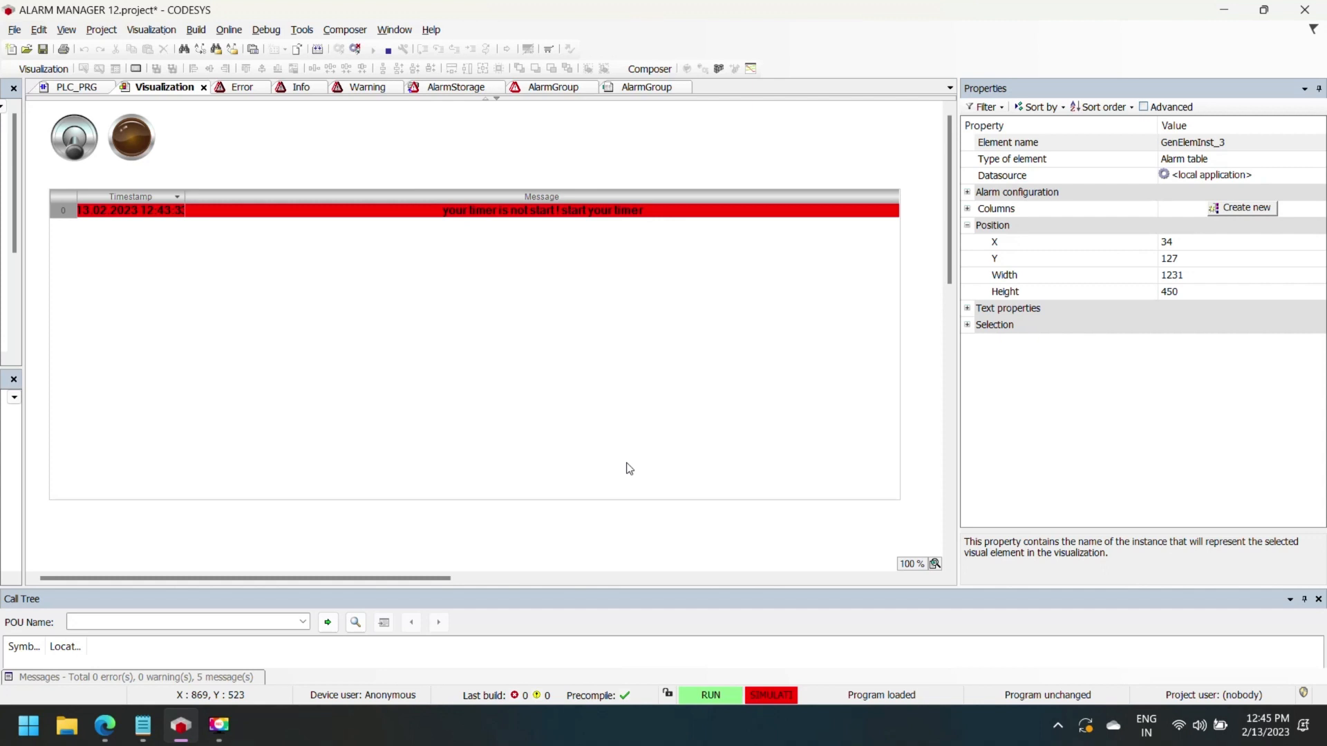
mouse_move(181, 76)
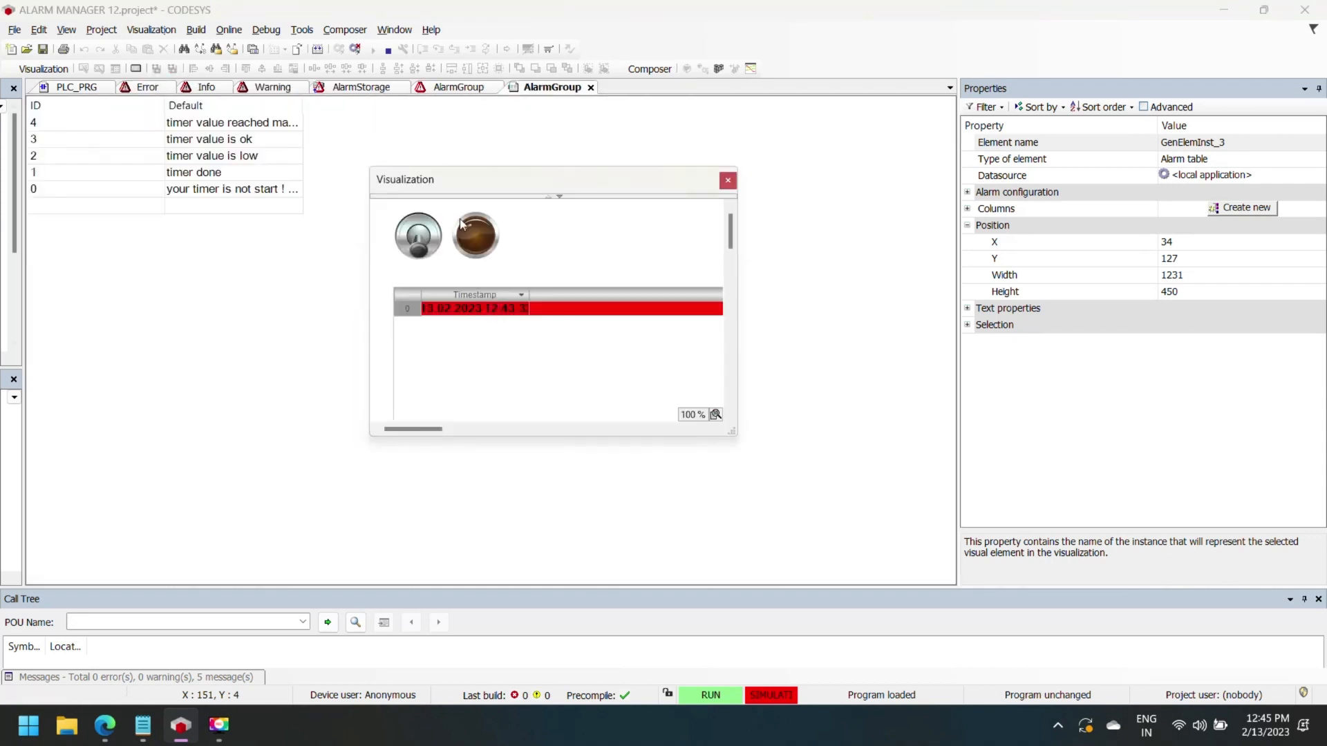
mouse_move(146, 208)
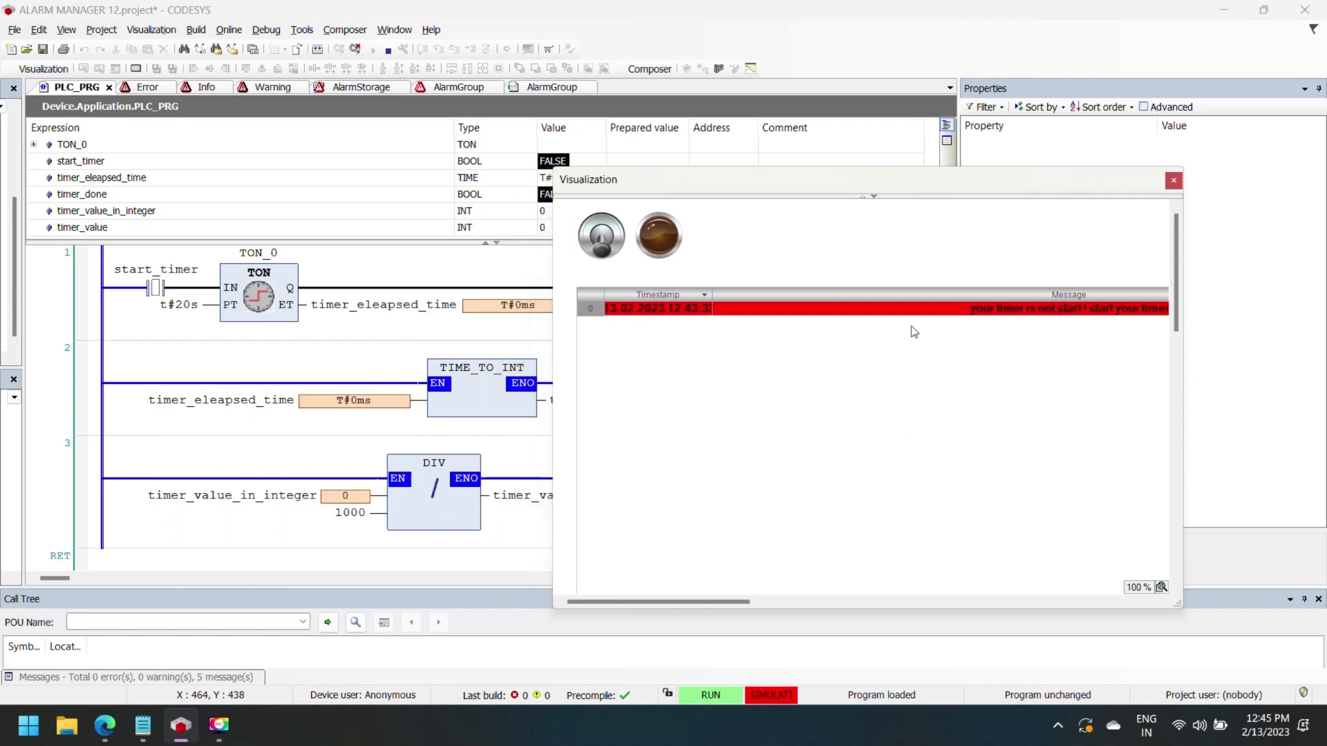
mouse_move(1200, 368)
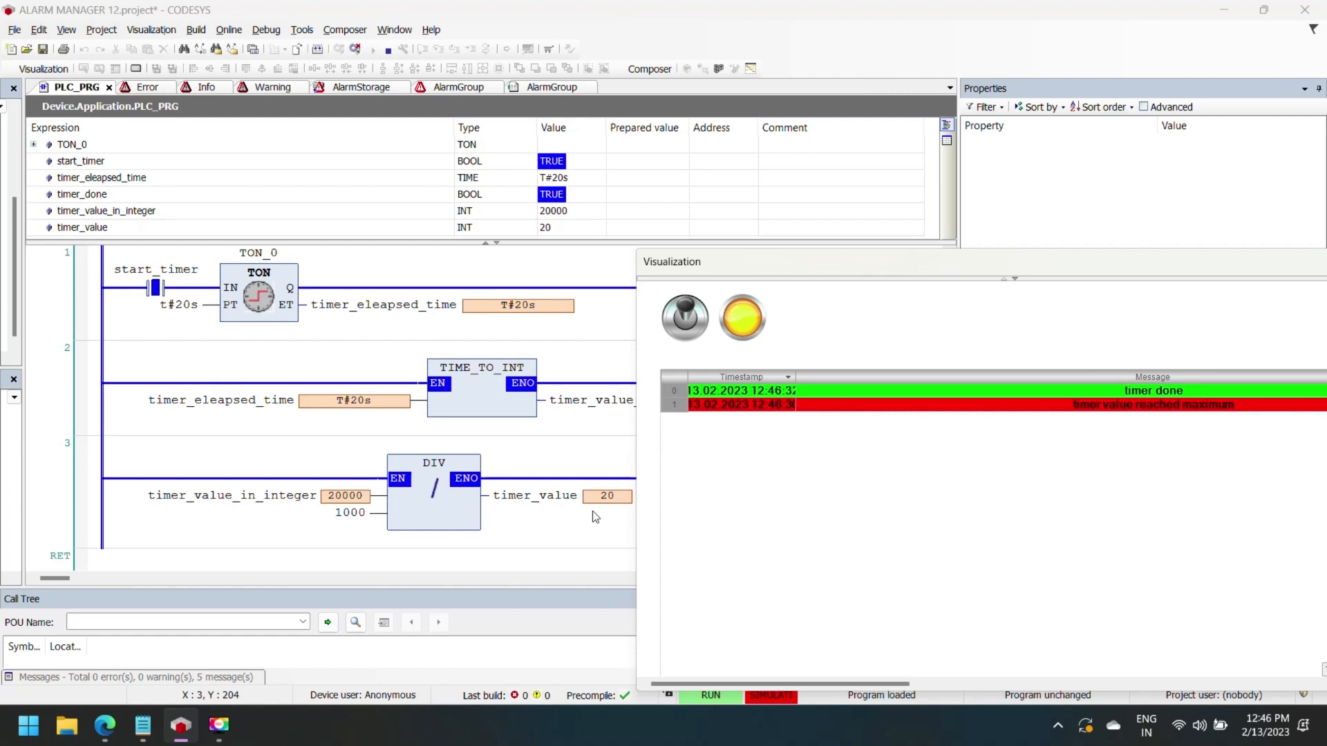
mouse_move(695, 329)
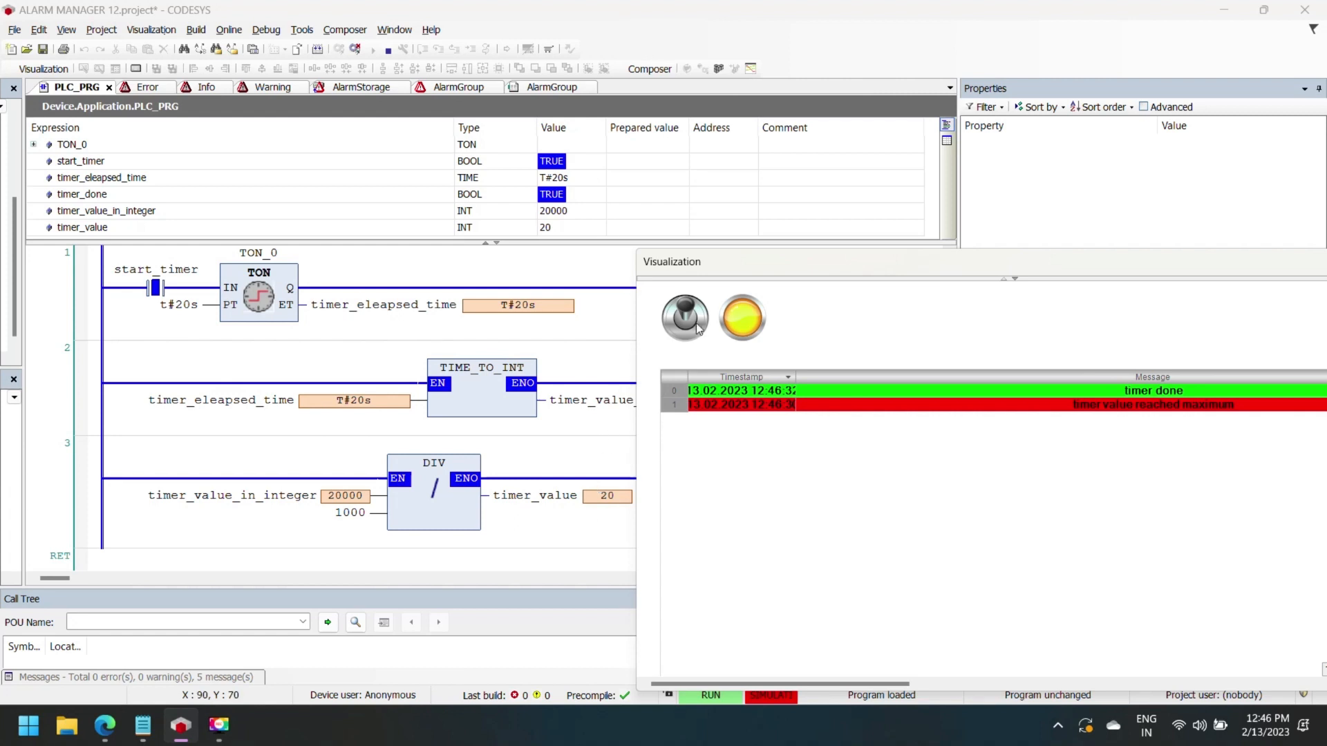
- After the 20 s run raises the timer-done and maximum-value alarms, switch the timer off again
left_click(686, 318)
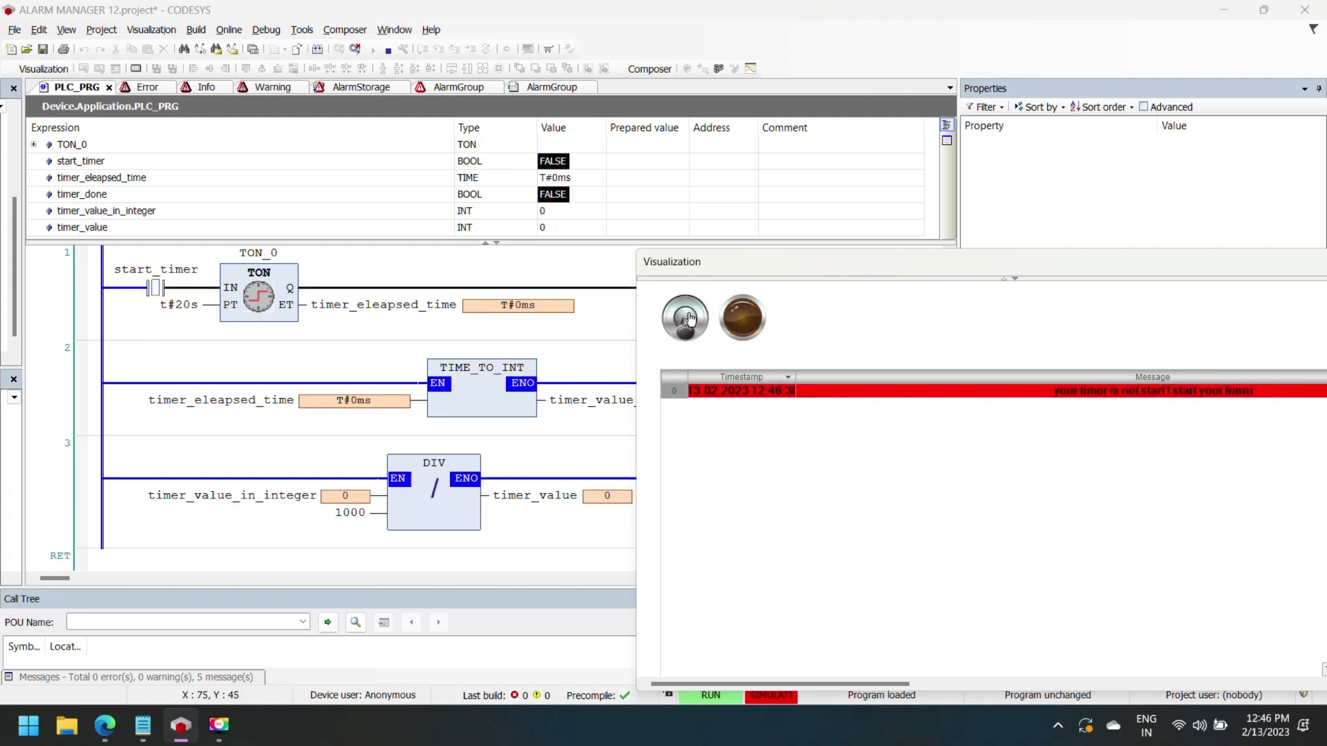